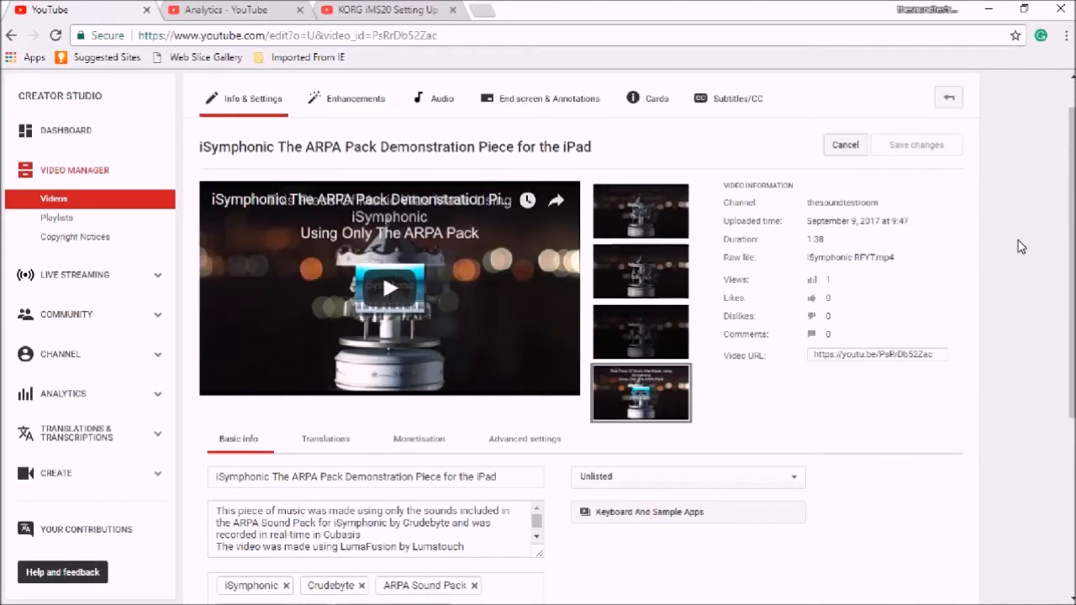
pyautogui.moveTo(1039, 249)
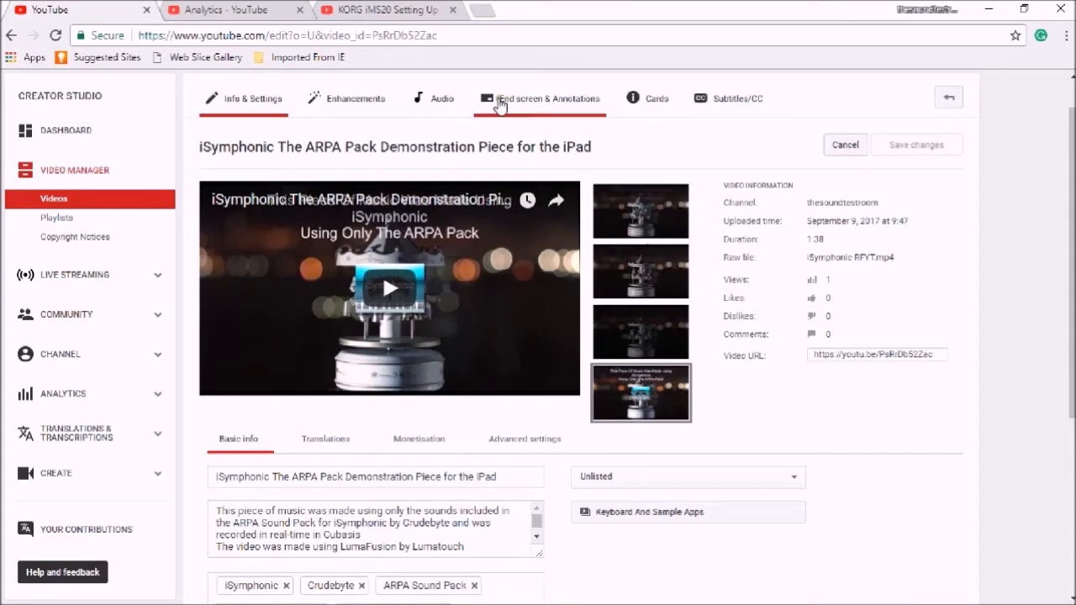
pyautogui.moveTo(535, 87)
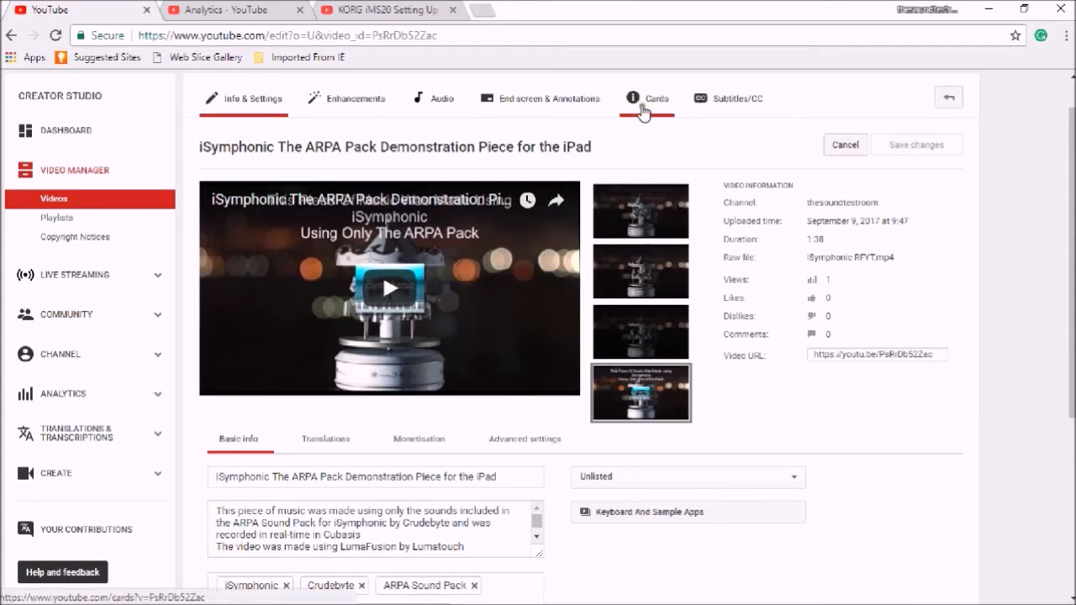
pyautogui.moveTo(643, 113)
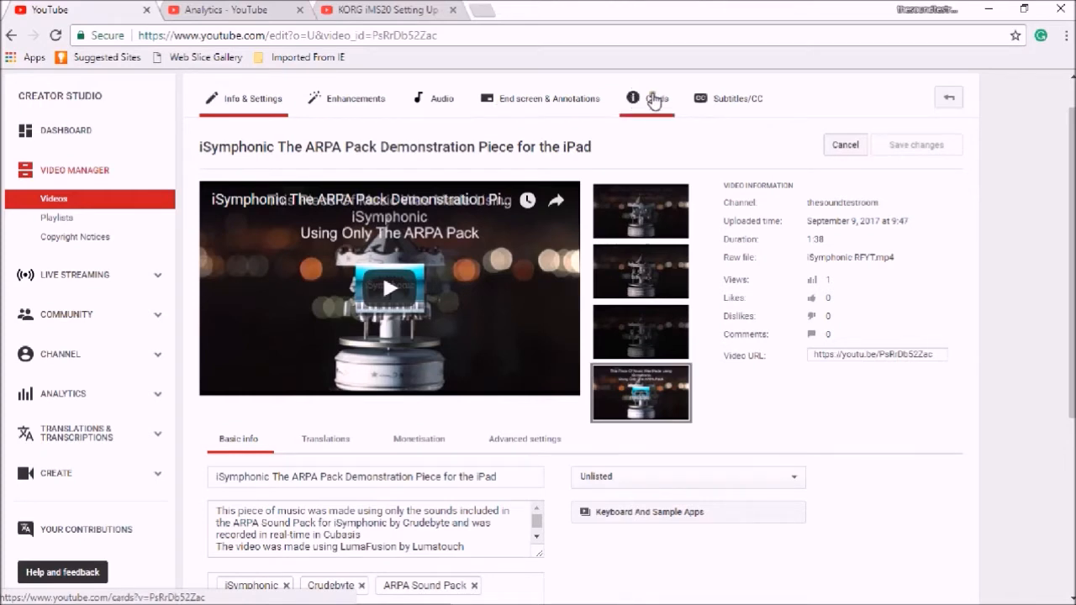
pyautogui.moveTo(642, 113)
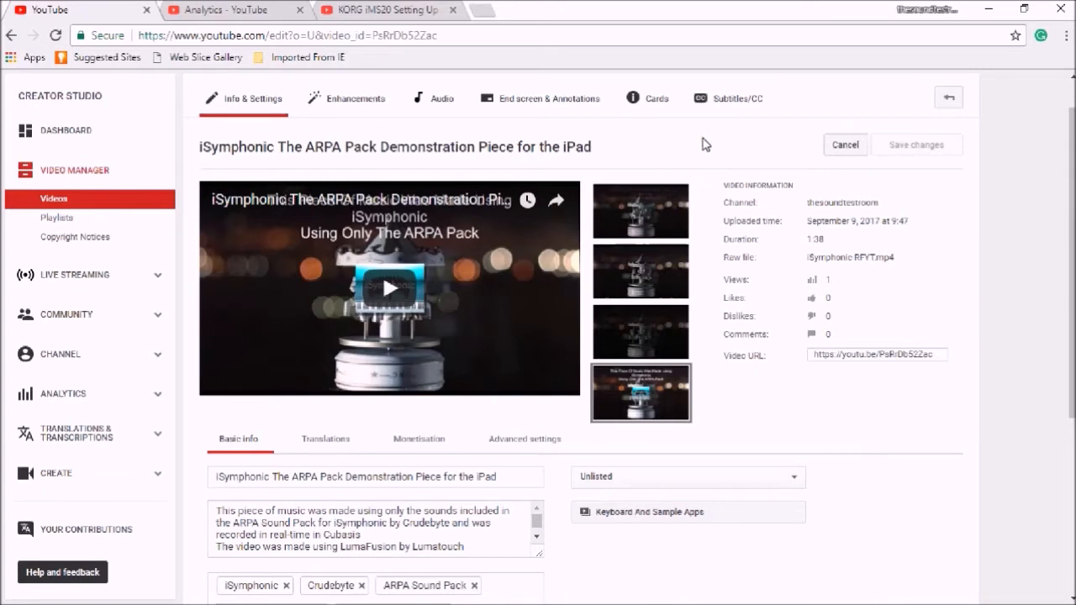
pyautogui.moveTo(680, 174)
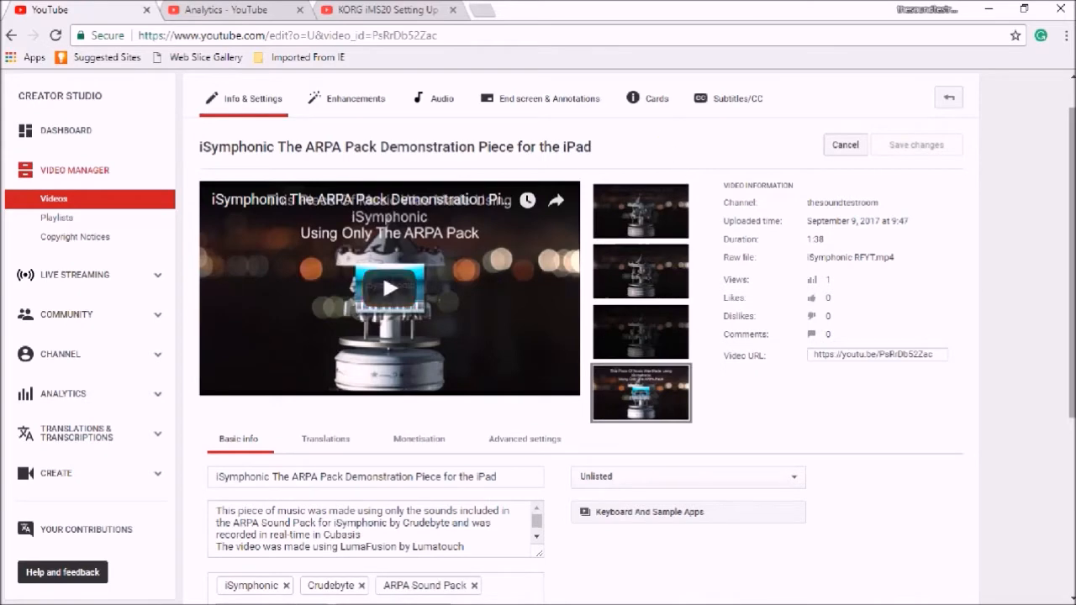
# Scroll down and open the video's End screen editor.
pyautogui.scroll(-3)
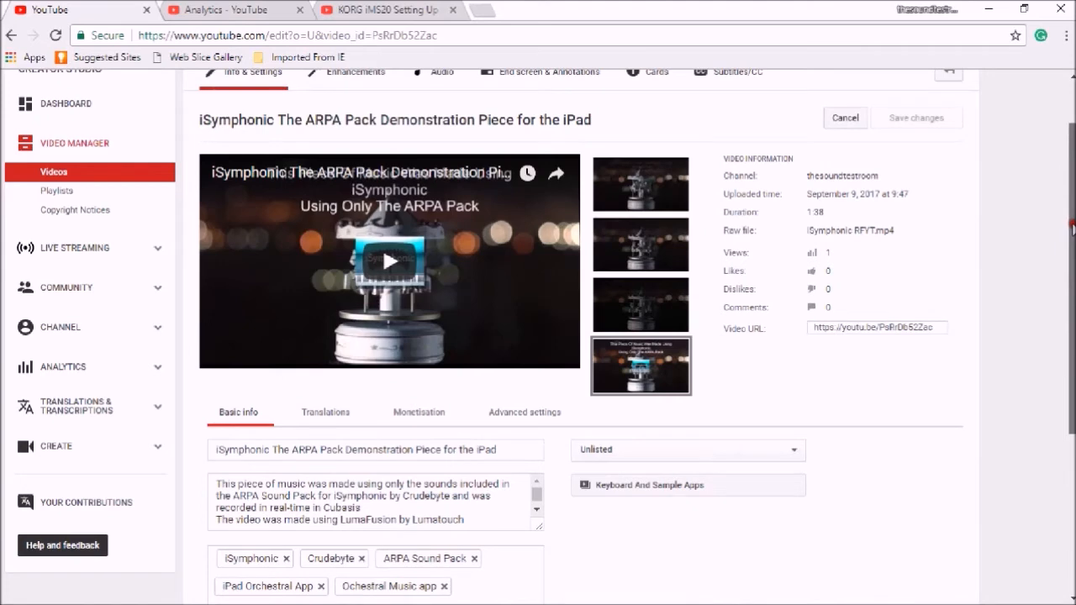
pyautogui.scroll(-3)
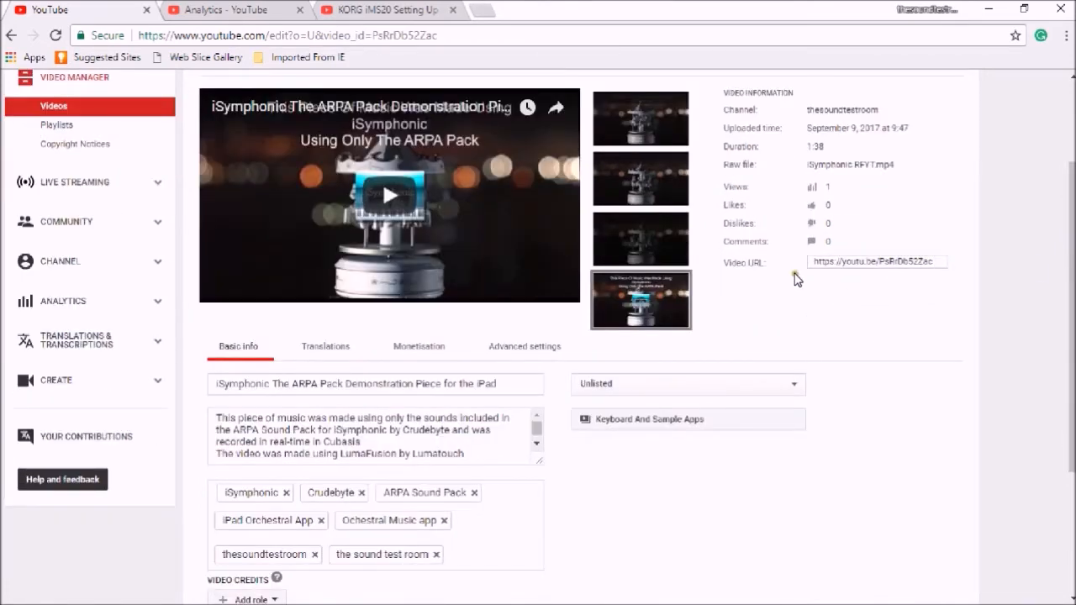
pyautogui.scroll(-3)
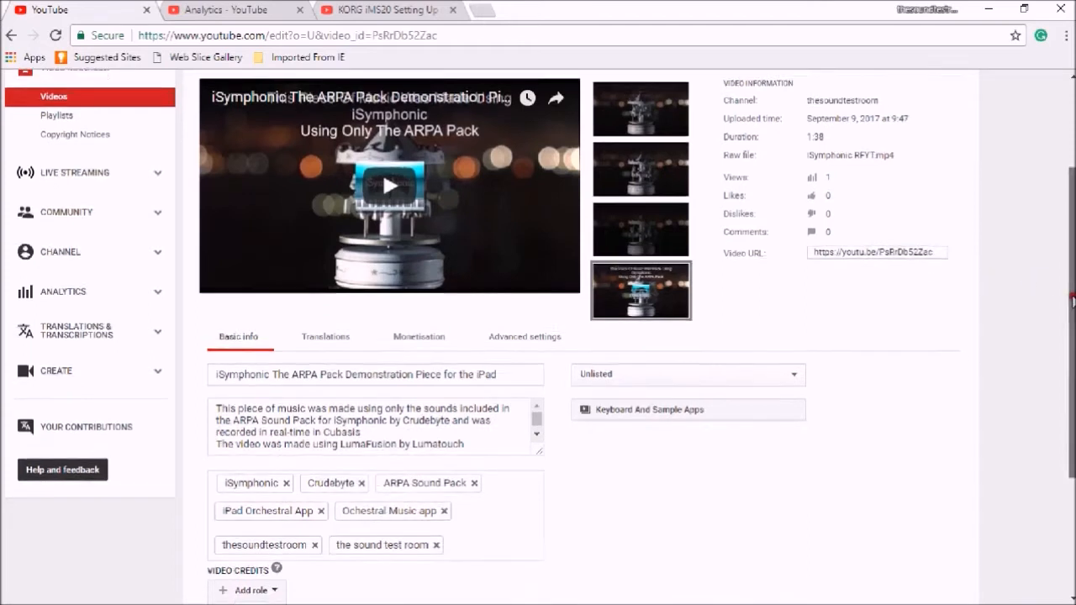
pyautogui.scroll(-3)
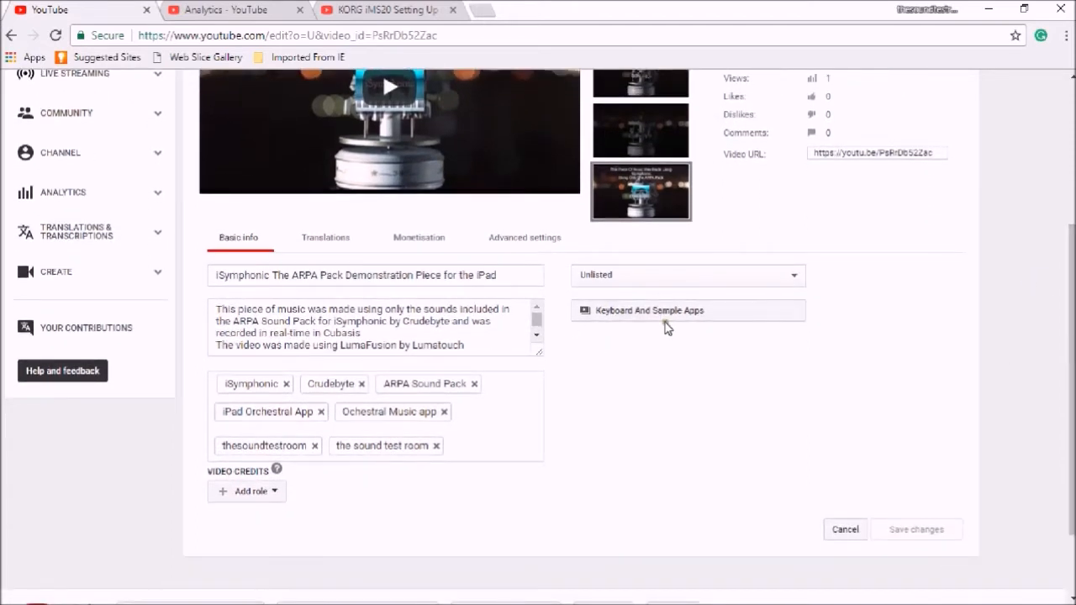
pyautogui.moveTo(890, 314)
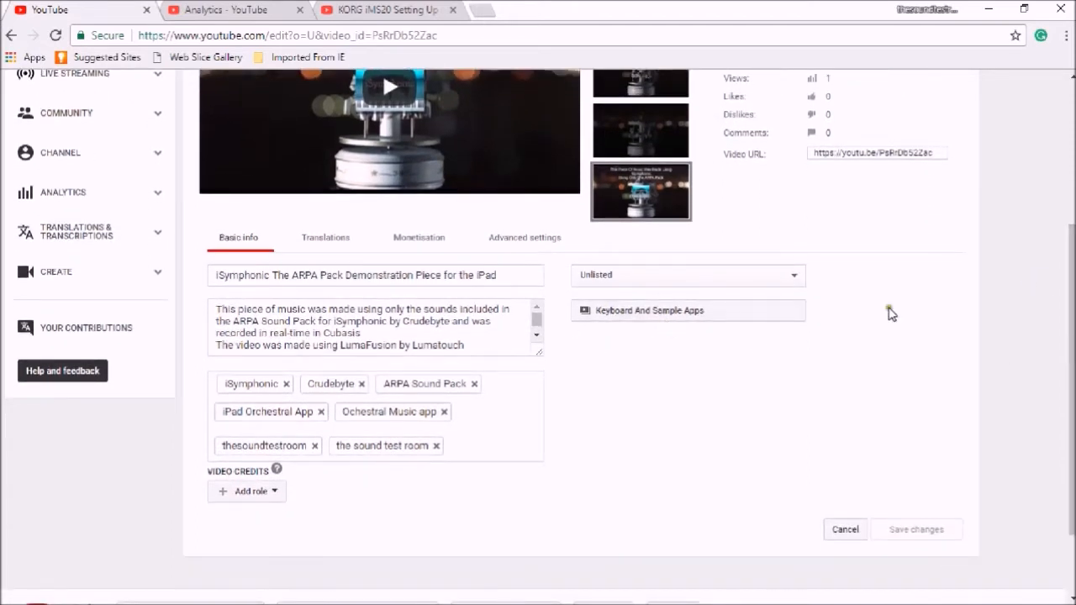
pyautogui.scroll(-3)
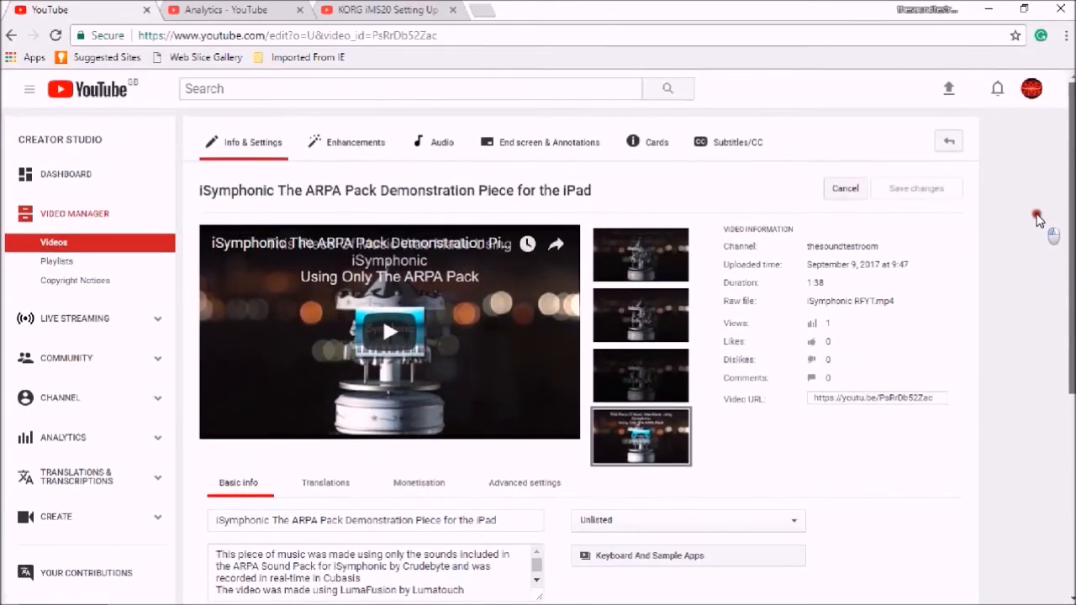
pyautogui.moveTo(599, 166)
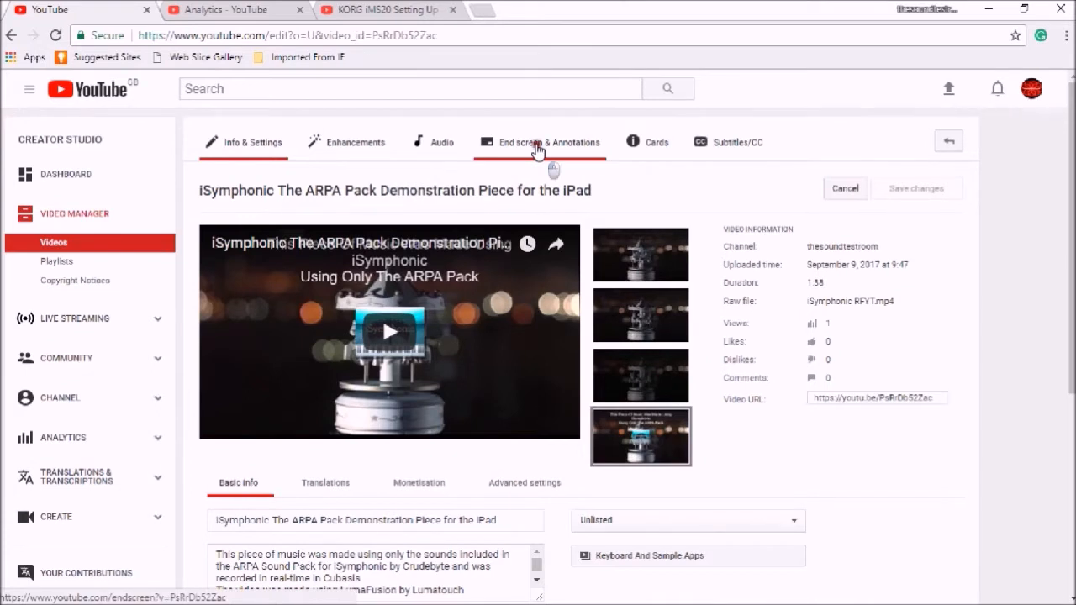
pyautogui.click(538, 143)
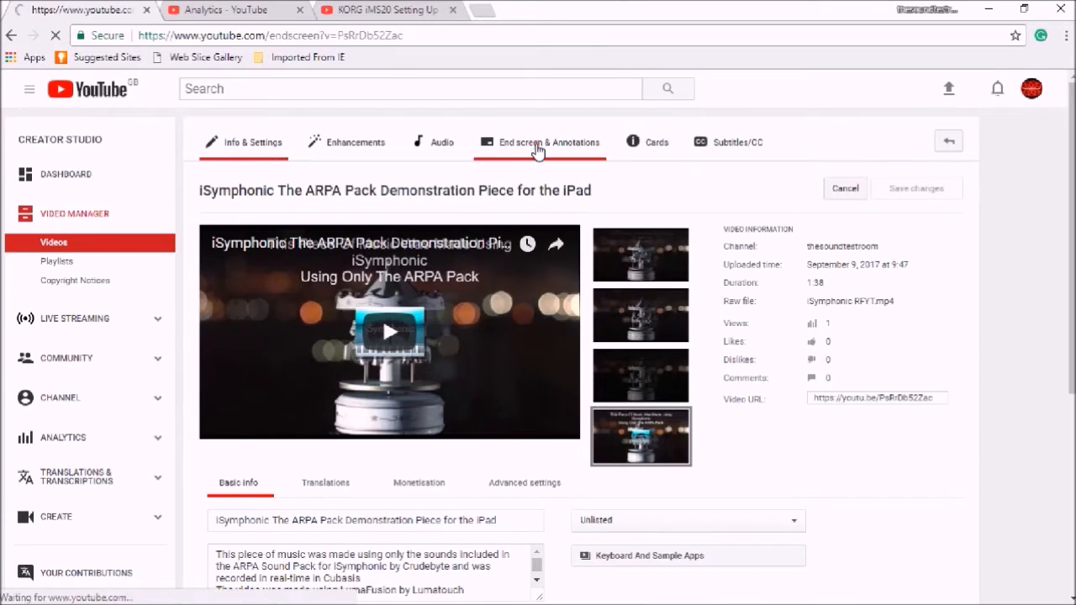
pyautogui.click(541, 141)
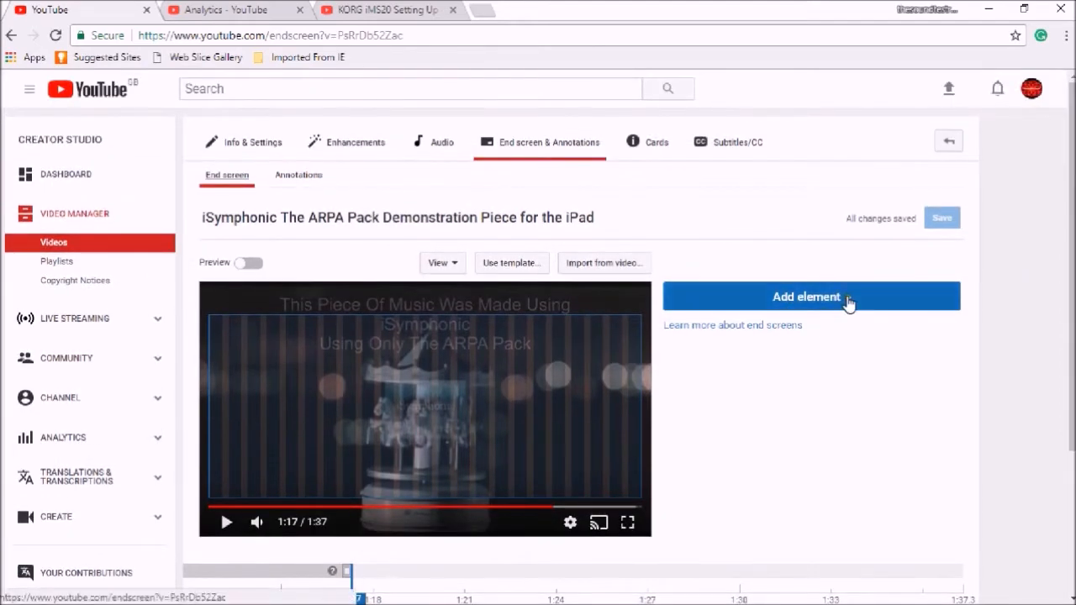
# Add a subscribe element and drag it to the upper right of the preview.
pyautogui.click(807, 297)
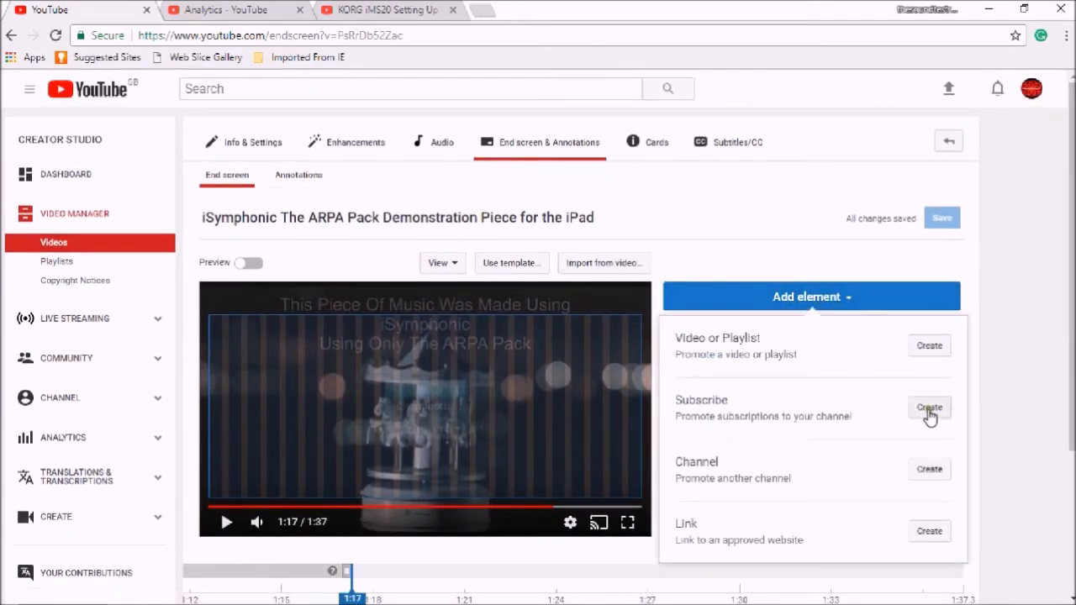
pyautogui.click(929, 408)
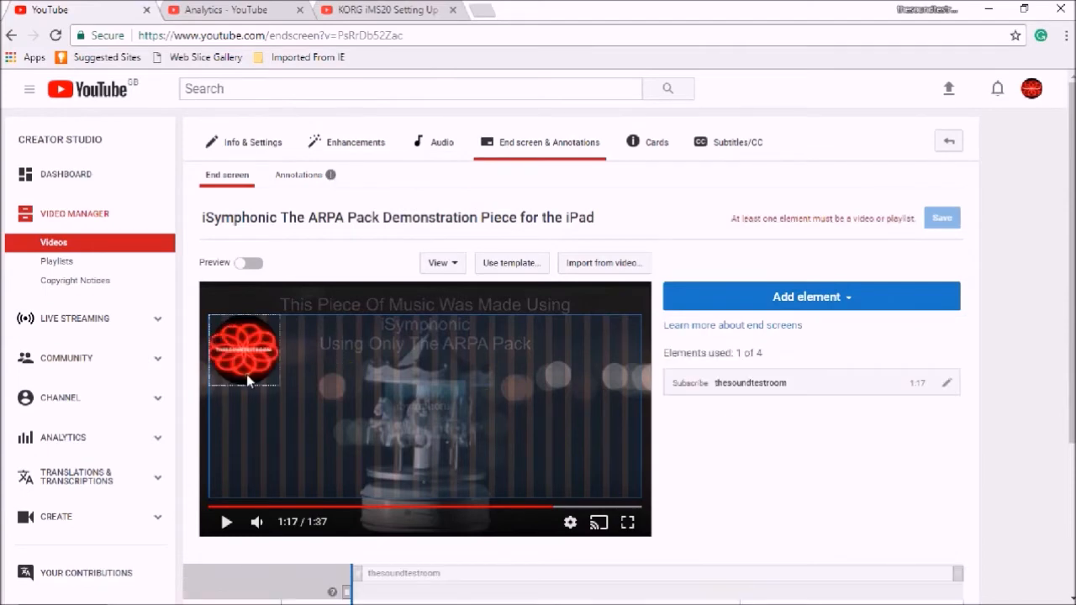
pyautogui.moveTo(1034, 90)
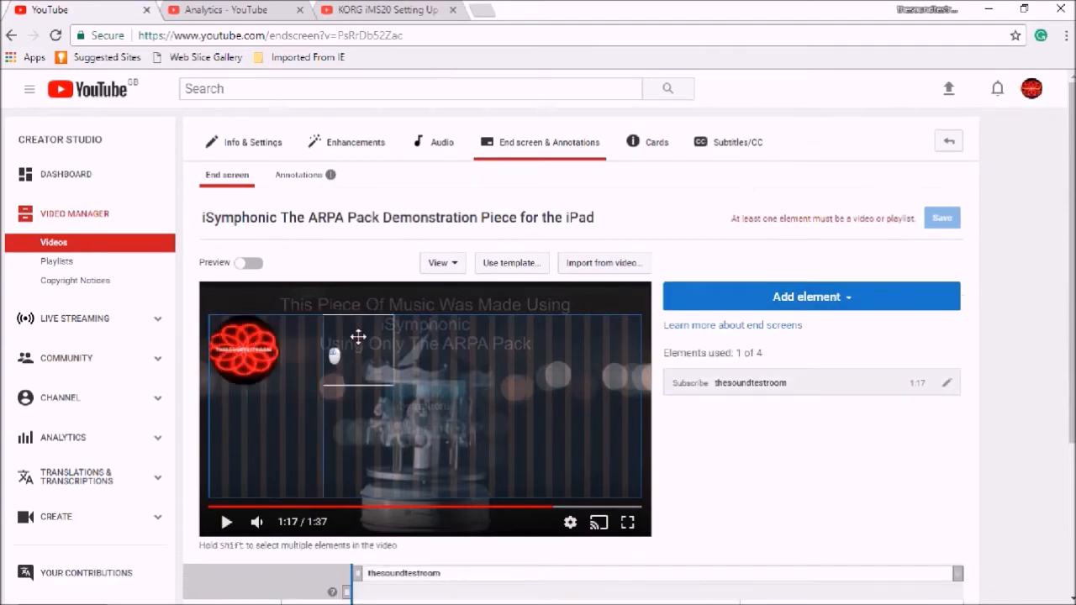
pyautogui.moveTo(358, 362); pyautogui.dragTo(430, 399)
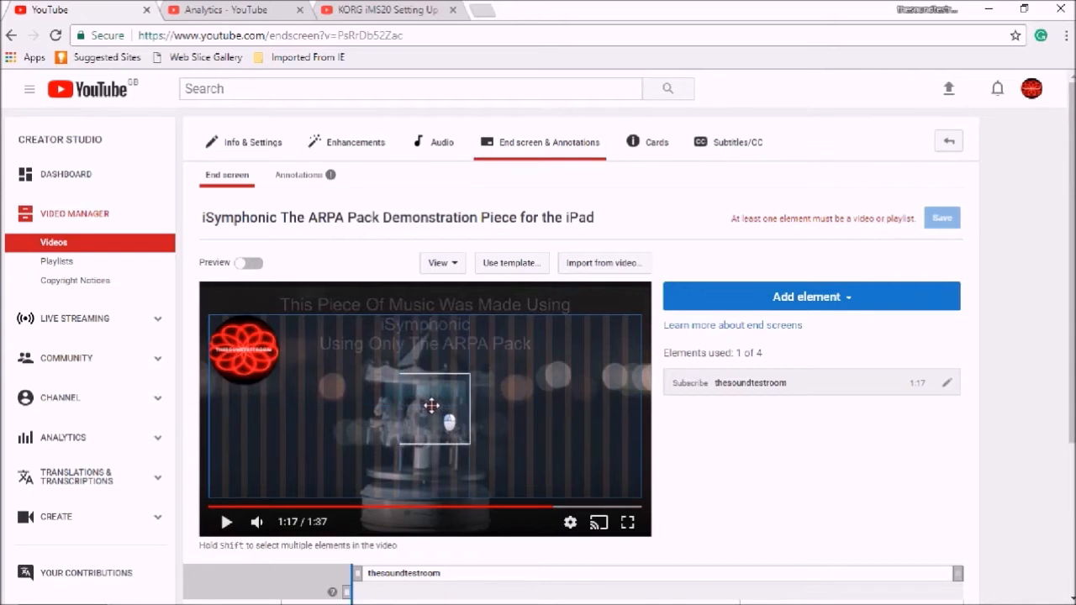
pyautogui.moveTo(431, 407); pyautogui.dragTo(427, 404)
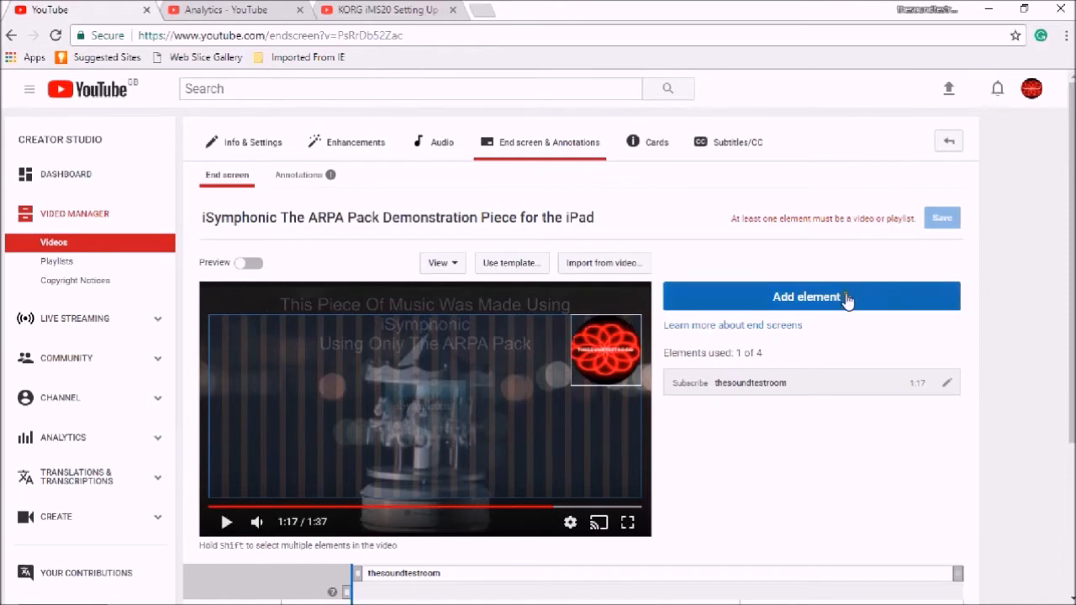
# Start a link element and enter the Patreon page address.
pyautogui.click(807, 296)
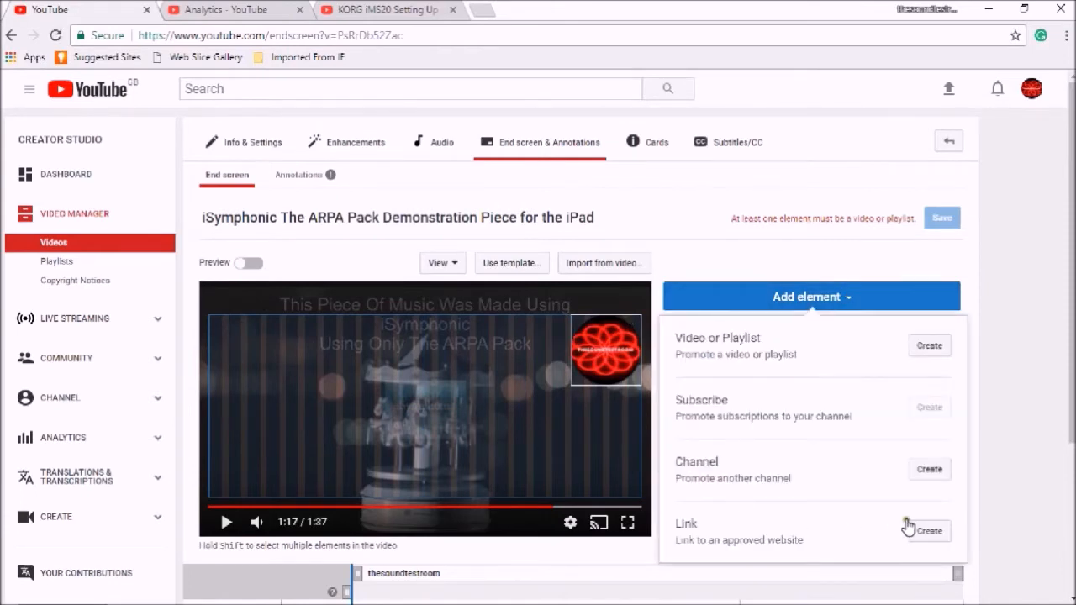
pyautogui.click(929, 530)
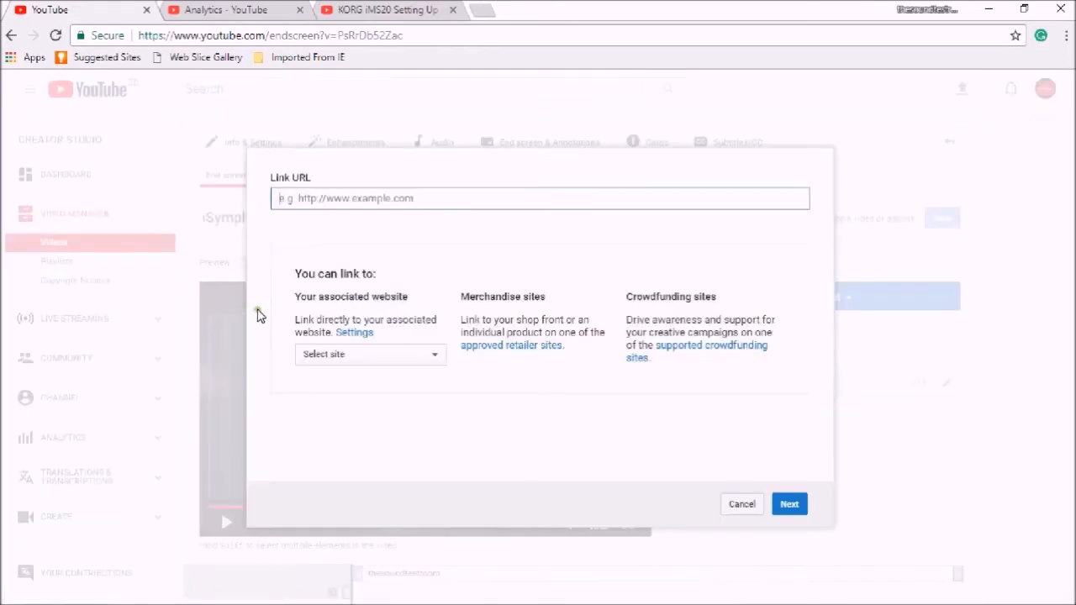
pyautogui.write('h')
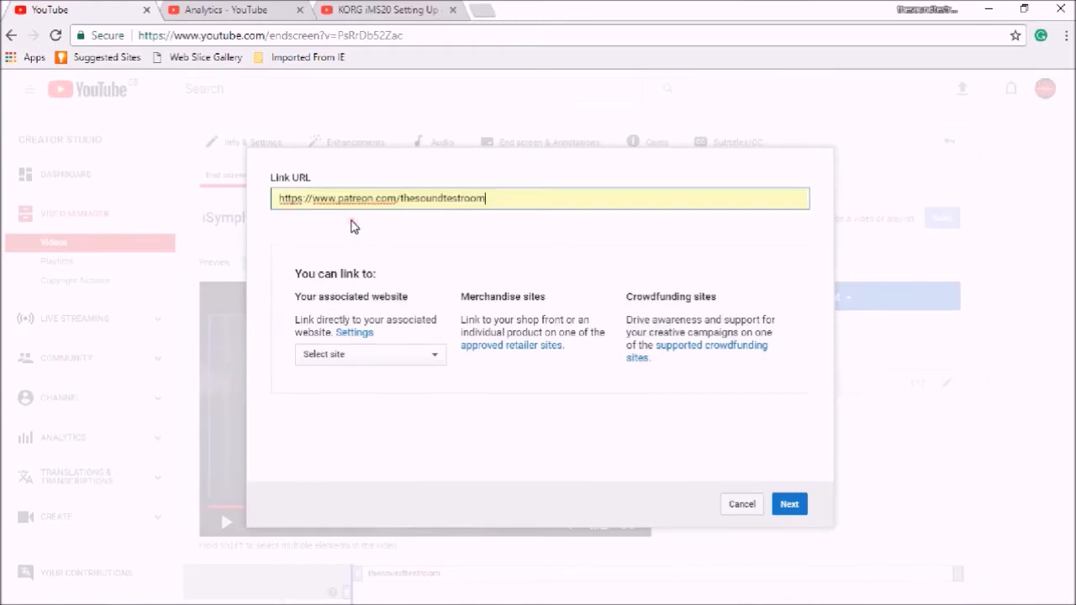
pyautogui.click(789, 504)
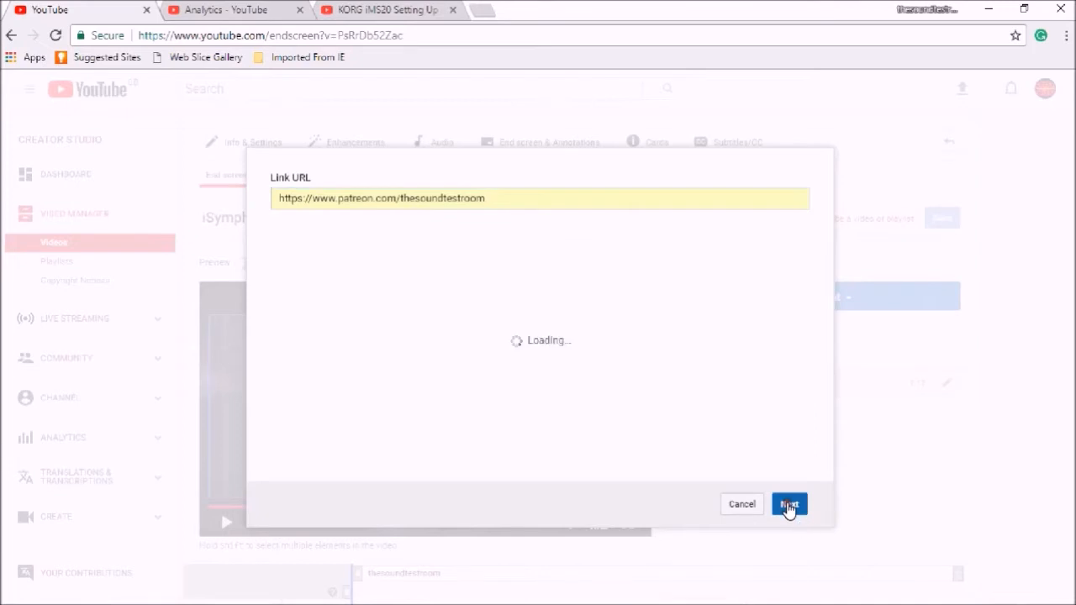
pyautogui.click(789, 504)
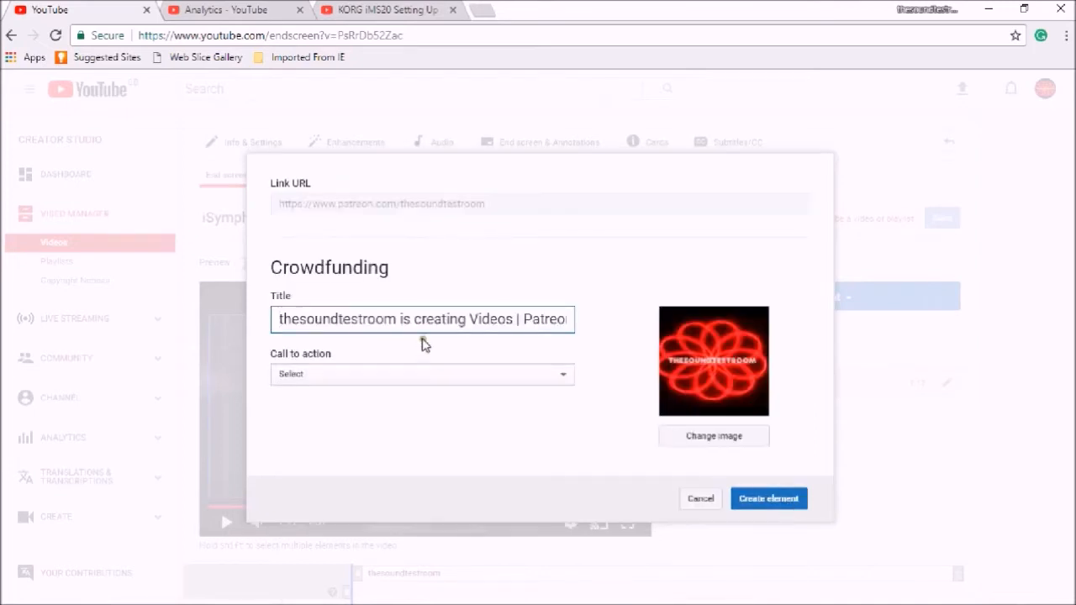
# Set the call to action to Learn more, use the Patreon logo image, and create it.
pyautogui.click(420, 374)
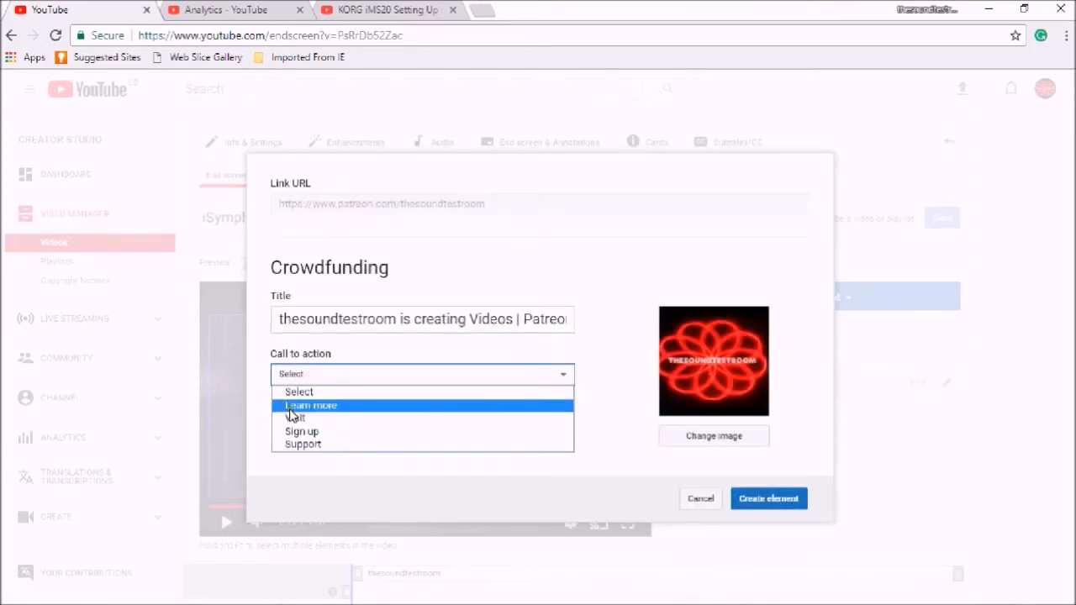
pyautogui.click(309, 405)
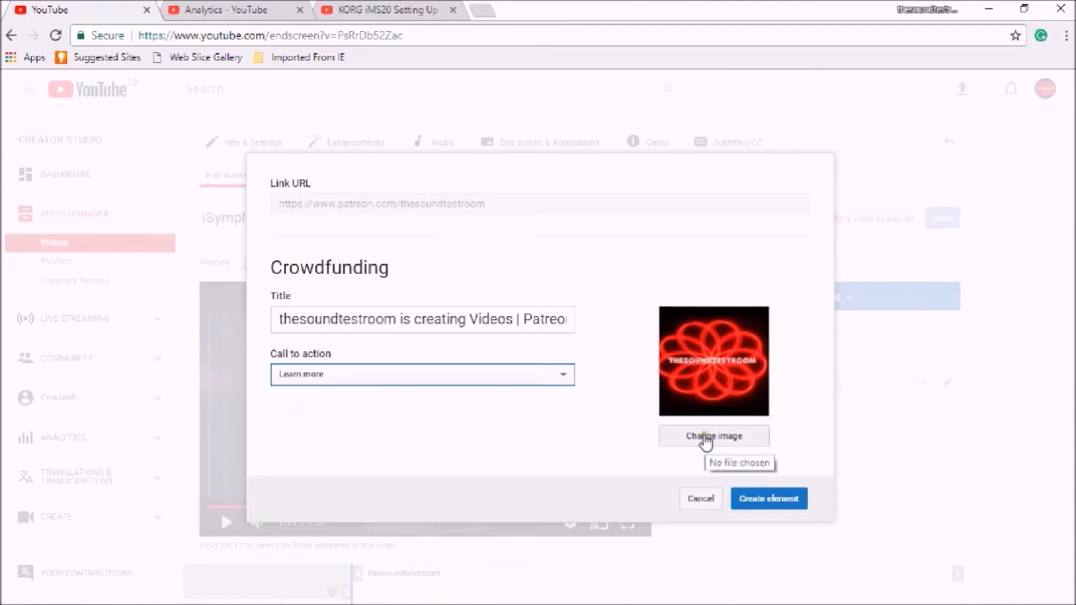
pyautogui.click(713, 436)
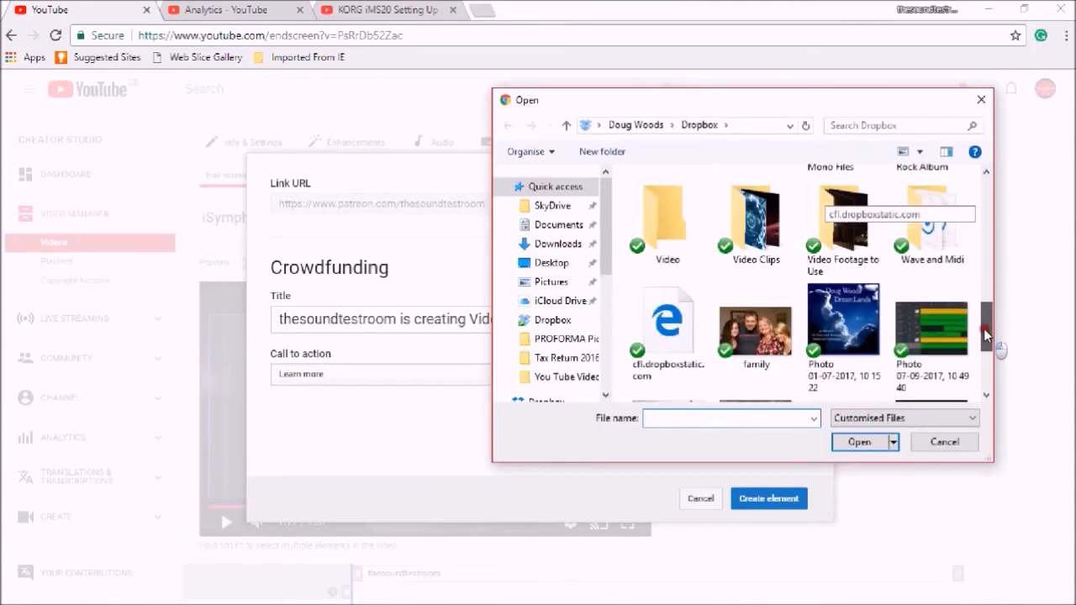
pyautogui.scroll(-3)
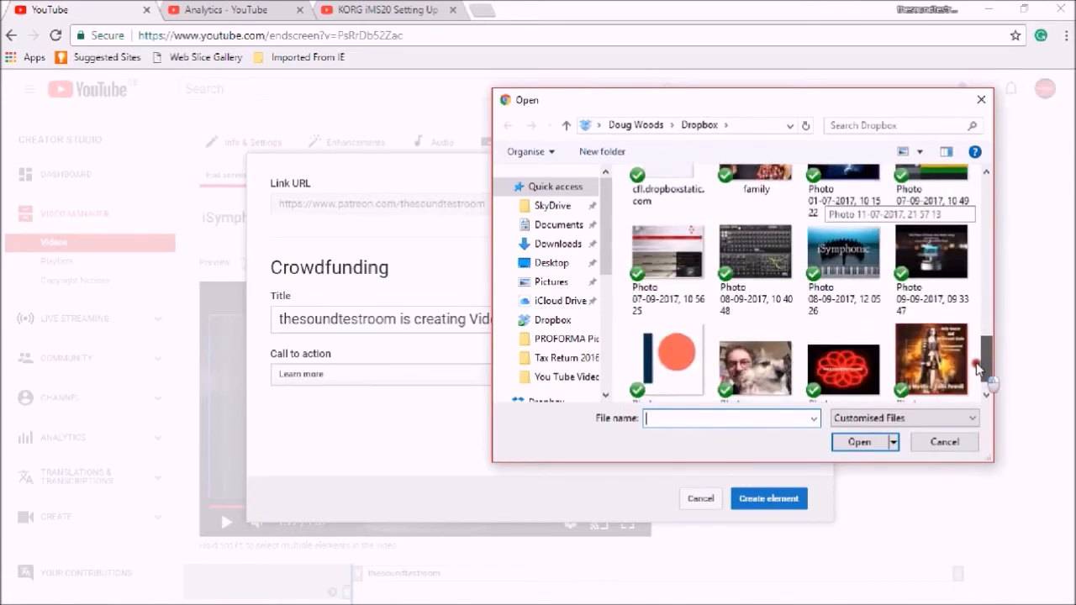
pyautogui.scroll(-3)
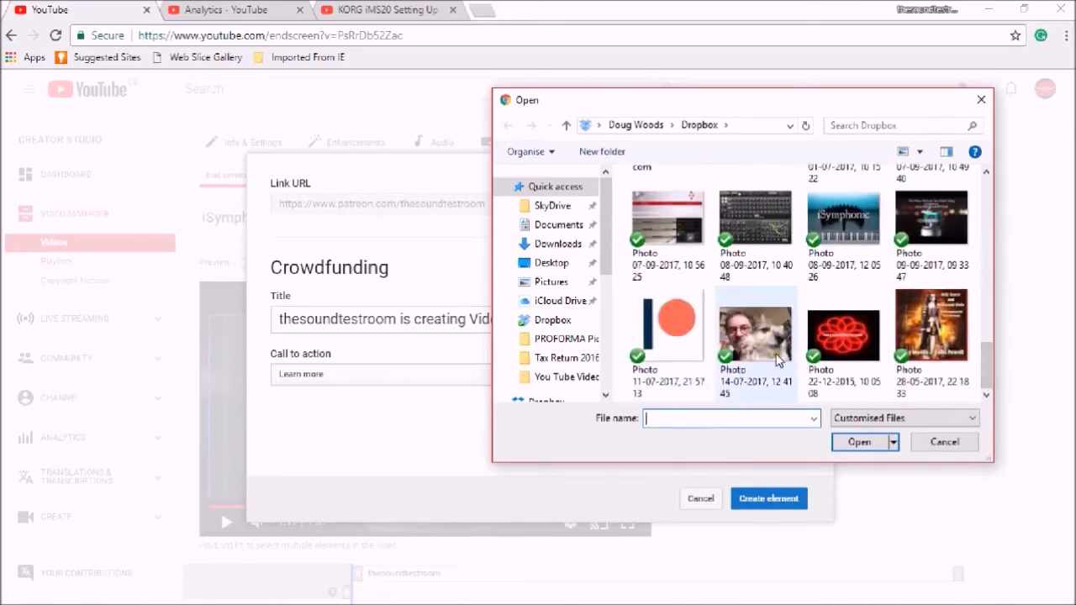
pyautogui.click(667, 323)
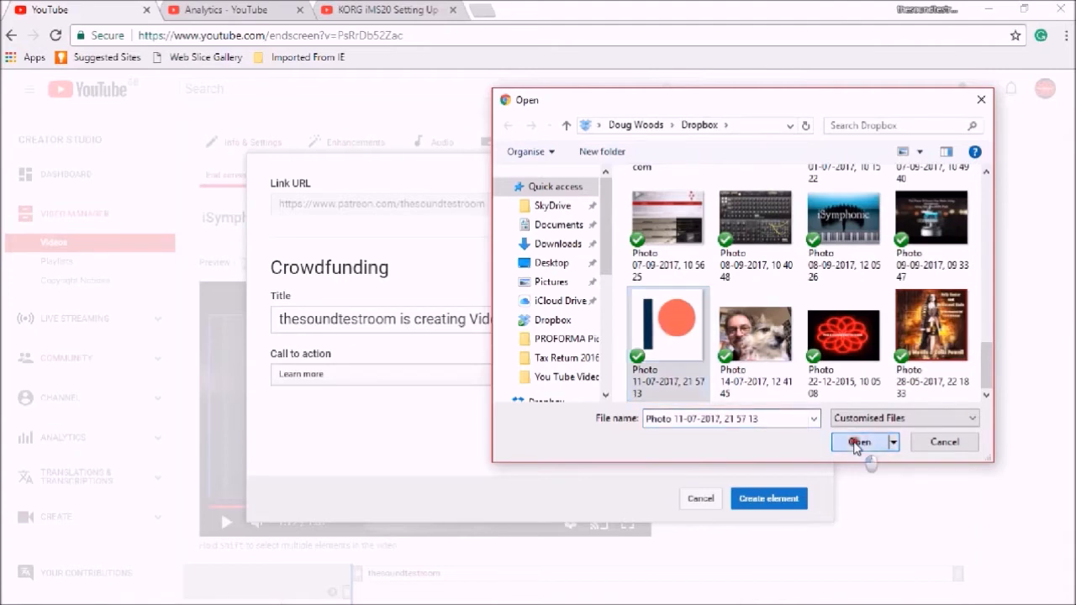
pyautogui.click(856, 442)
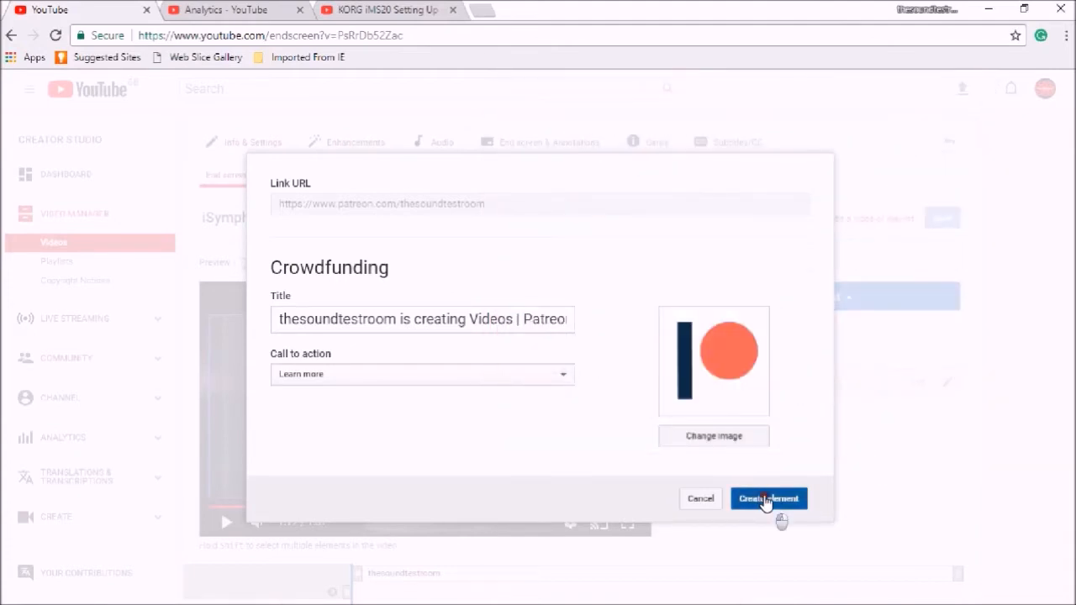
pyautogui.click(768, 498)
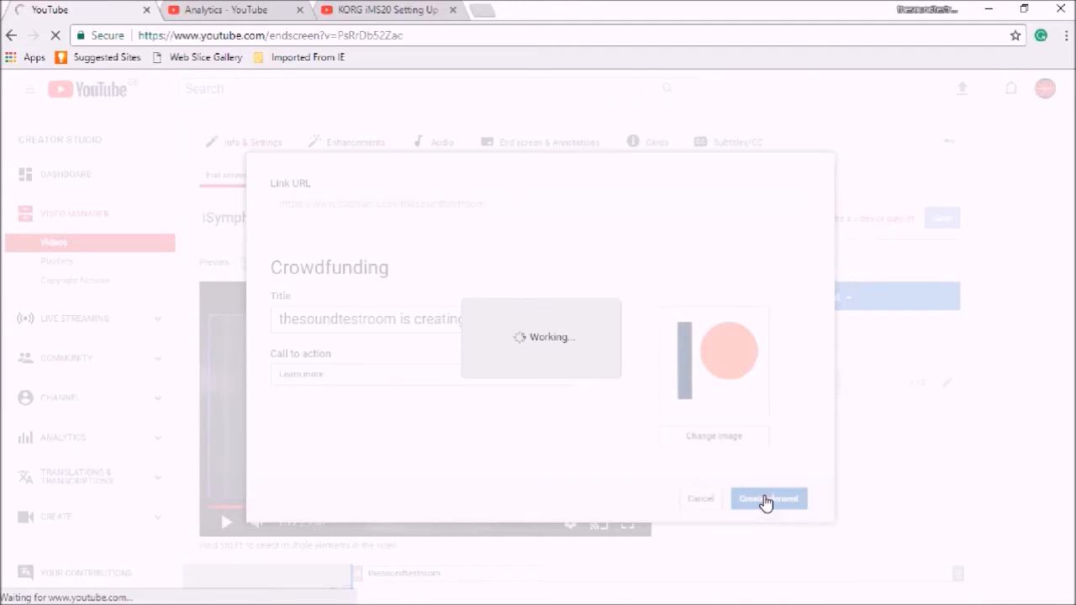
# Finish the Patreon link element, review the timeline, and open the Add element type list.
pyautogui.click(769, 499)
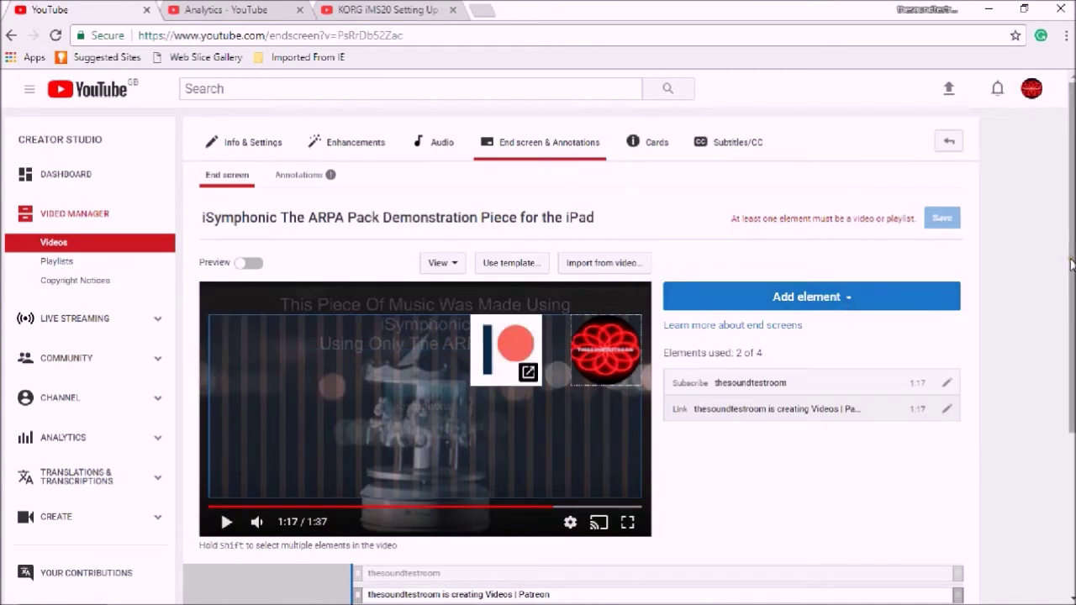
pyautogui.scroll(-3)
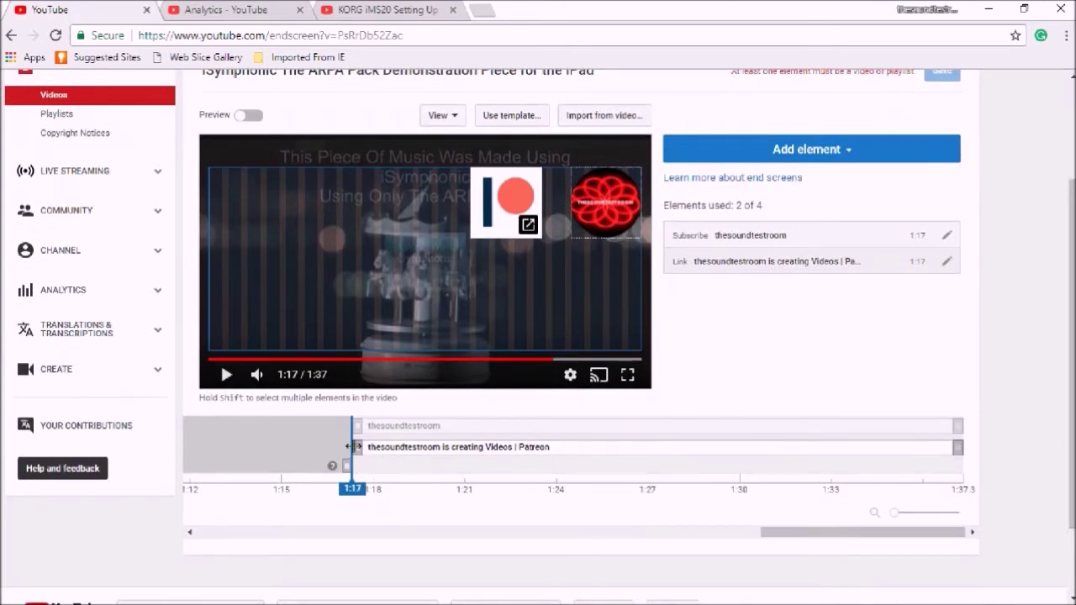
pyautogui.moveTo(359, 351)
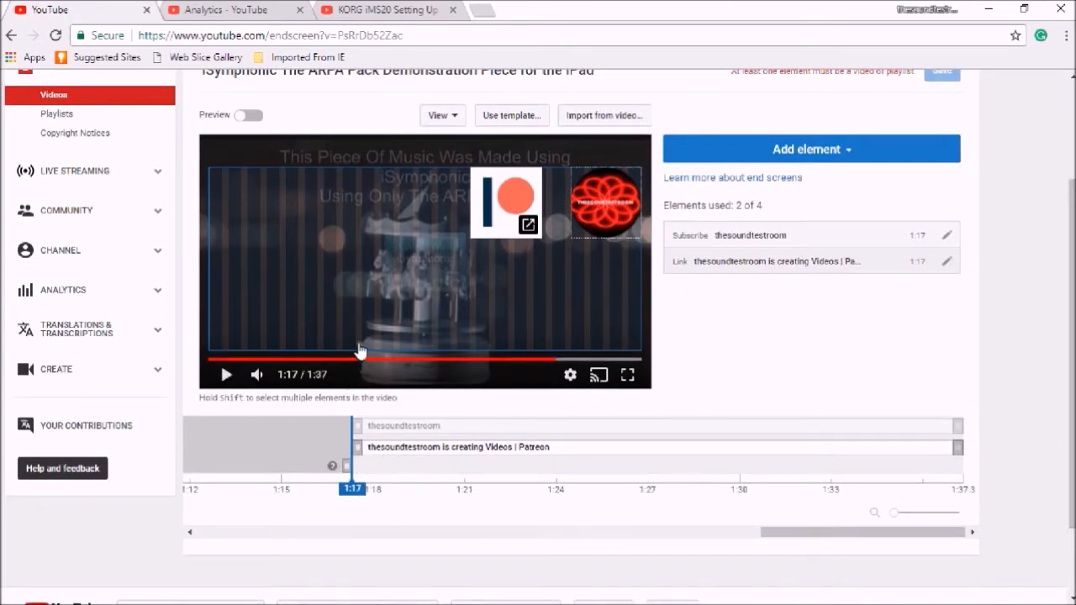
pyautogui.moveTo(385, 412)
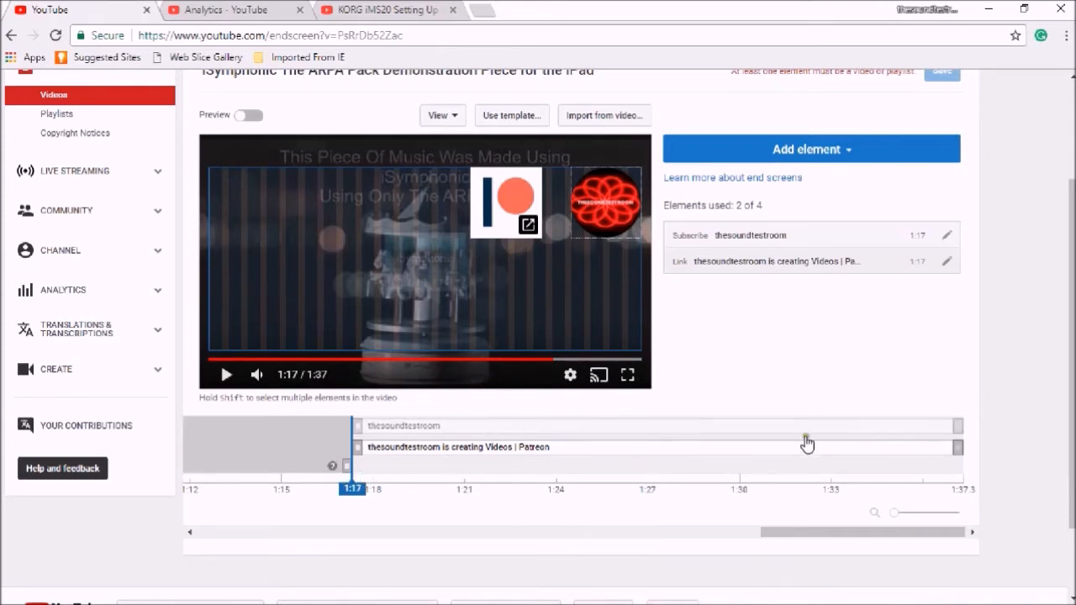
pyautogui.moveTo(367, 452)
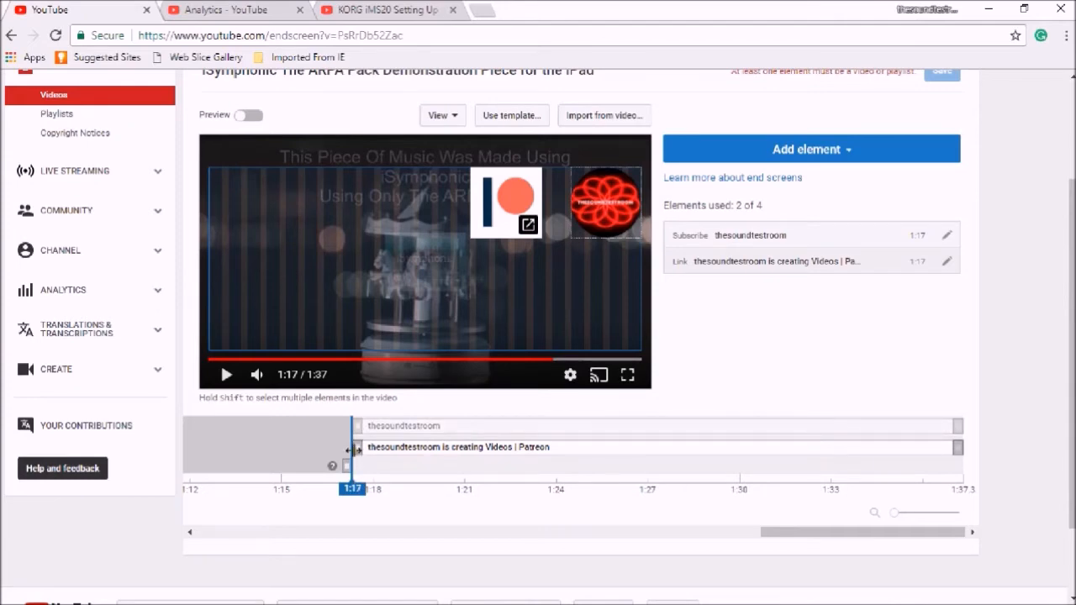
pyautogui.moveTo(898, 217)
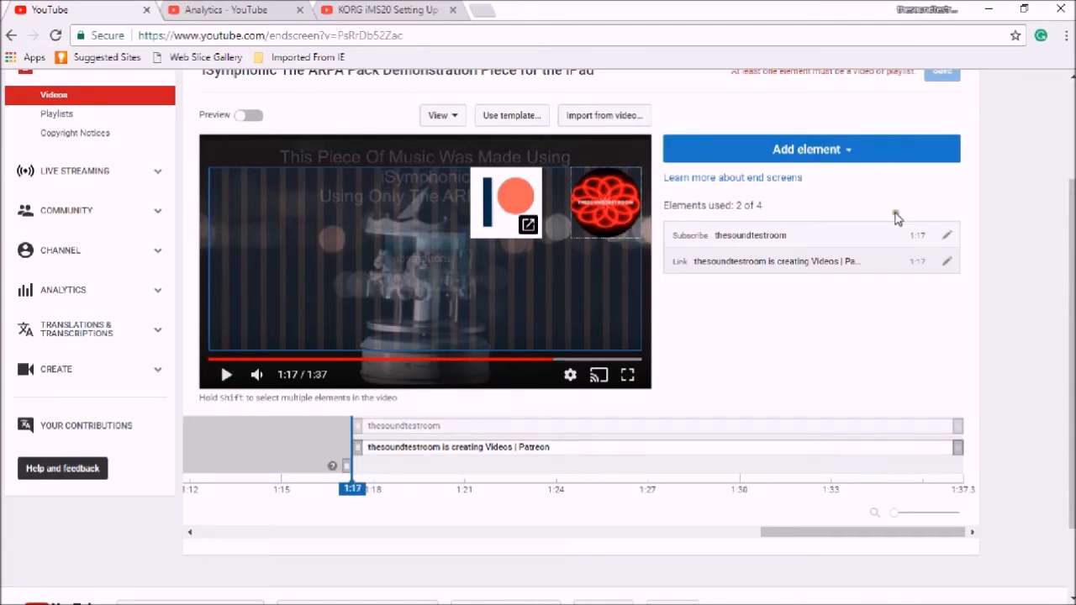
pyautogui.click(811, 149)
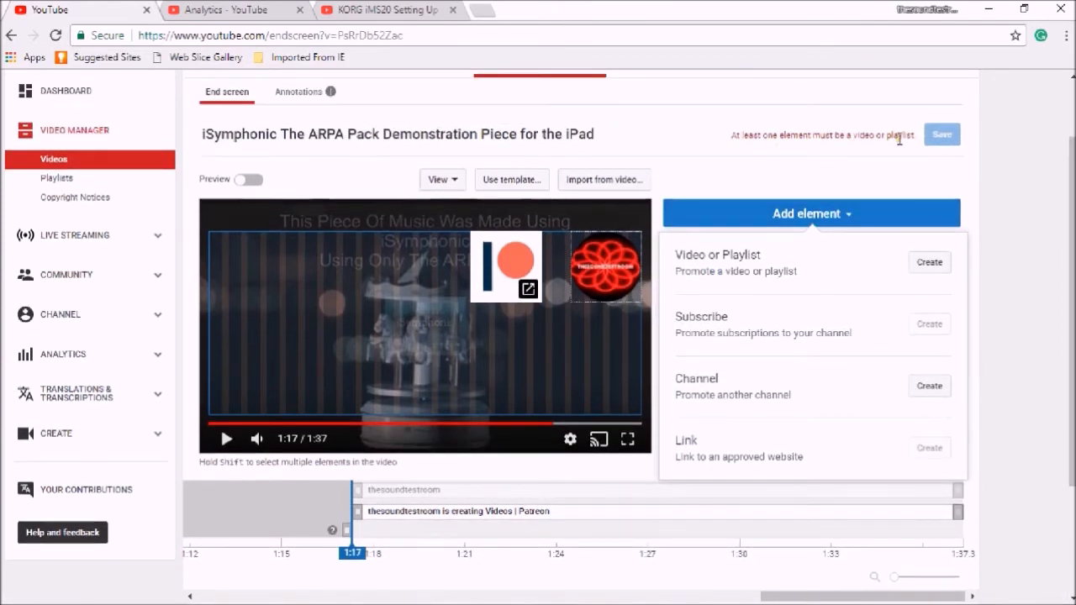
pyautogui.moveTo(927, 262)
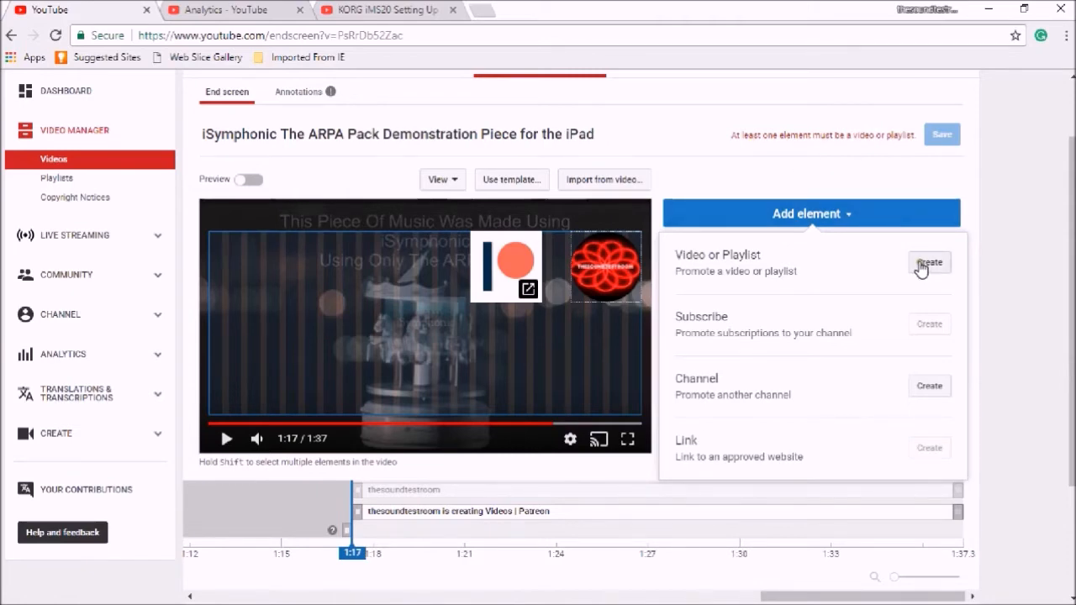
# Add the 'How To Connect Any Midi Keyboard To Your iPad' video as an end screen element.
pyautogui.click(929, 263)
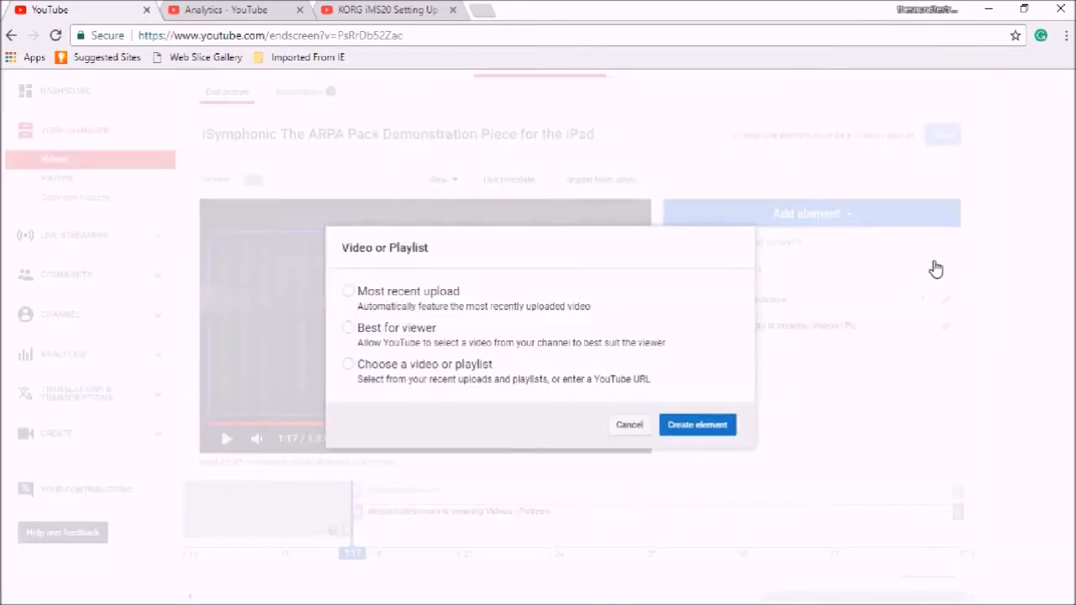
pyautogui.moveTo(460, 296)
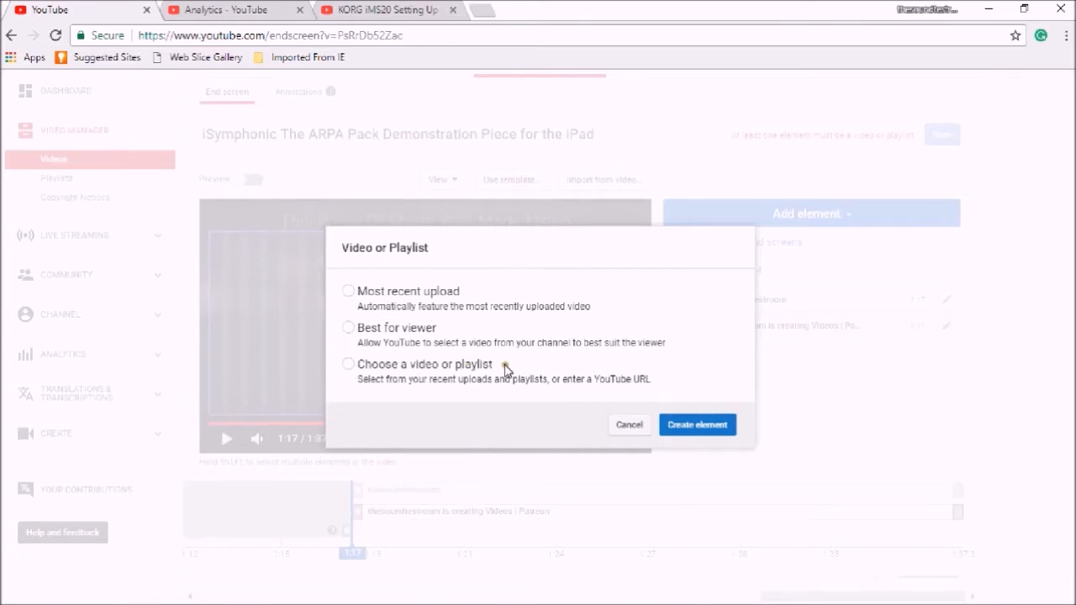
pyautogui.click(348, 365)
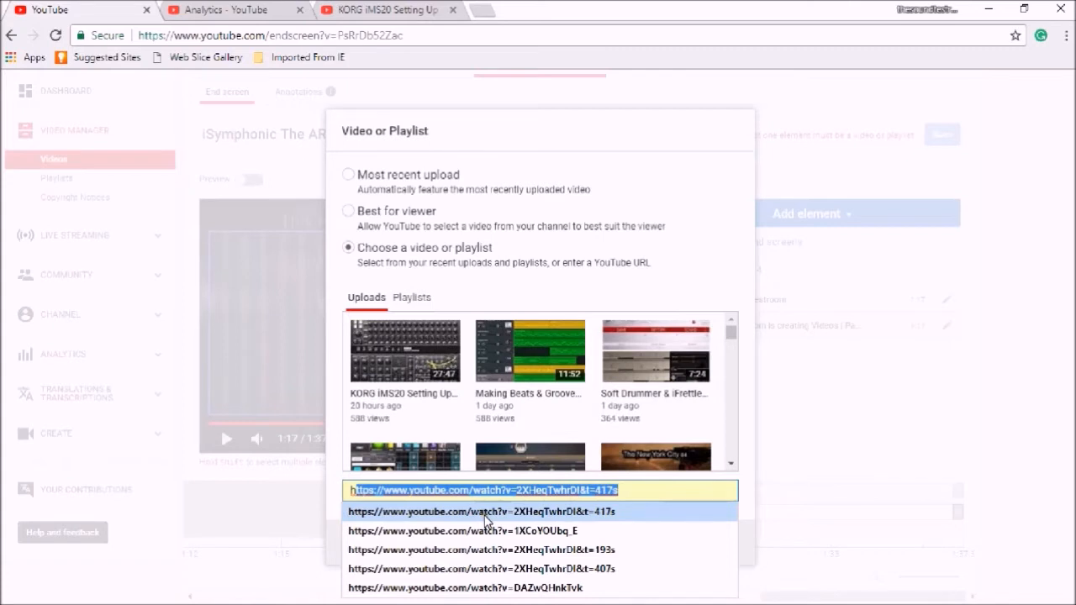
pyautogui.click(489, 513)
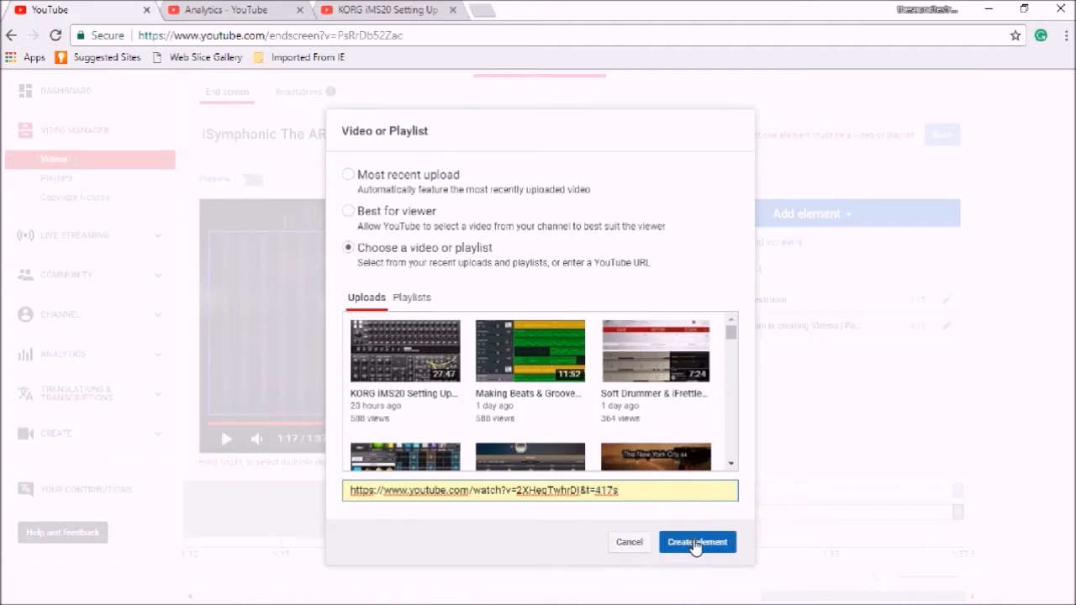
pyautogui.click(697, 543)
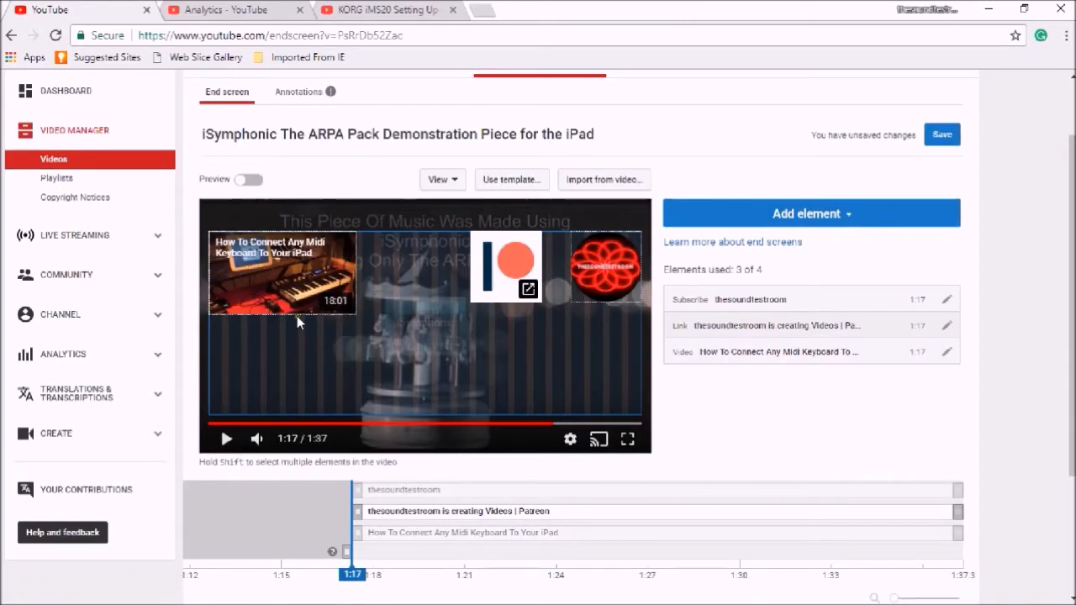
# Drag the Midi keyboard video to the lower right and add the iSymphonic PRO Sound Pack video.
pyautogui.moveTo(281, 271); pyautogui.dragTo(567, 370)
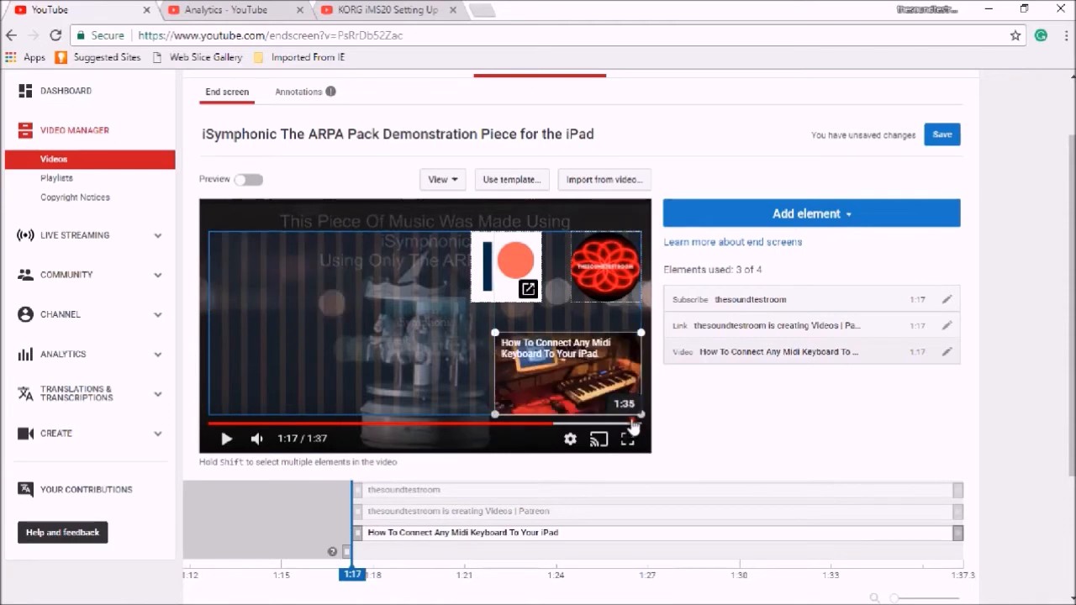
pyautogui.click(812, 213)
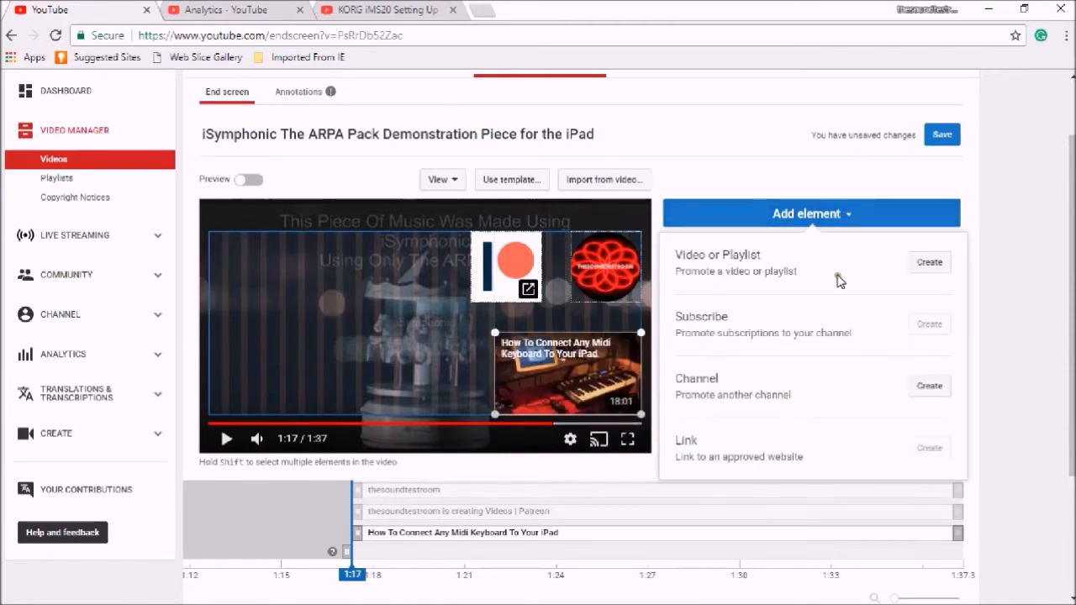
pyautogui.click(929, 261)
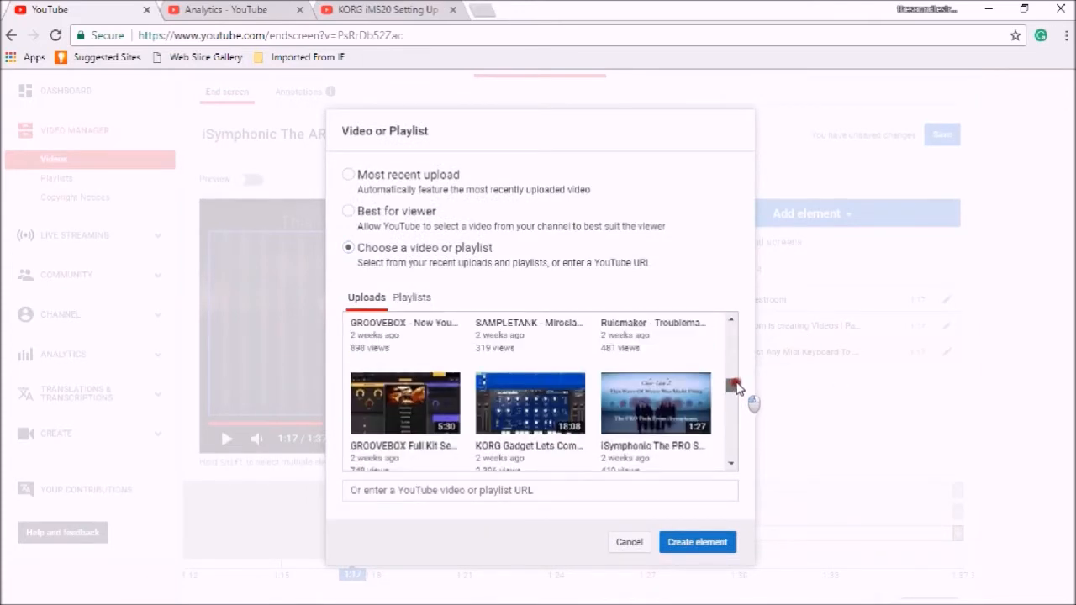
pyautogui.scroll(-3)
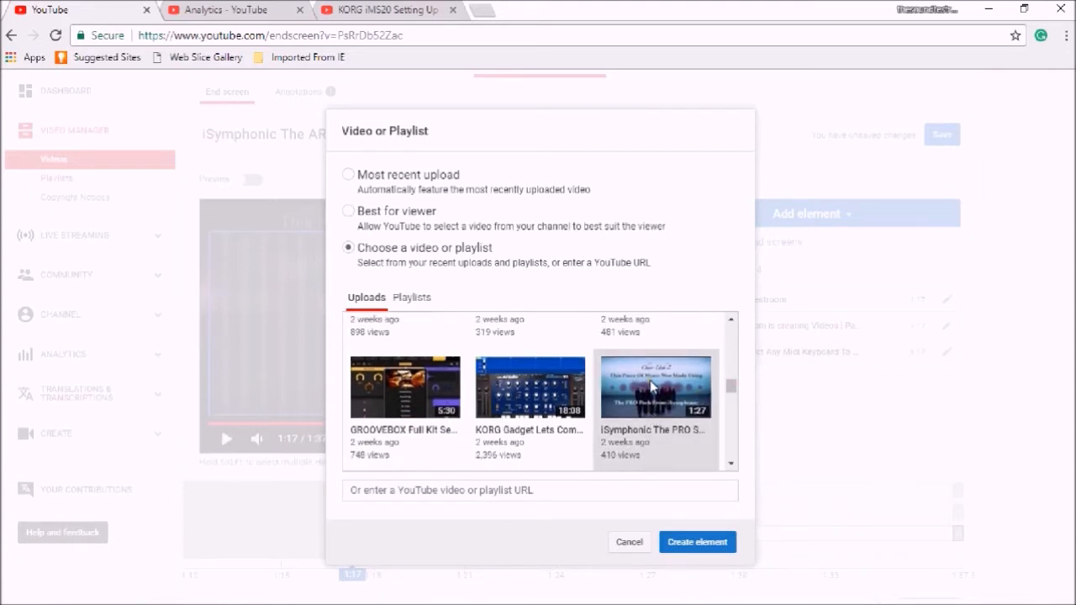
pyautogui.click(697, 541)
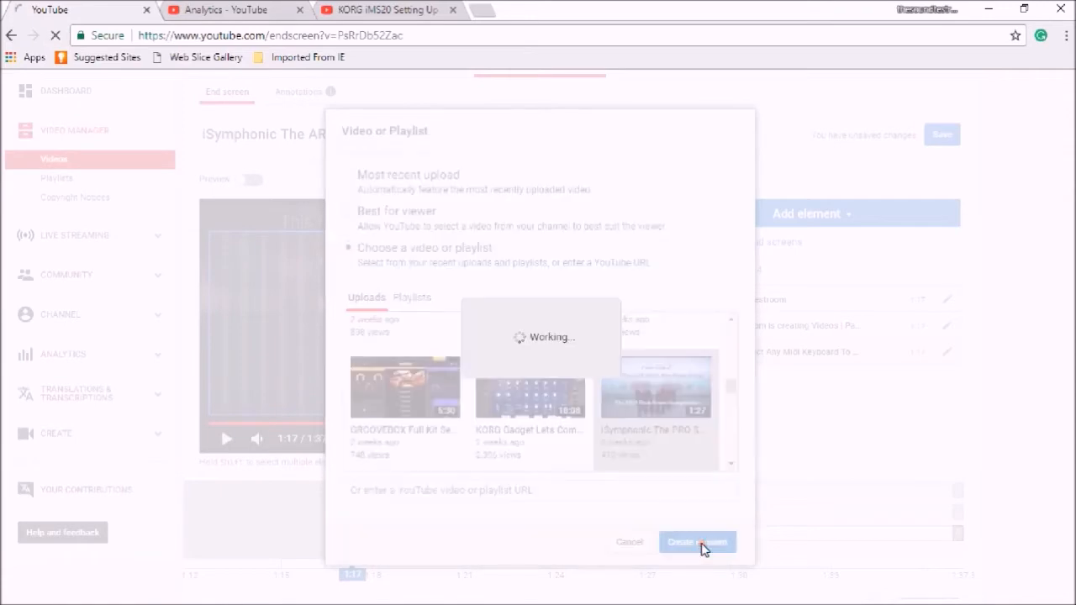
pyautogui.click(697, 540)
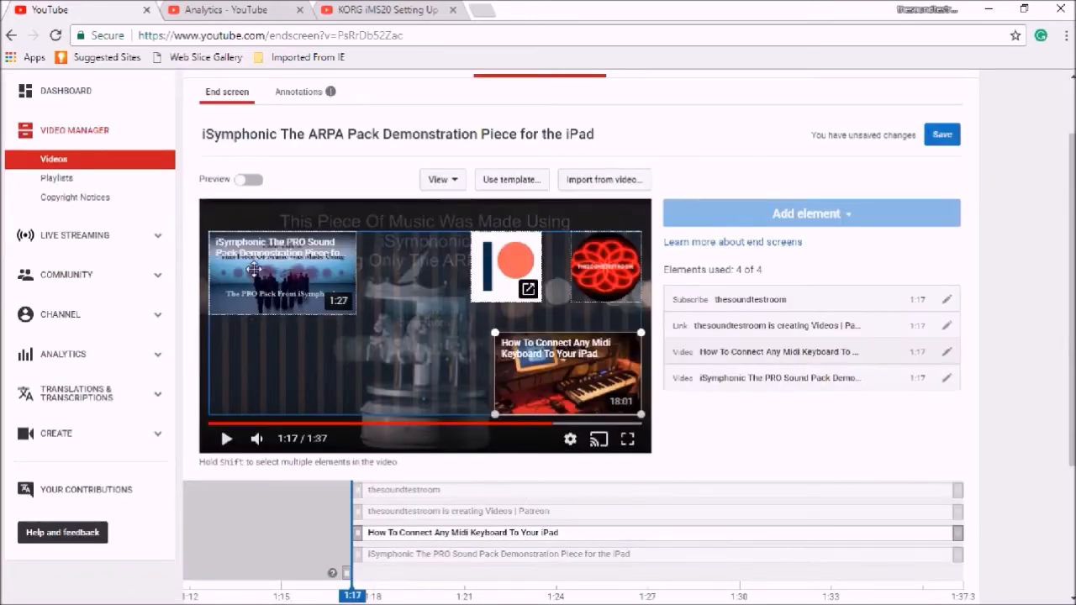
# Delay the Midi keyboard video to 1:29, PRO Sound Pack to 1:27, Patreon link to 1:25.
pyautogui.scroll(-3)
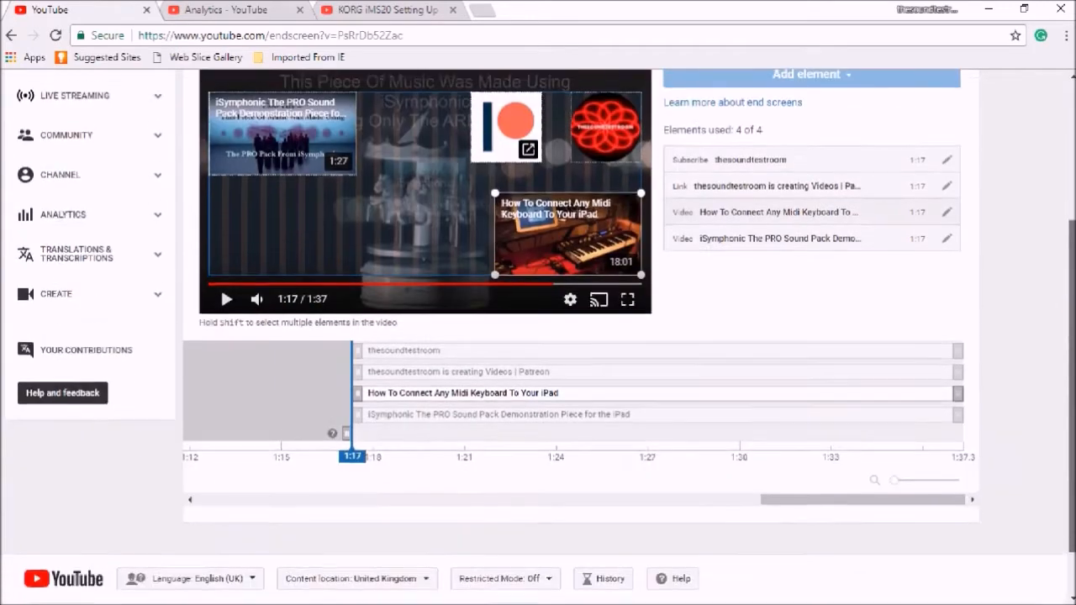
pyautogui.scroll(-3)
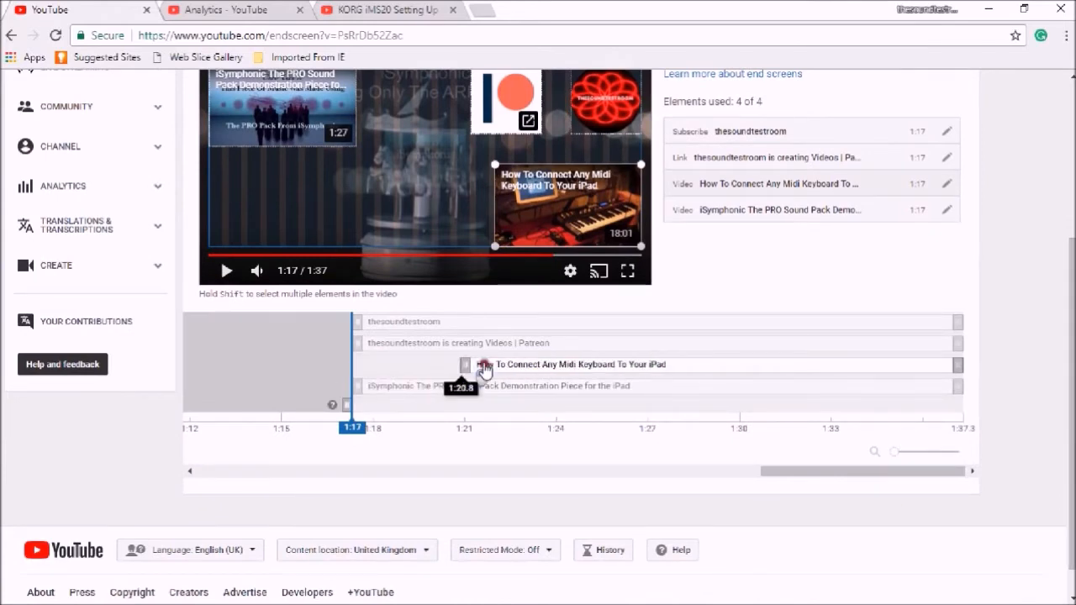
pyautogui.moveTo(483, 364); pyautogui.dragTo(707, 364)
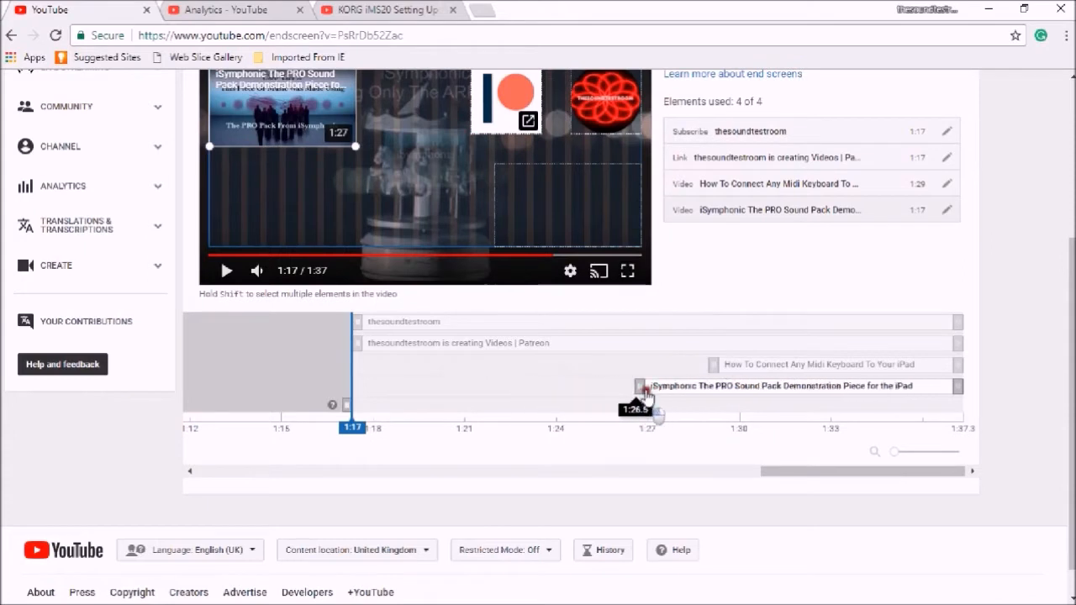
pyautogui.moveTo(639, 386); pyautogui.dragTo(673, 386)
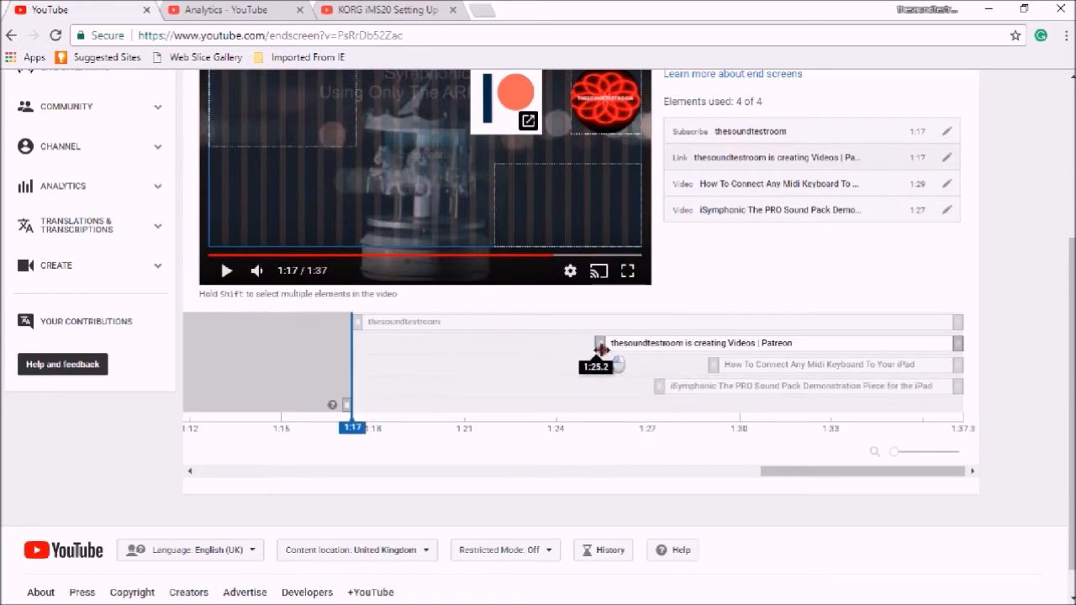
pyautogui.moveTo(352, 427); pyautogui.dragTo(597, 428)
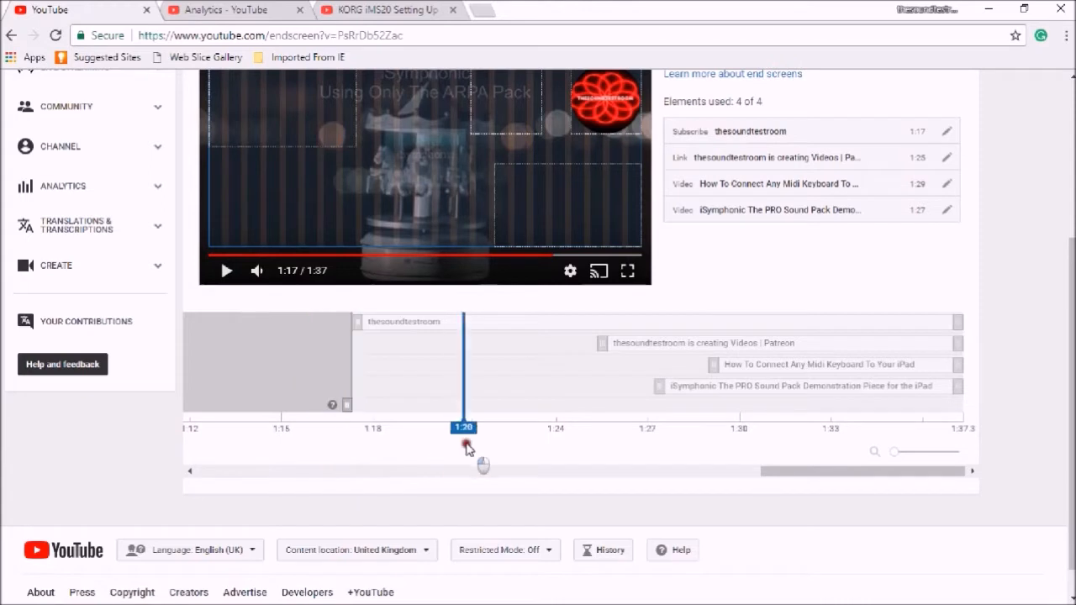
# Scrub the preview back and delay the subscribe element to about 1:21.
pyautogui.moveTo(464, 428); pyautogui.dragTo(299, 428)
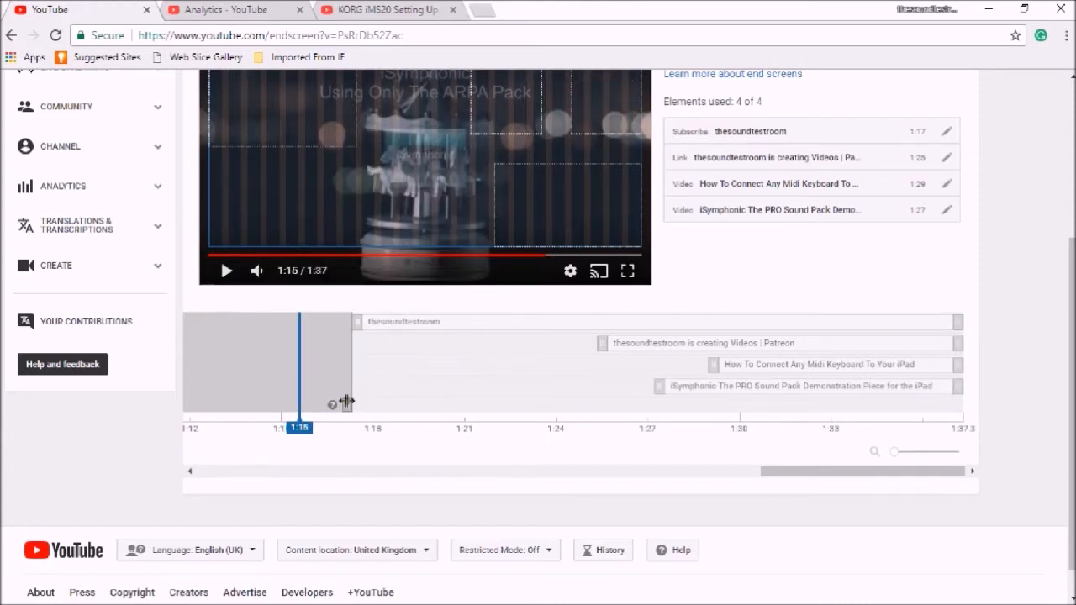
pyautogui.moveTo(299, 404); pyautogui.dragTo(352, 404)
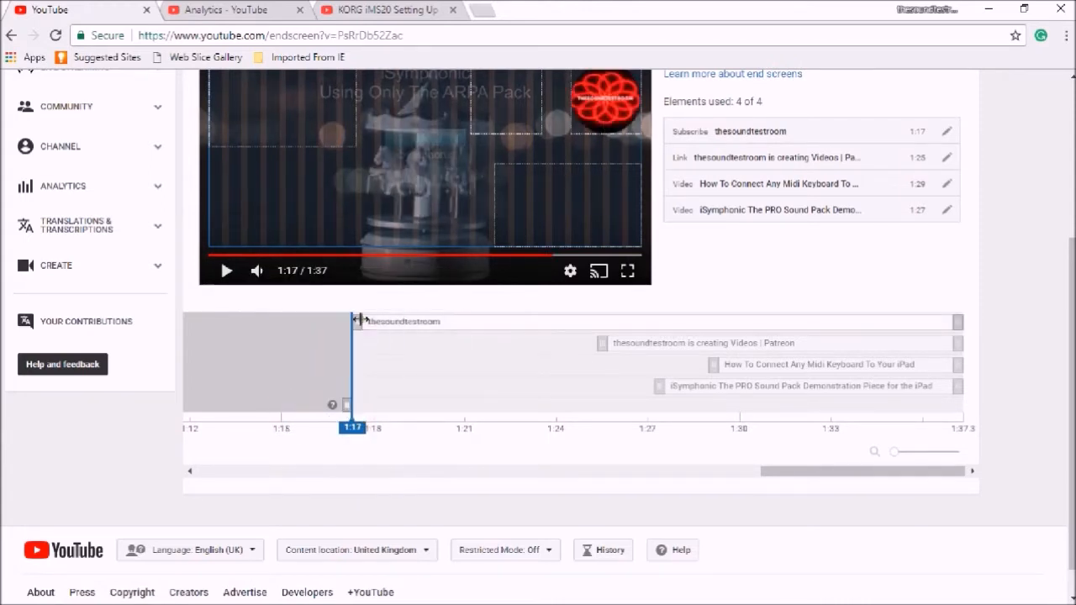
pyautogui.moveTo(360, 321); pyautogui.dragTo(461, 321)
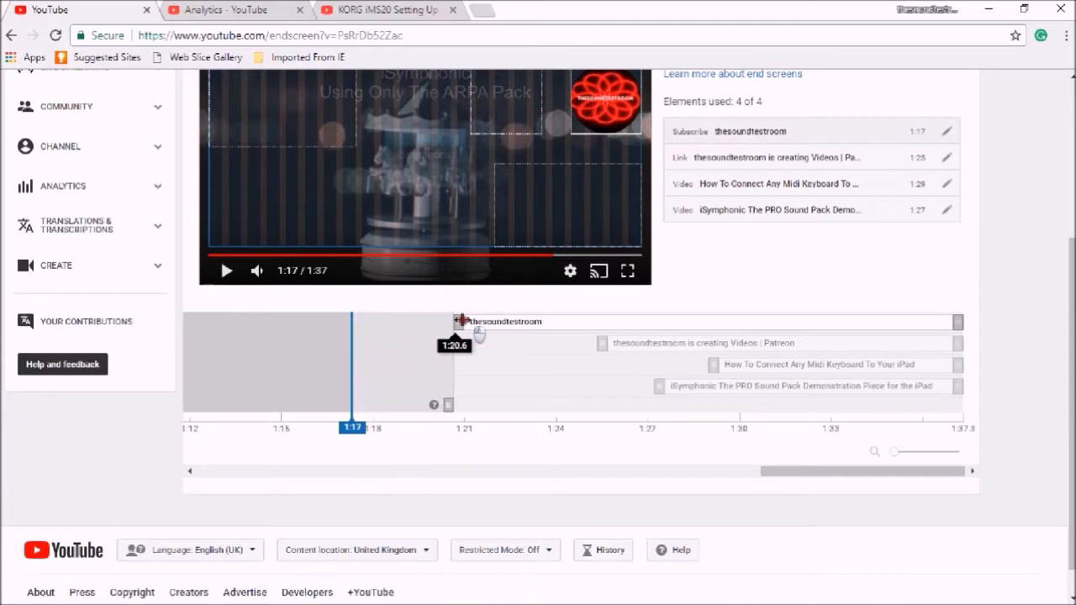
pyautogui.moveTo(461, 321); pyautogui.dragTo(484, 321)
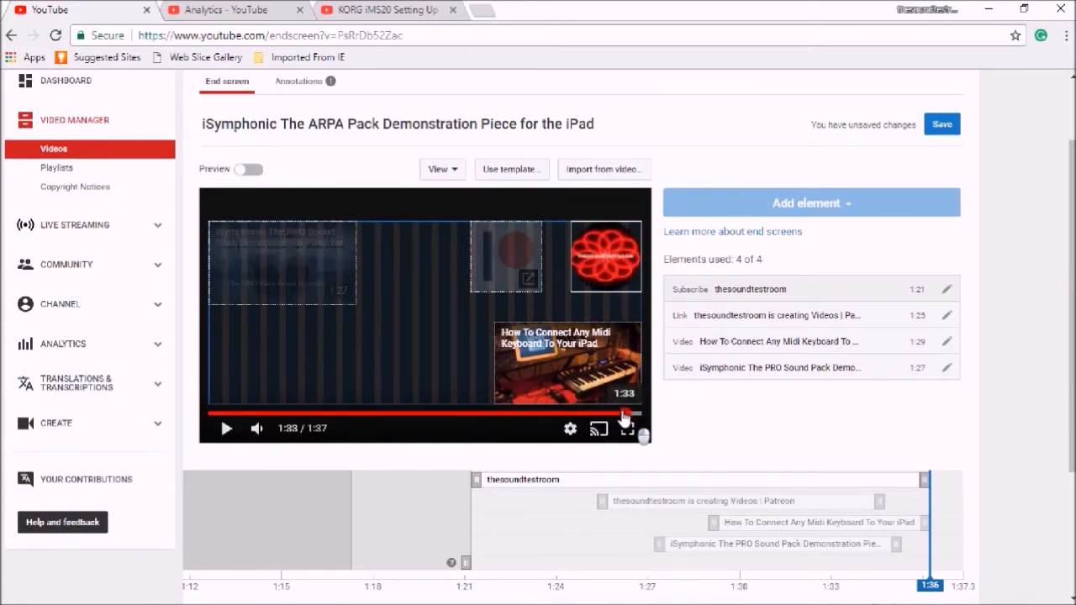
# Check the preview near the video's end and save the four-element end screen.
pyautogui.moveTo(629, 413); pyautogui.dragTo(561, 413)
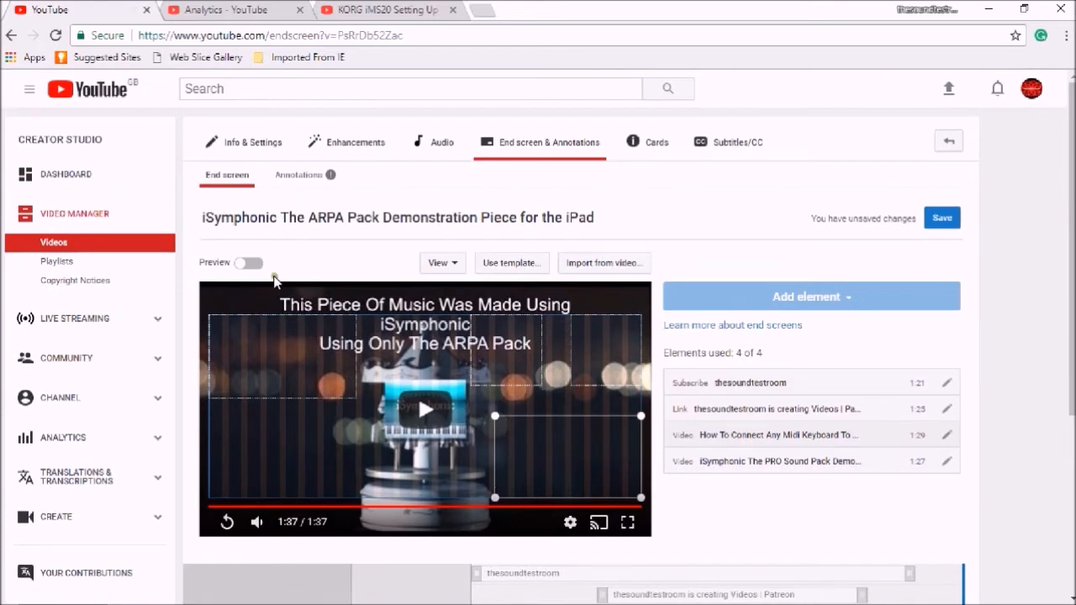
pyautogui.moveTo(949, 250)
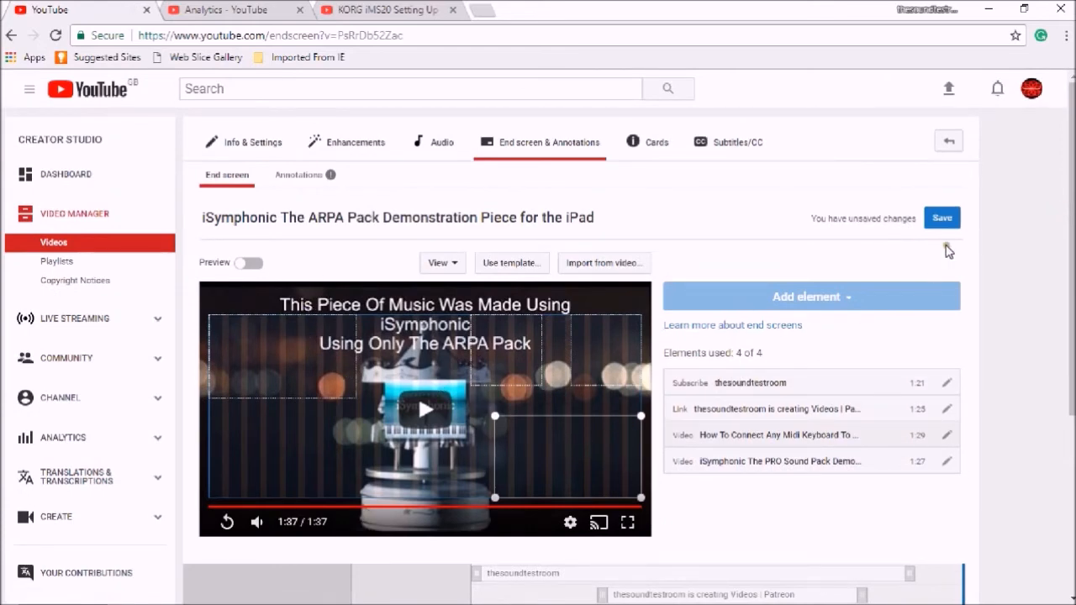
pyautogui.click(943, 218)
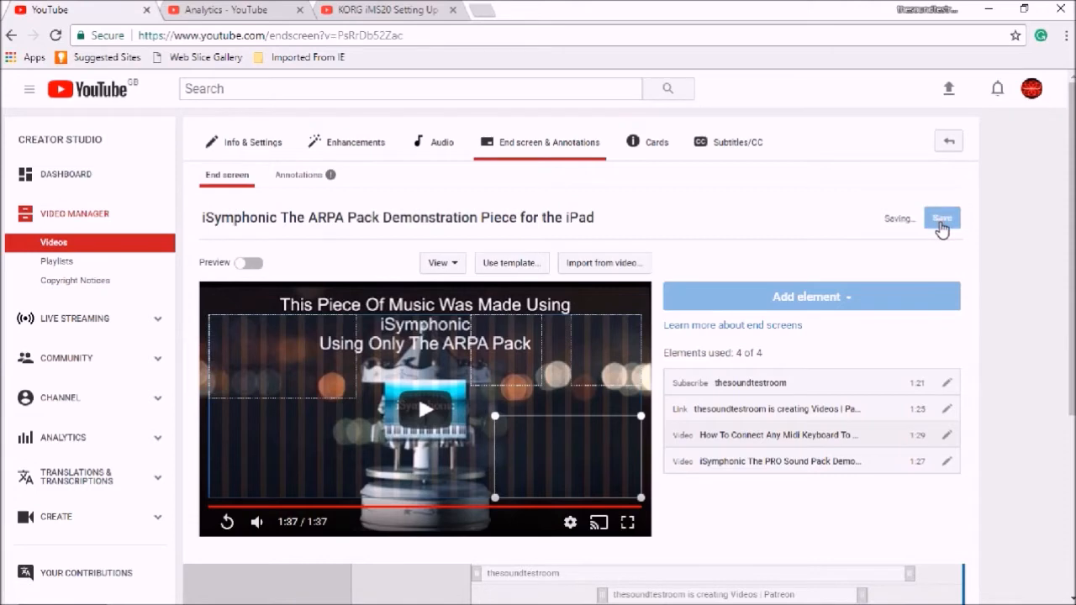
pyautogui.scroll(-3)
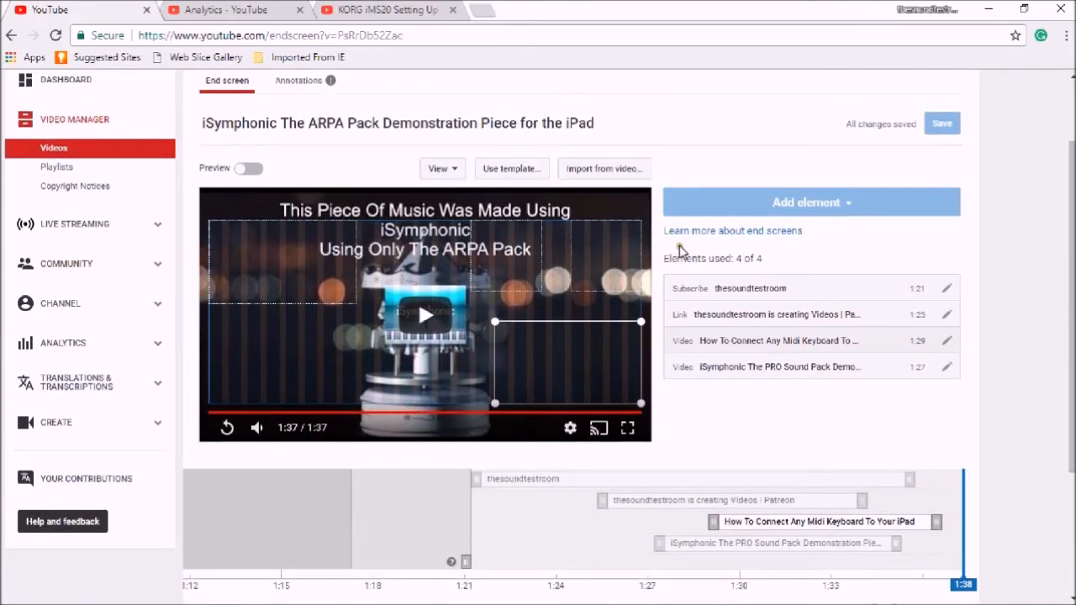
pyautogui.moveTo(858, 408)
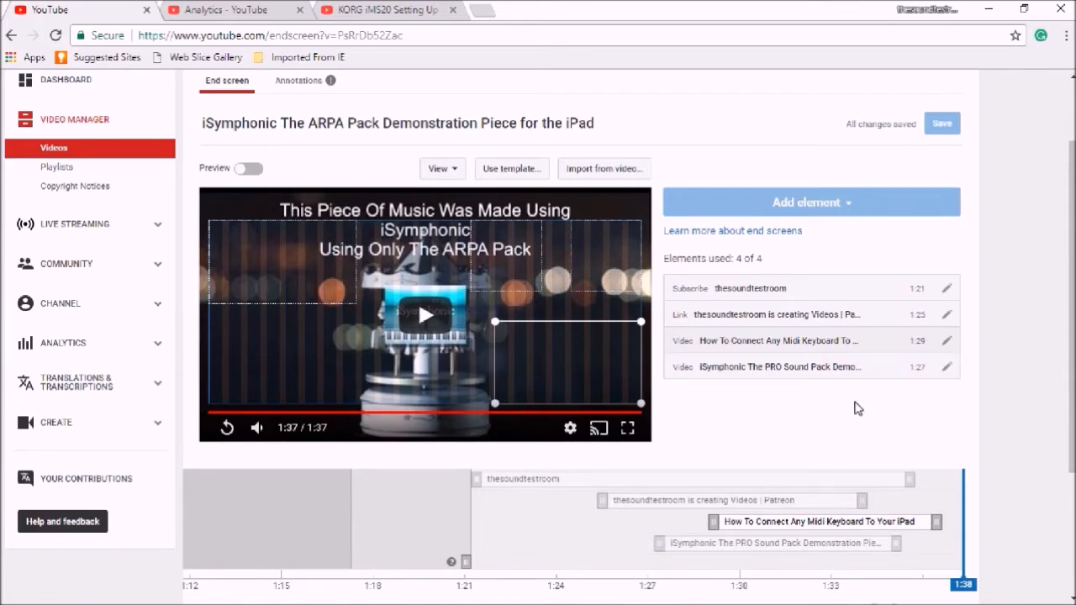
pyautogui.moveTo(848, 263)
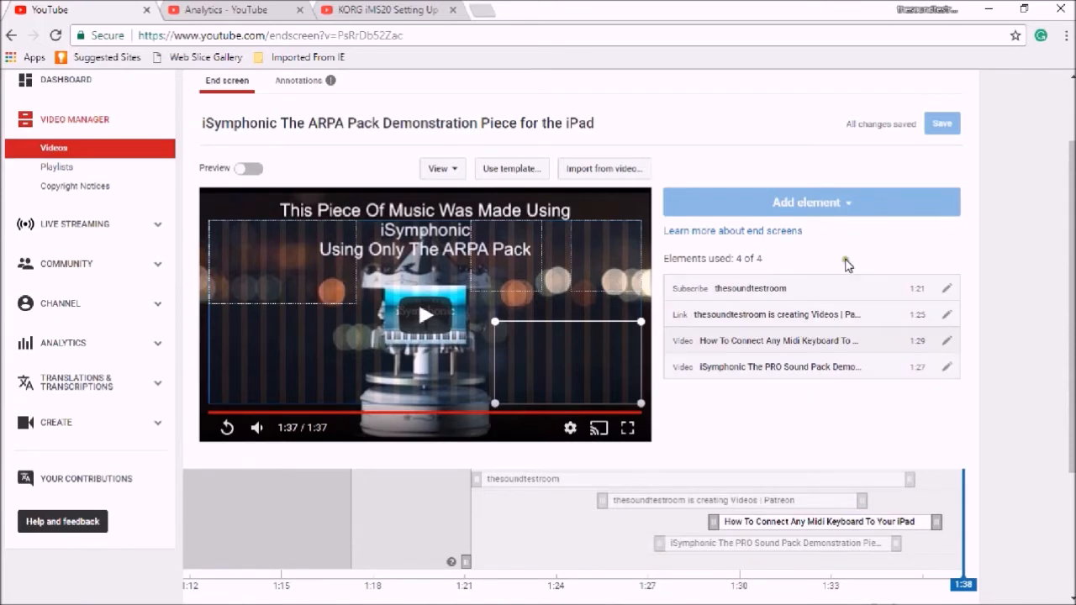
pyautogui.moveTo(987, 133)
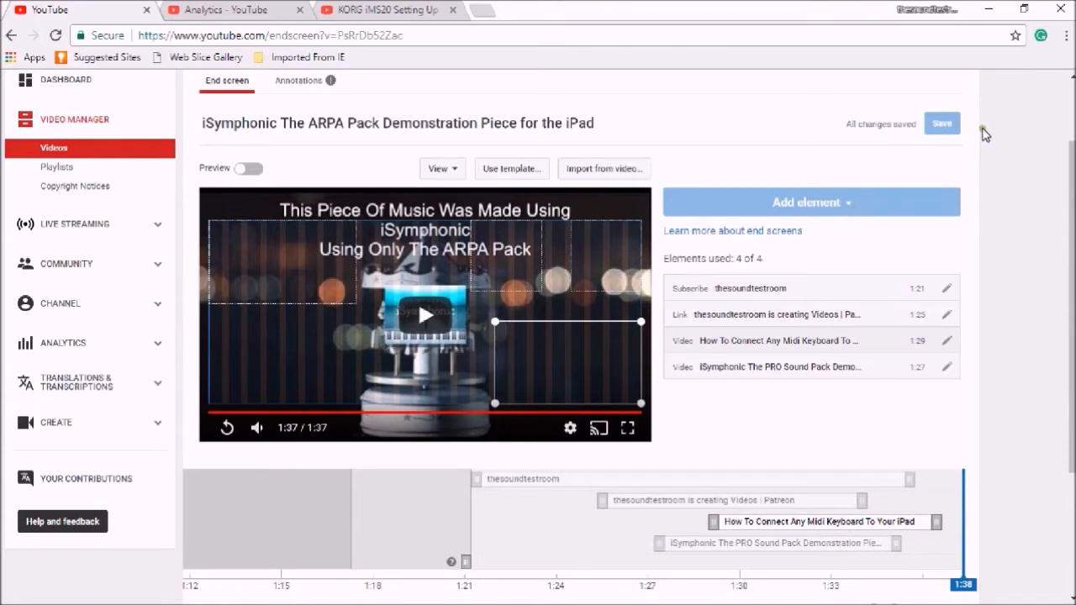
pyautogui.scroll(-3)
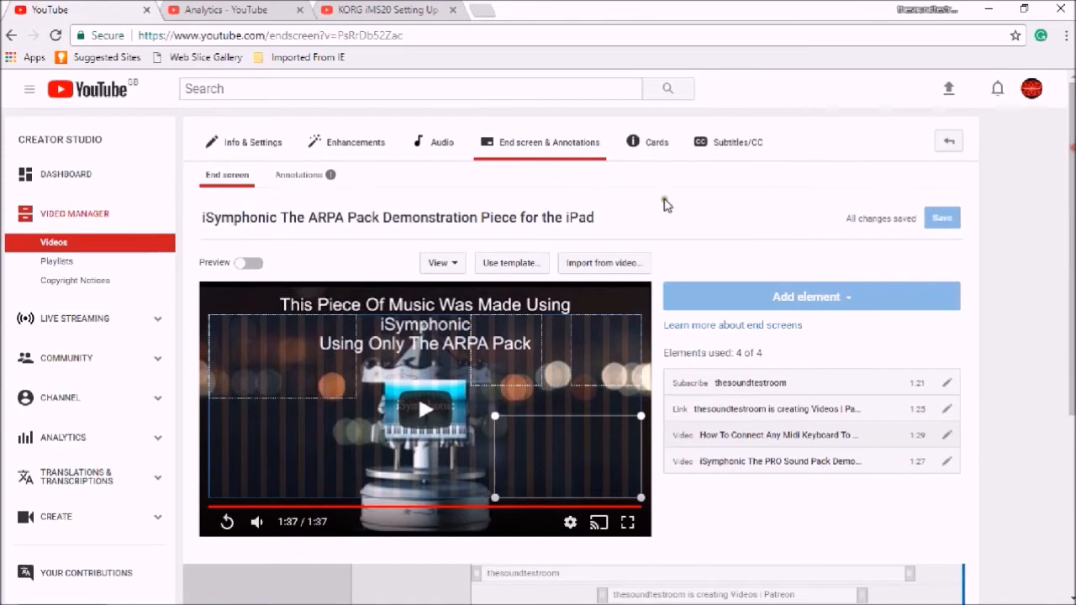
# Open the Cards tab and adjust the card timing marker until it settles at 0:33.
pyautogui.click(656, 142)
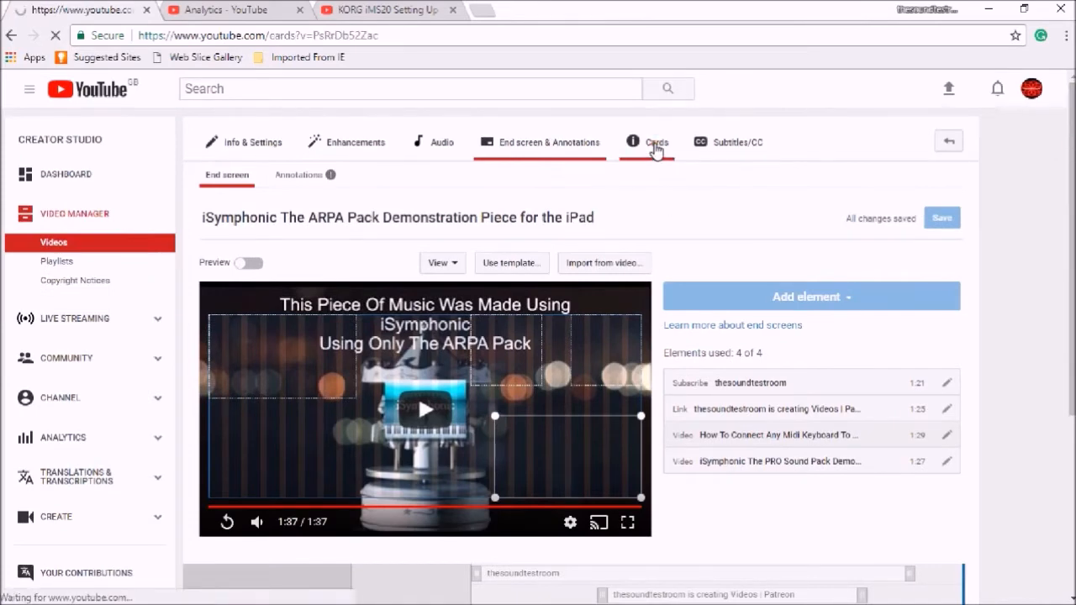
pyautogui.click(657, 141)
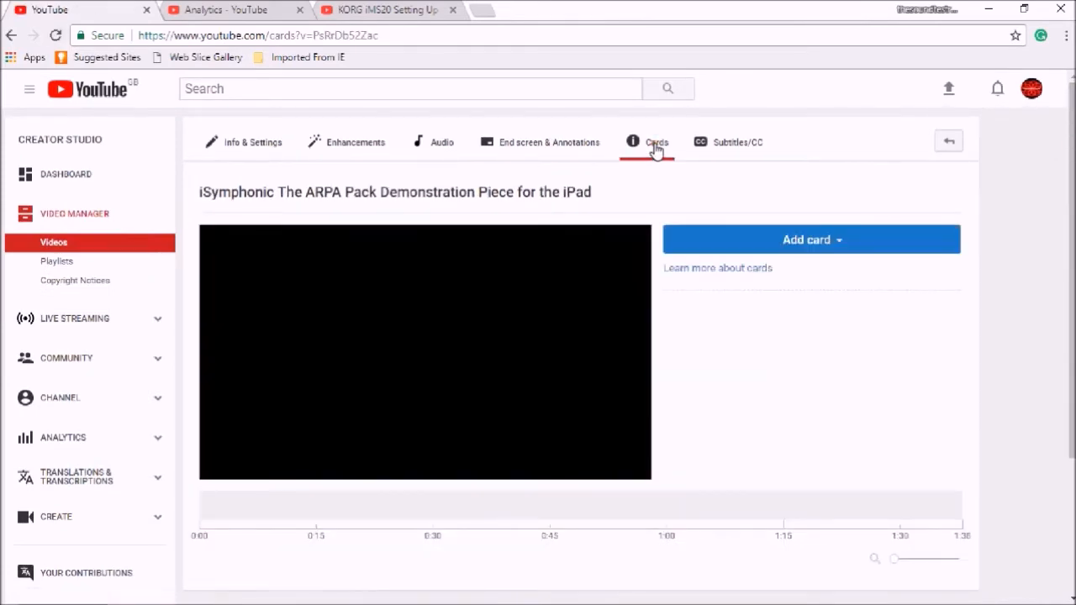
pyautogui.click(424, 352)
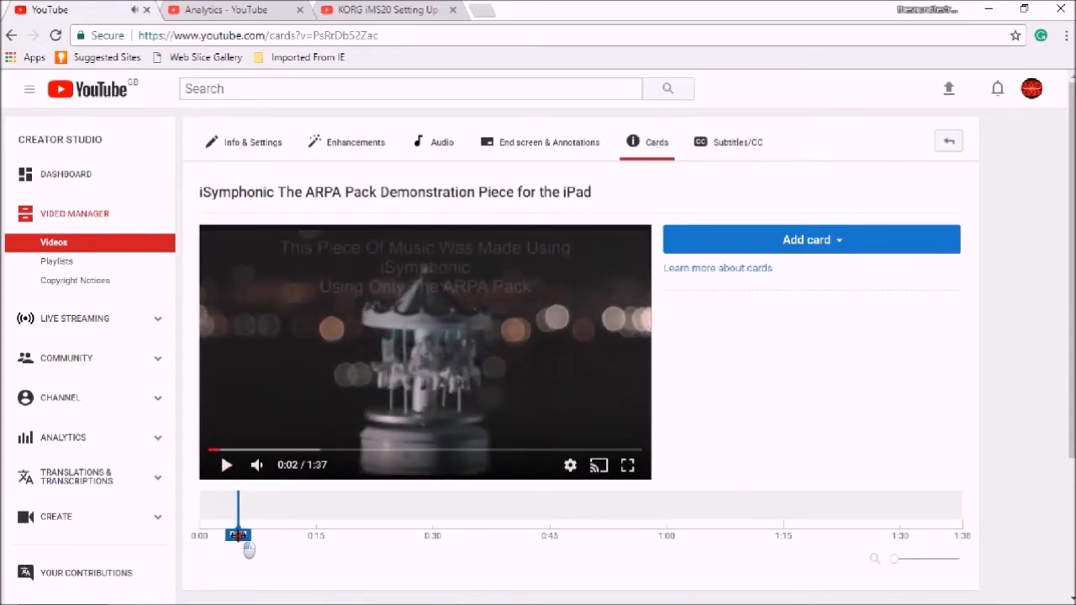
pyautogui.moveTo(238, 534); pyautogui.dragTo(482, 535)
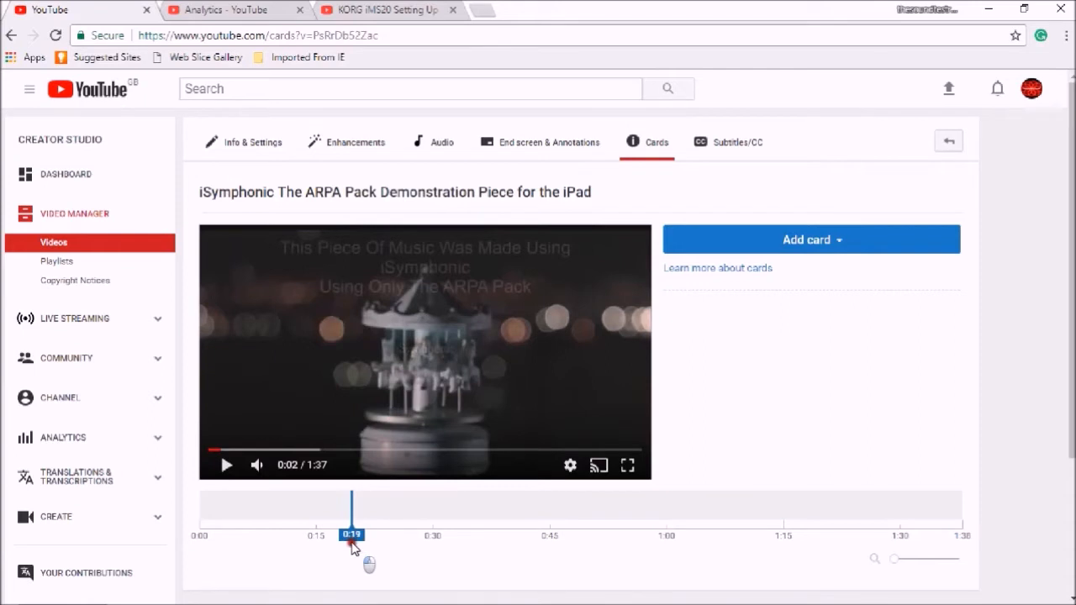
pyautogui.moveTo(352, 534); pyautogui.dragTo(343, 535)
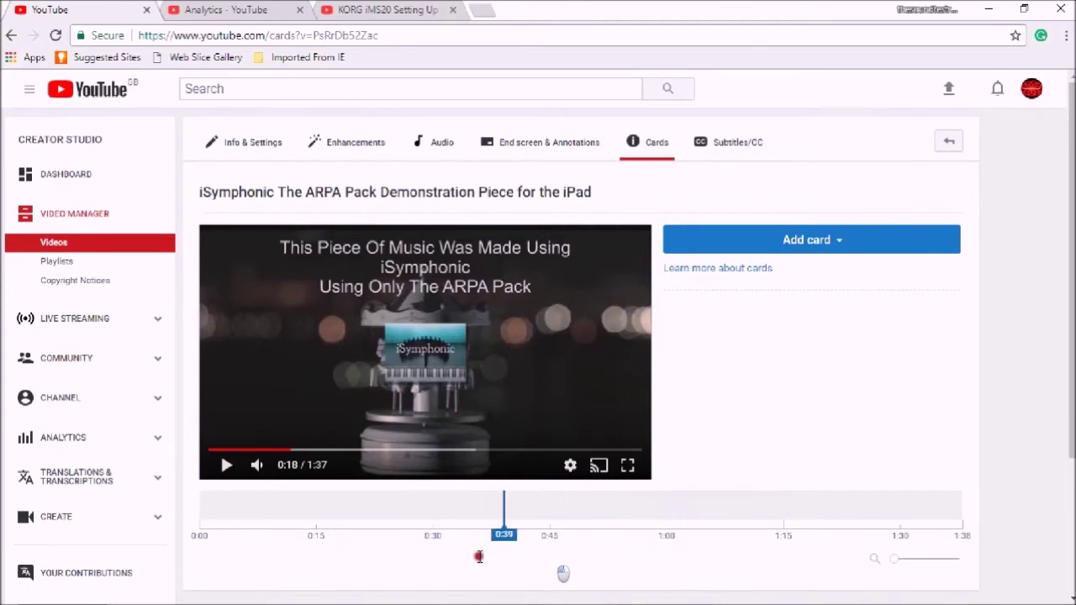
pyautogui.moveTo(504, 517); pyautogui.dragTo(556, 517)
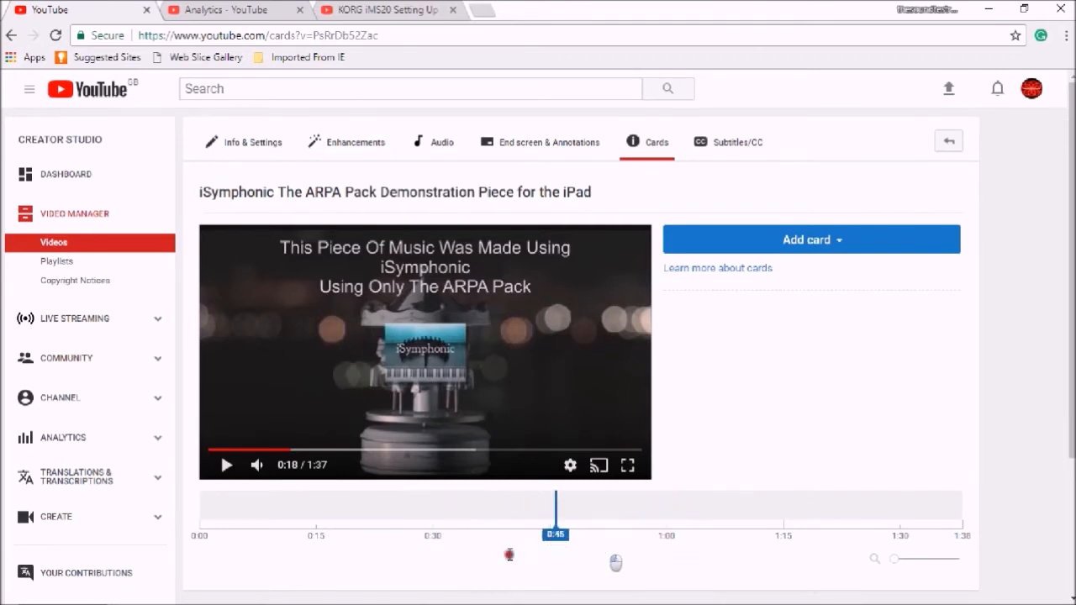
pyautogui.moveTo(555, 513); pyautogui.dragTo(613, 513)
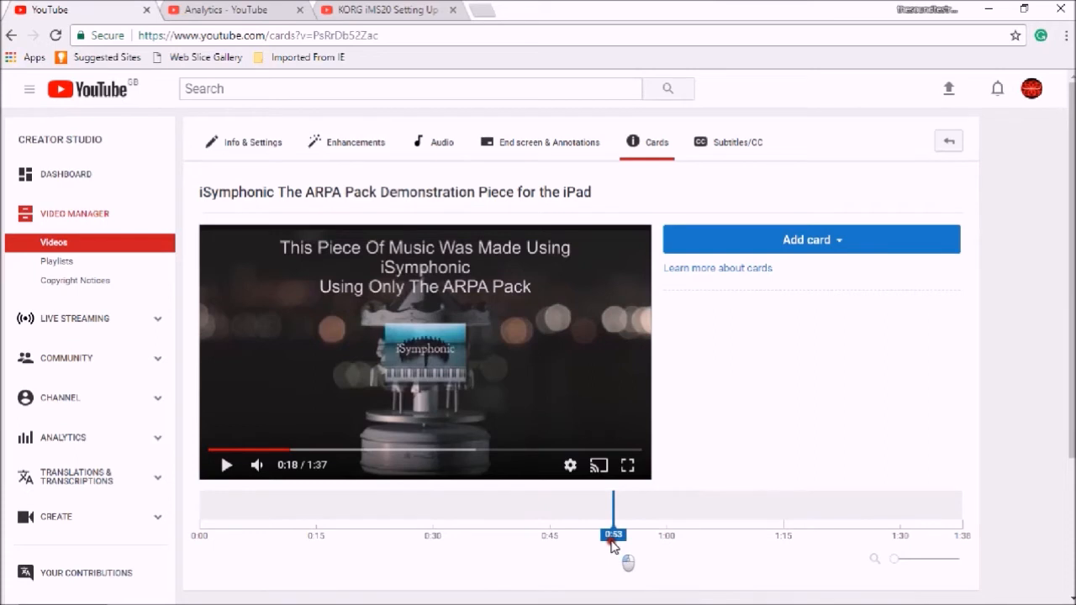
pyautogui.moveTo(612, 510); pyautogui.dragTo(387, 511)
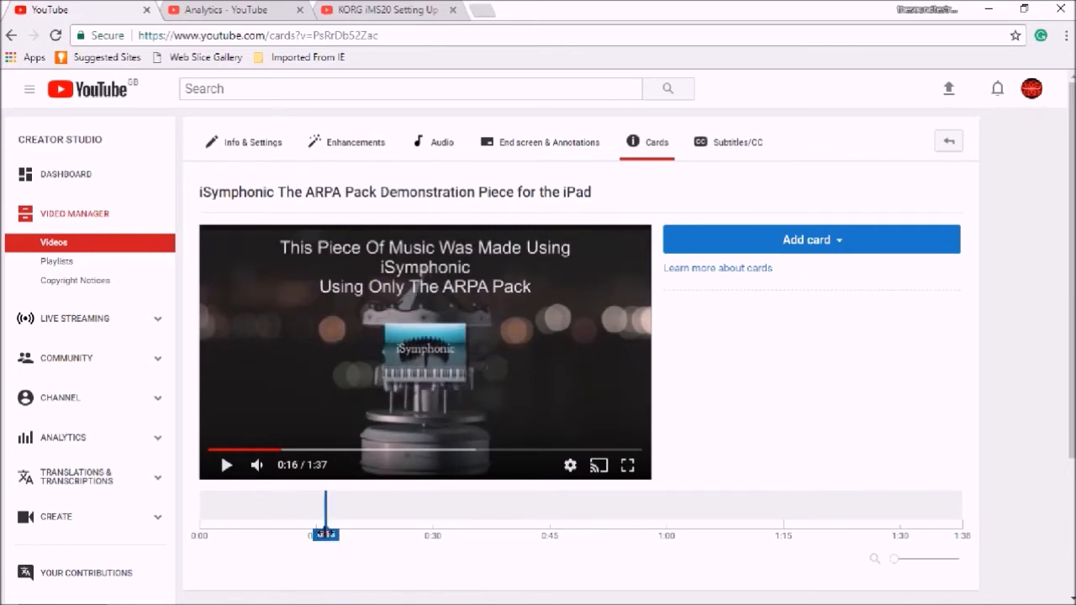
pyautogui.moveTo(283, 450)
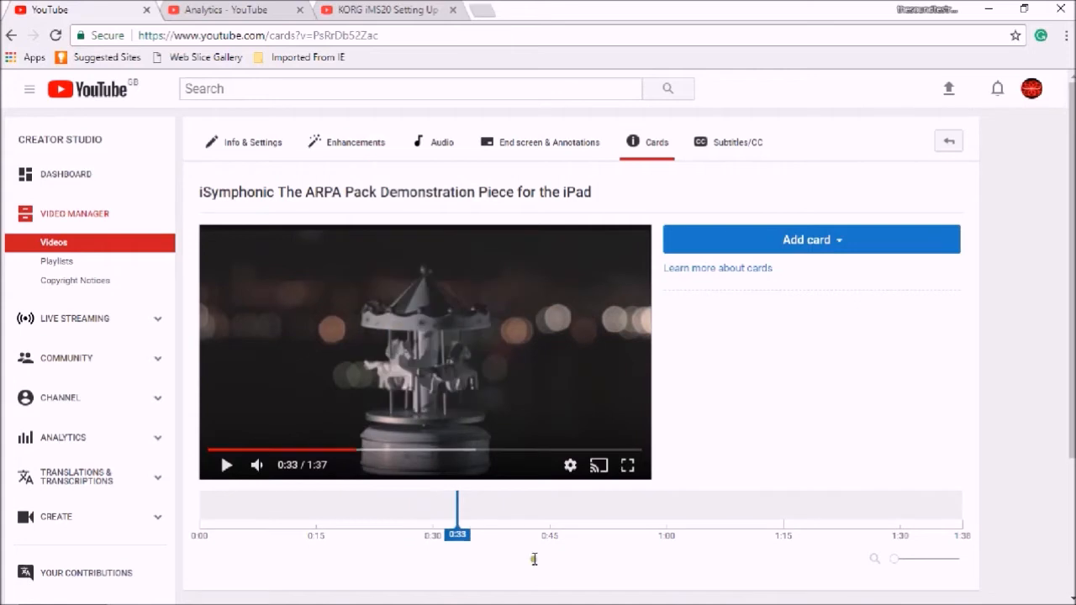
pyautogui.moveTo(842, 249)
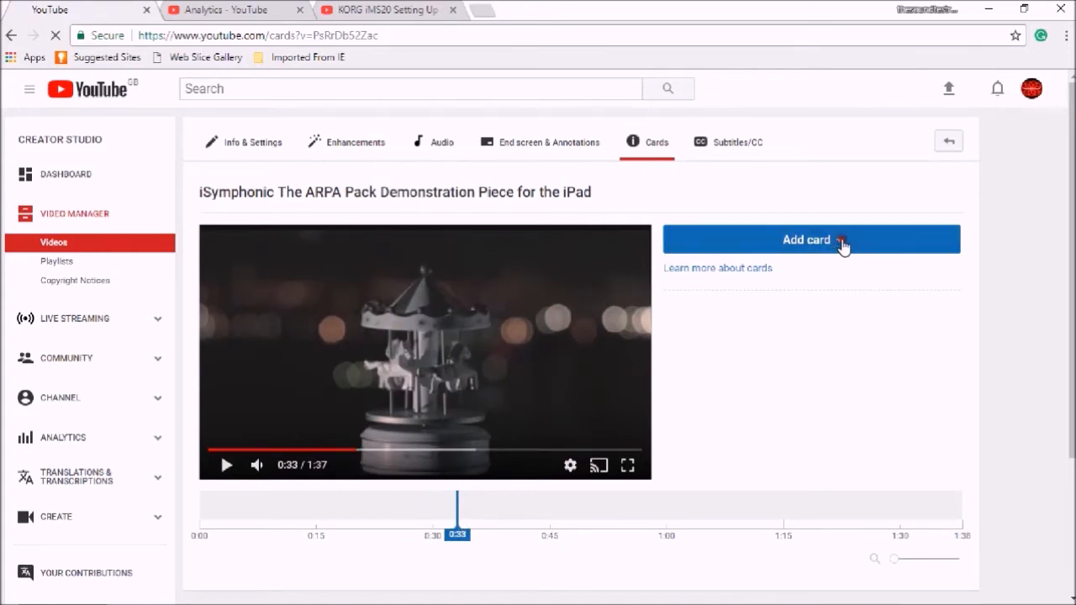
# Start a Channel card at 0:33, select its username field, then switch to the KORG iMS20 tab.
pyautogui.click(812, 239)
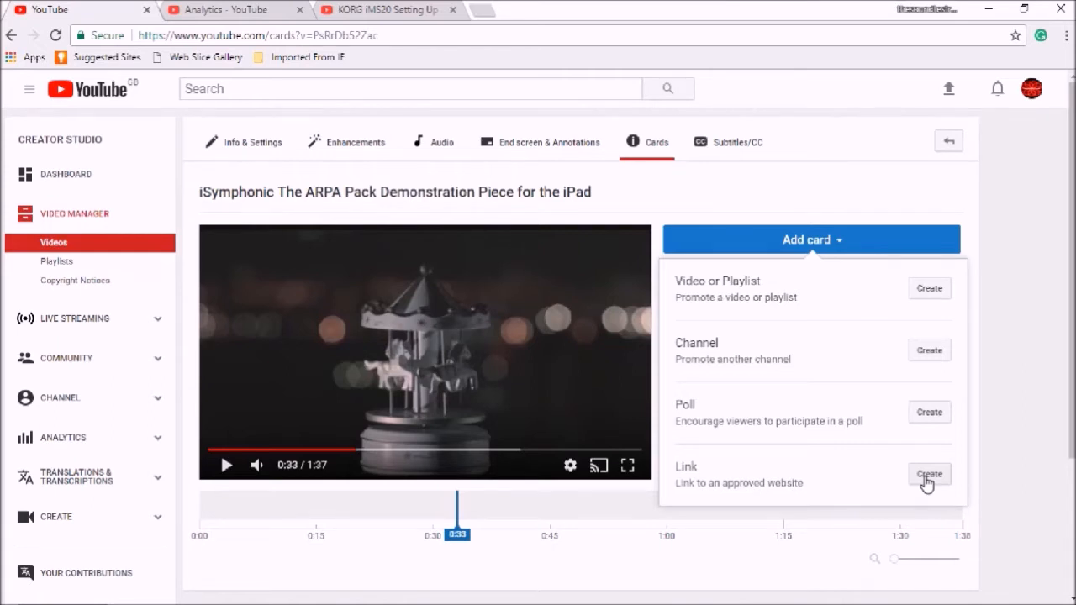
pyautogui.moveTo(717, 276)
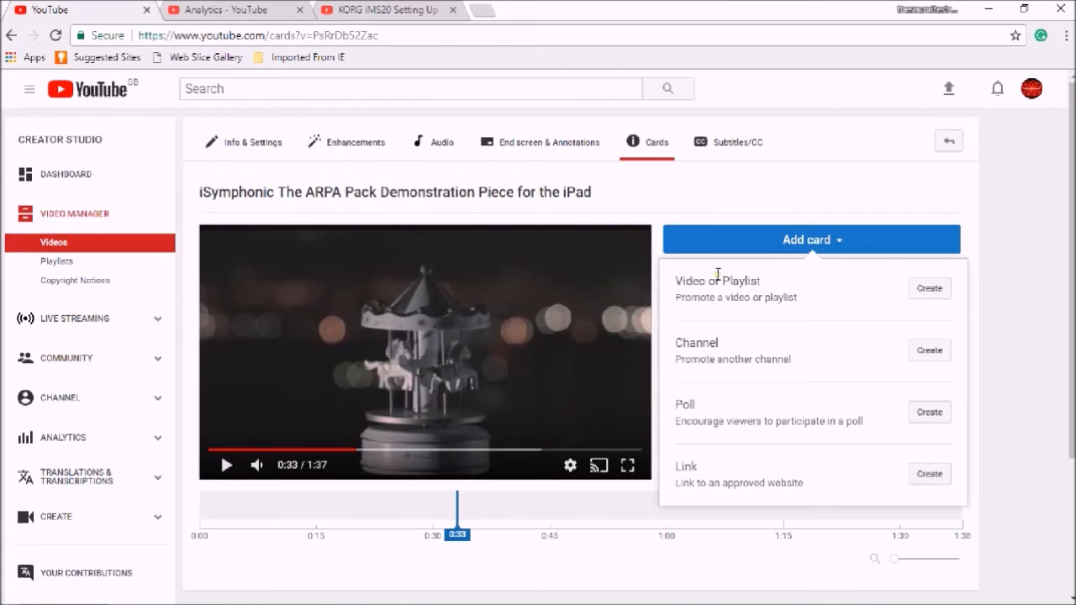
pyautogui.moveTo(913, 339)
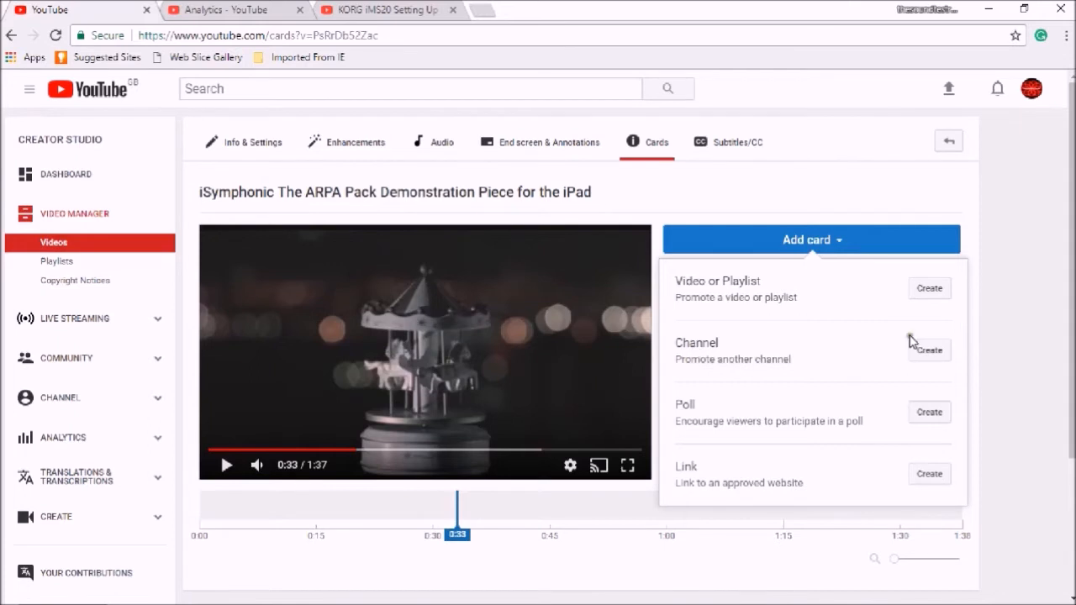
pyautogui.click(929, 350)
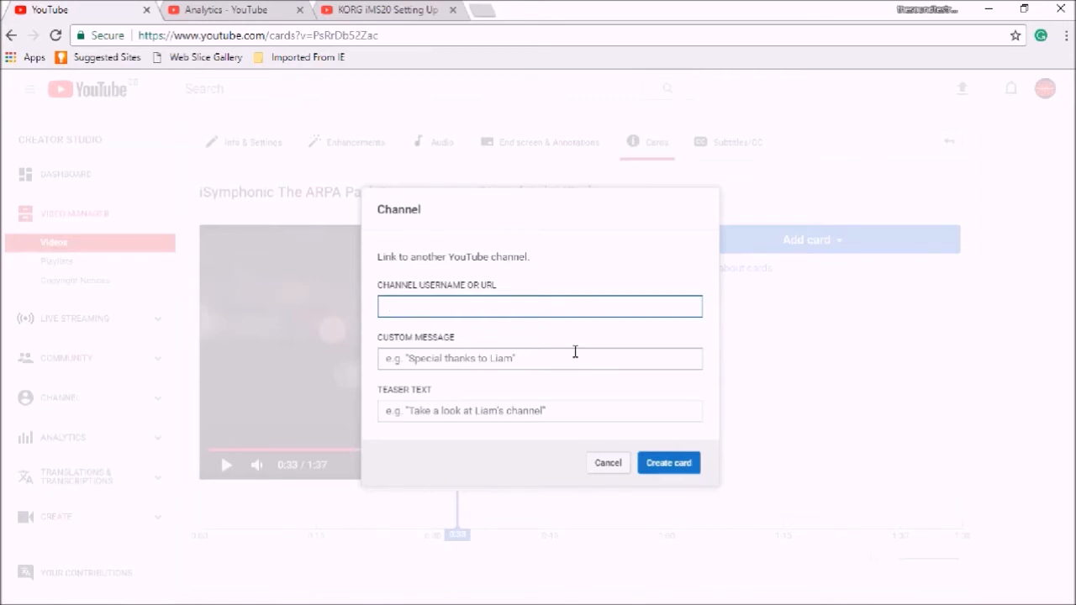
pyautogui.click(539, 306)
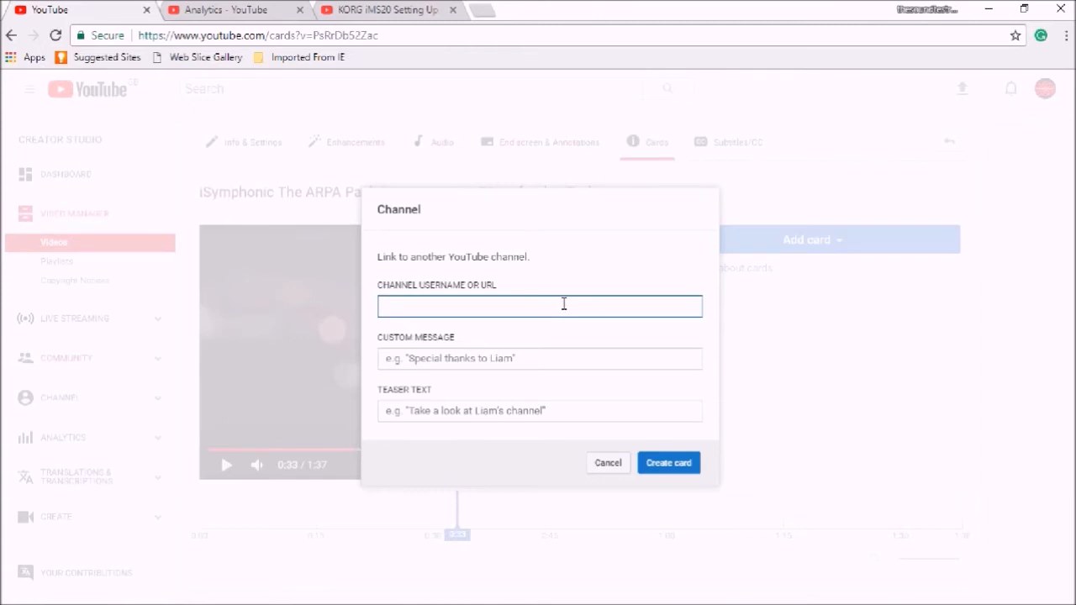
pyautogui.click(379, 9)
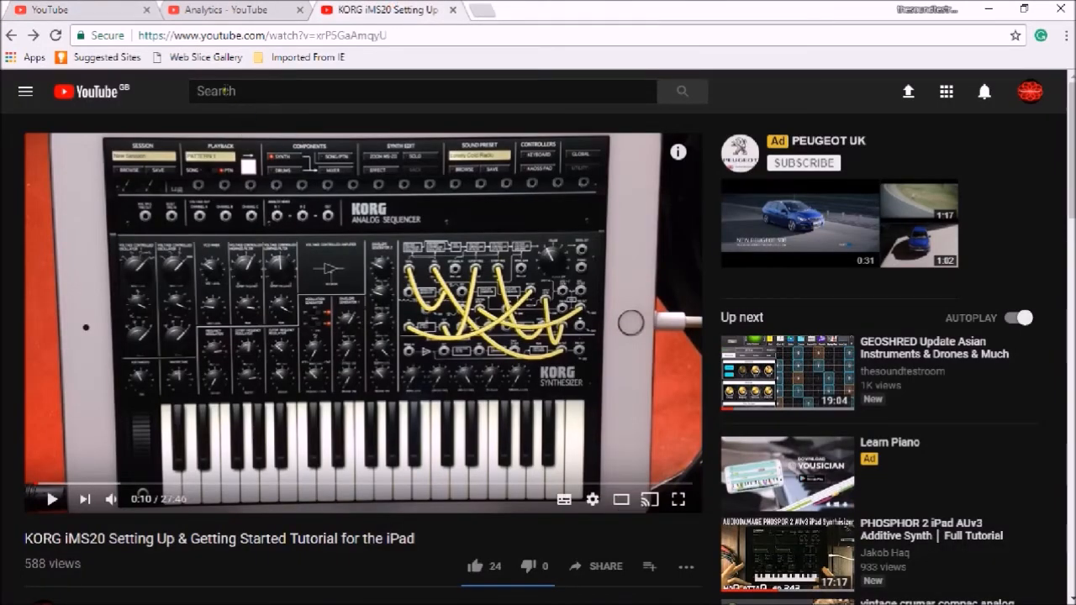
# Search YouTube for Jakob Haq and enter his name as the channel username.
pyautogui.click(412, 91)
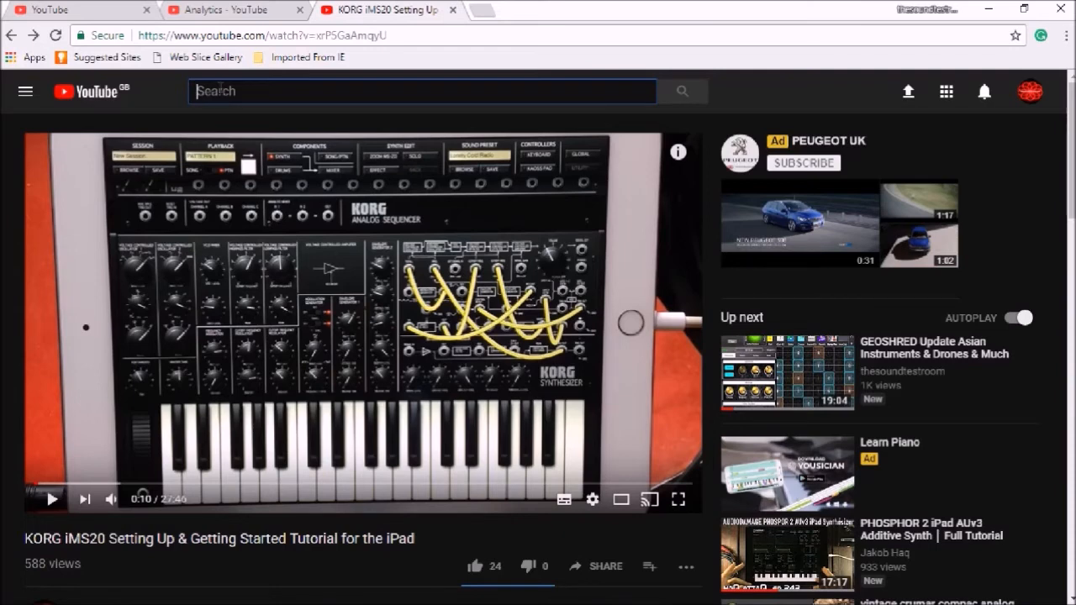
pyautogui.write('J')
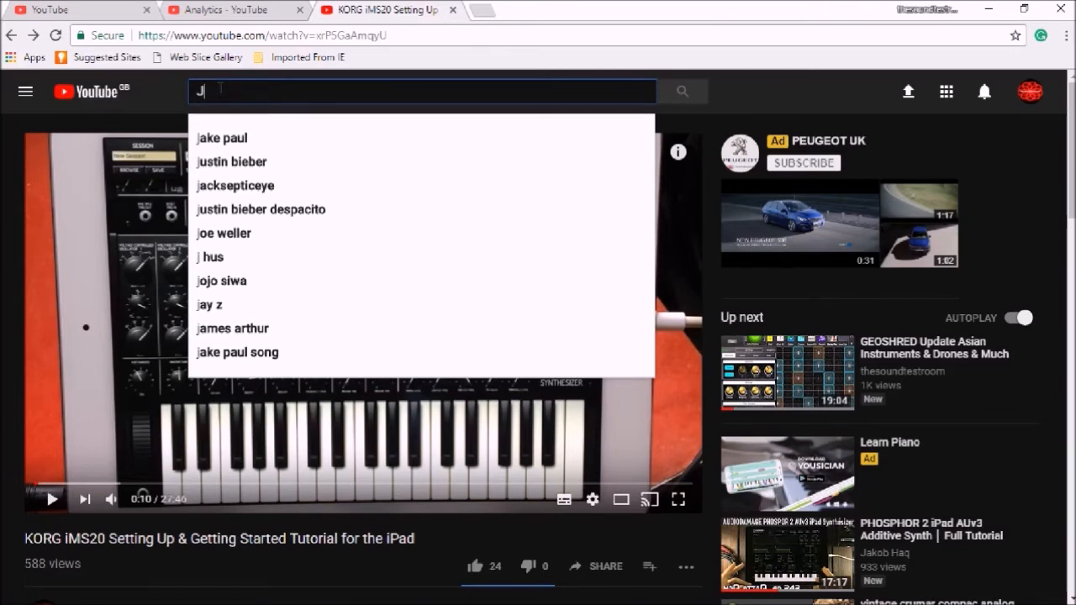
pyautogui.write('akob')
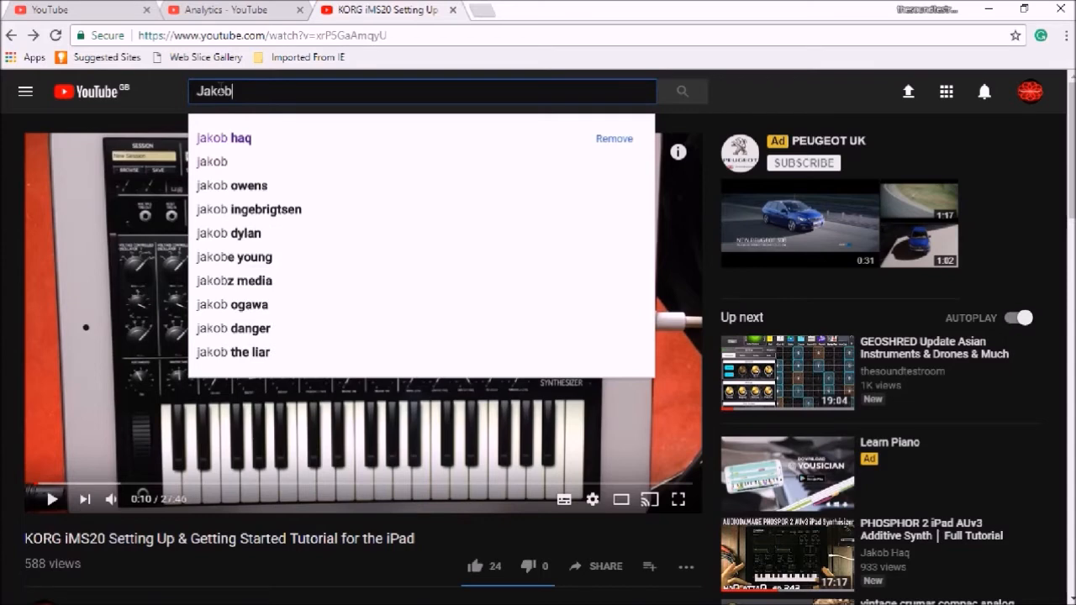
pyautogui.click(223, 138)
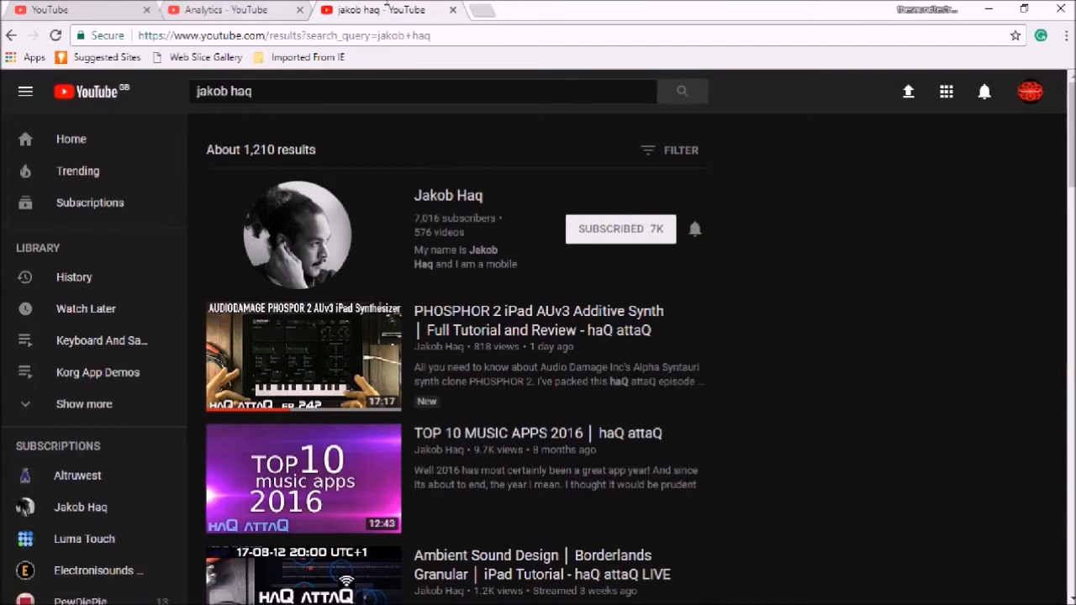
pyautogui.moveTo(485, 205)
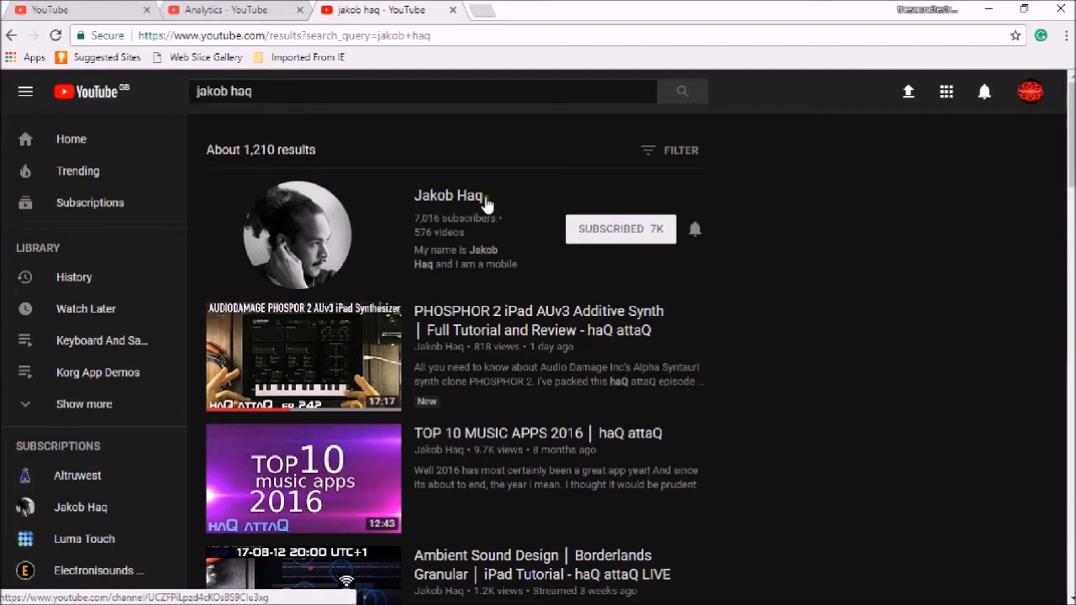
pyautogui.moveTo(423, 238)
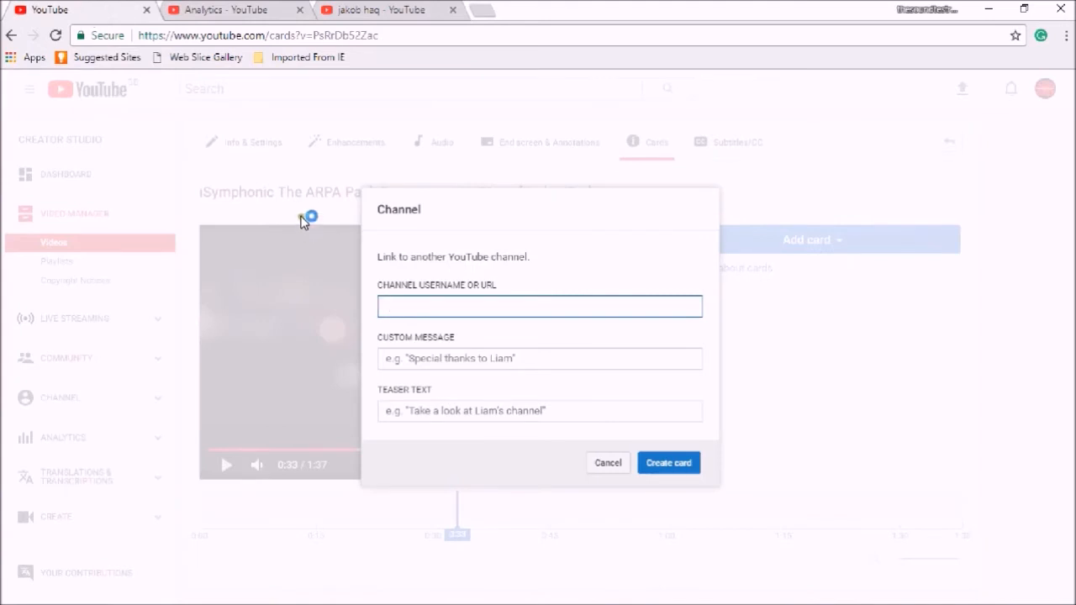
pyautogui.write('Jakob')
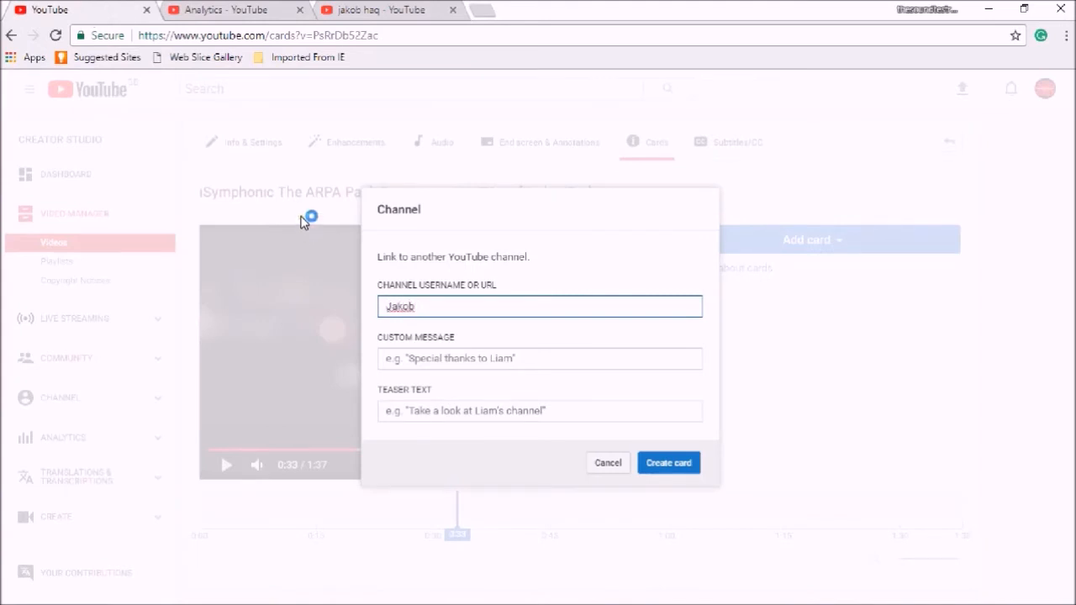
pyautogui.write('Haq')
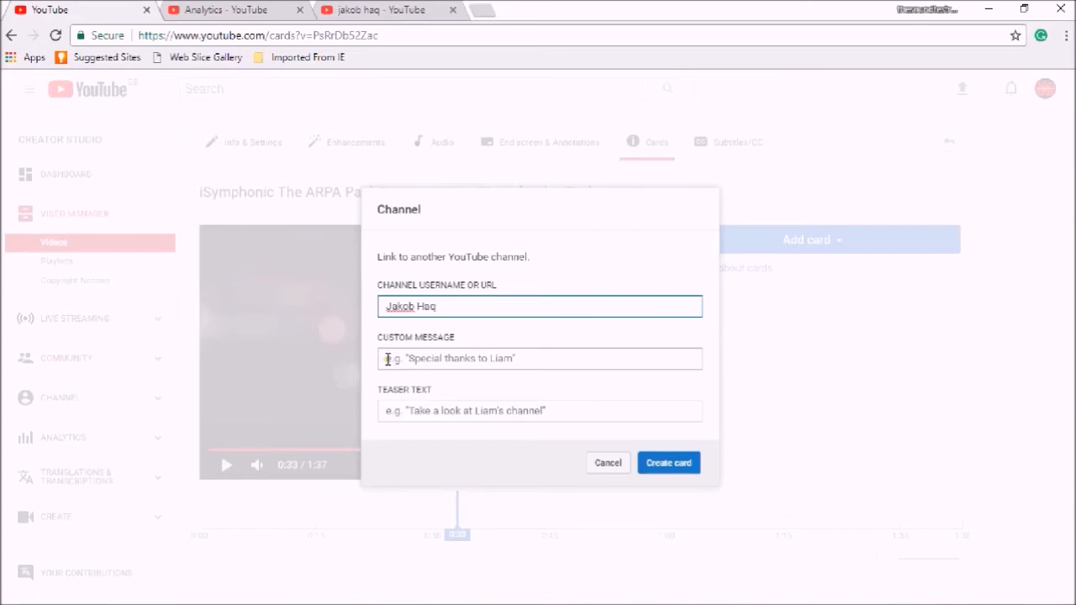
# Set the card's custom message to 'Jakob Makes Great Videos'.
pyautogui.click(539, 359)
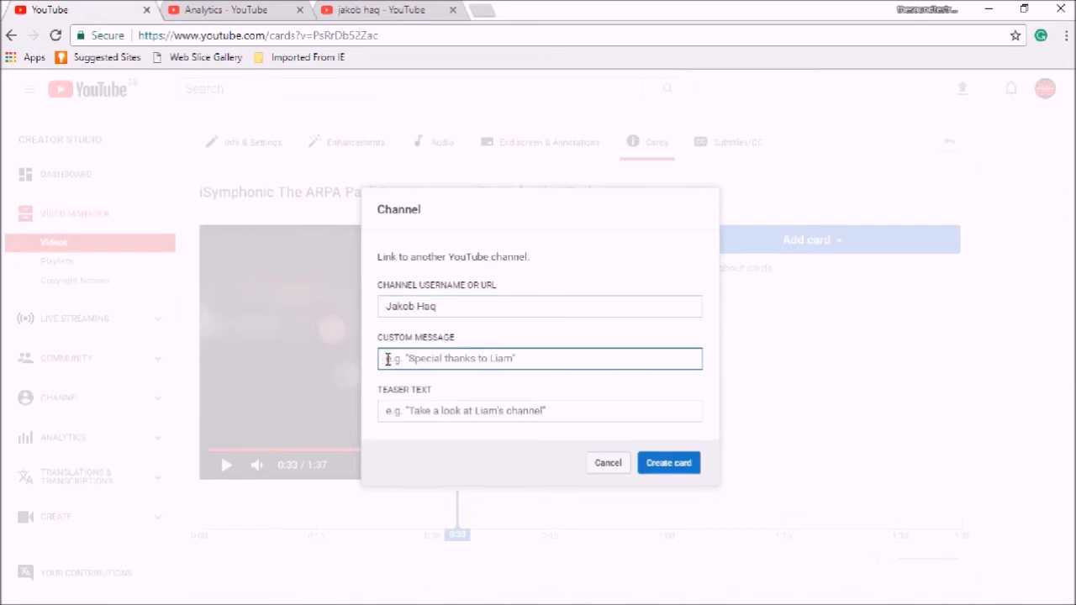
pyautogui.click(539, 359)
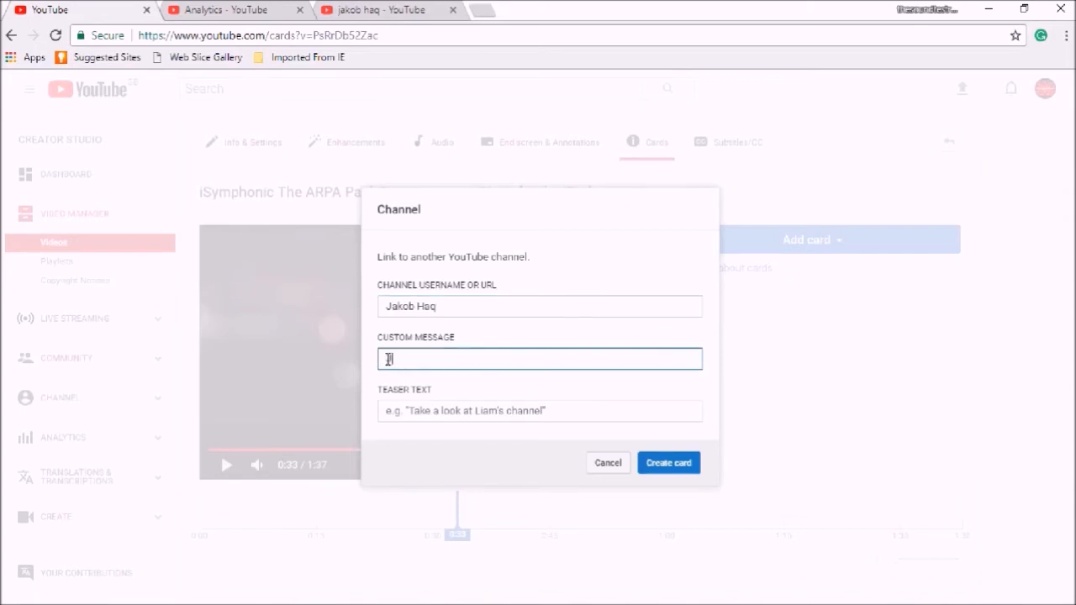
pyautogui.write('Jakob')
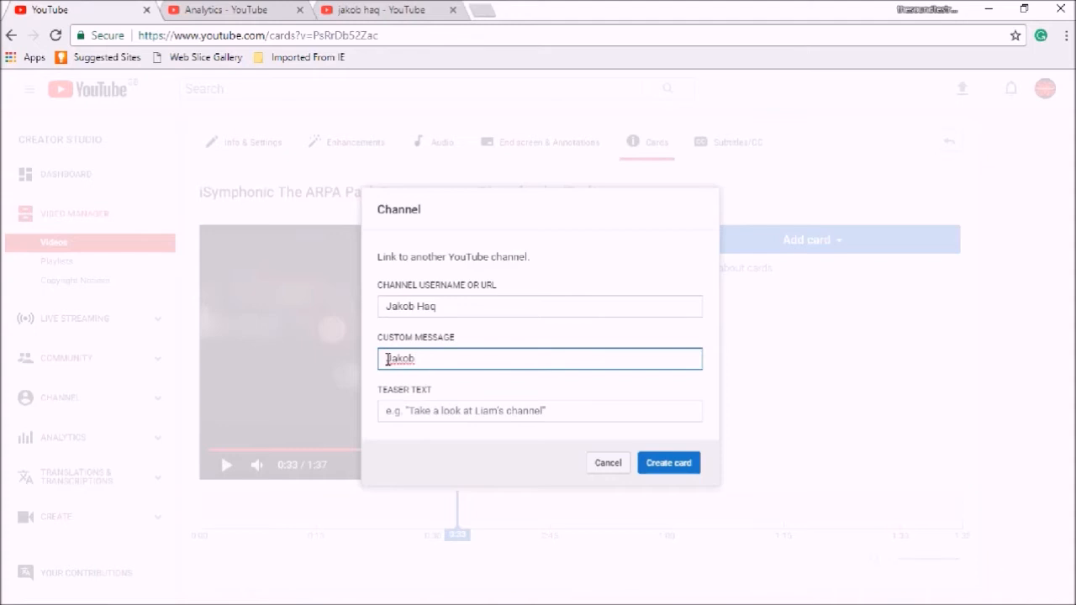
pyautogui.write('is')
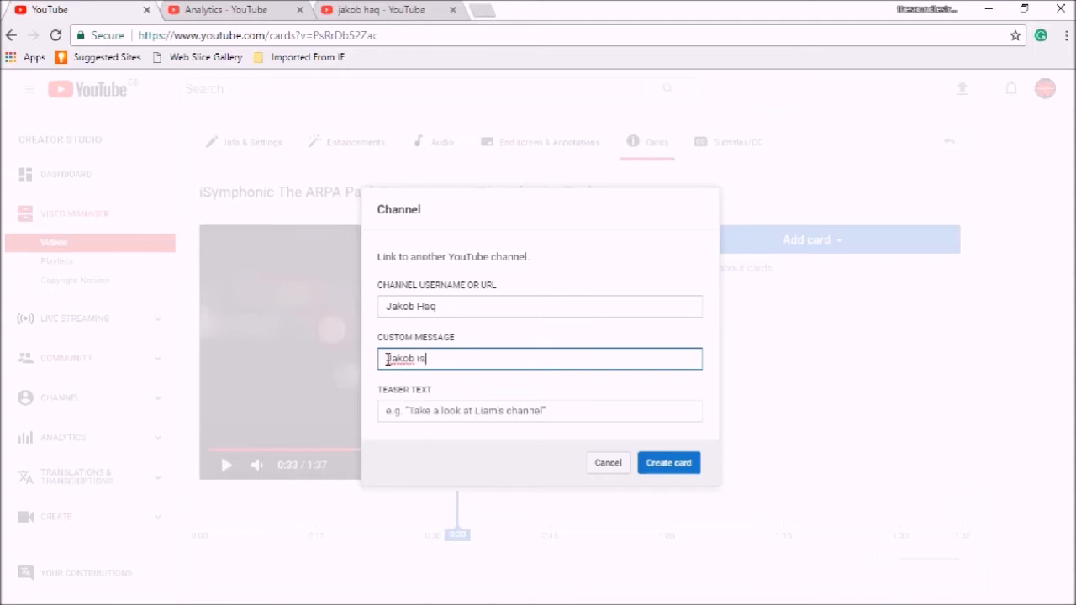
pyautogui.write('G')
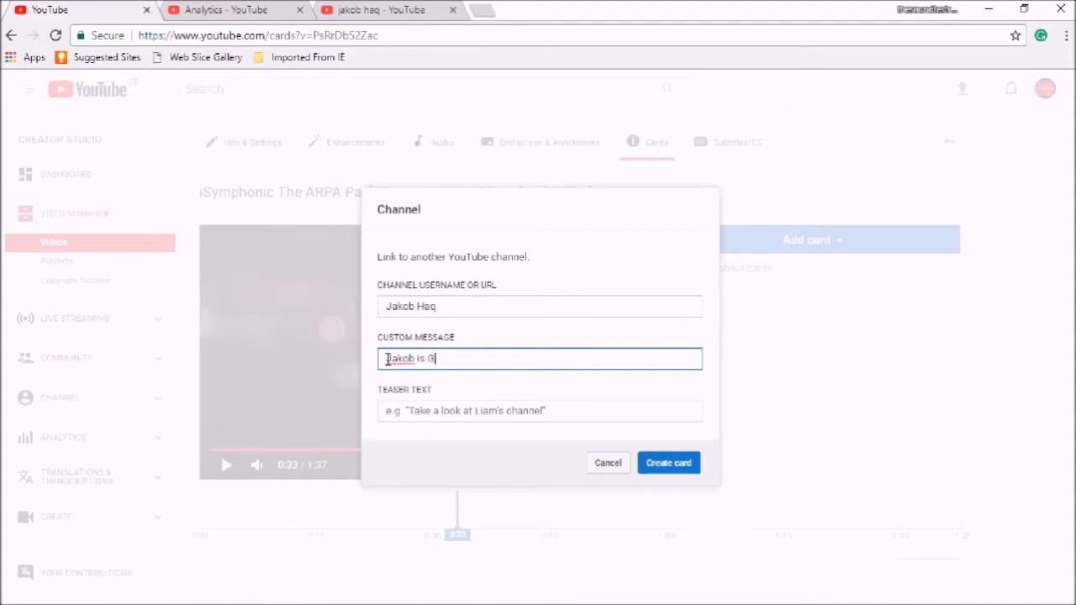
pyautogui.press('Backspace')
pyautogui.write('Make')
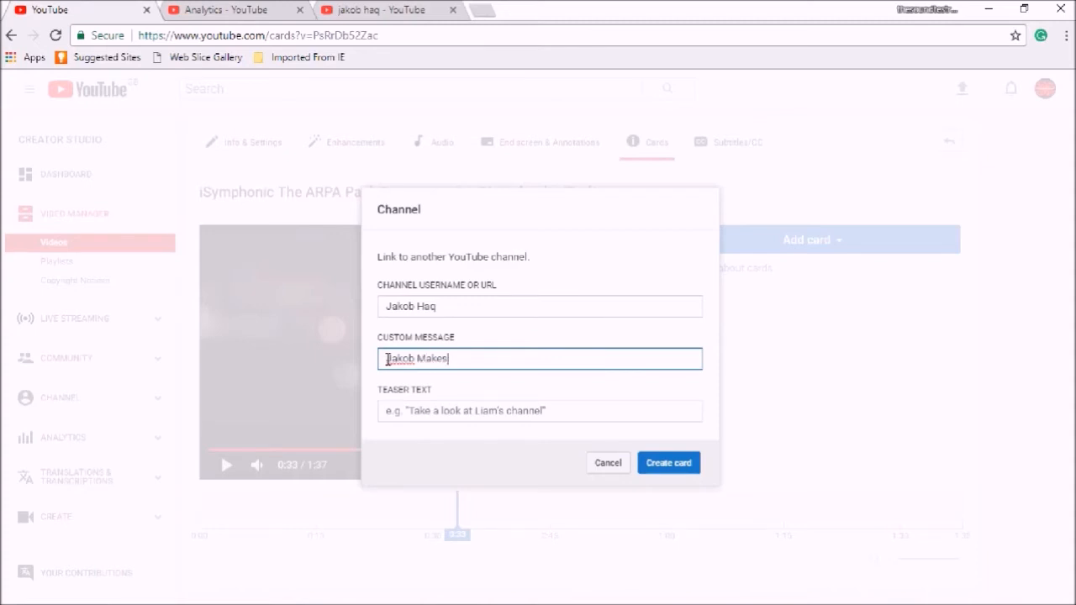
pyautogui.write('Great')
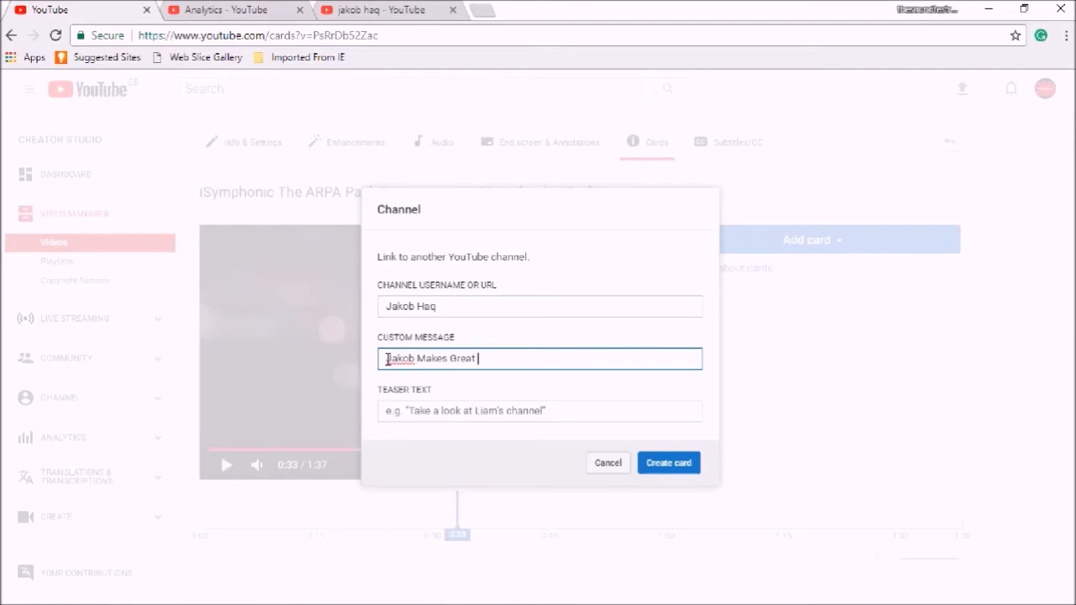
pyautogui.write('Videos')
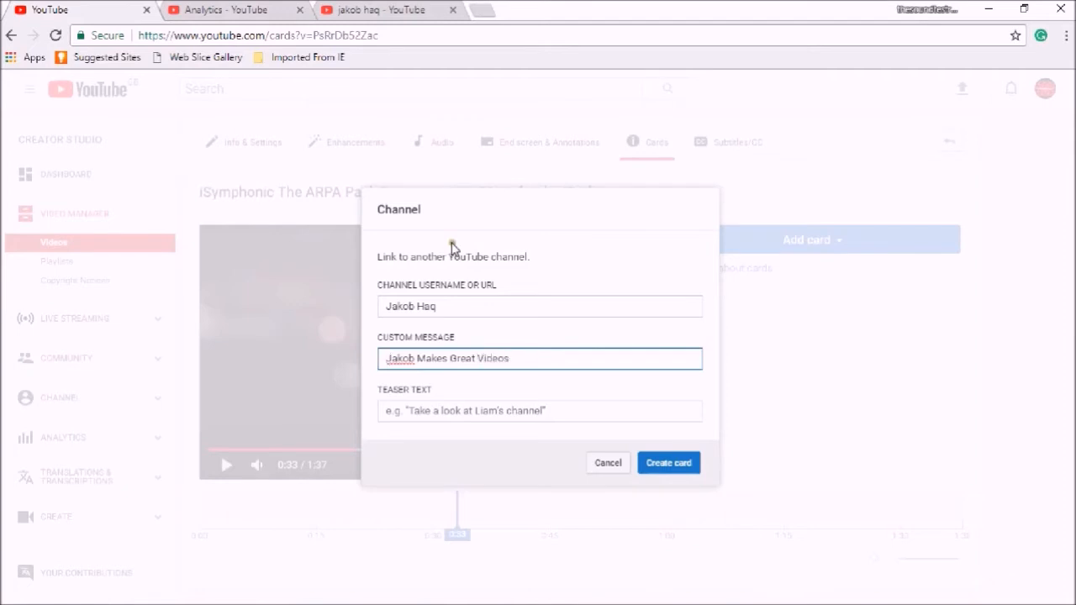
pyautogui.moveTo(608, 381)
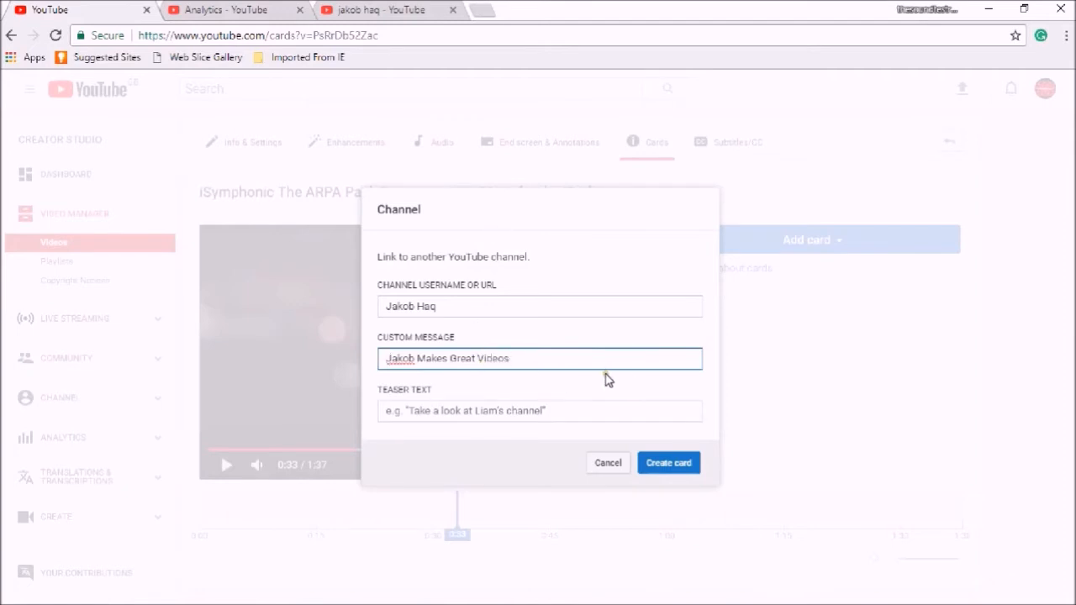
pyautogui.click(539, 412)
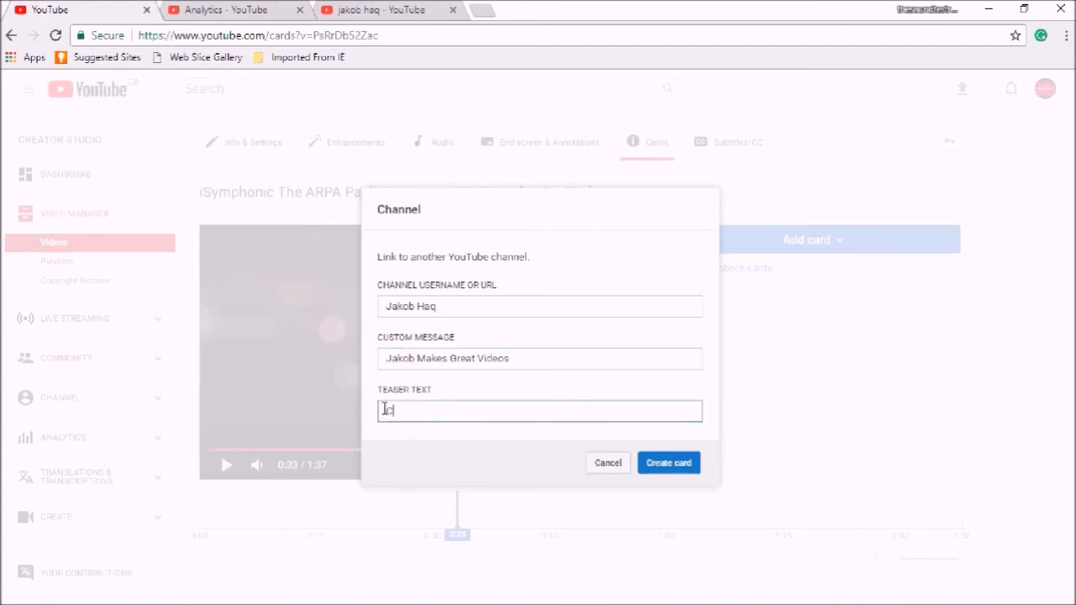
pyautogui.write('Check O')
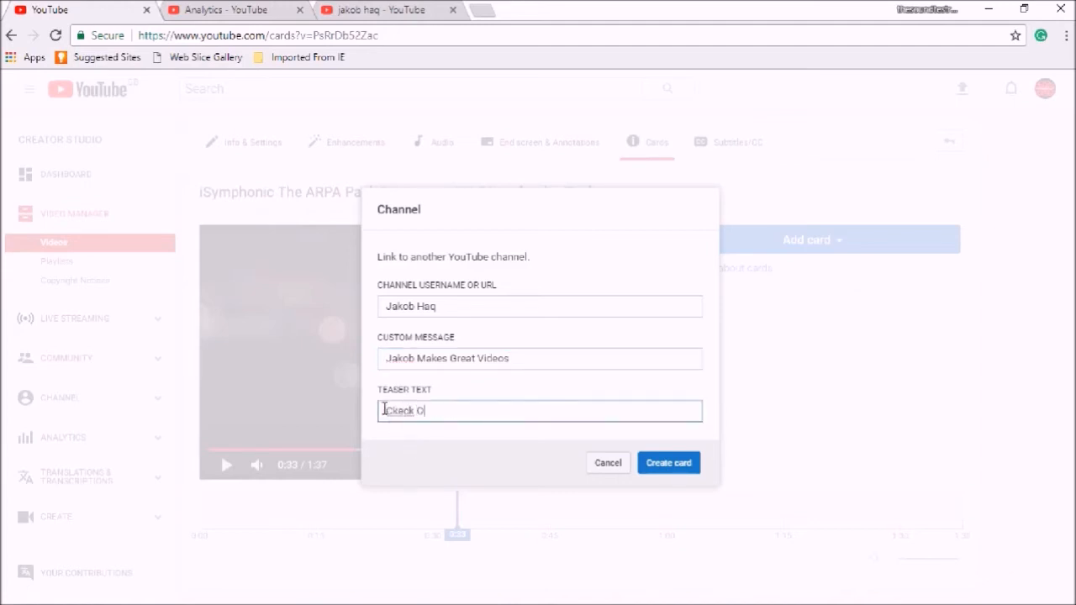
pyautogui.write('ut')
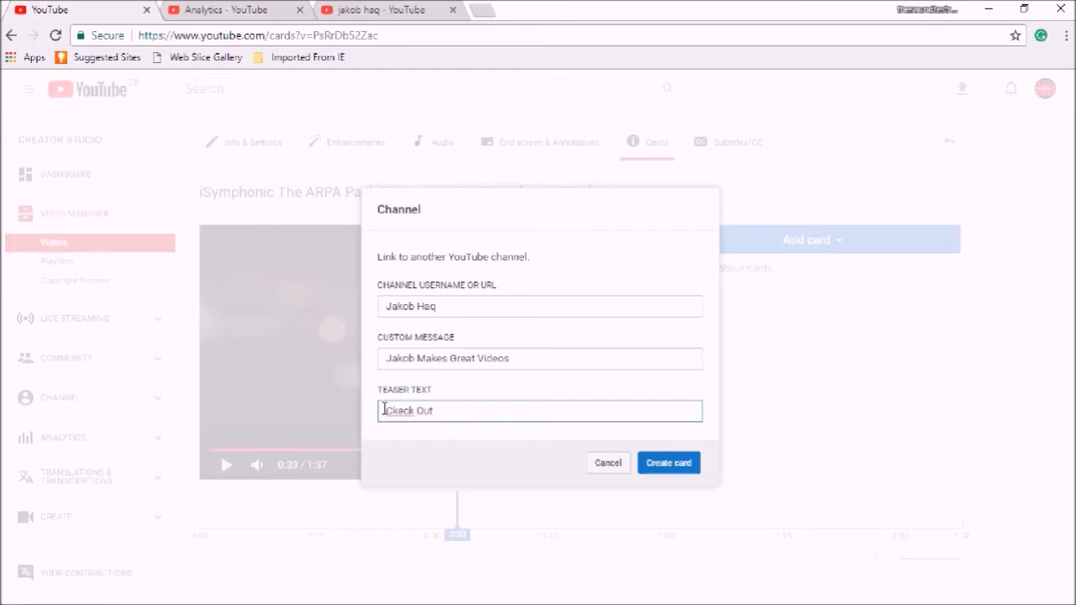
pyautogui.write('J')
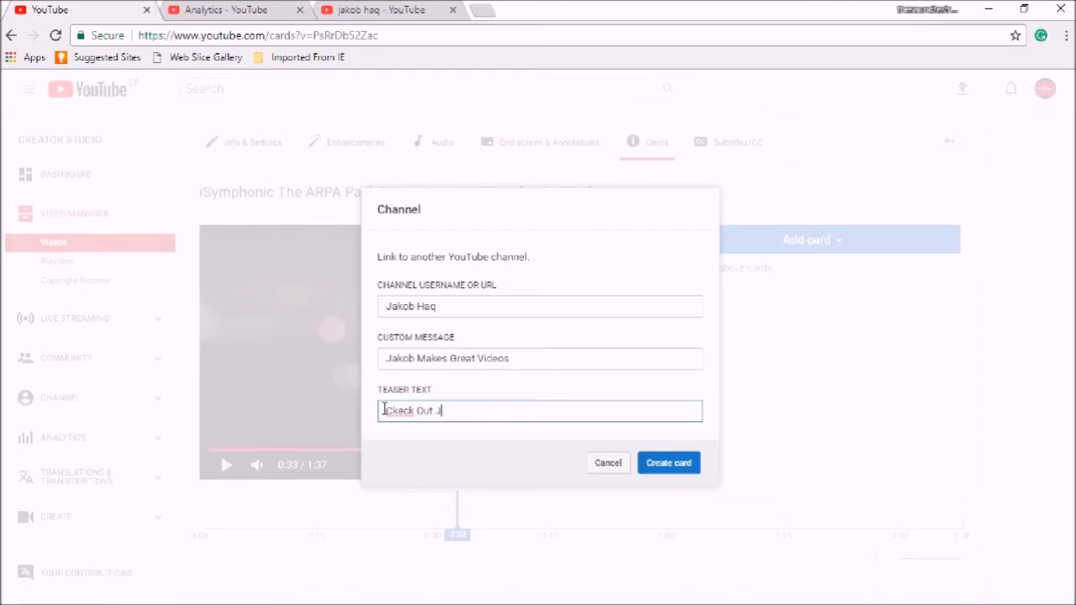
pyautogui.write('akons')
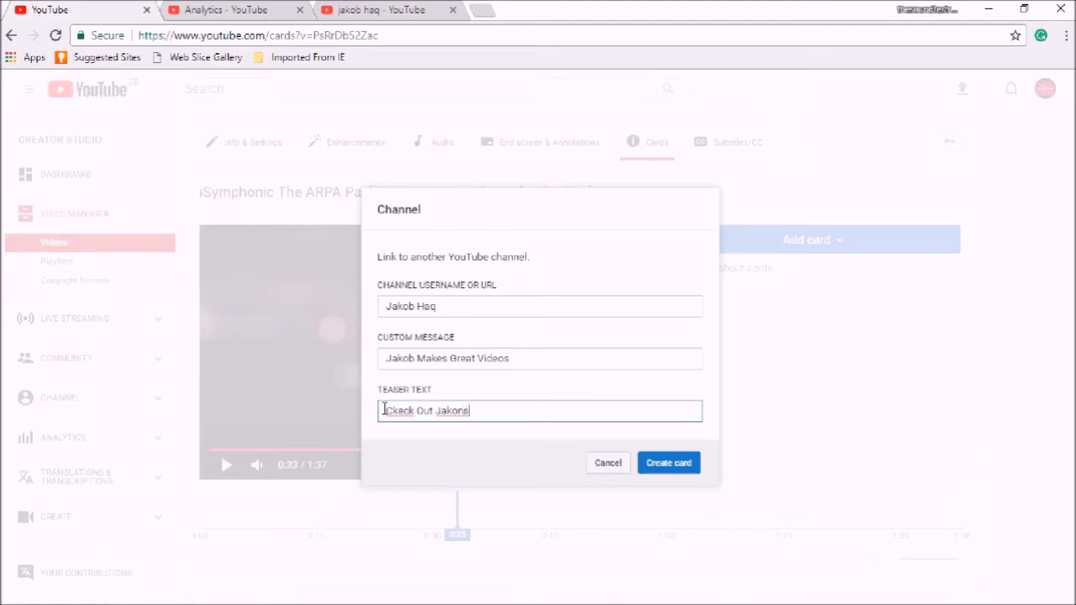
pyautogui.press('Backspace')
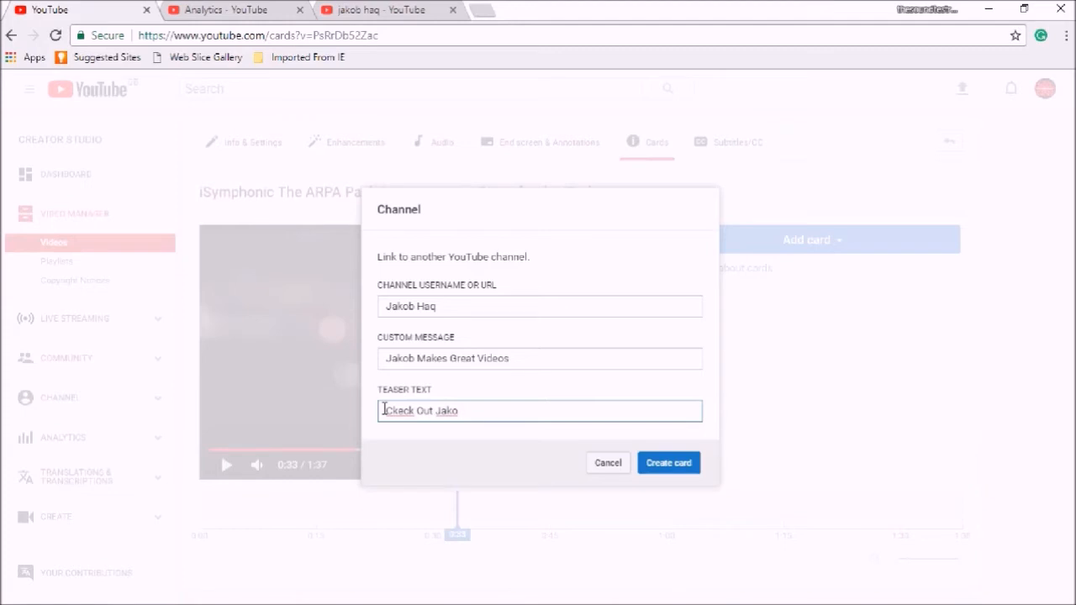
pyautogui.write('bs')
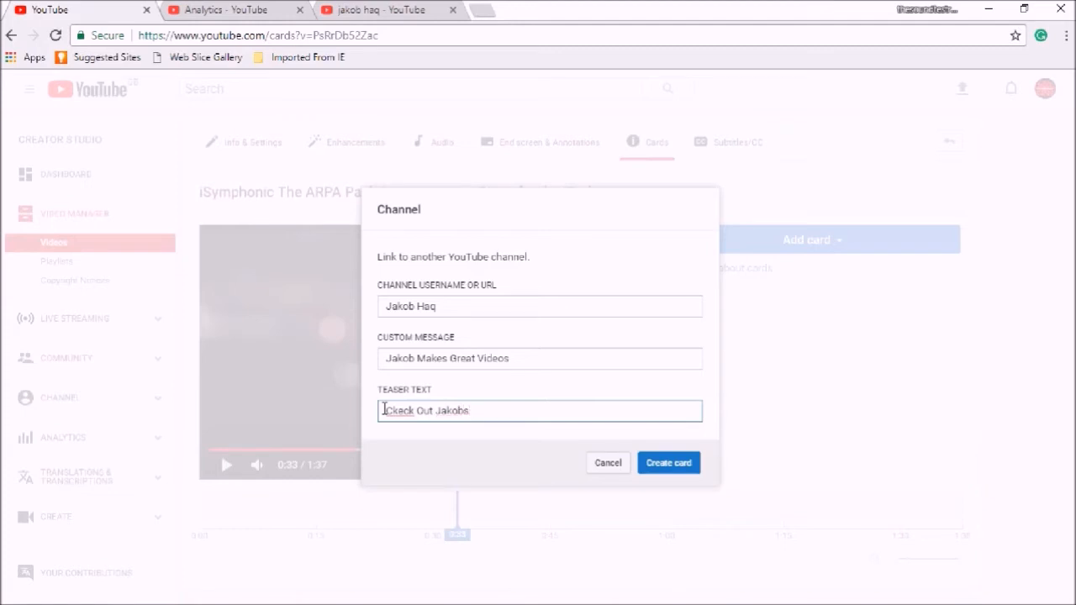
pyautogui.write('channel')
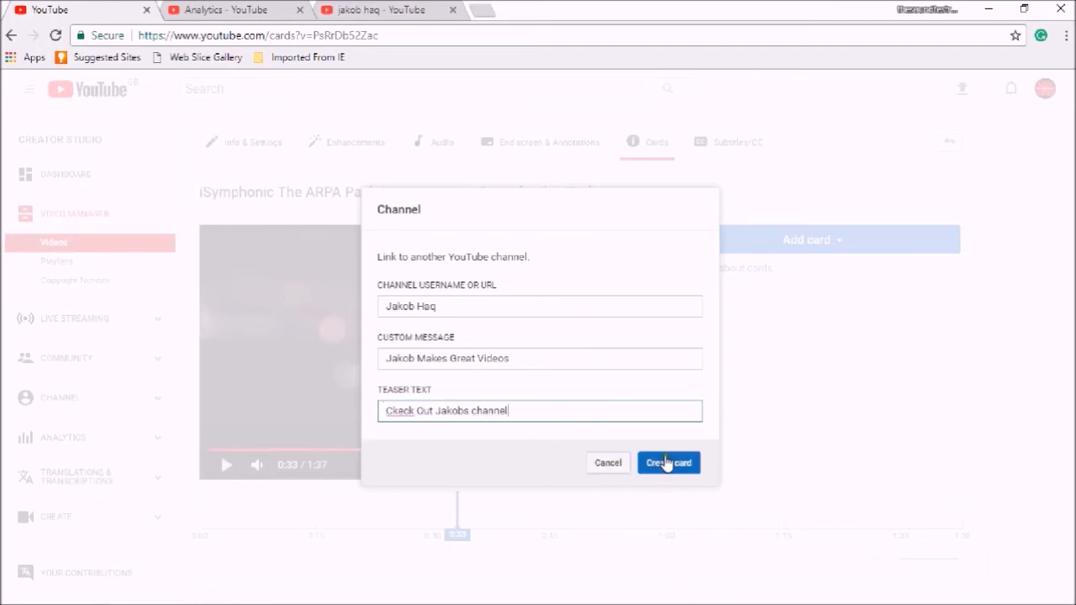
pyautogui.click(668, 462)
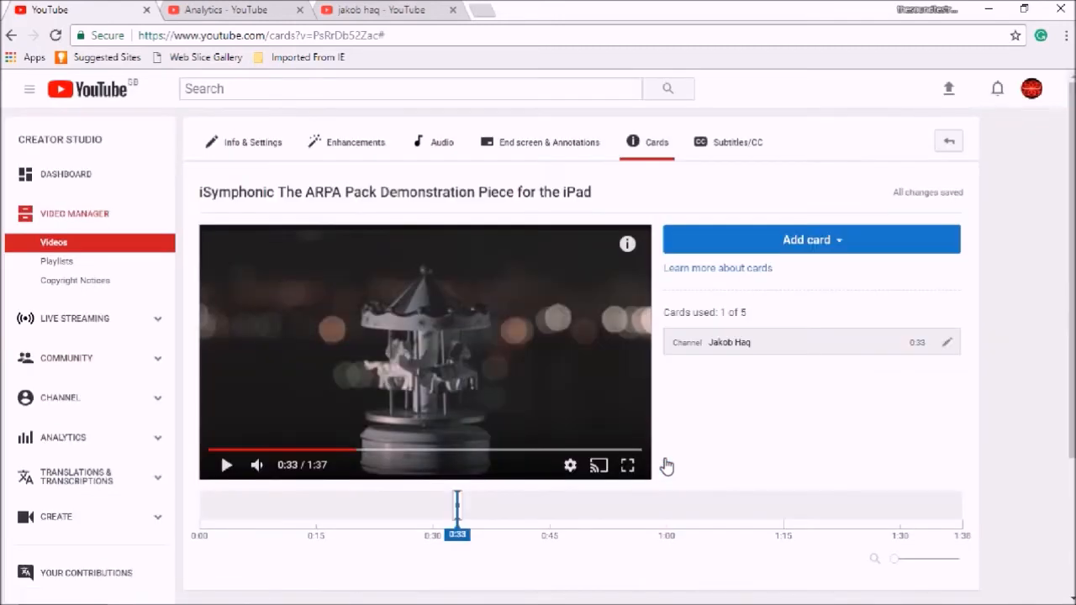
pyautogui.moveTo(746, 351)
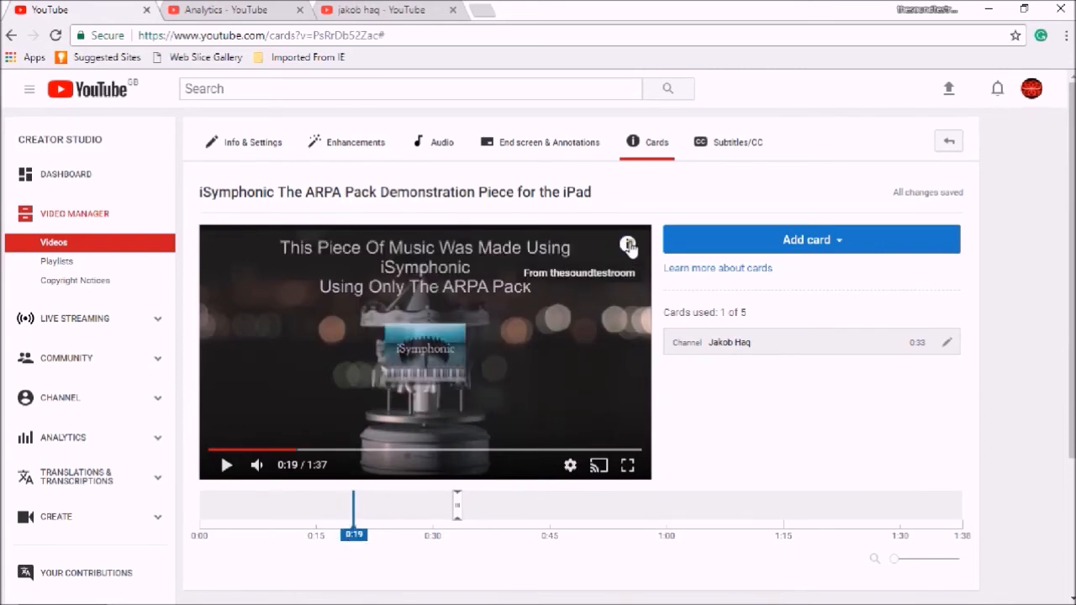
# Preview the Jakob Haq channel card during playback, then move the playhead to 0:58.
pyautogui.click(627, 247)
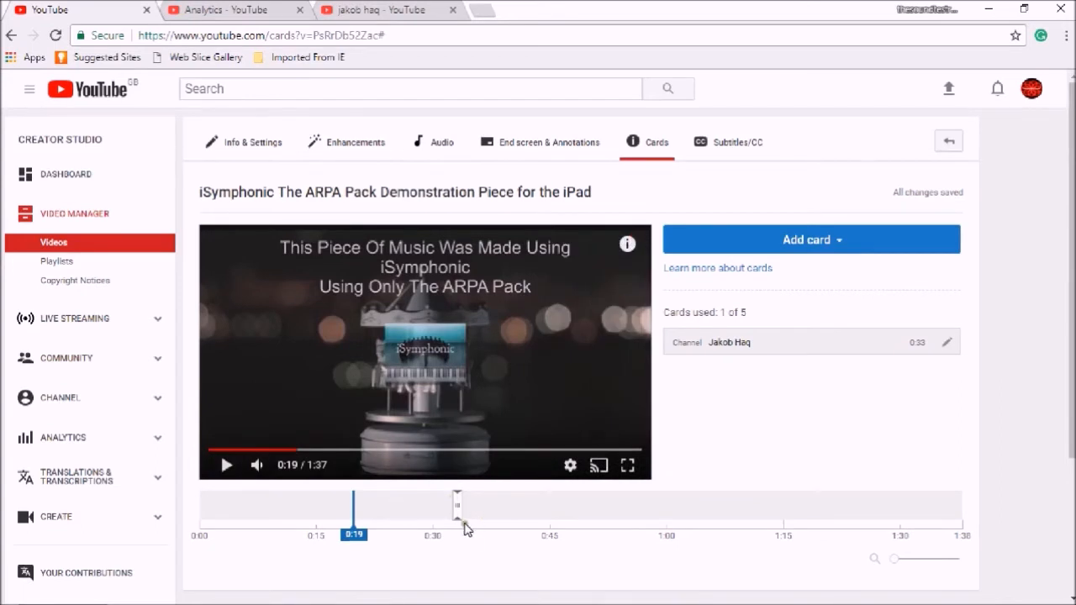
pyautogui.moveTo(463, 537)
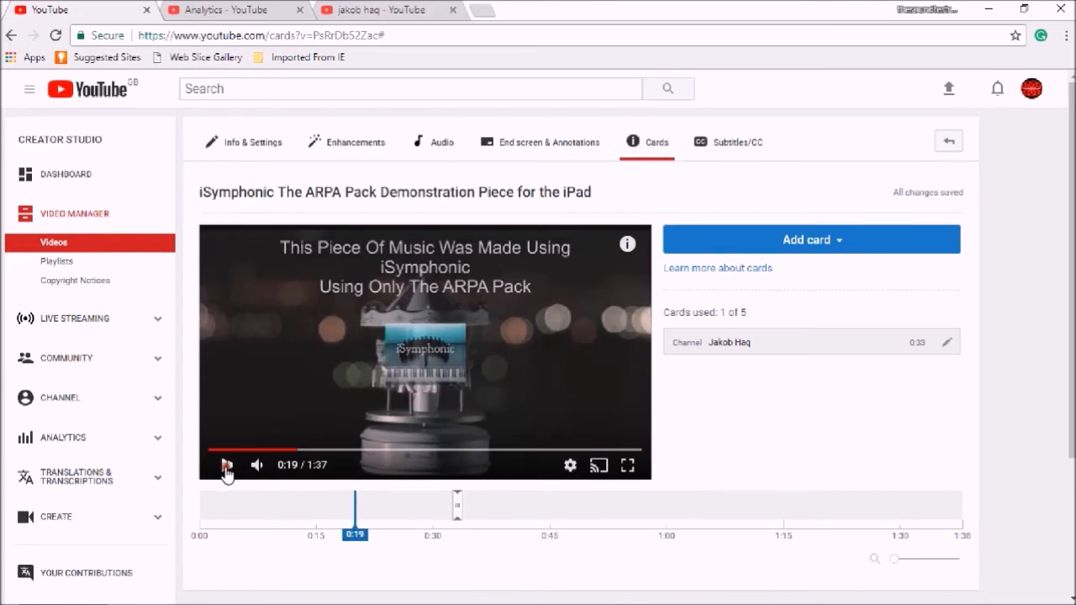
pyautogui.click(225, 466)
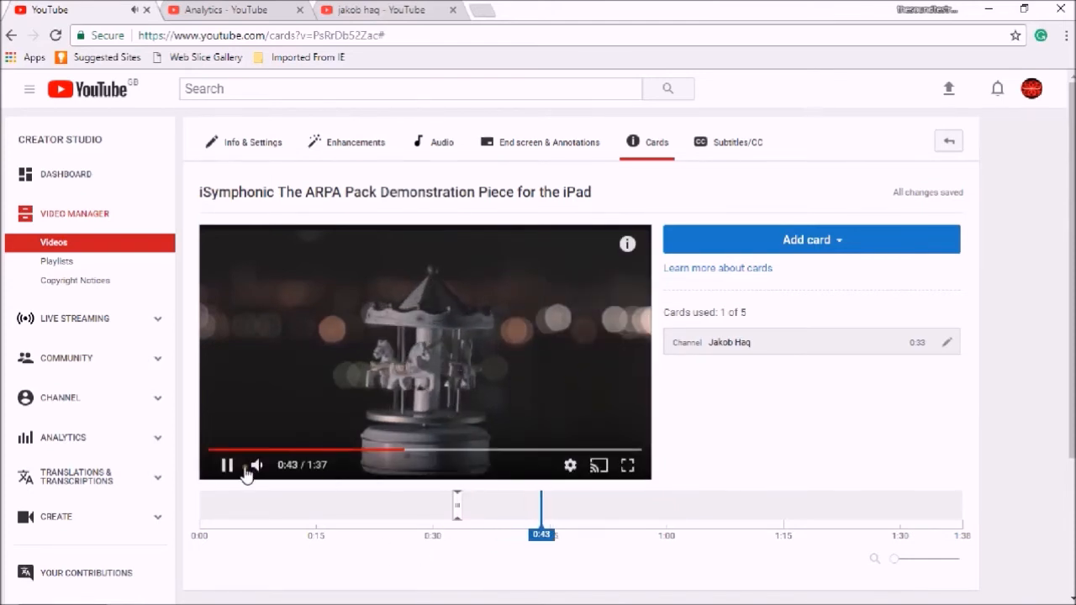
pyautogui.click(226, 465)
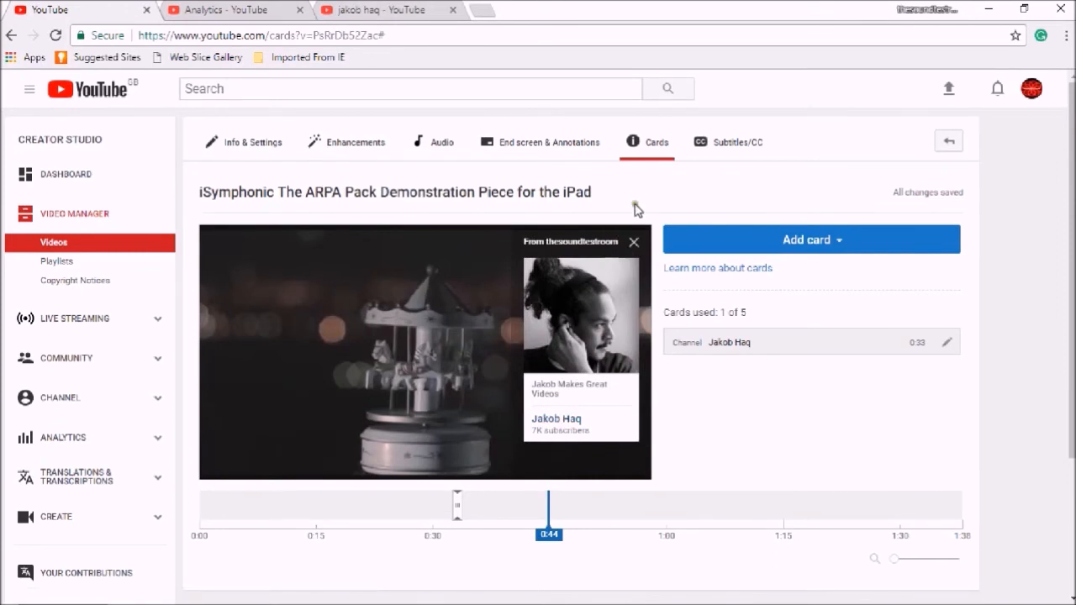
pyautogui.moveTo(633, 242)
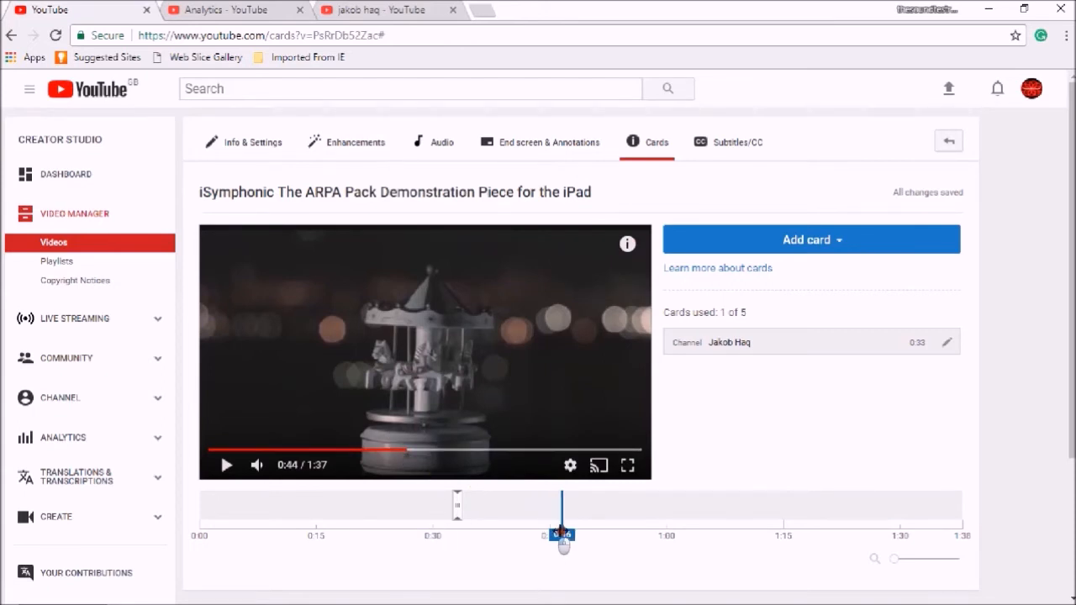
pyautogui.moveTo(561, 535); pyautogui.dragTo(651, 535)
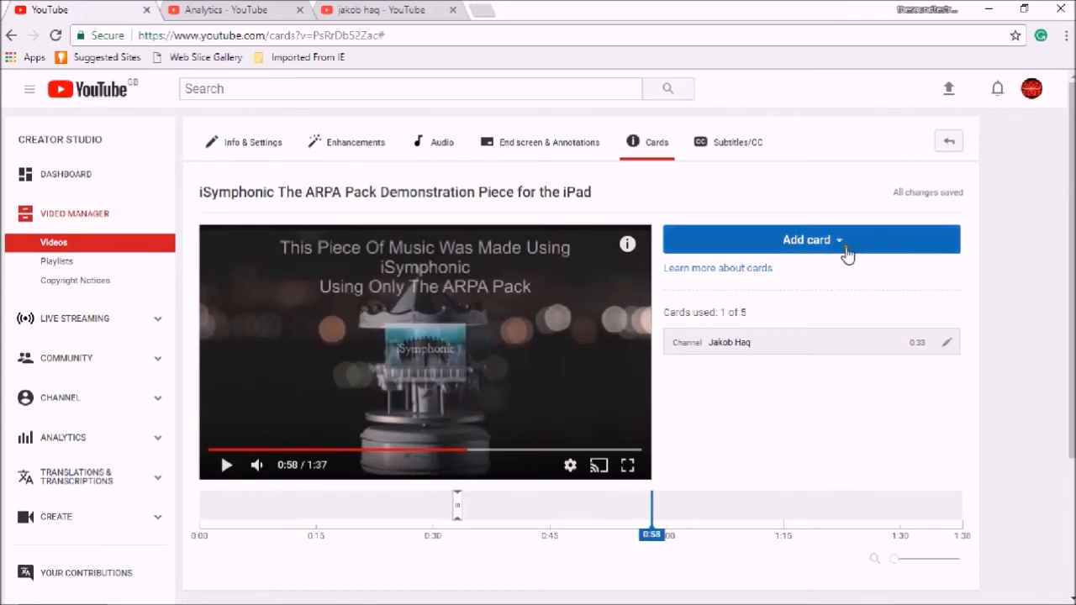
# Start a Video or Playlist card at 0:58 from the Add card list.
pyautogui.click(812, 240)
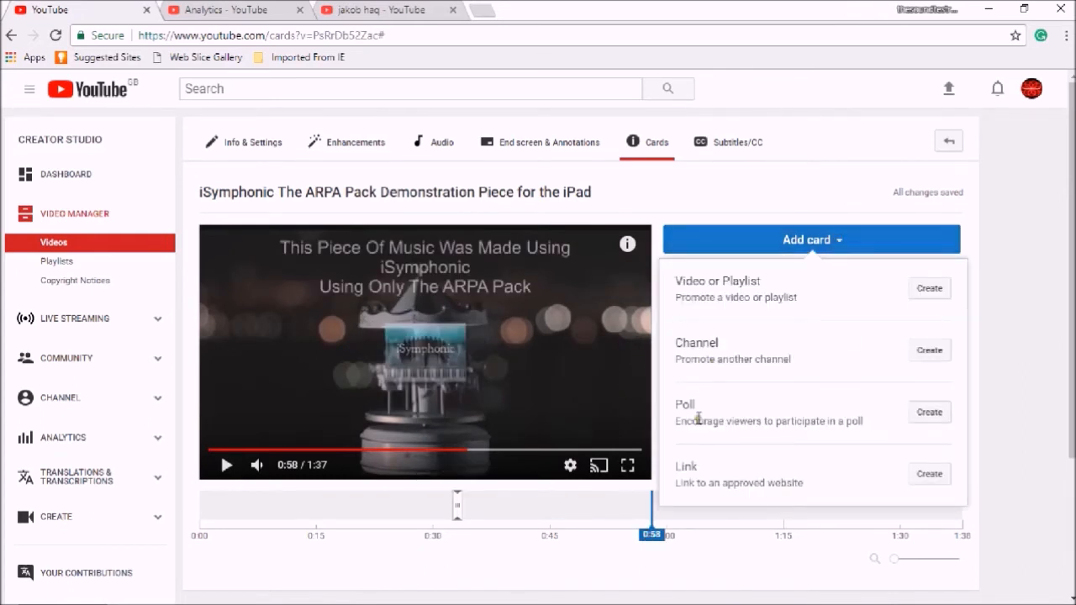
pyautogui.moveTo(931, 309)
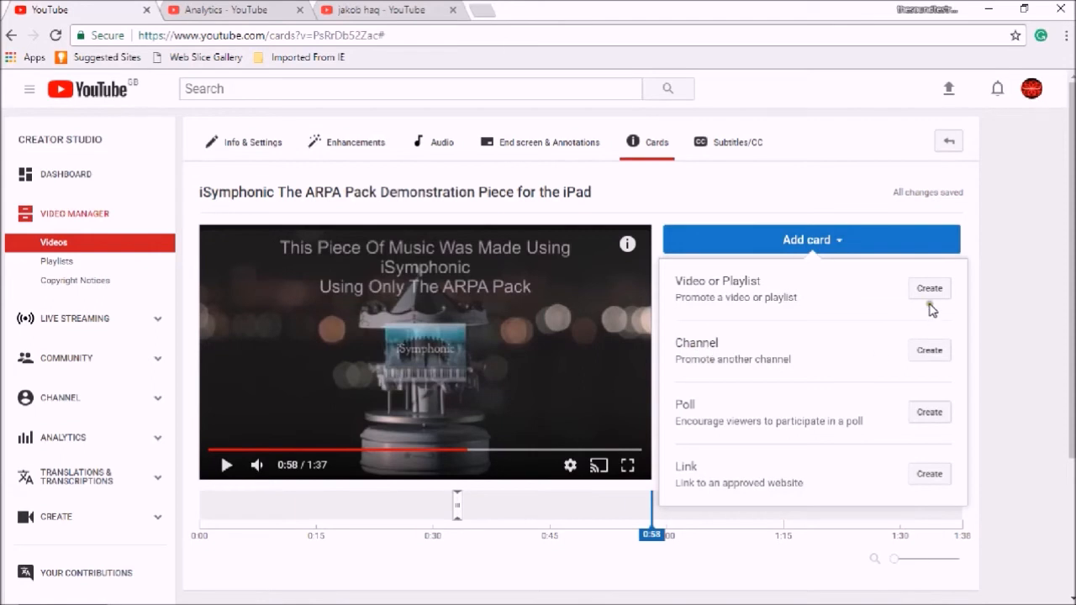
pyautogui.click(930, 288)
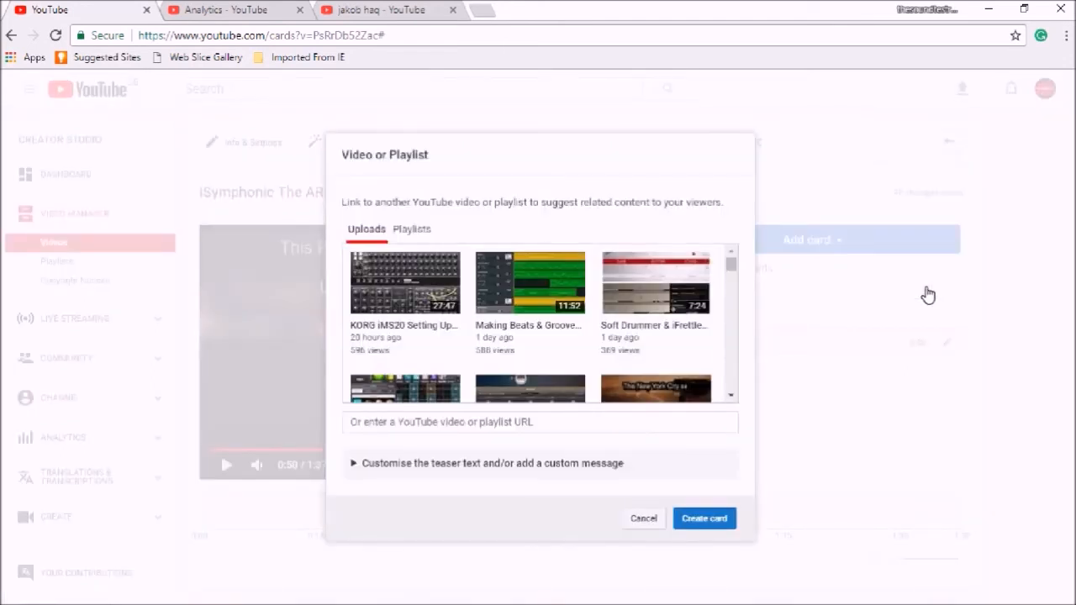
pyautogui.moveTo(421, 285)
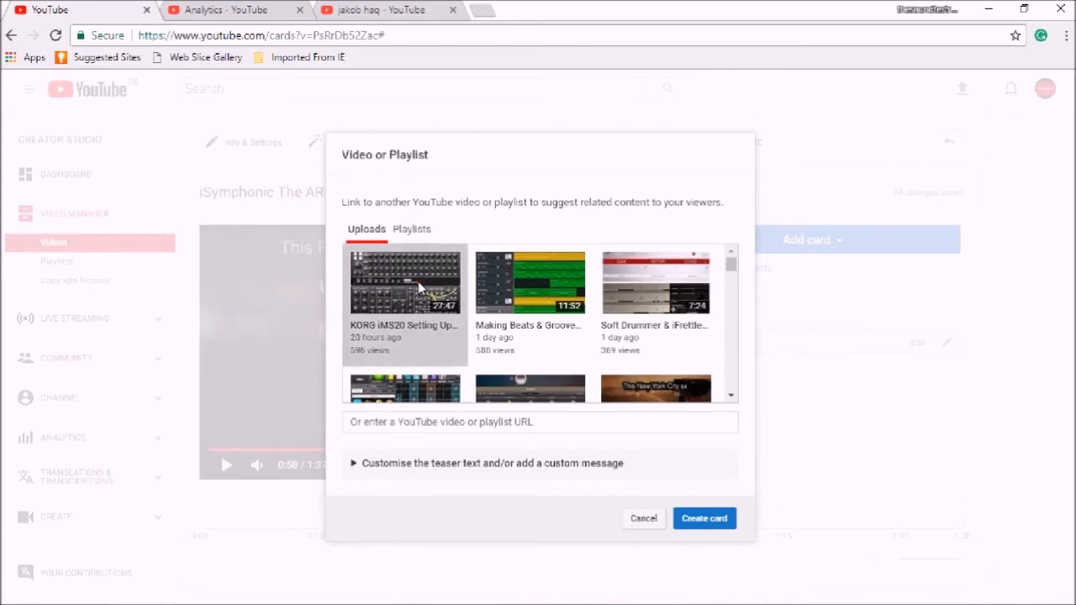
pyautogui.moveTo(706, 486)
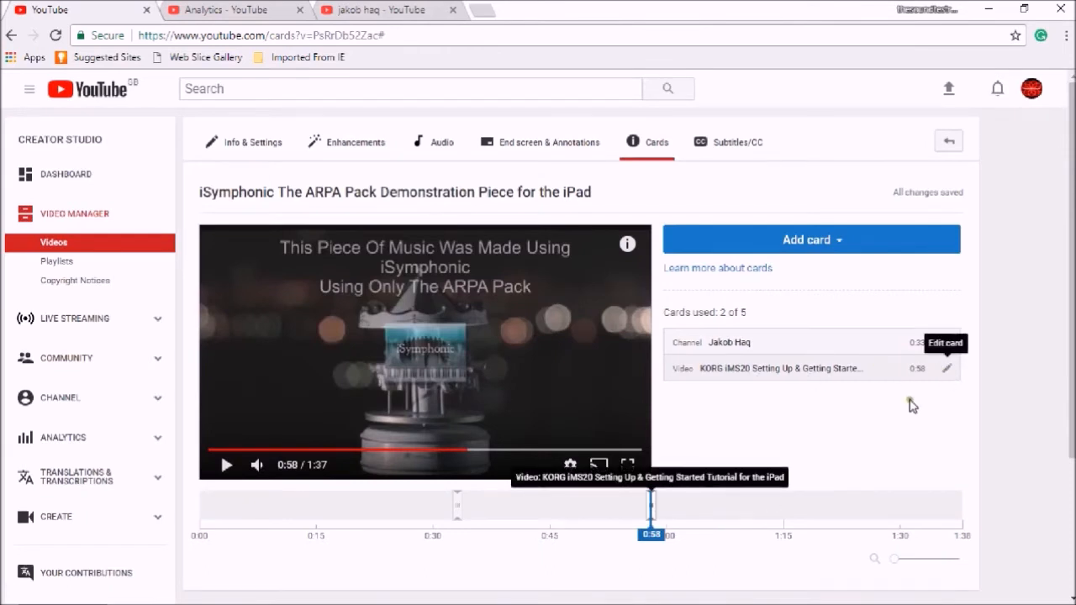
pyautogui.moveTo(946, 373)
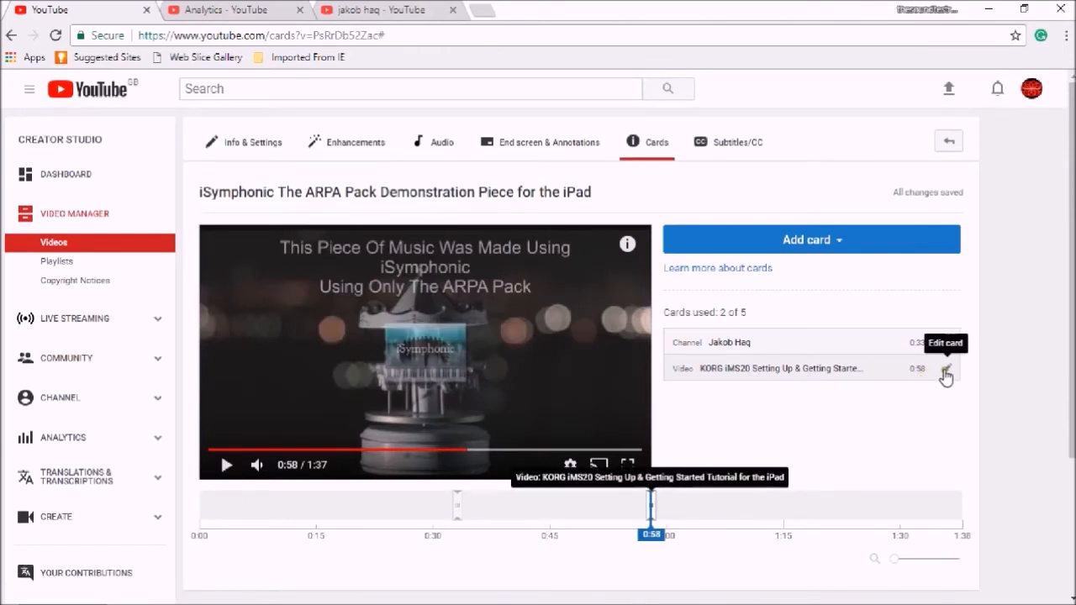
# Switch the 0:58 card to the AUv3 App Demos playlist and save it.
pyautogui.click(945, 368)
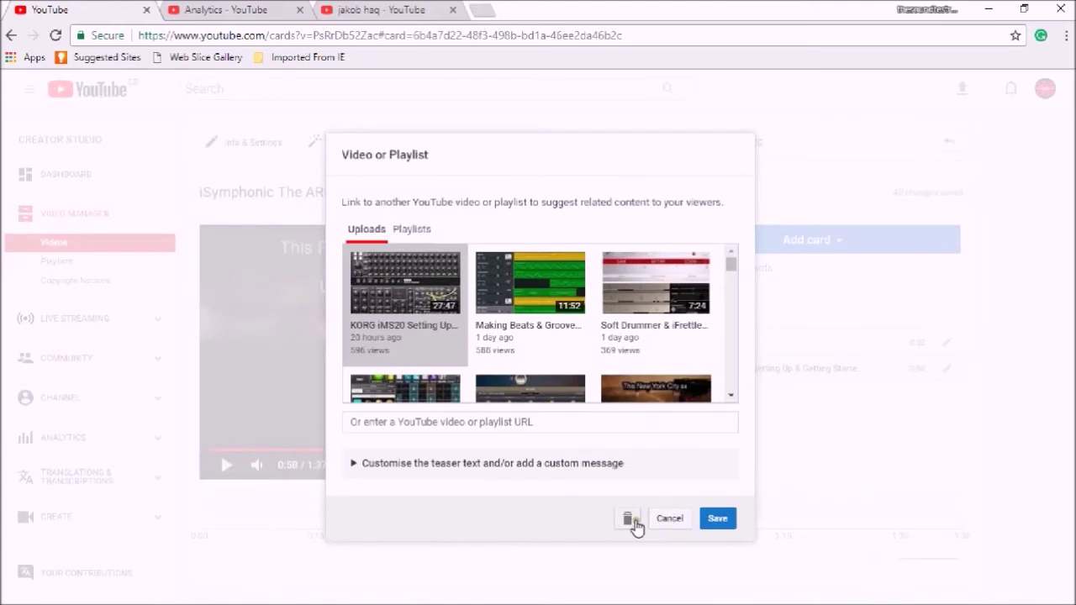
pyautogui.moveTo(466, 269)
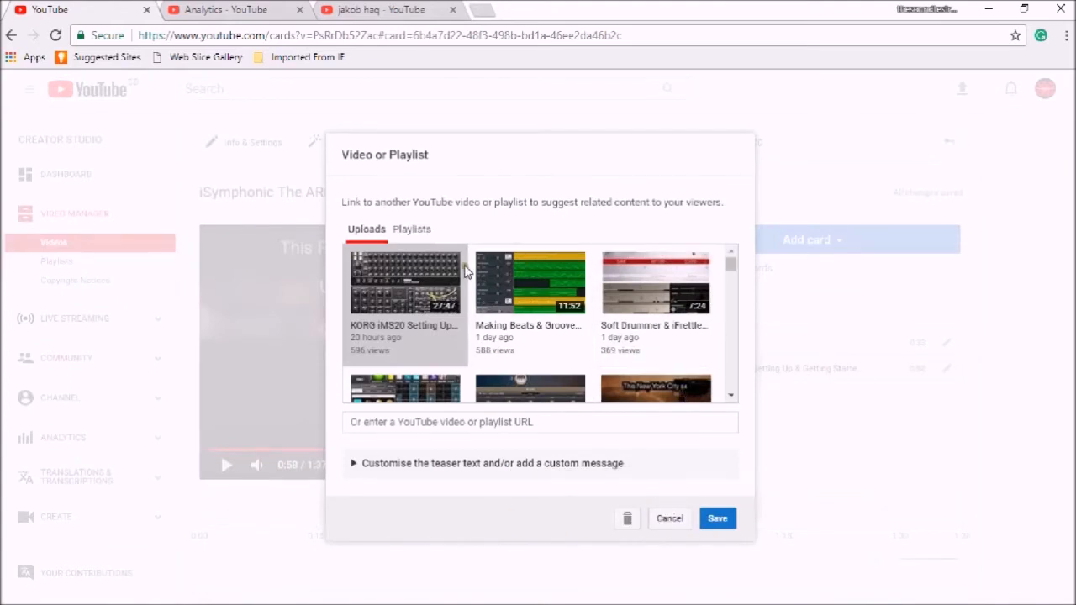
pyautogui.click(413, 229)
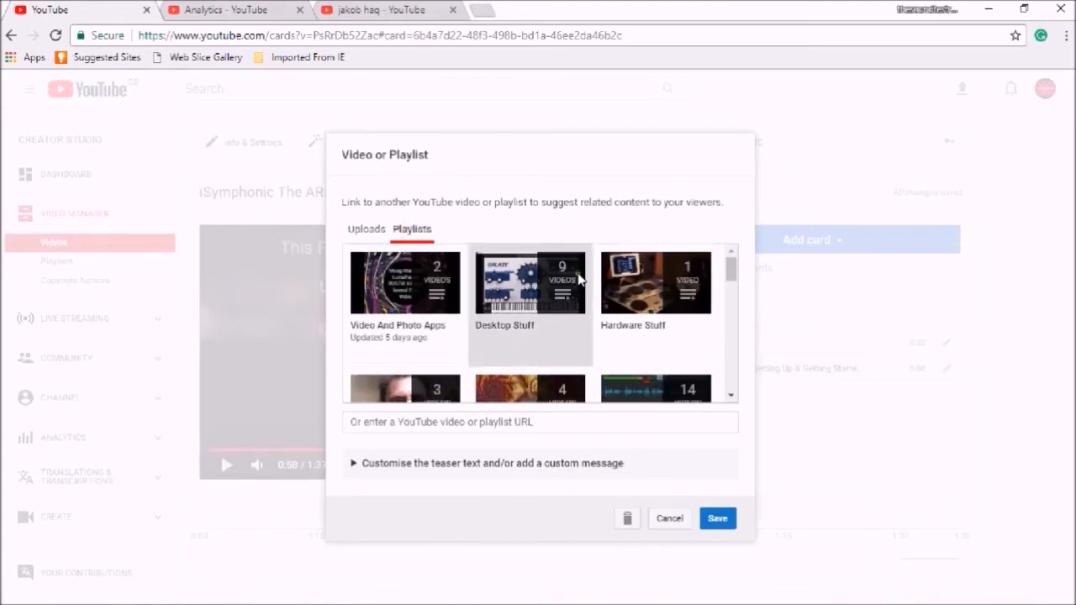
pyautogui.scroll(-3)
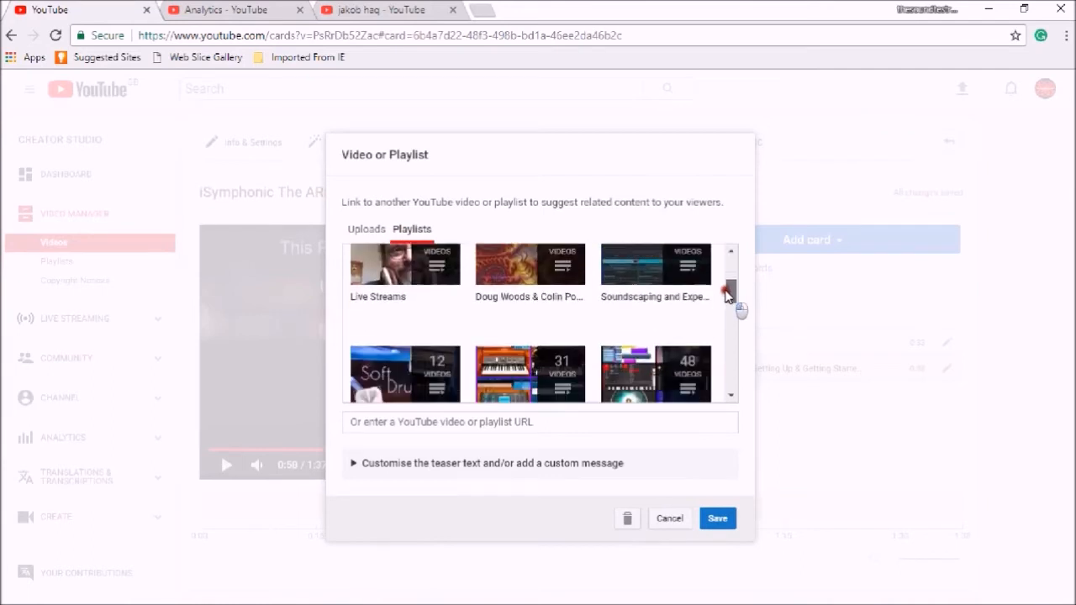
pyautogui.scroll(-3)
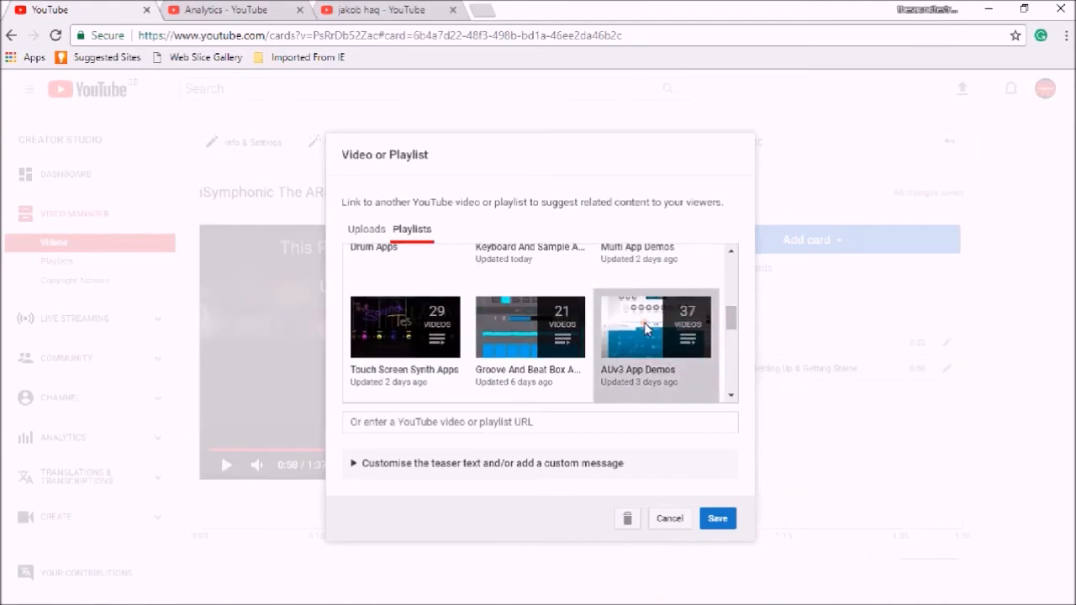
pyautogui.click(718, 518)
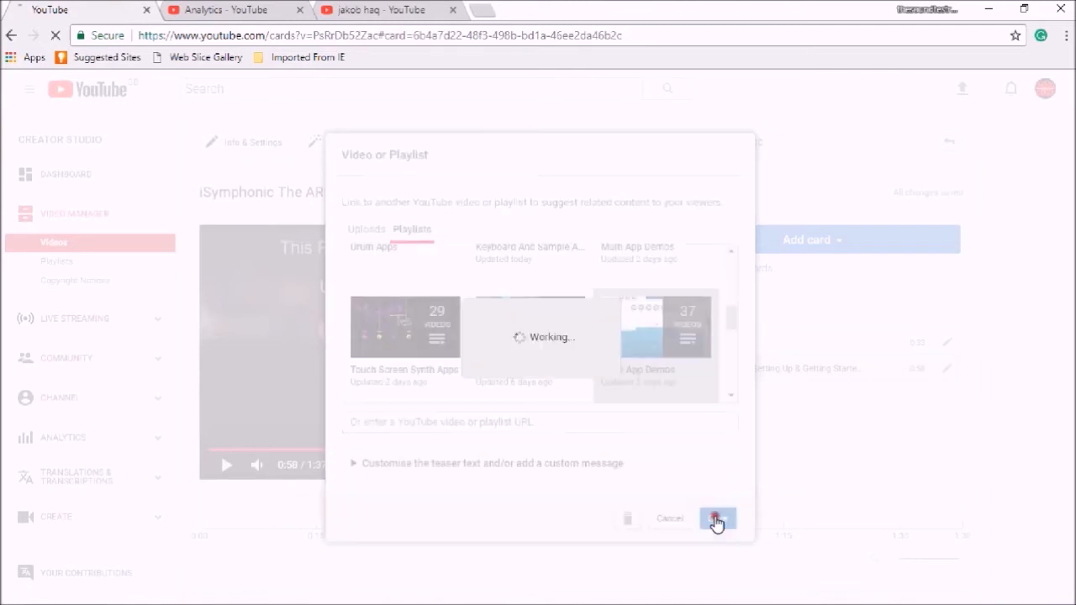
pyautogui.click(713, 519)
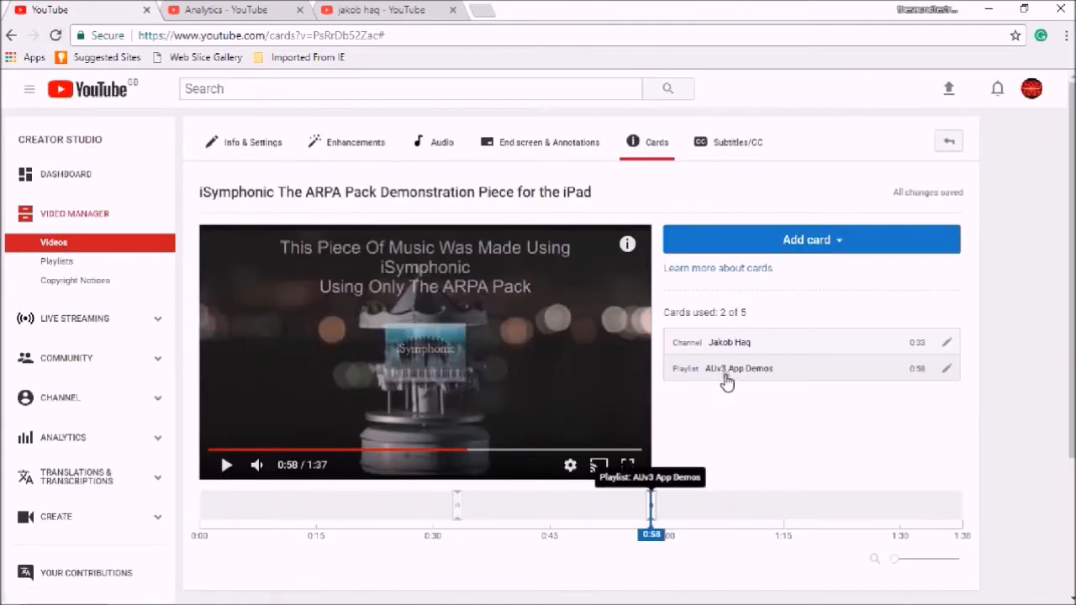
pyautogui.moveTo(780, 488)
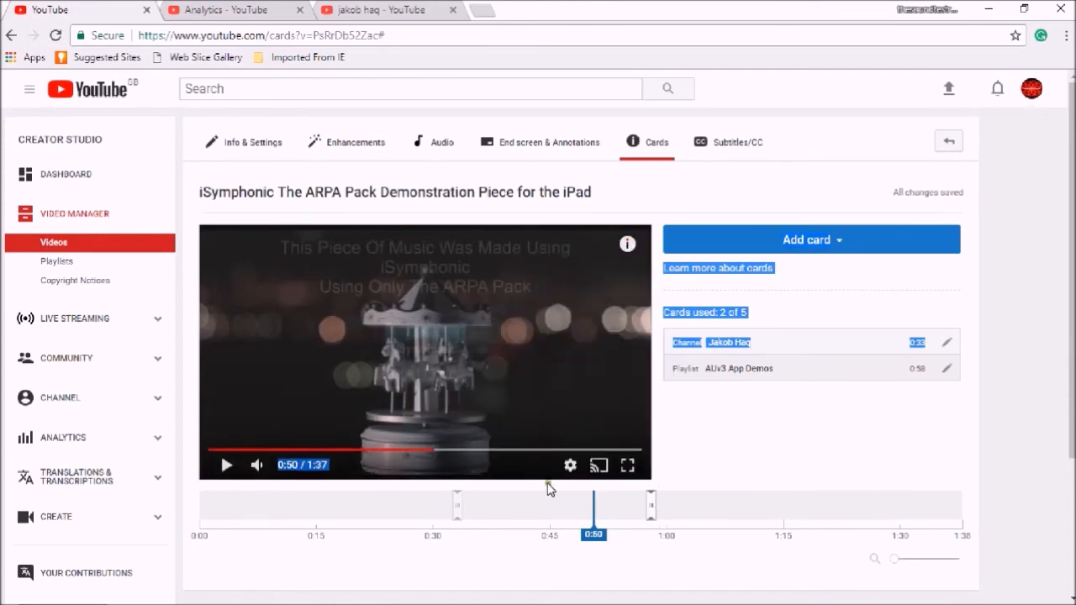
pyautogui.click(226, 464)
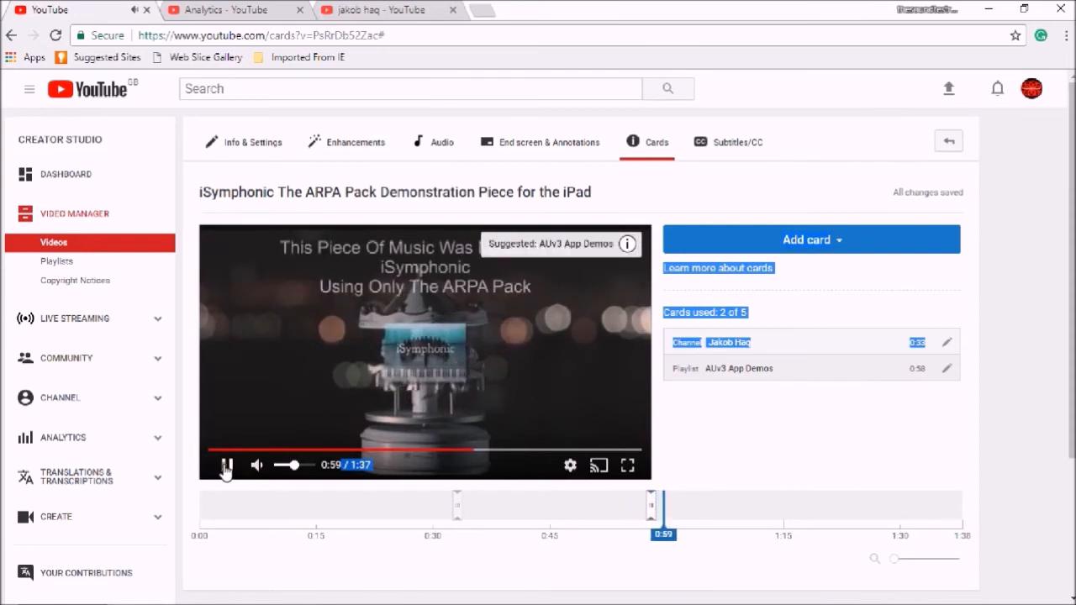
pyautogui.click(226, 464)
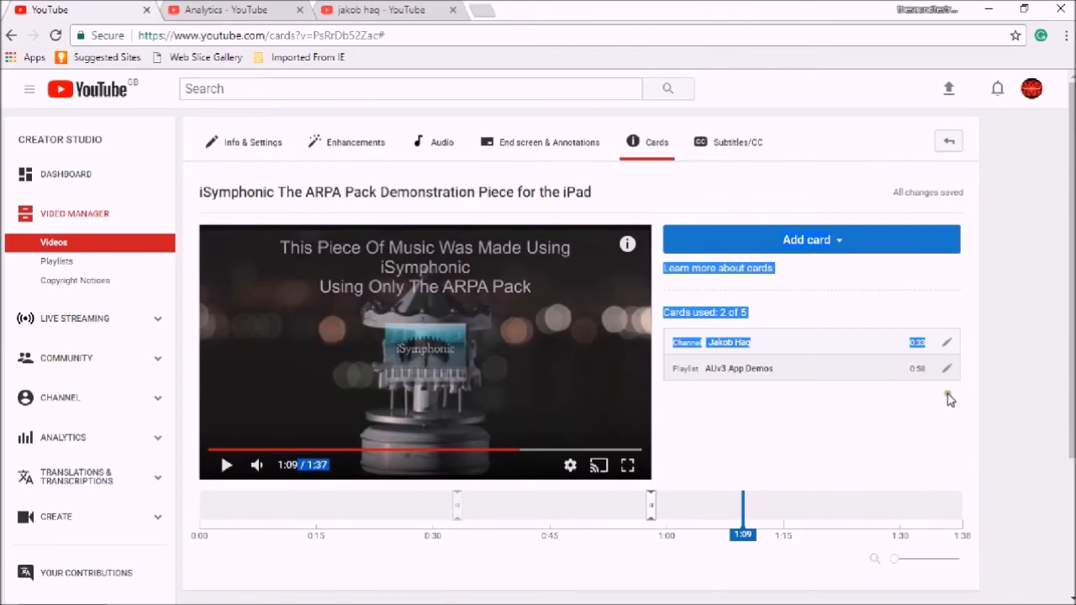
# Delete the AUv3 App Demos playlist card and list the card types to add.
pyautogui.click(954, 367)
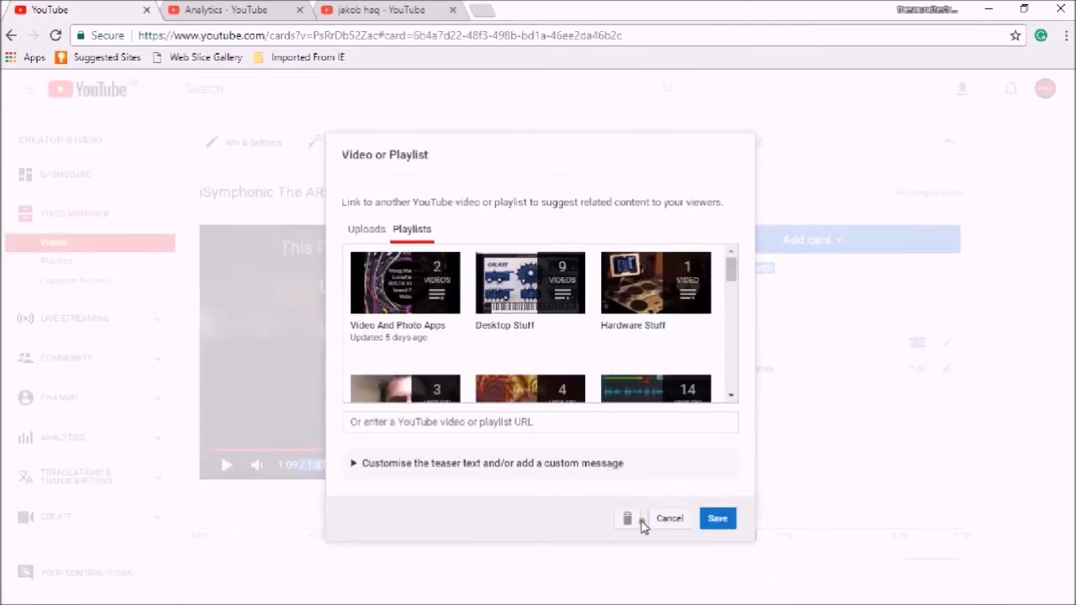
pyautogui.click(626, 518)
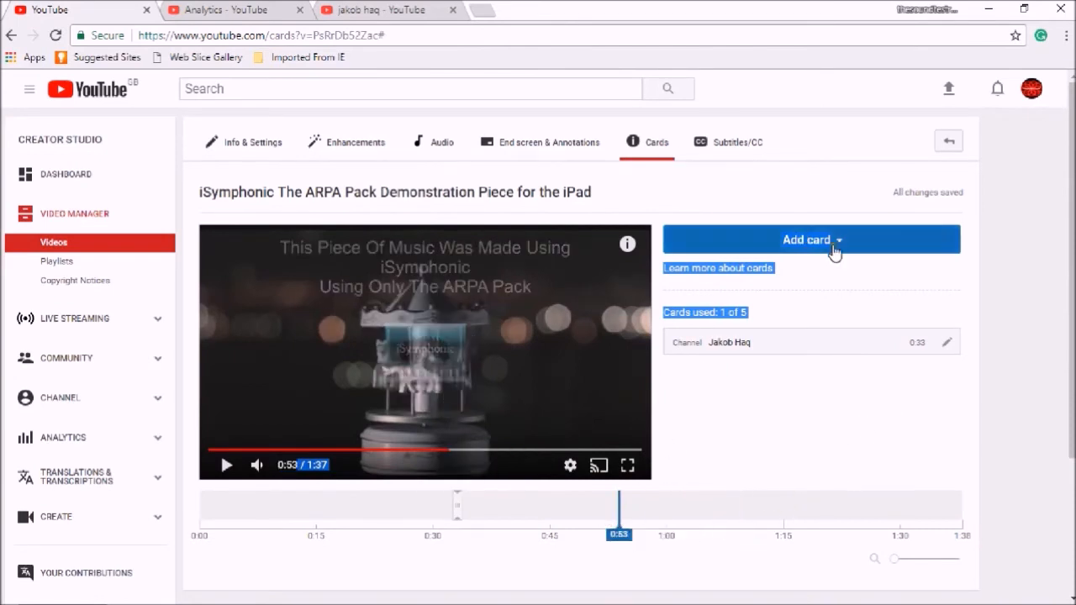
pyautogui.click(810, 240)
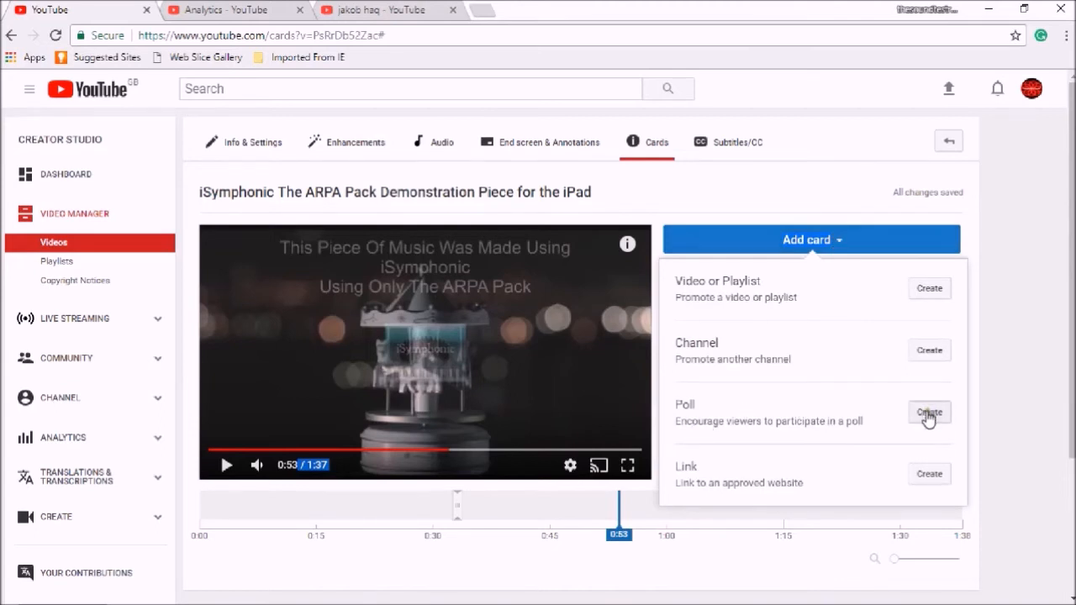
# Create a poll card asking 'Which iSymphonic Pack Is Your Favourite'.
pyautogui.click(928, 413)
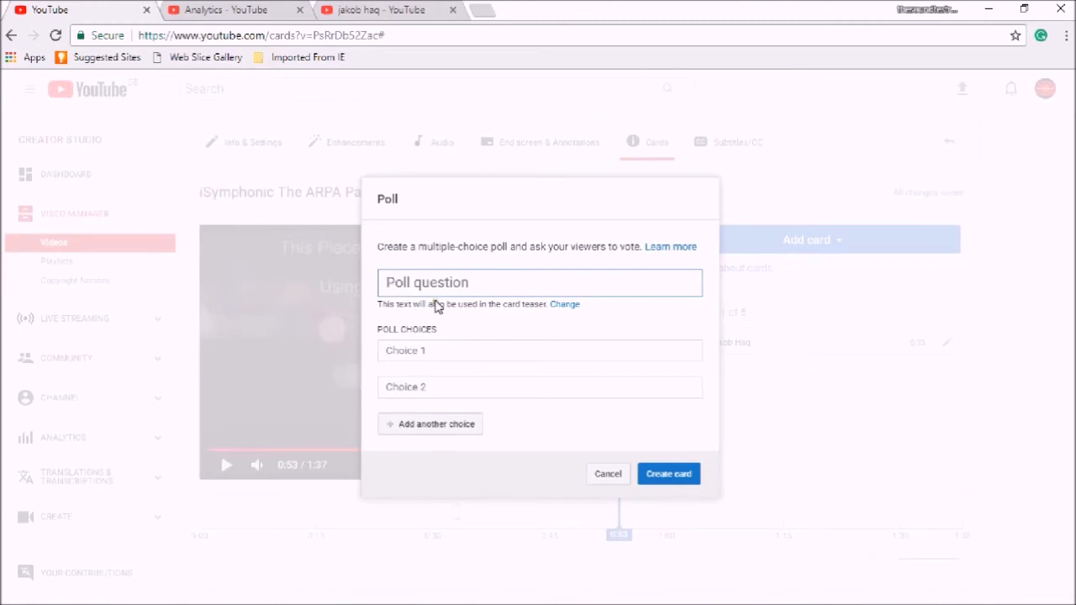
pyautogui.write('Which')
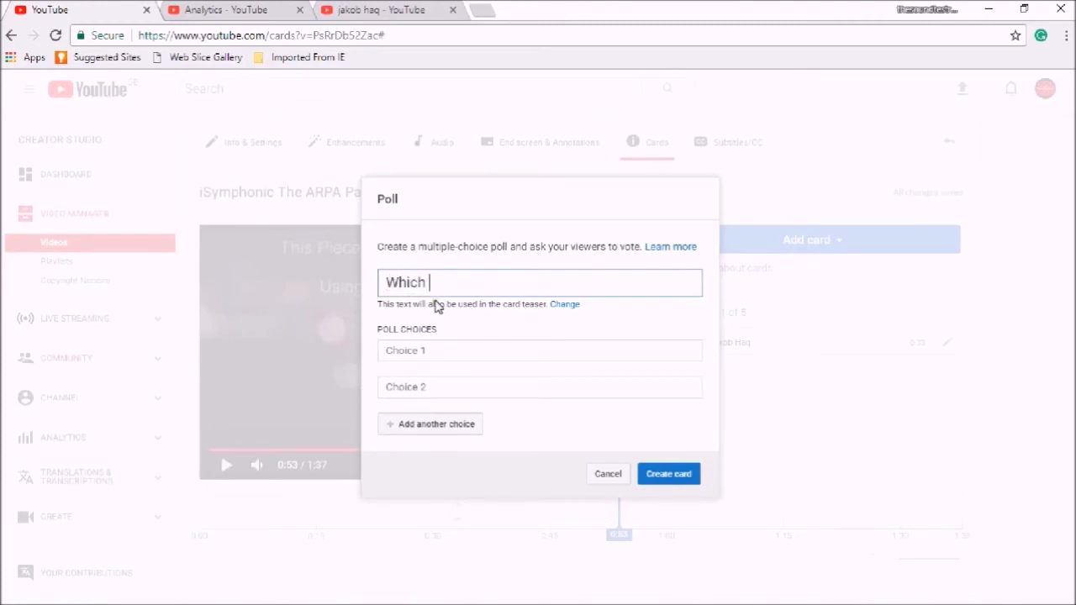
pyautogui.write('iSymo')
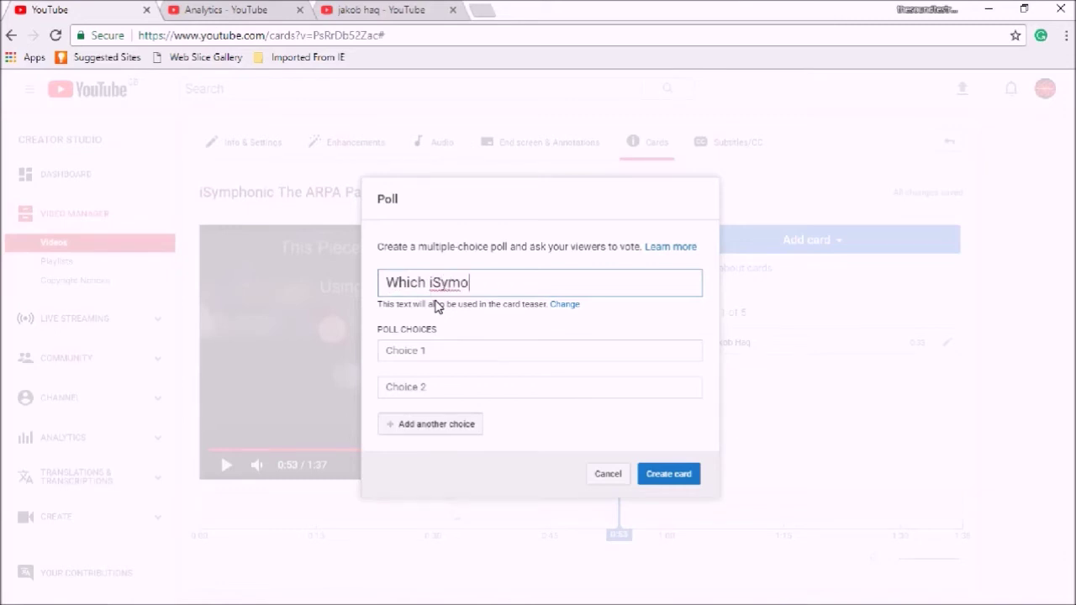
pyautogui.press('Backspace')
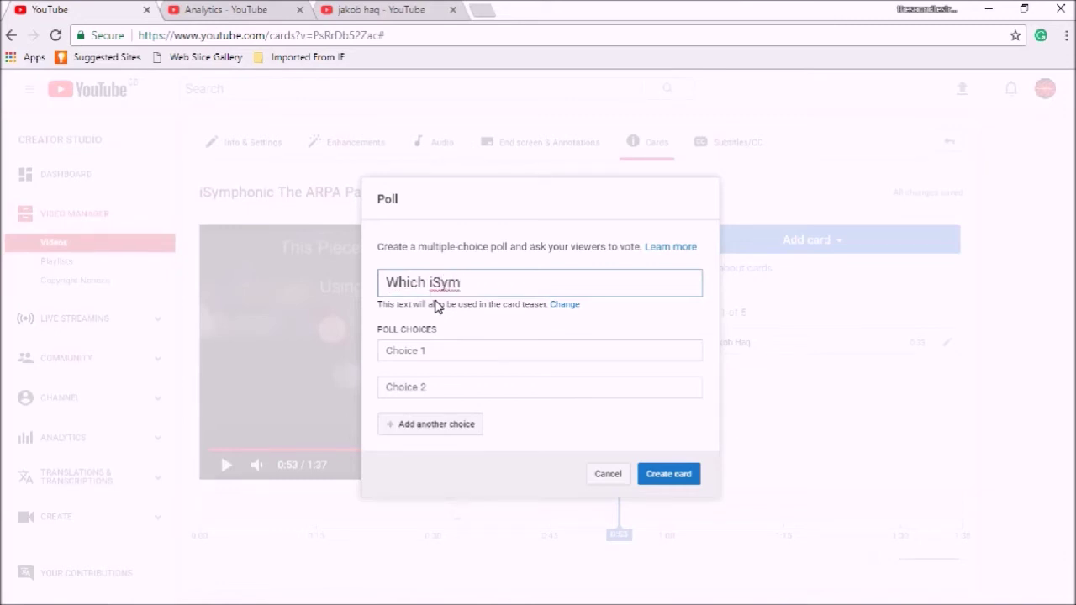
pyautogui.write('phinic')
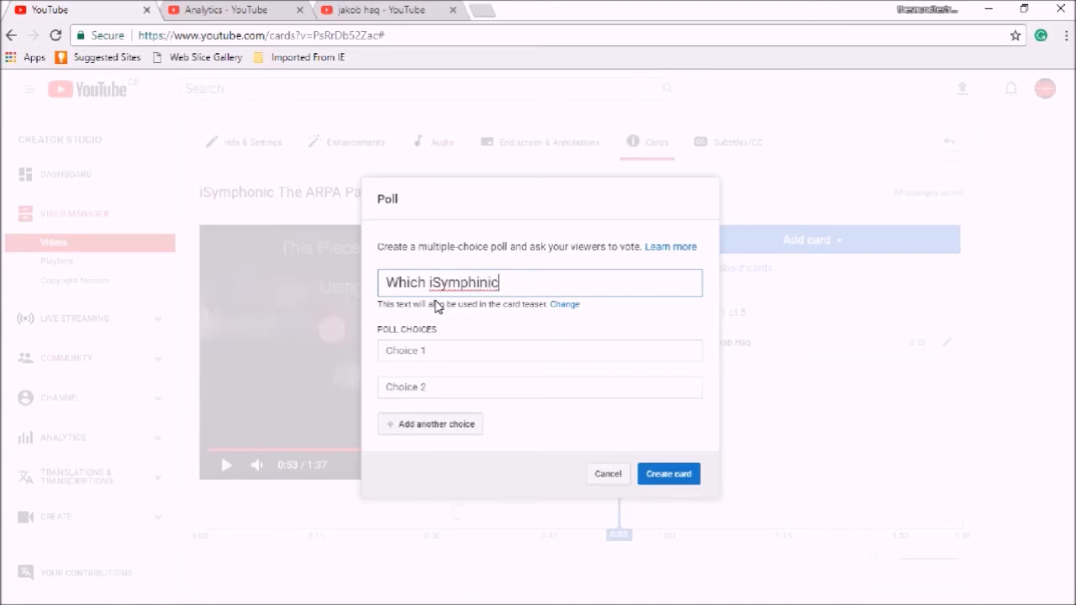
pyautogui.press('BackSpace')
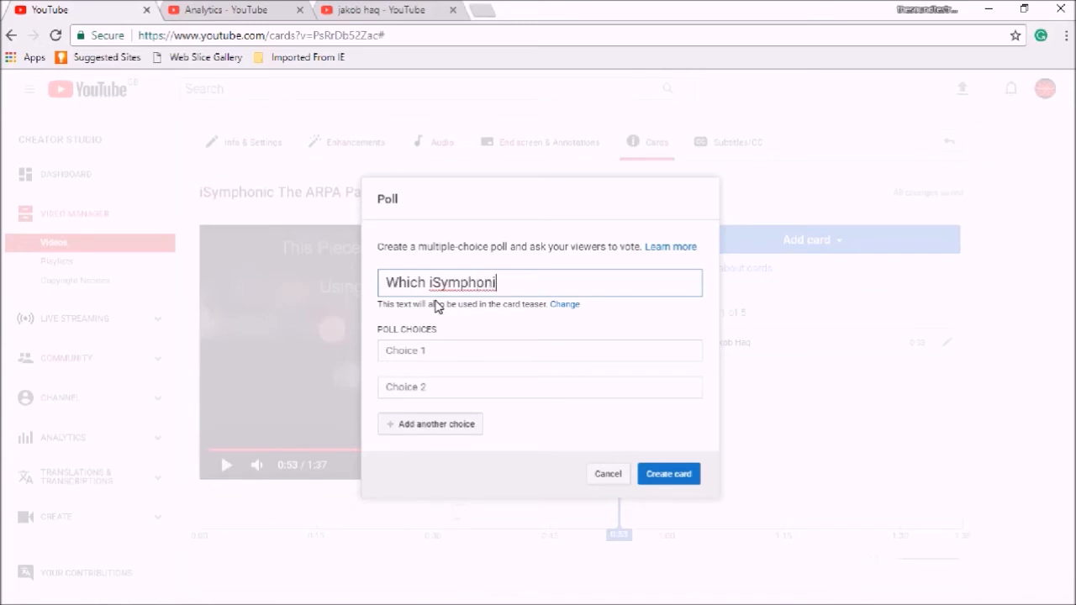
pyautogui.write('c')
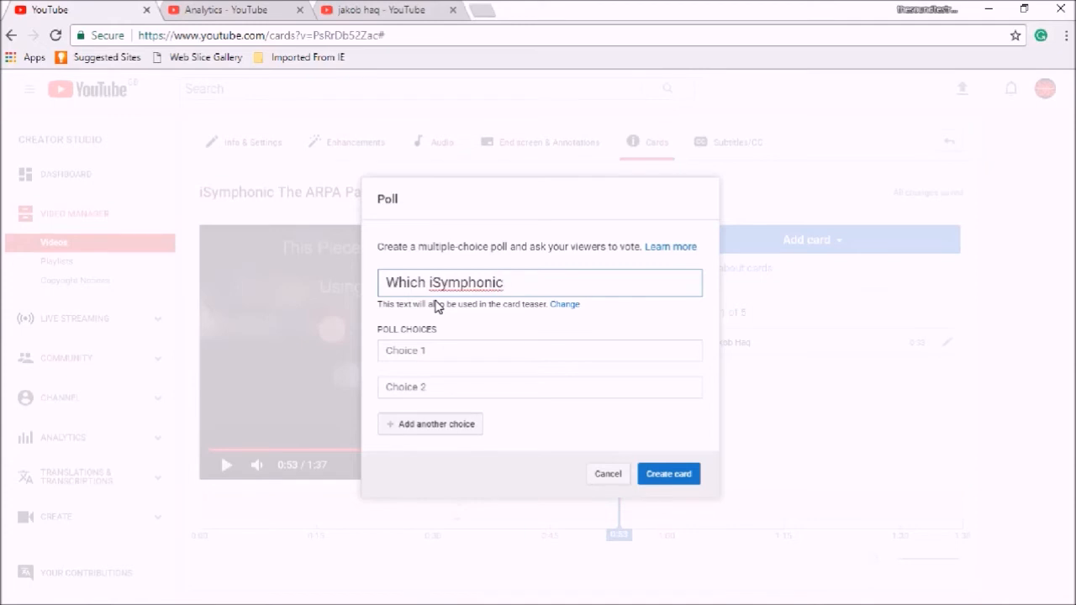
pyautogui.write('Pack')
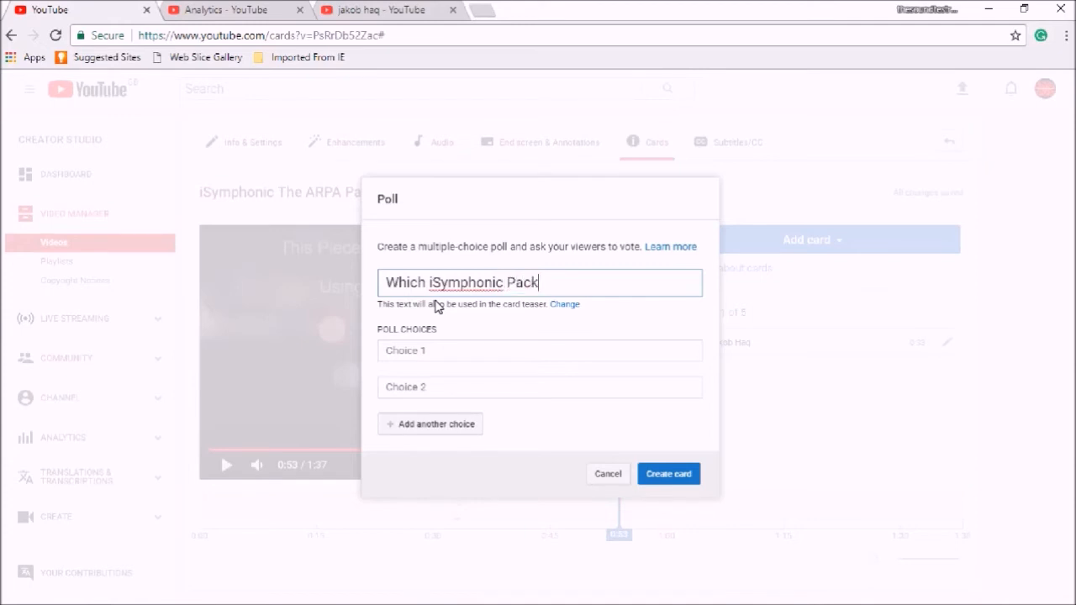
pyautogui.write('I')
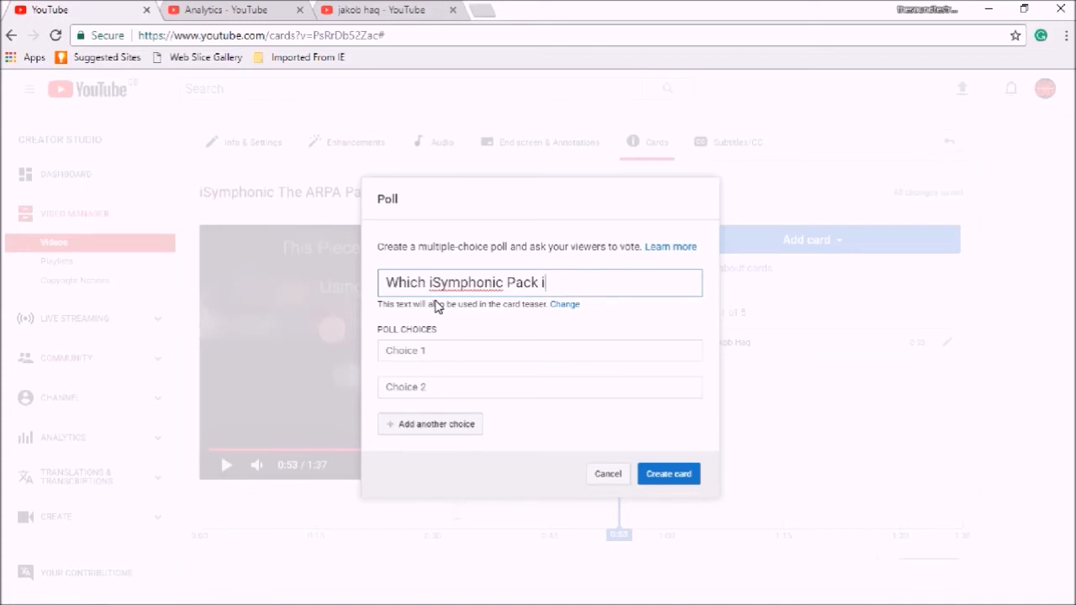
pyautogui.write('s Y')
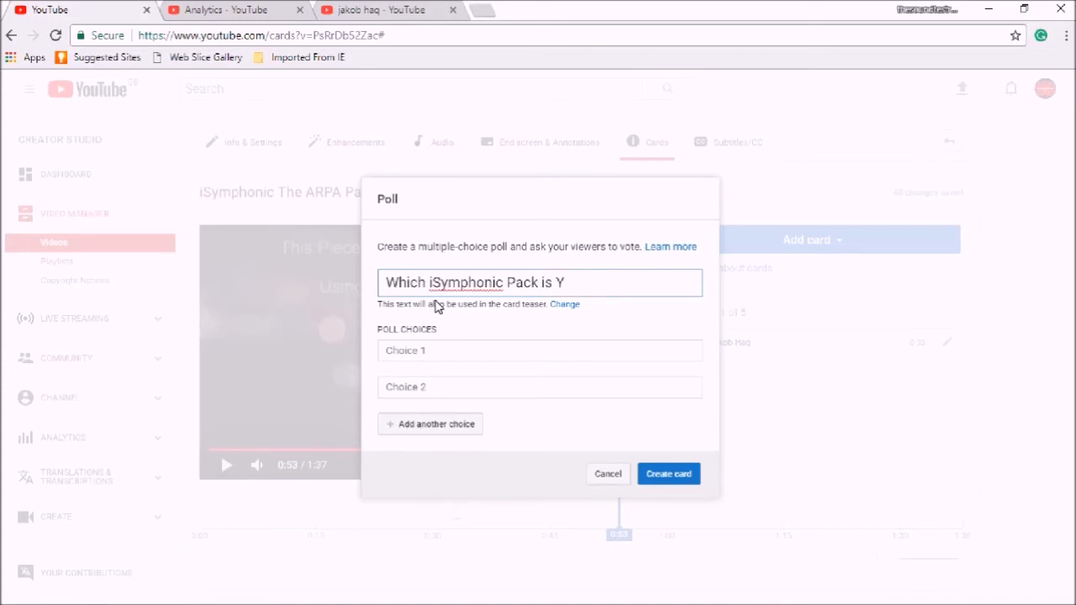
pyautogui.press('BackSpace')
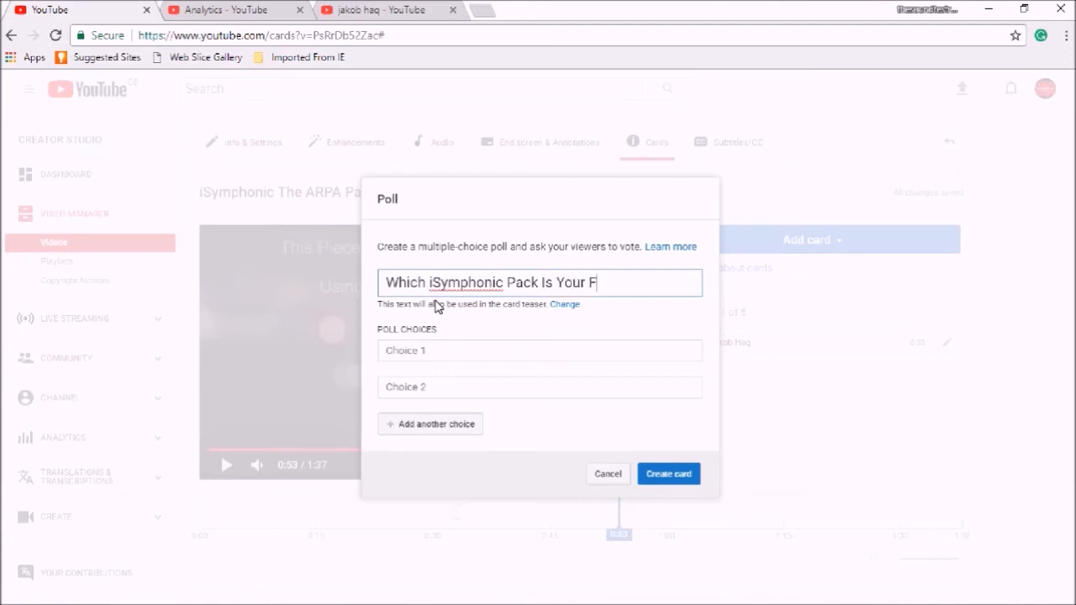
pyautogui.write('avo')
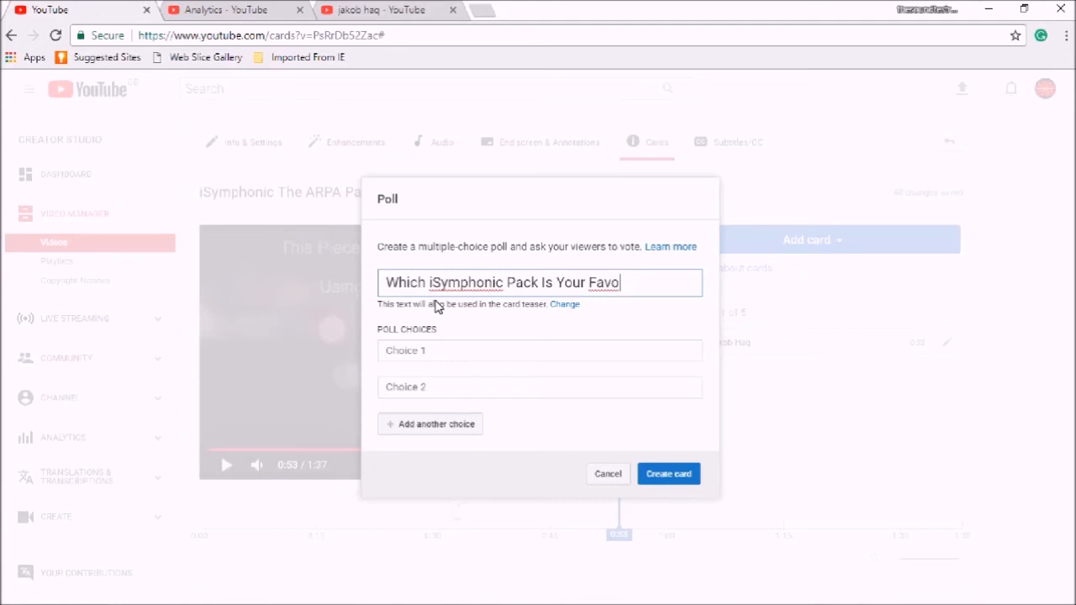
pyautogui.write('u')
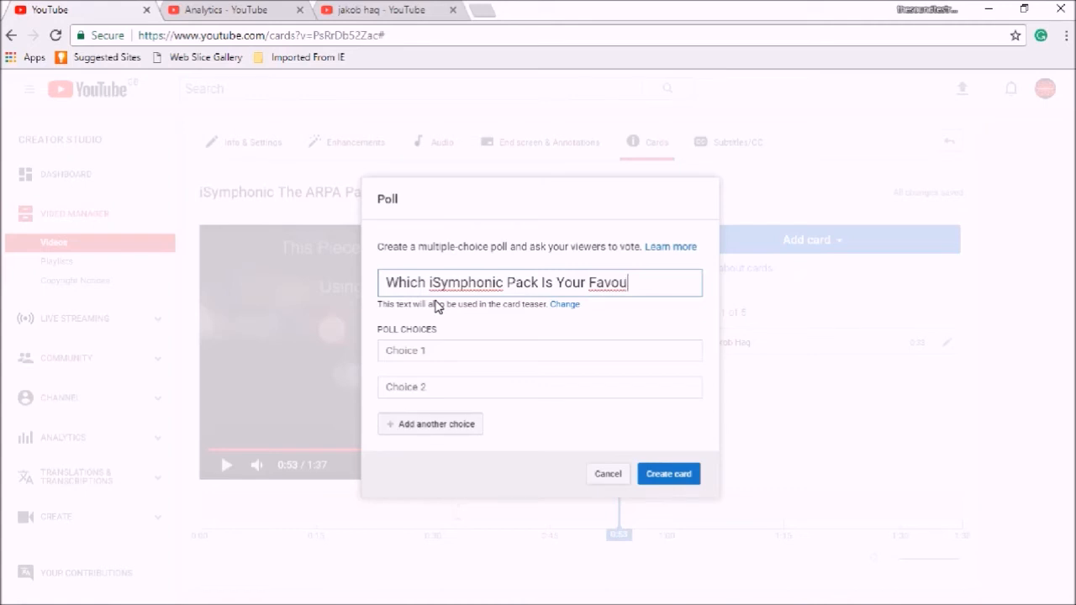
pyautogui.write('rite')
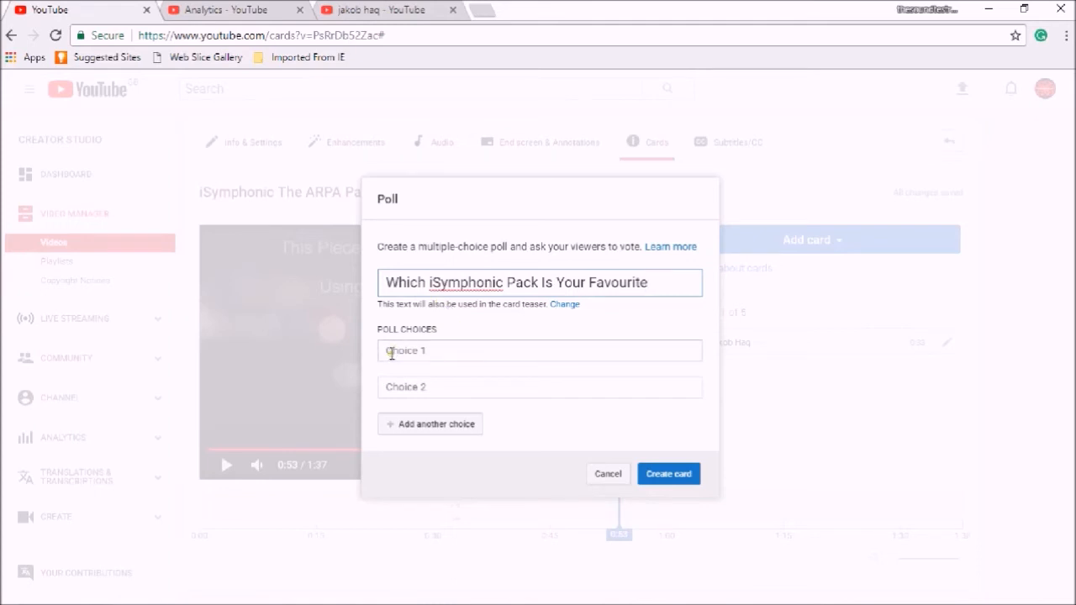
# Enter poll choices ARPA, CANTO and VOCE, replacing the mistyped third choice.
pyautogui.click(539, 351)
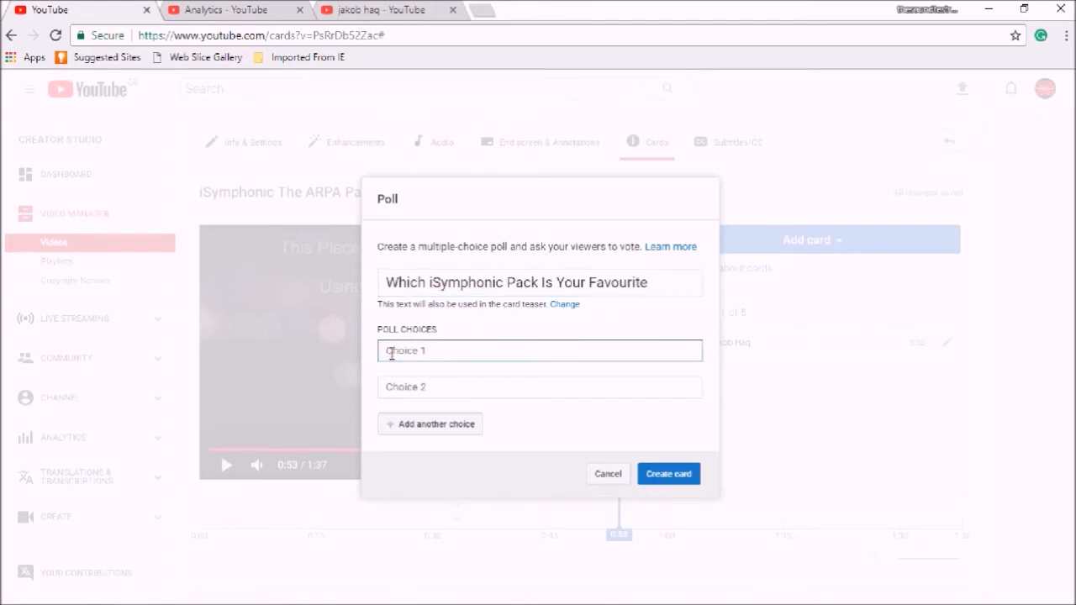
pyautogui.write('ARPA')
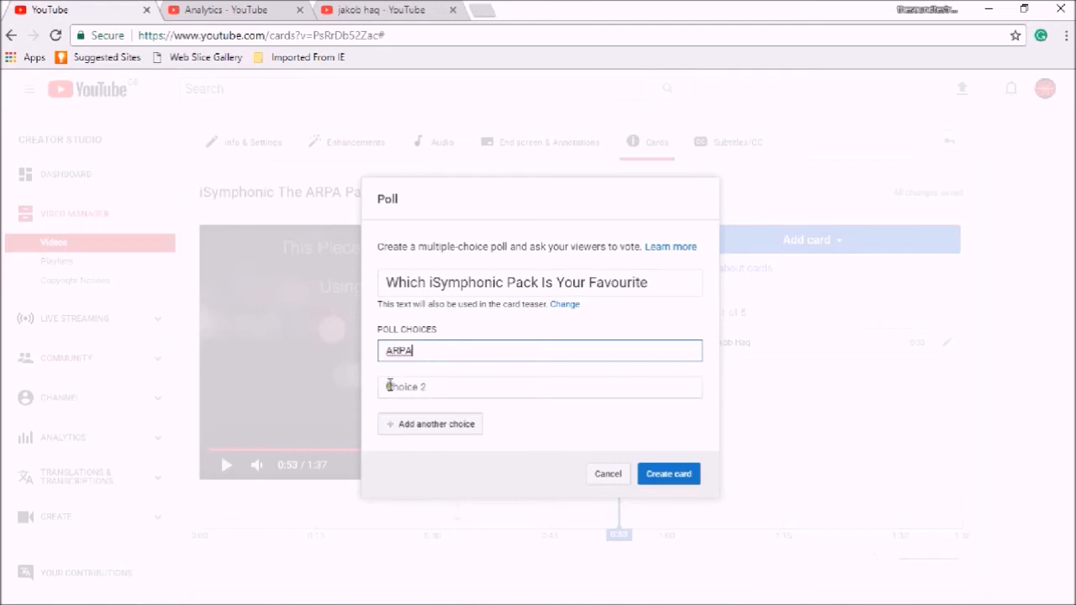
pyautogui.write('IAN')
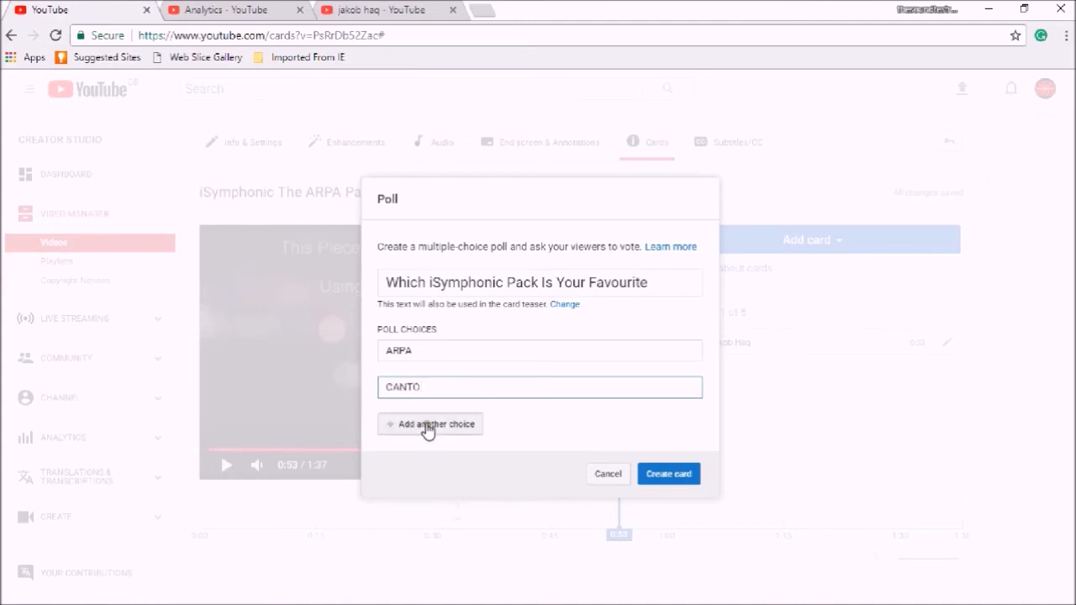
pyautogui.click(430, 423)
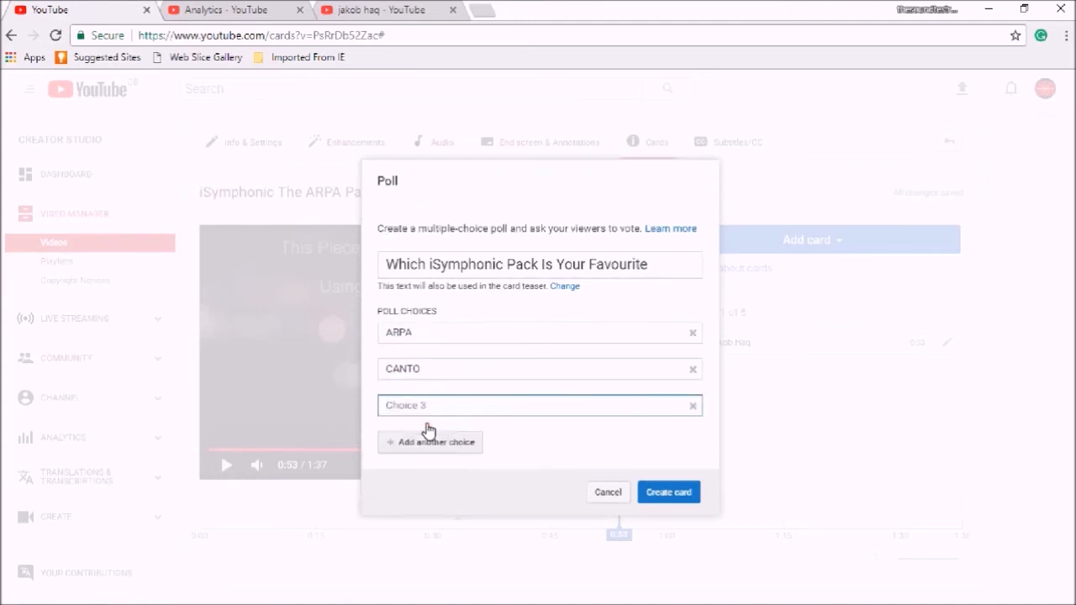
pyautogui.write('B')
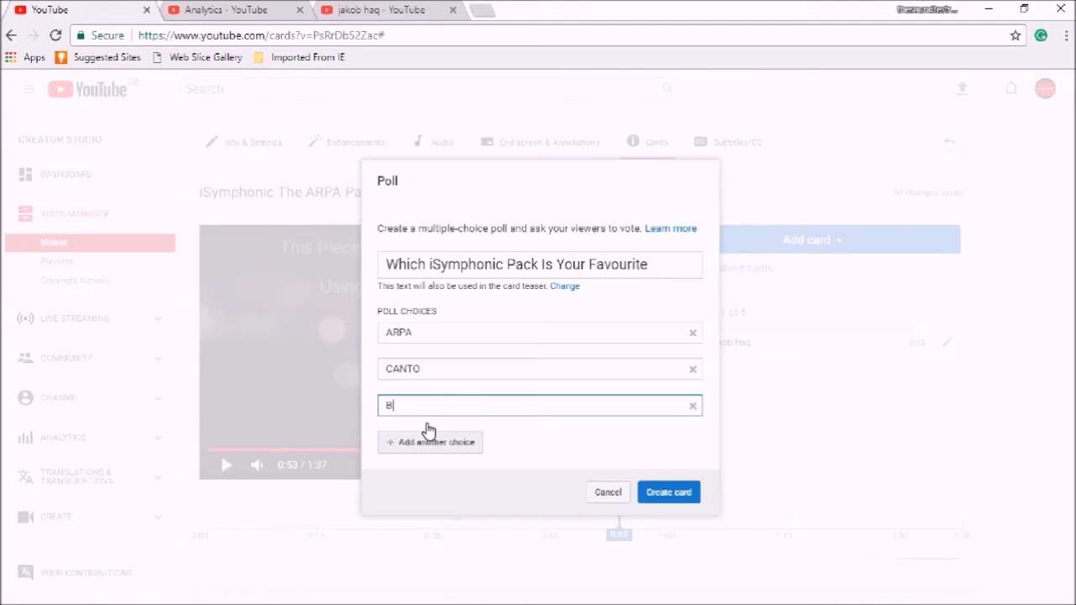
pyautogui.write('OATO')
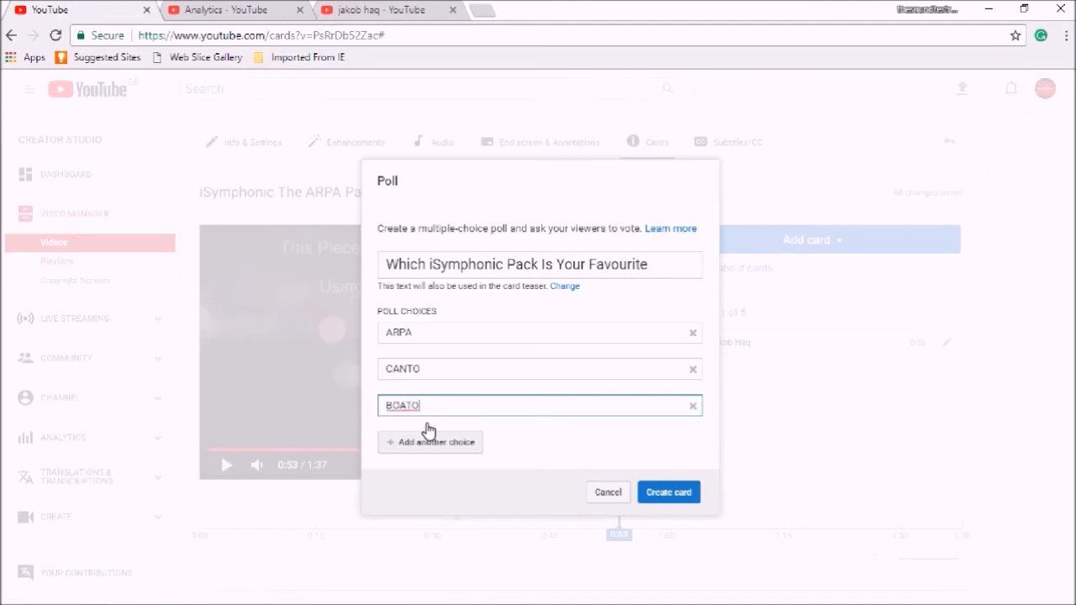
pyautogui.press('Backspace')
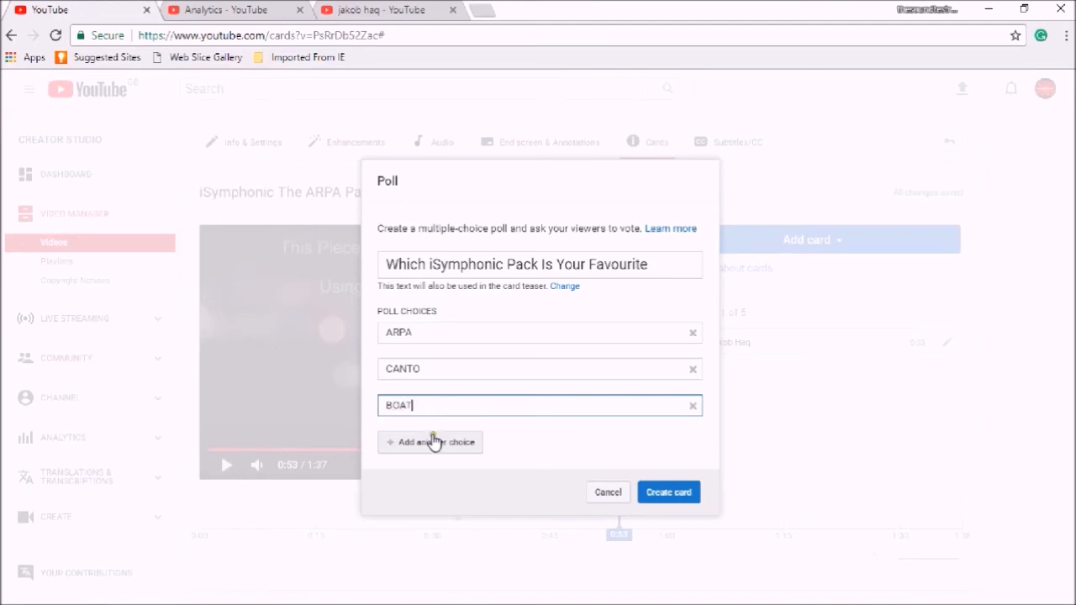
pyautogui.press('Backspace')
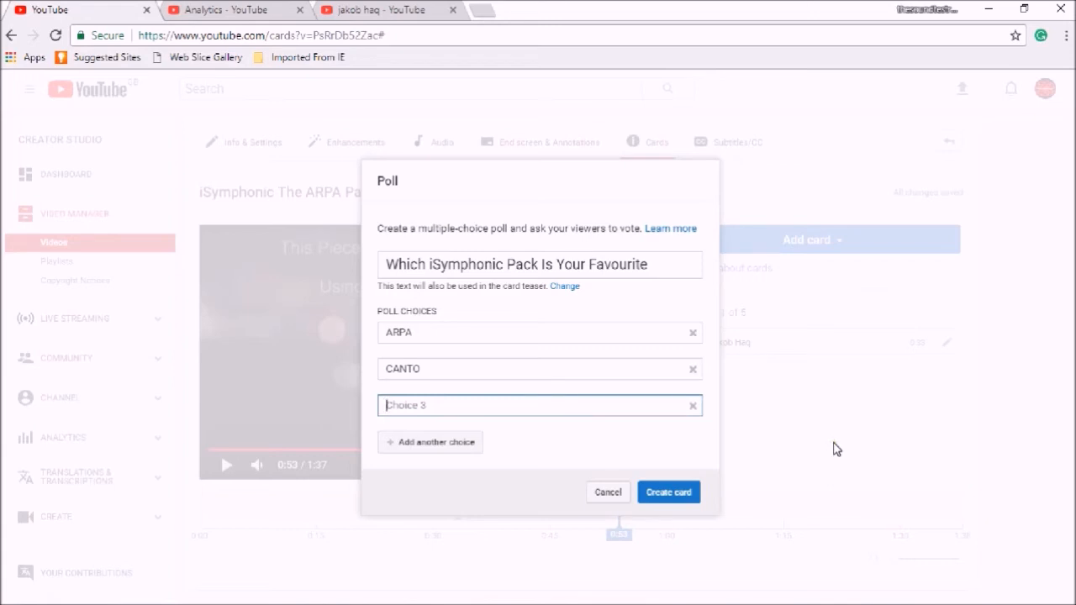
pyautogui.write('VOCE')
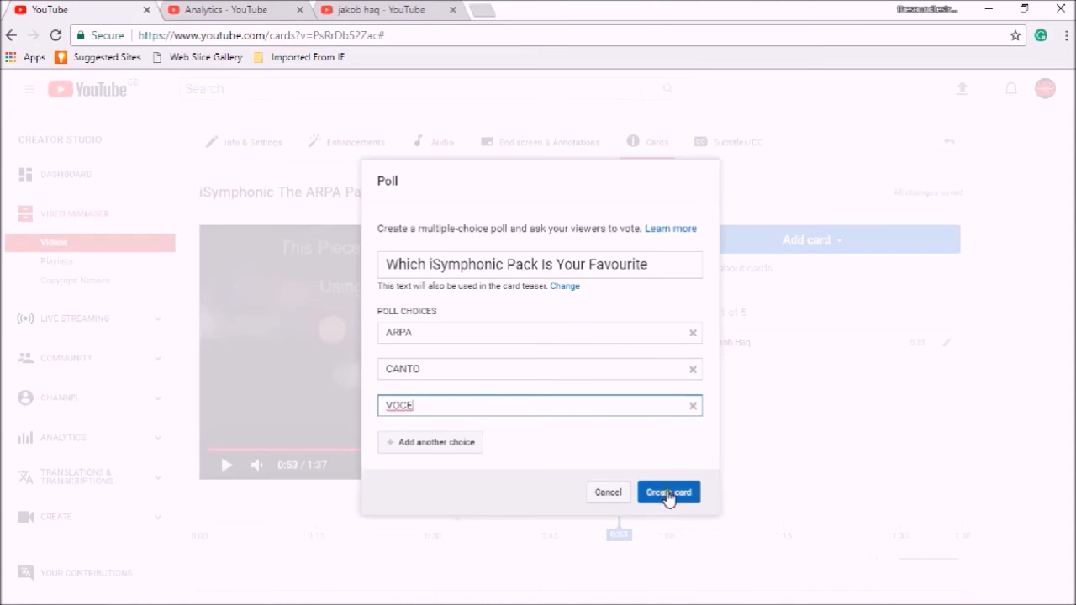
# Save the poll card at 0:53, replay from 0:47 and test voting ARPA and VOCE.
pyautogui.click(669, 492)
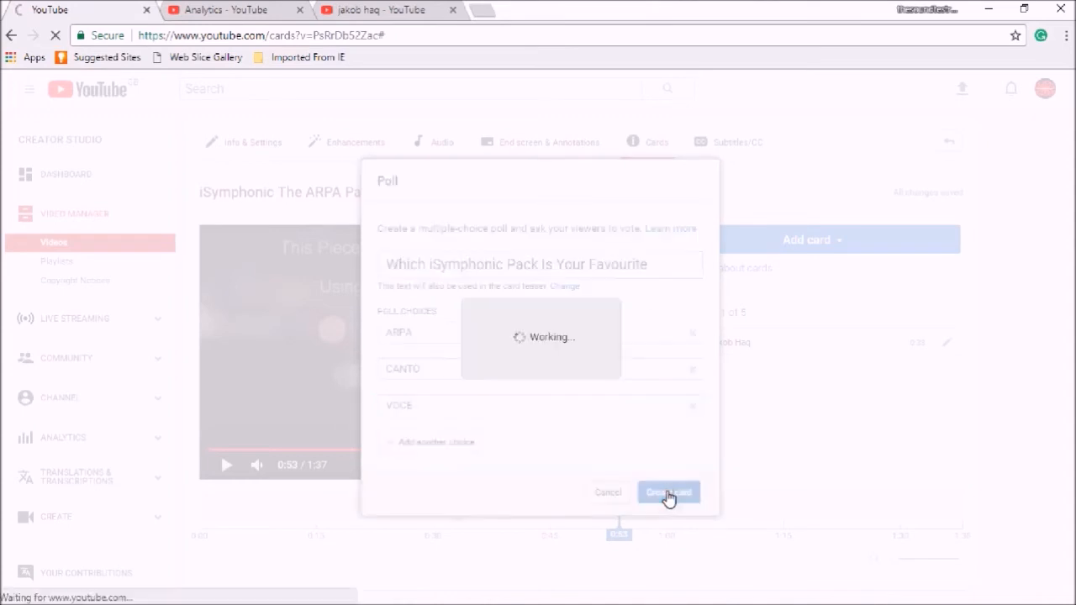
pyautogui.click(668, 492)
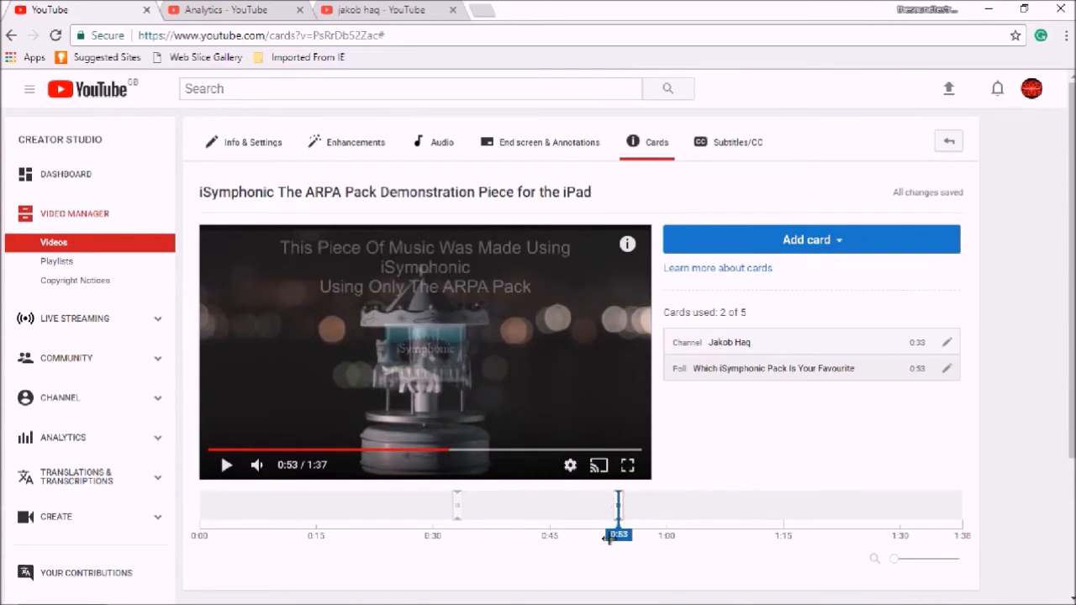
pyautogui.moveTo(618, 504); pyautogui.dragTo(568, 505)
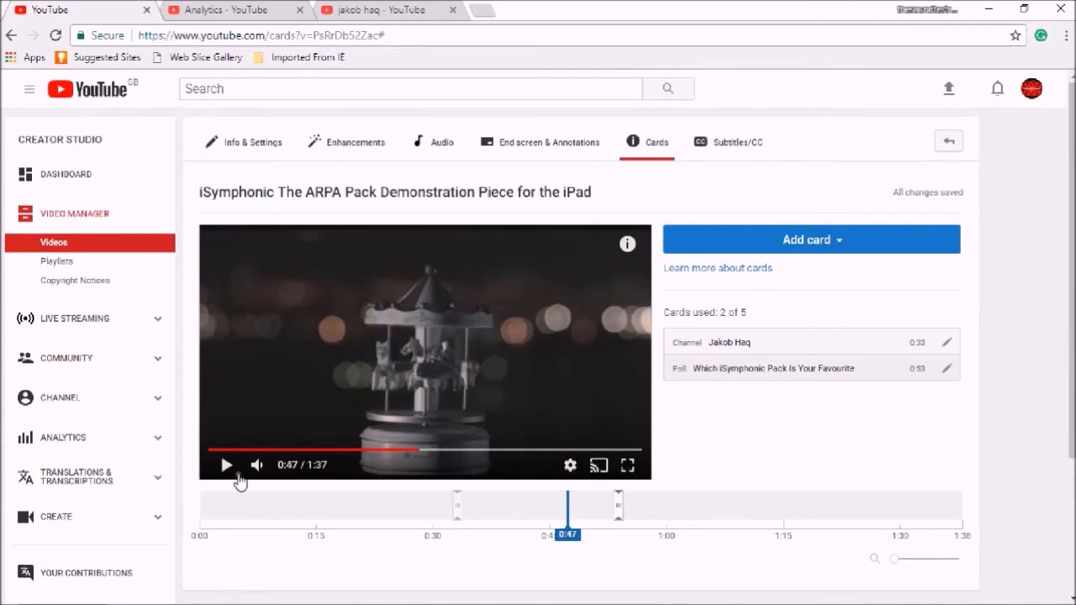
pyautogui.click(224, 465)
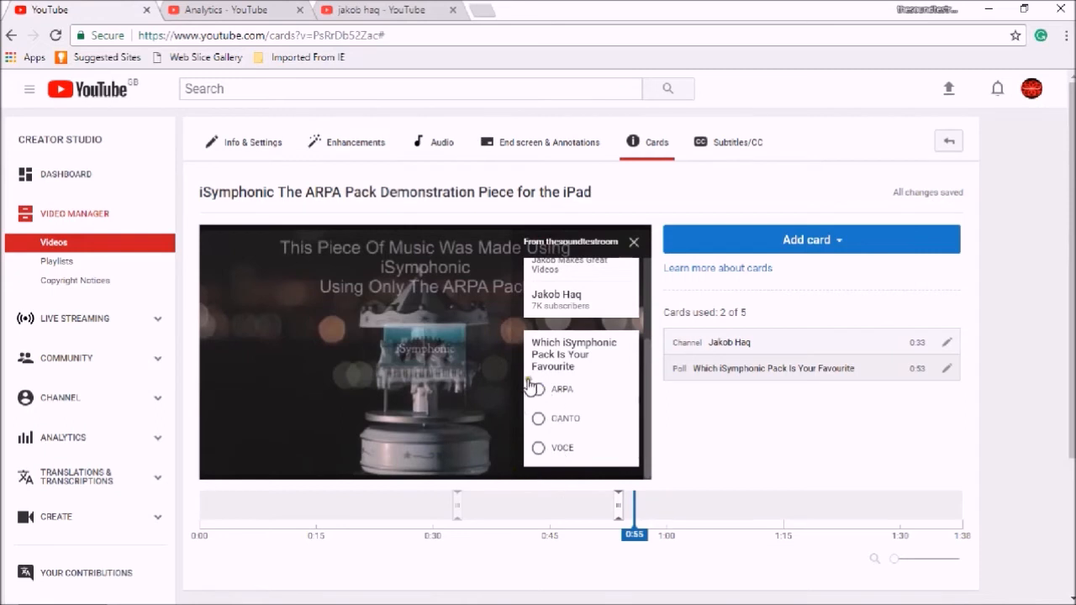
pyautogui.click(537, 390)
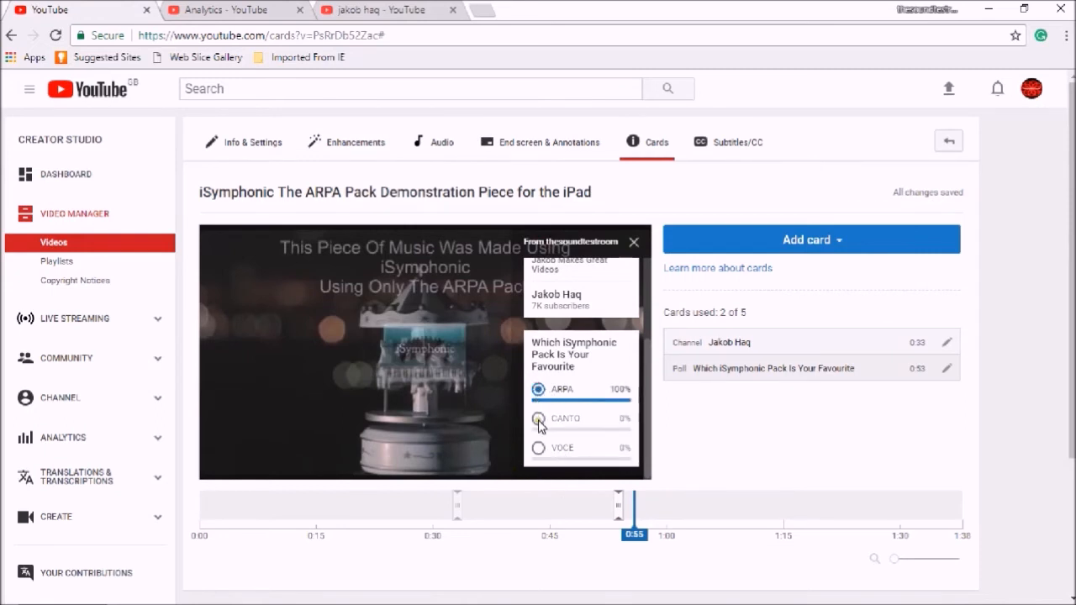
pyautogui.click(537, 447)
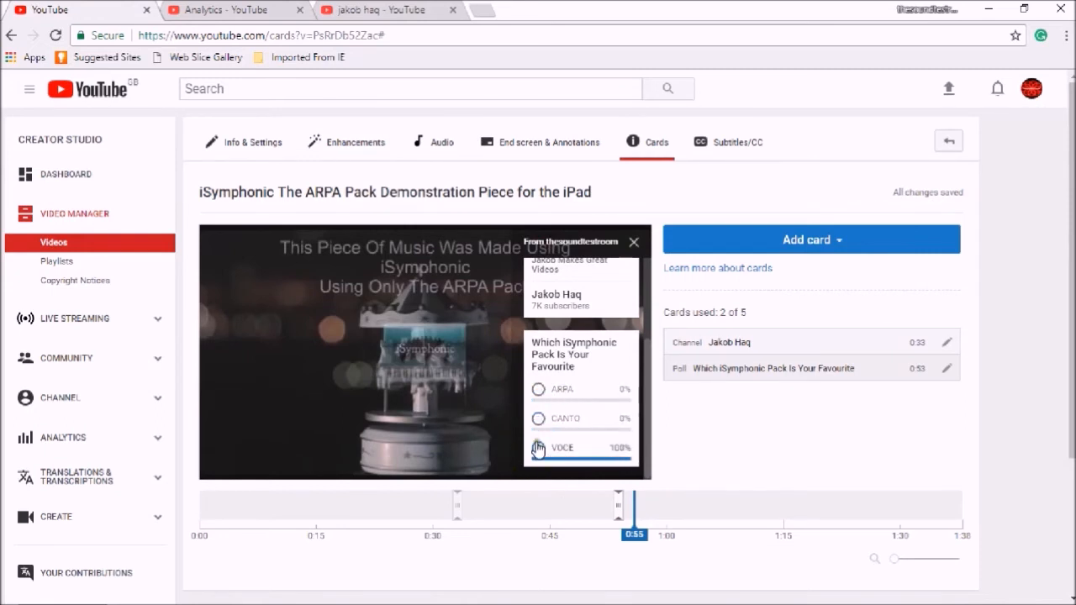
pyautogui.click(536, 390)
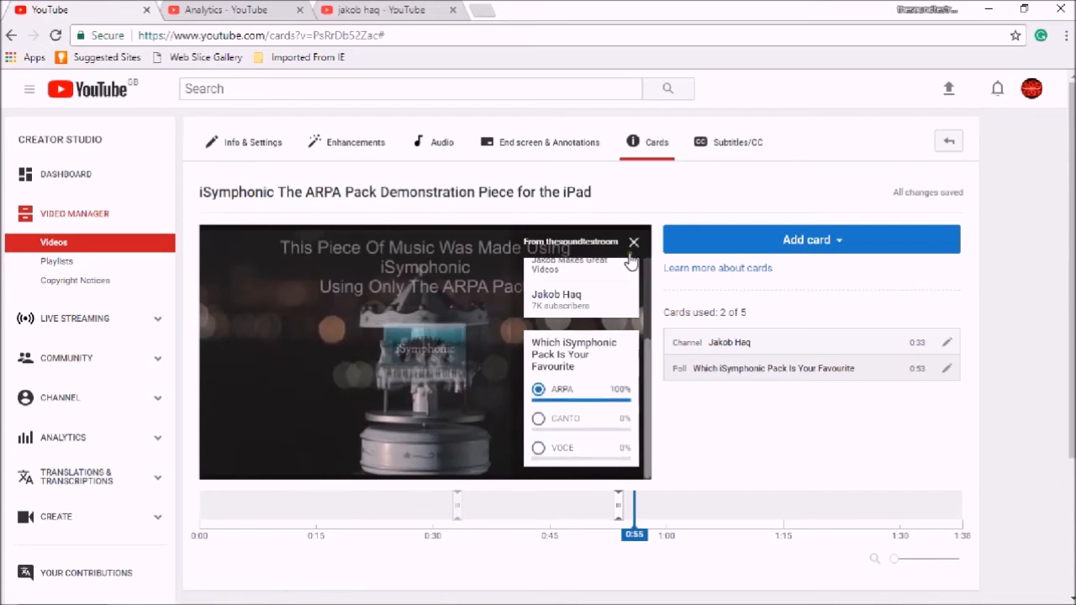
pyautogui.moveTo(505, 408)
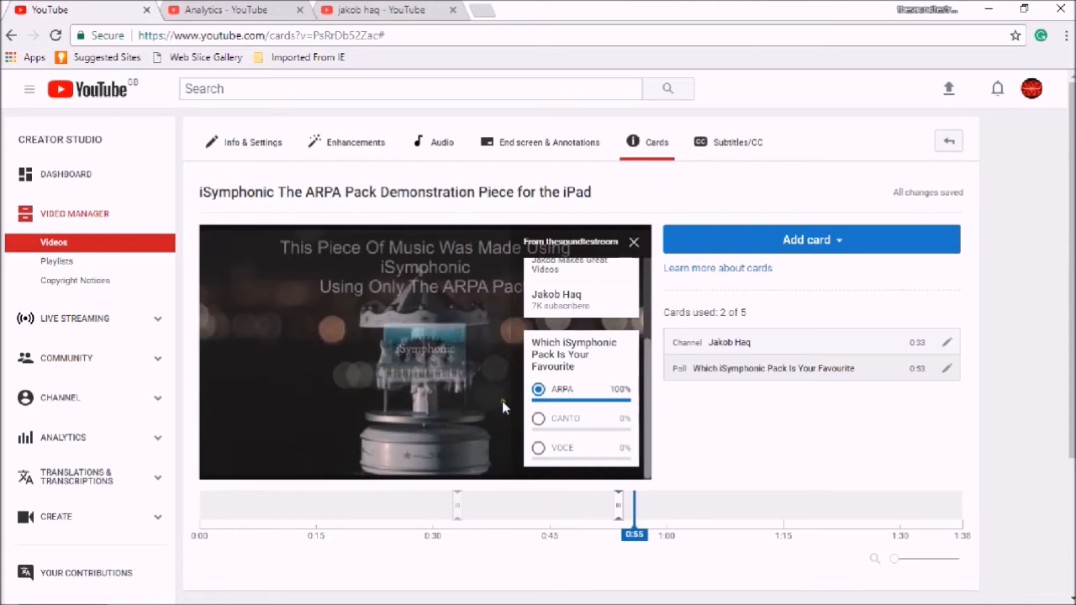
pyautogui.moveTo(616, 267)
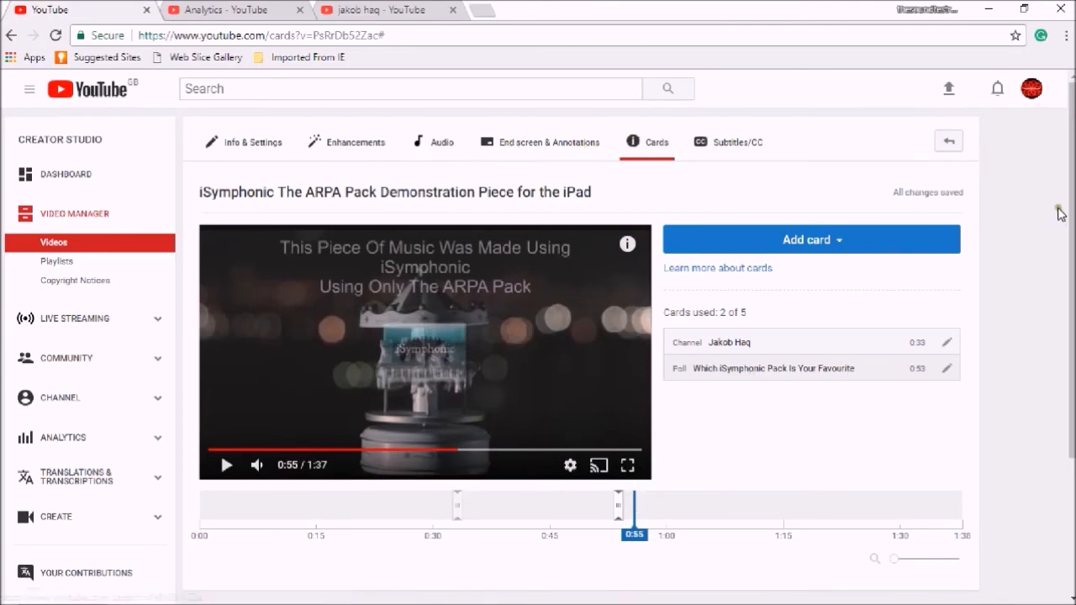
pyautogui.moveTo(1069, 217)
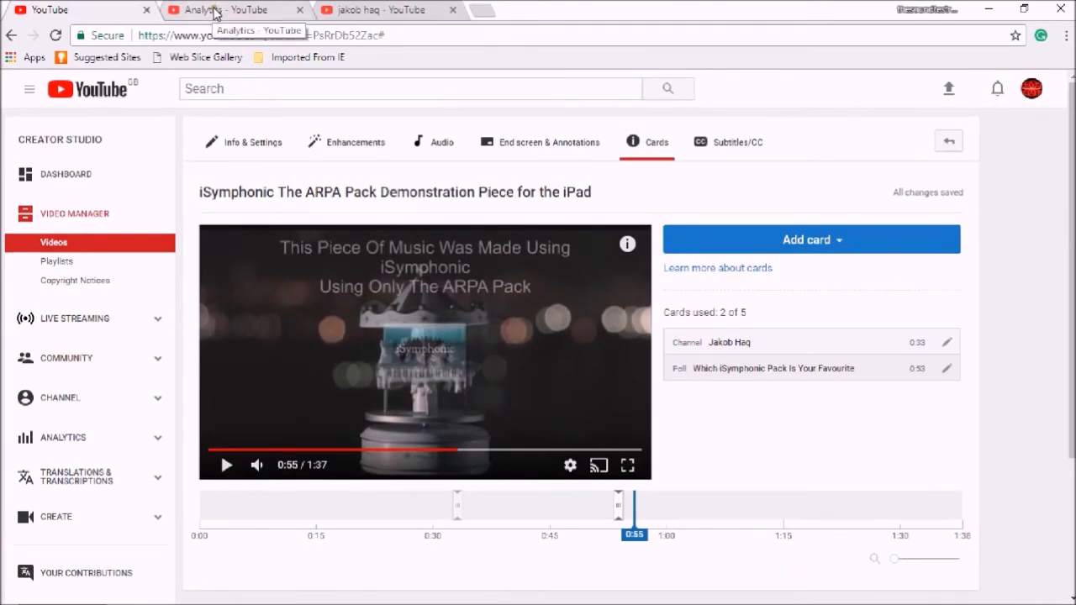
# View this month's end screen metrics in Analytics: 43 clicks, 0.84% click rate.
pyautogui.click(215, 10)
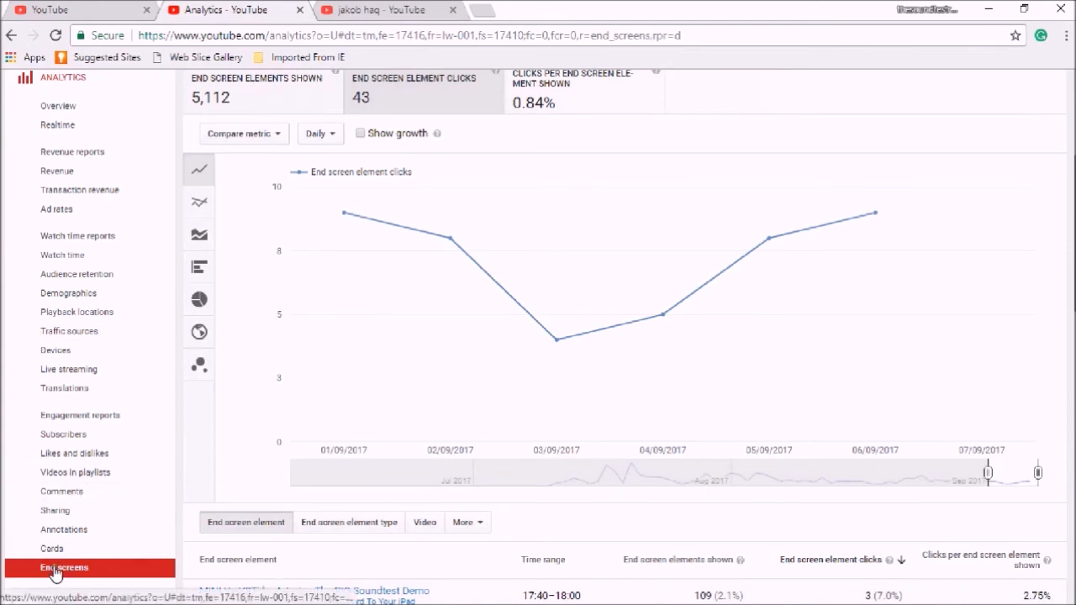
pyautogui.moveTo(51, 550)
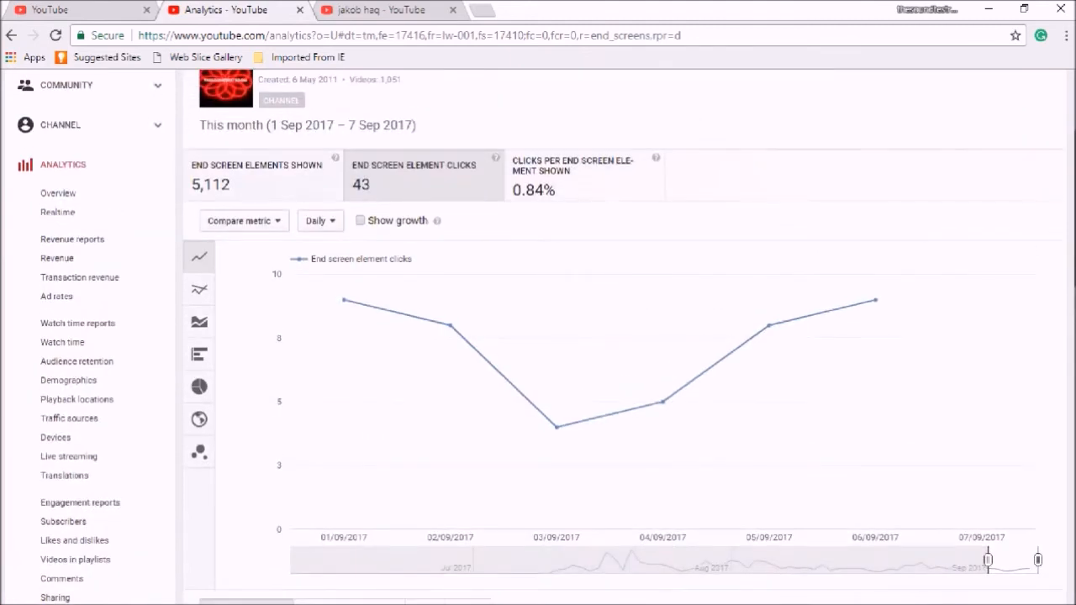
pyautogui.moveTo(122, 195)
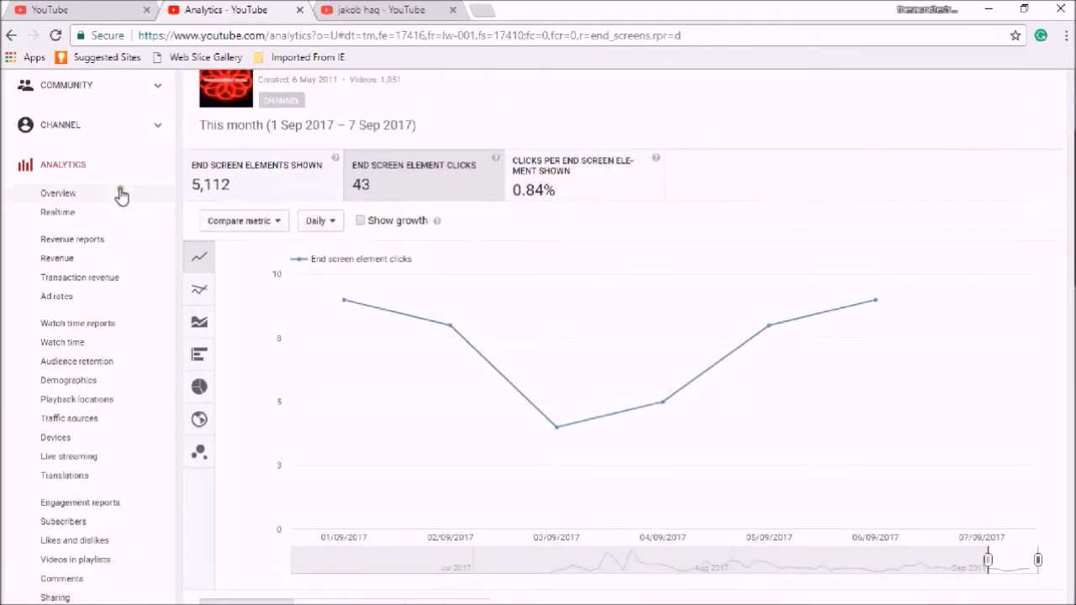
pyautogui.moveTo(383, 190)
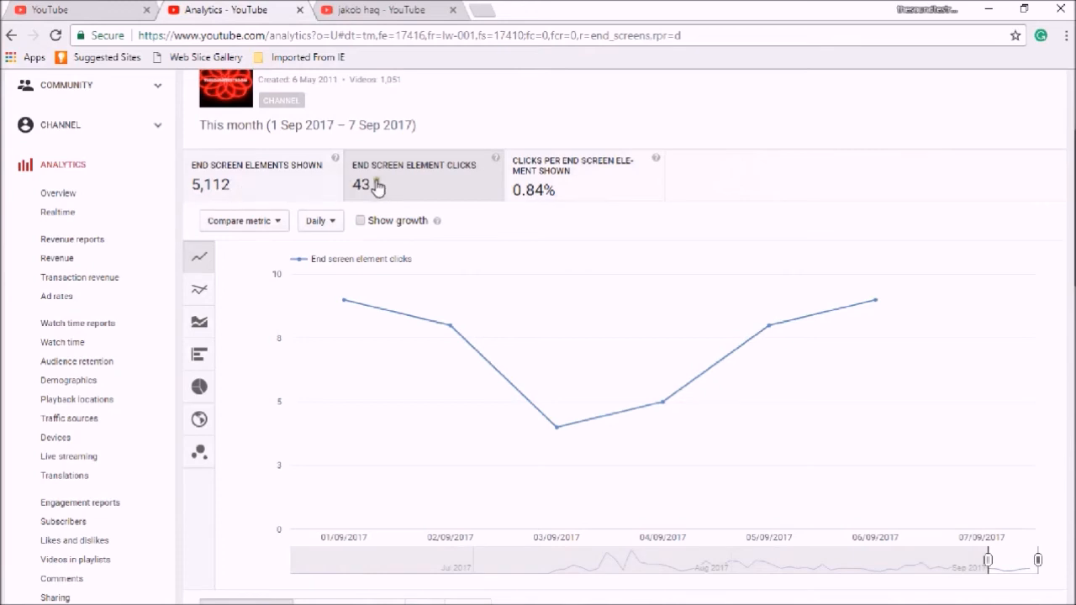
pyautogui.moveTo(374, 179)
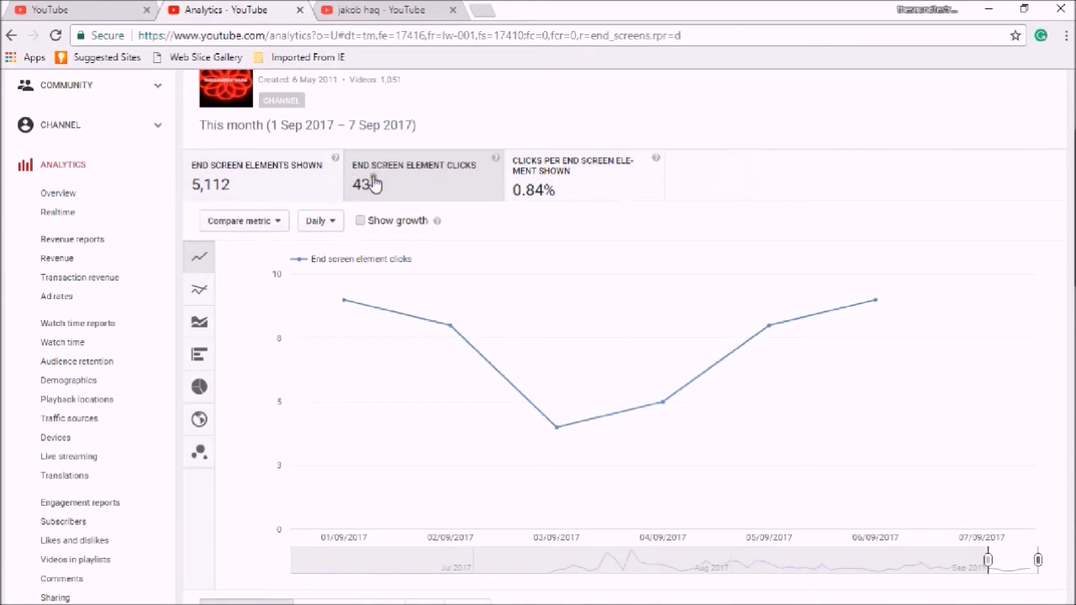
pyautogui.scroll(-3)
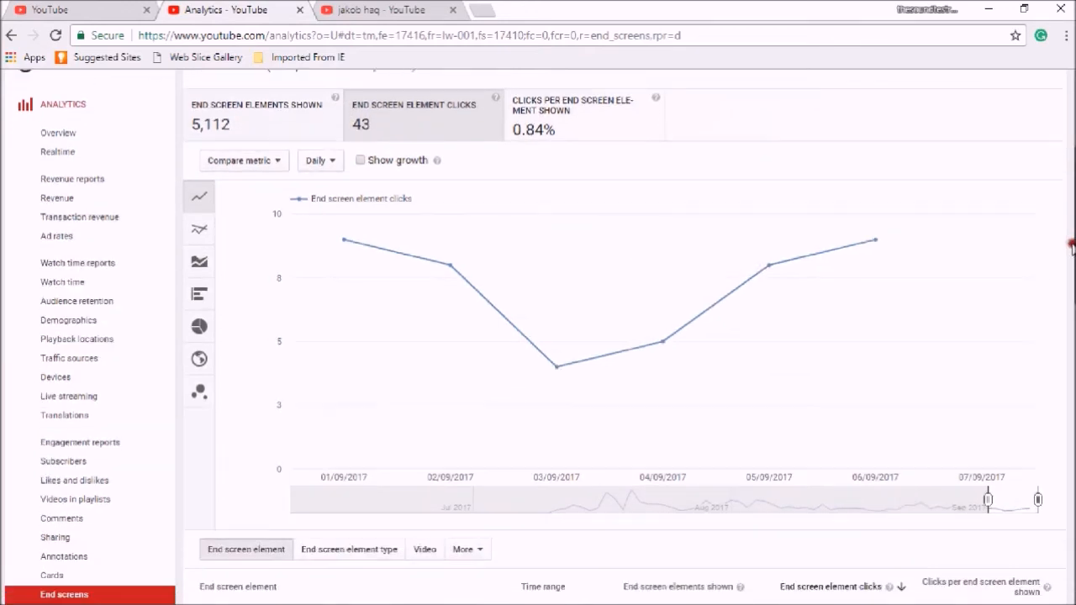
pyautogui.scroll(-3)
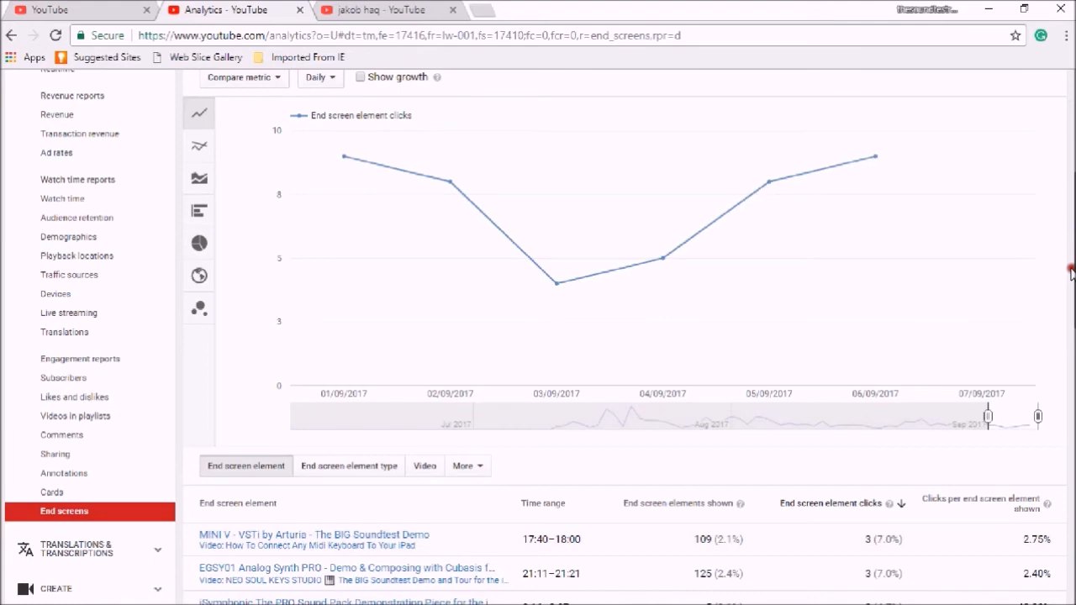
pyautogui.scroll(-3)
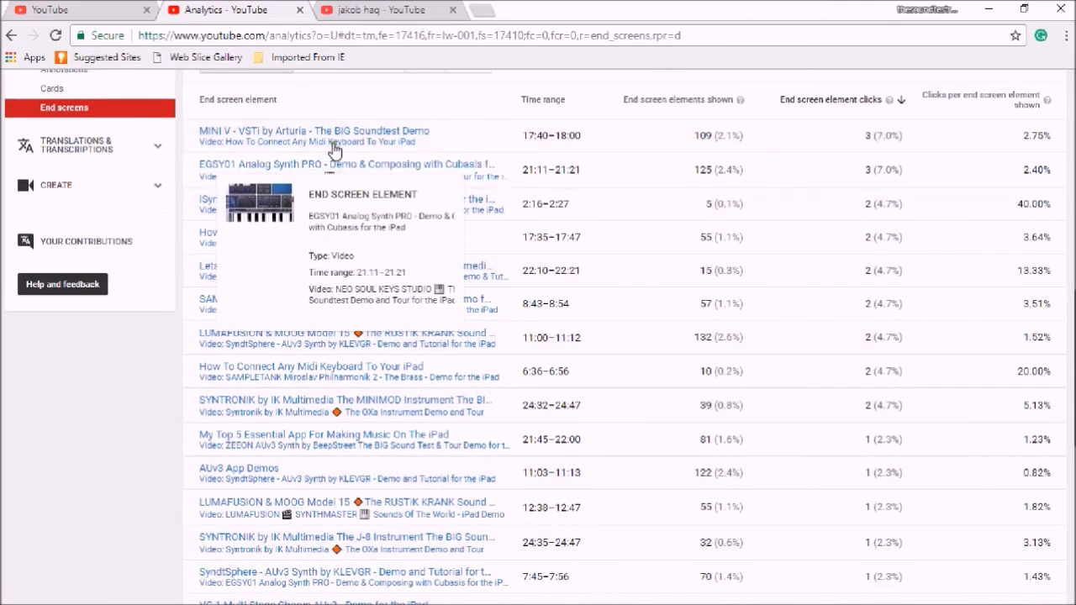
pyautogui.moveTo(334, 179)
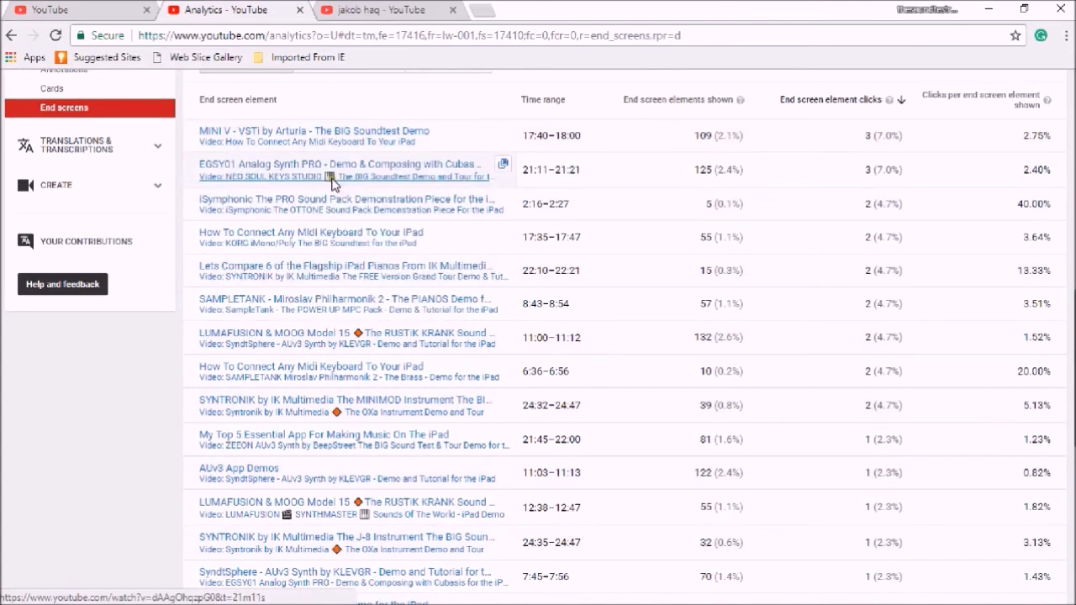
pyautogui.moveTo(280, 170)
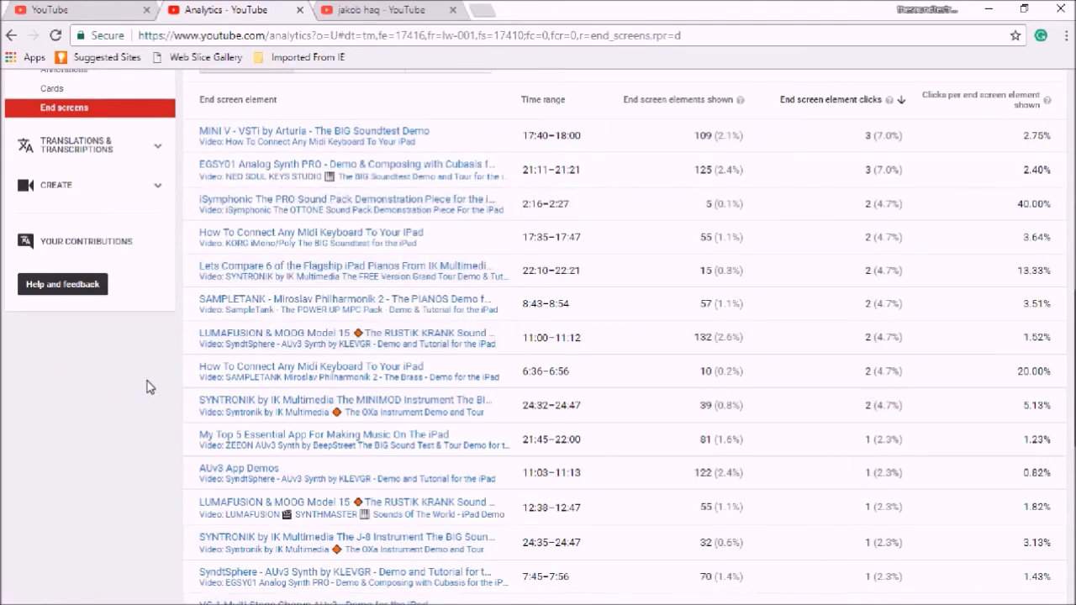
pyautogui.moveTo(257, 146)
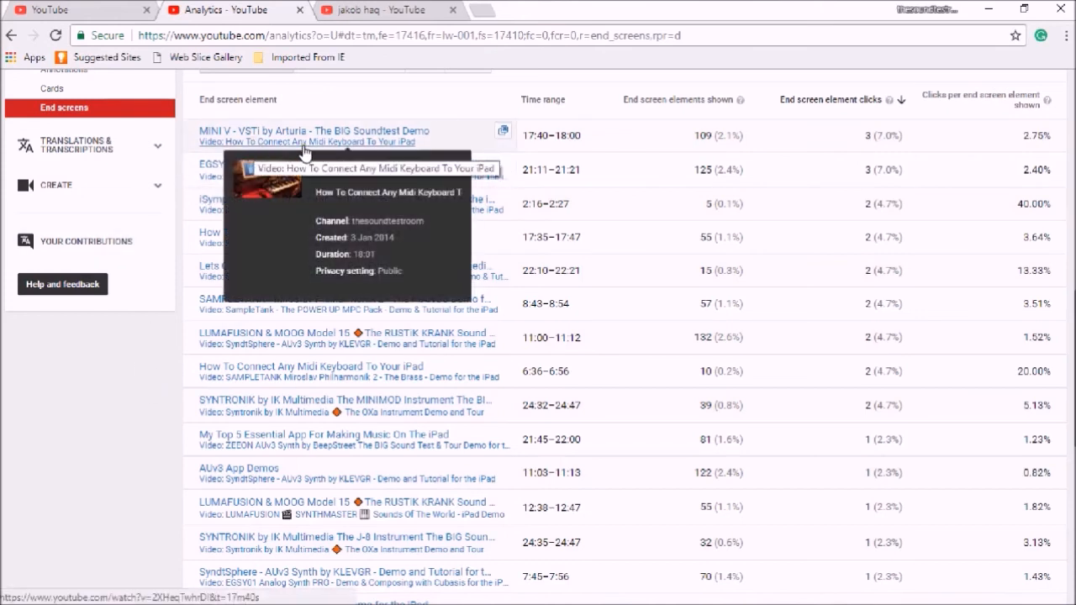
pyautogui.moveTo(264, 408)
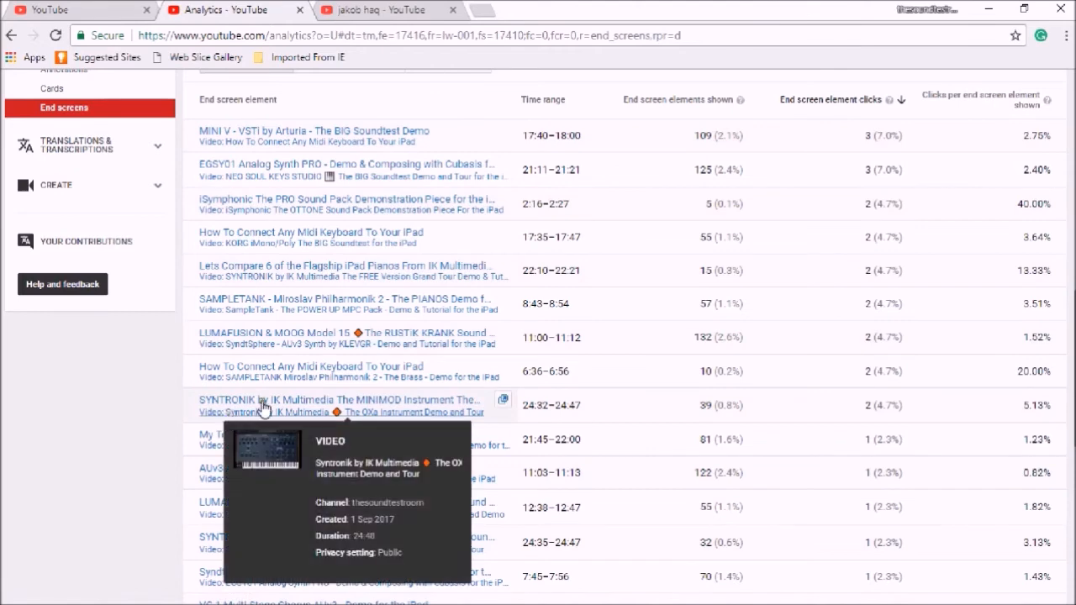
pyautogui.moveTo(818, 373)
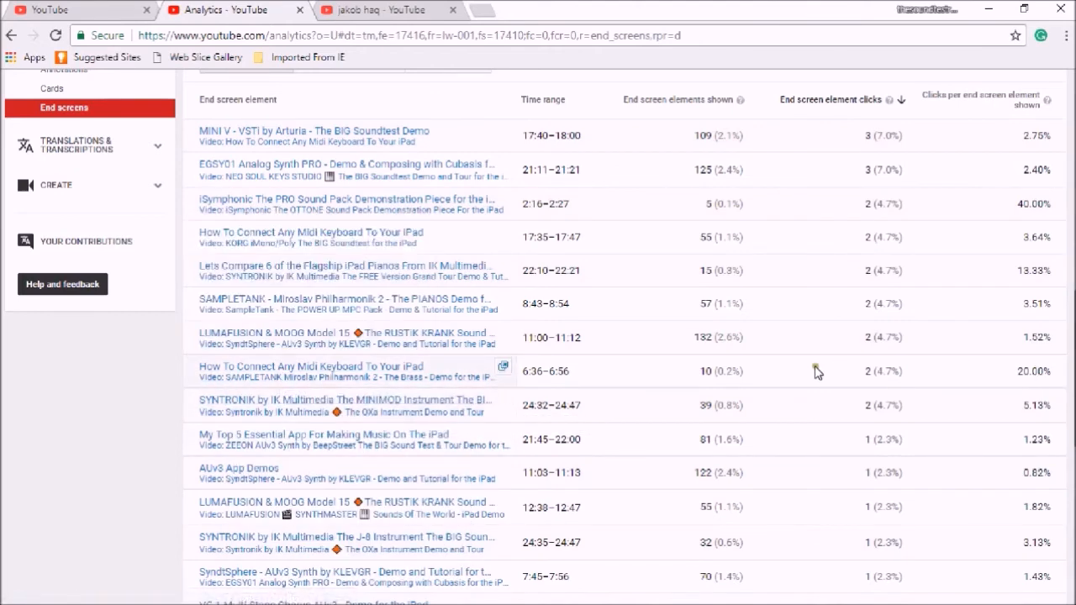
pyautogui.moveTo(837, 365)
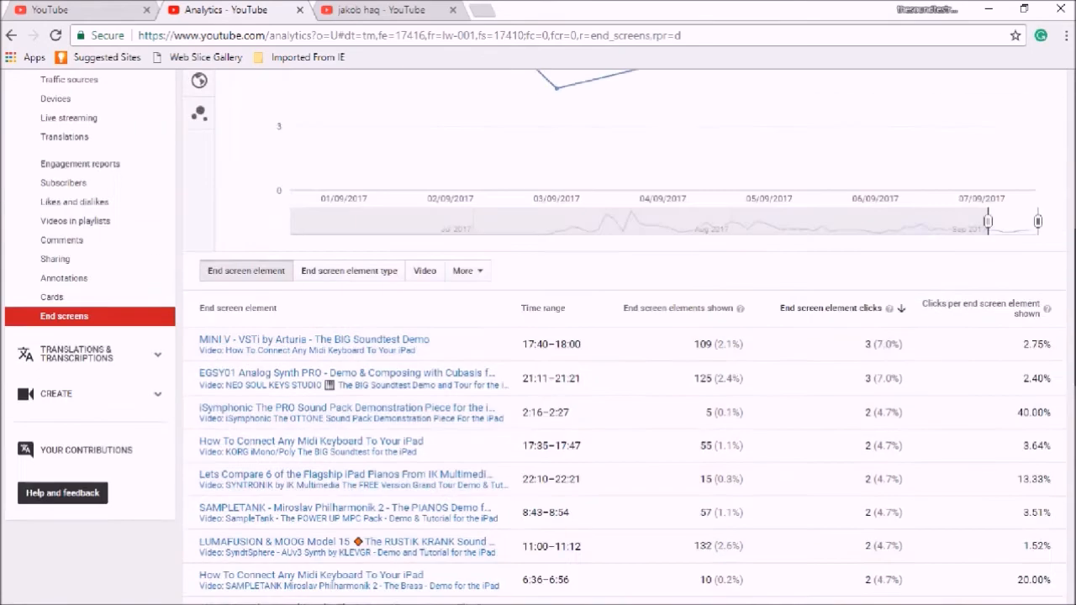
pyautogui.scroll(-3)
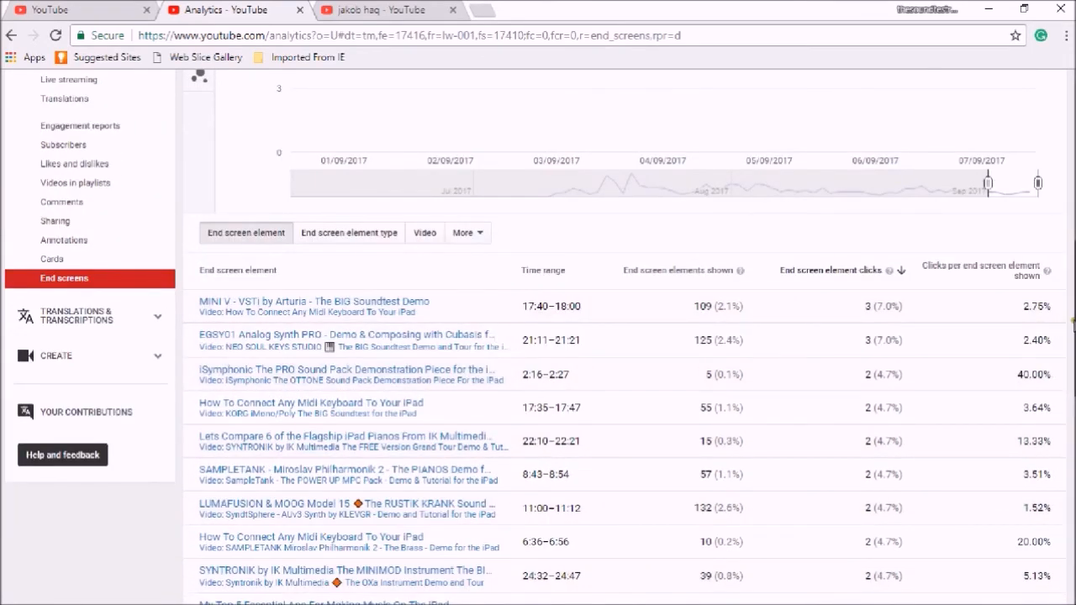
pyautogui.scroll(-3)
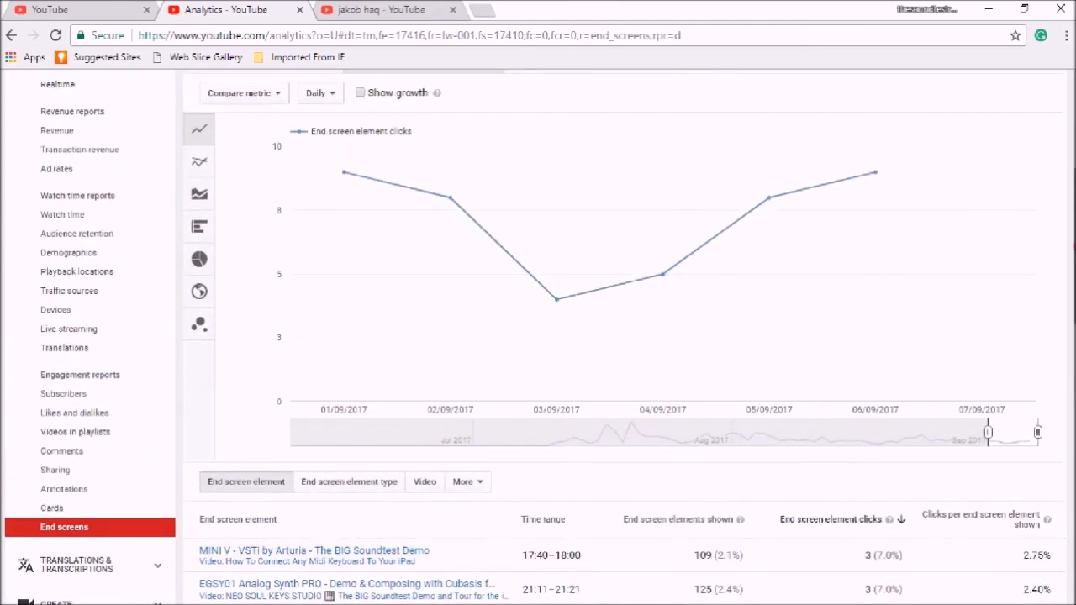
pyautogui.moveTo(199, 227)
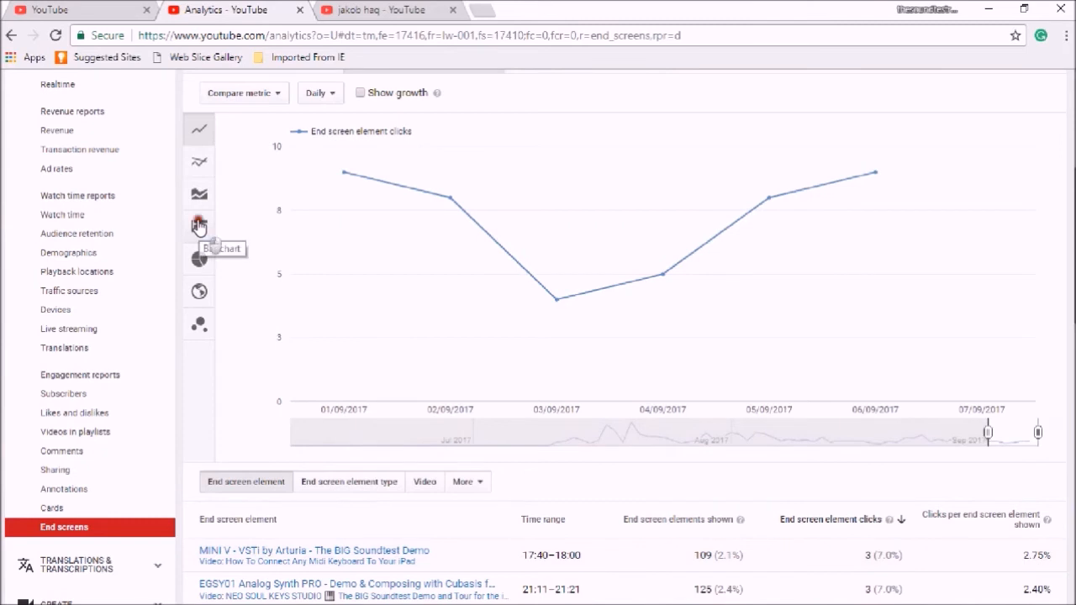
# Compare clicks for the top five end screen elements as horizontal bars.
pyautogui.click(199, 227)
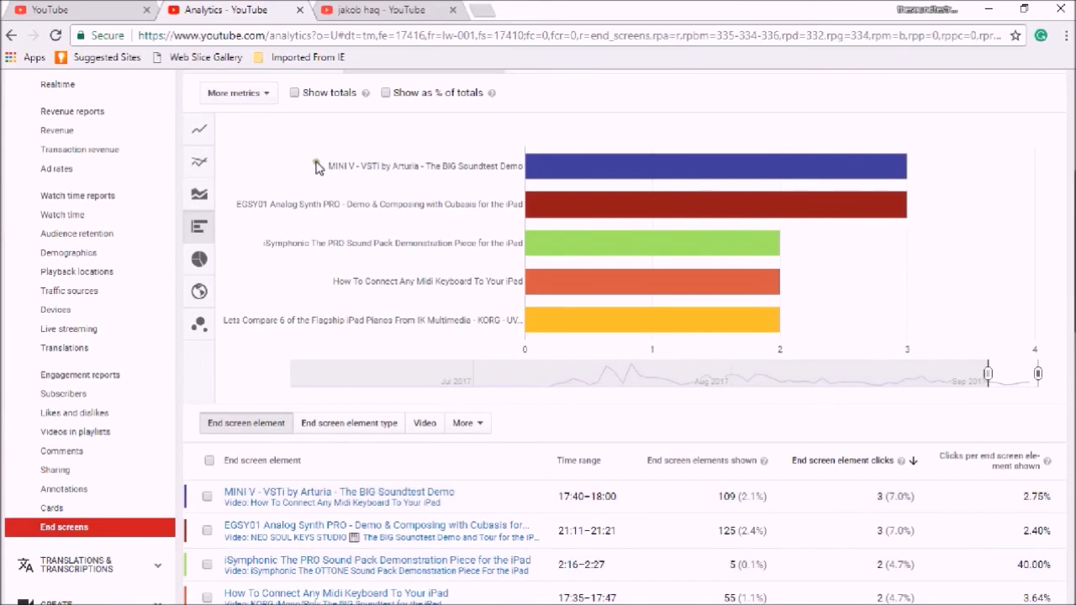
pyautogui.moveTo(278, 159)
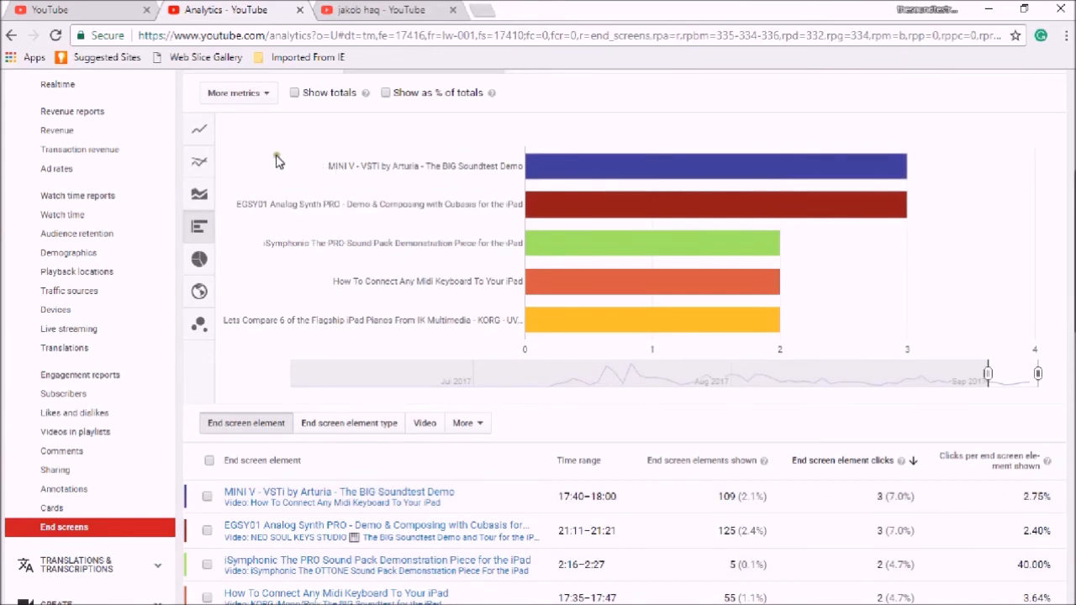
pyautogui.moveTo(244, 224)
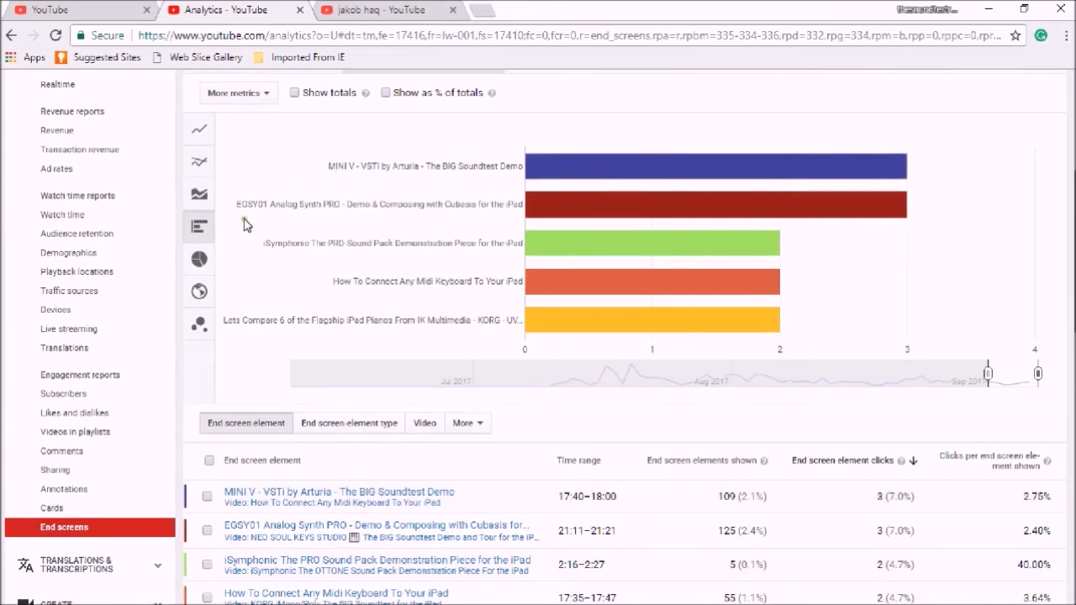
pyautogui.moveTo(359, 238)
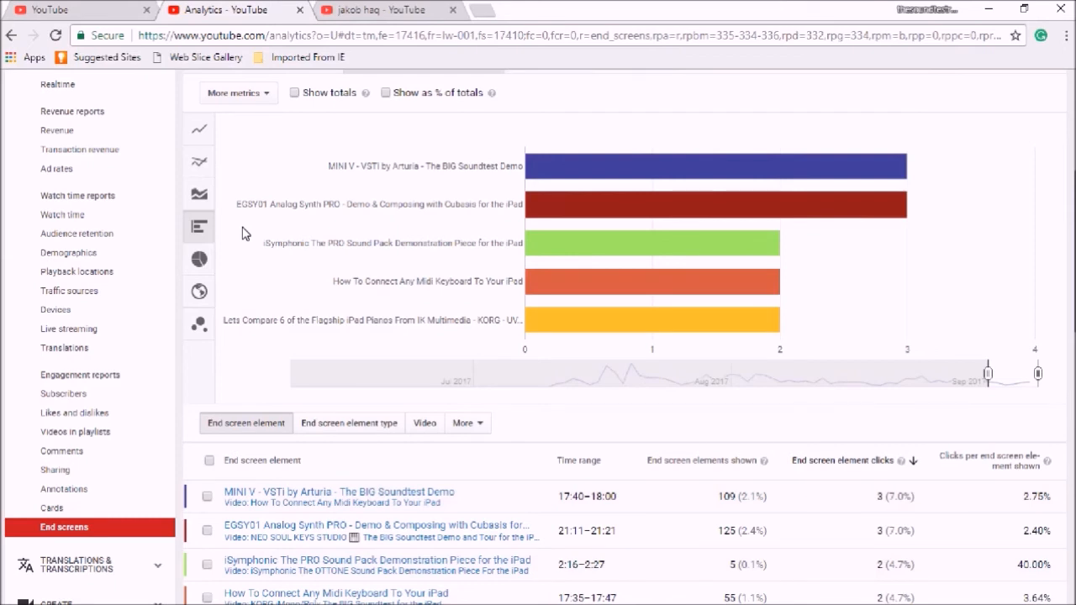
pyautogui.moveTo(507, 408)
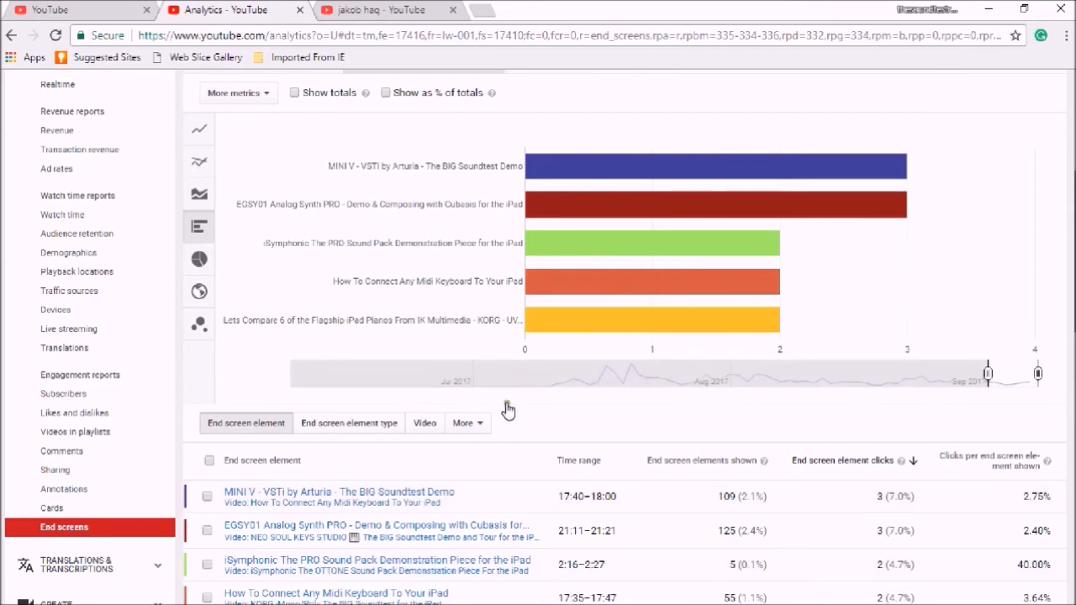
pyautogui.moveTo(11, 396)
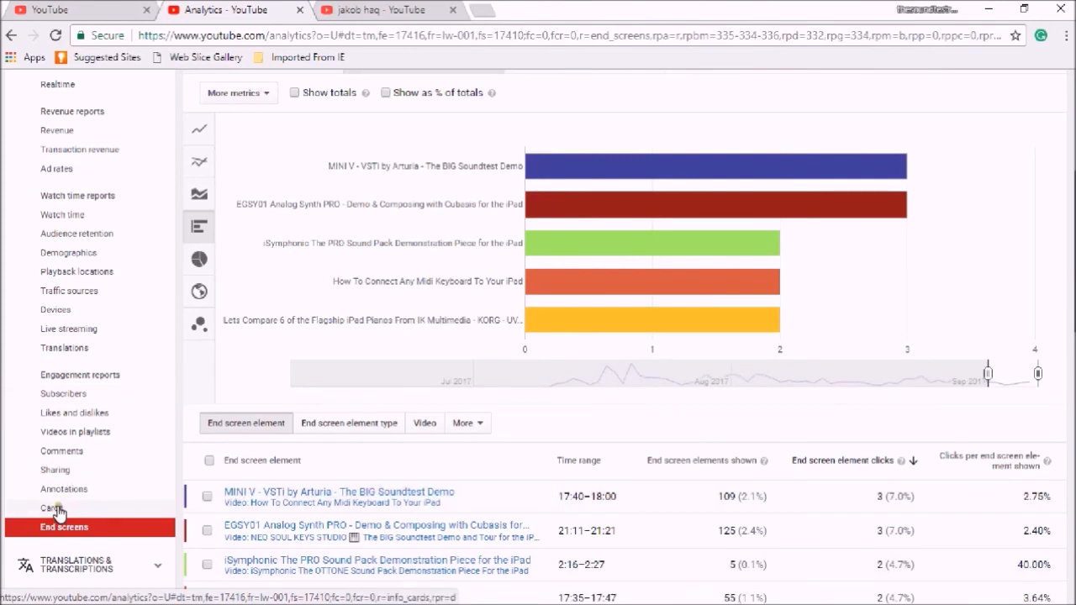
# Open the Cards analytics report and scroll to per-card teaser and card clicks.
pyautogui.click(49, 508)
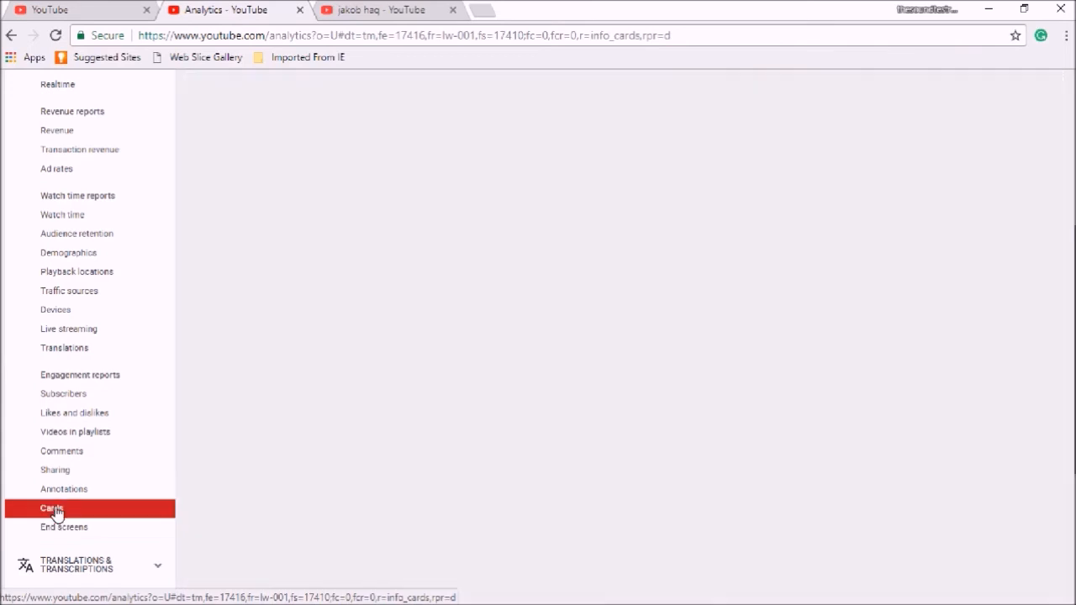
pyautogui.click(50, 508)
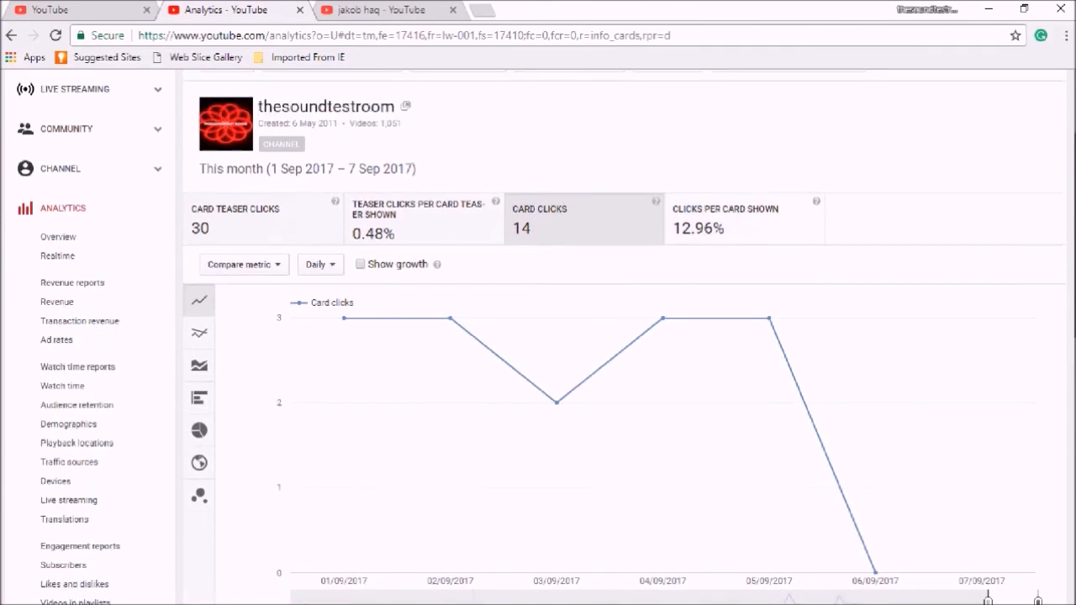
pyautogui.scroll(-3)
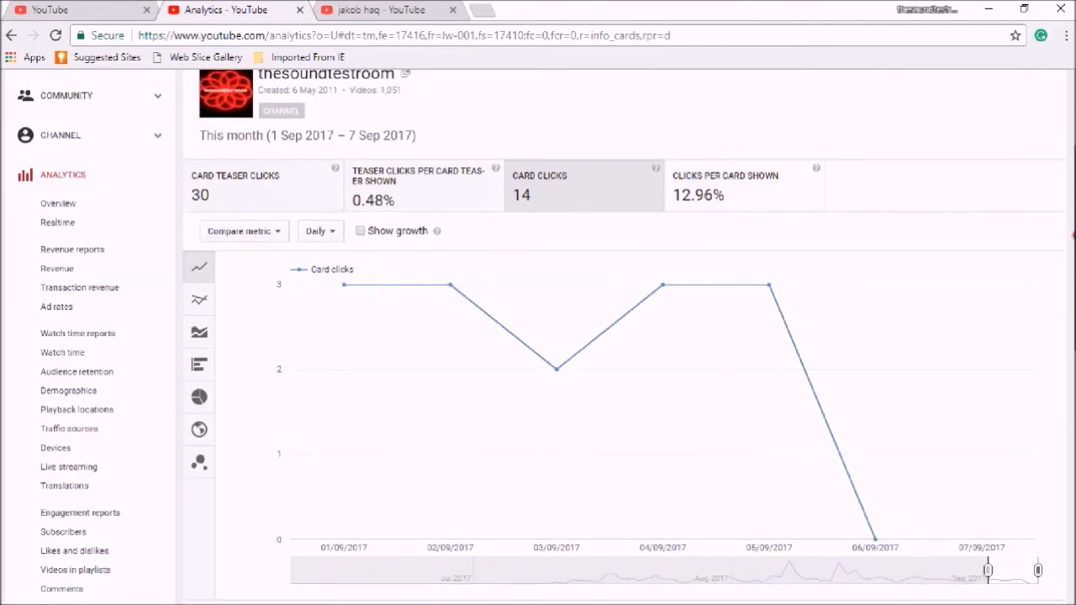
pyautogui.moveTo(267, 204)
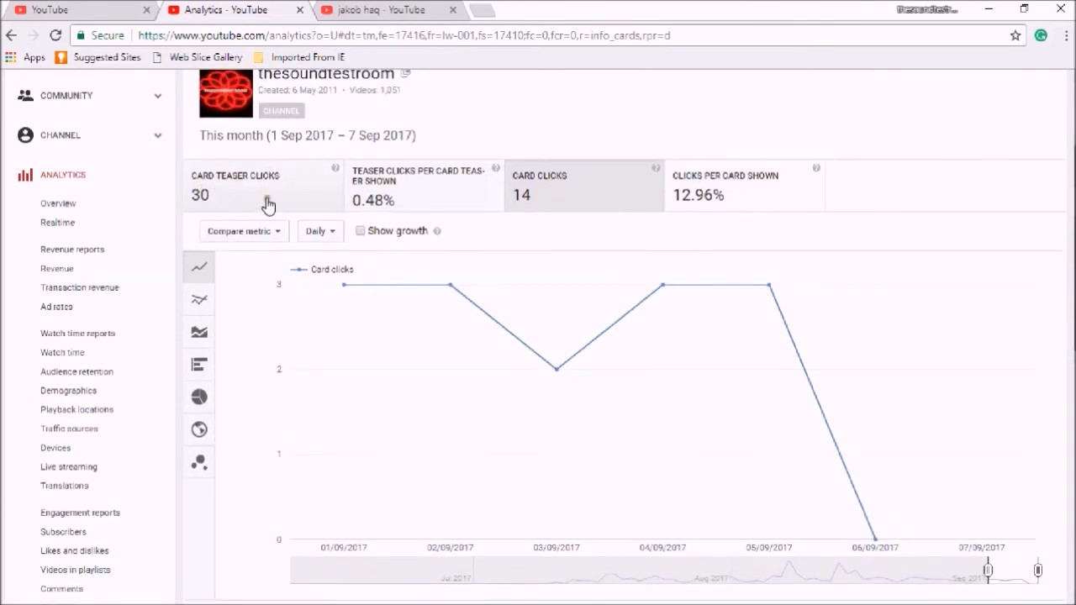
pyautogui.scroll(-3)
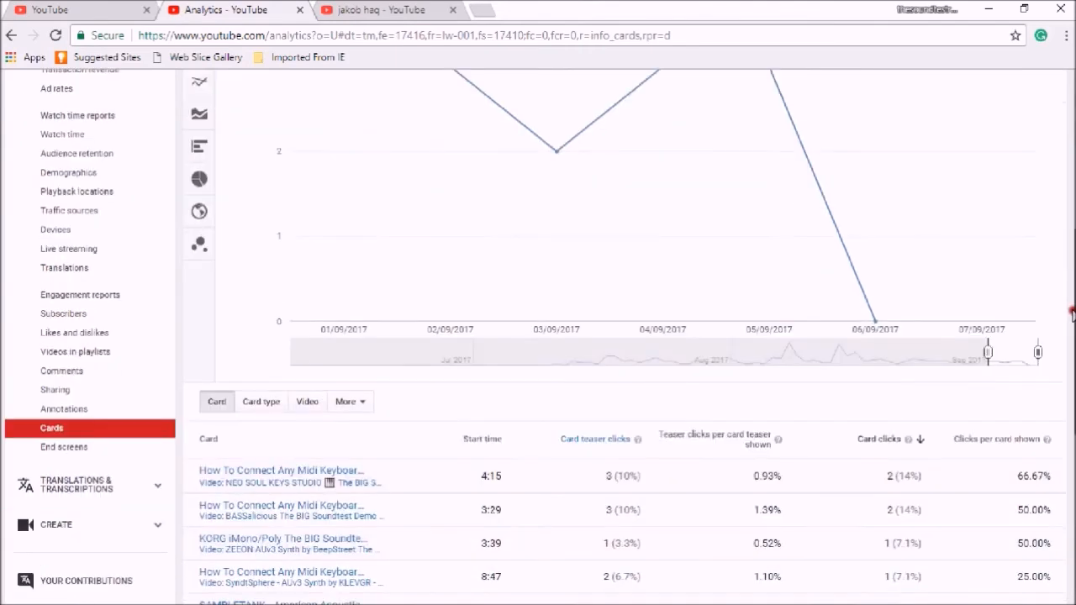
pyautogui.scroll(-3)
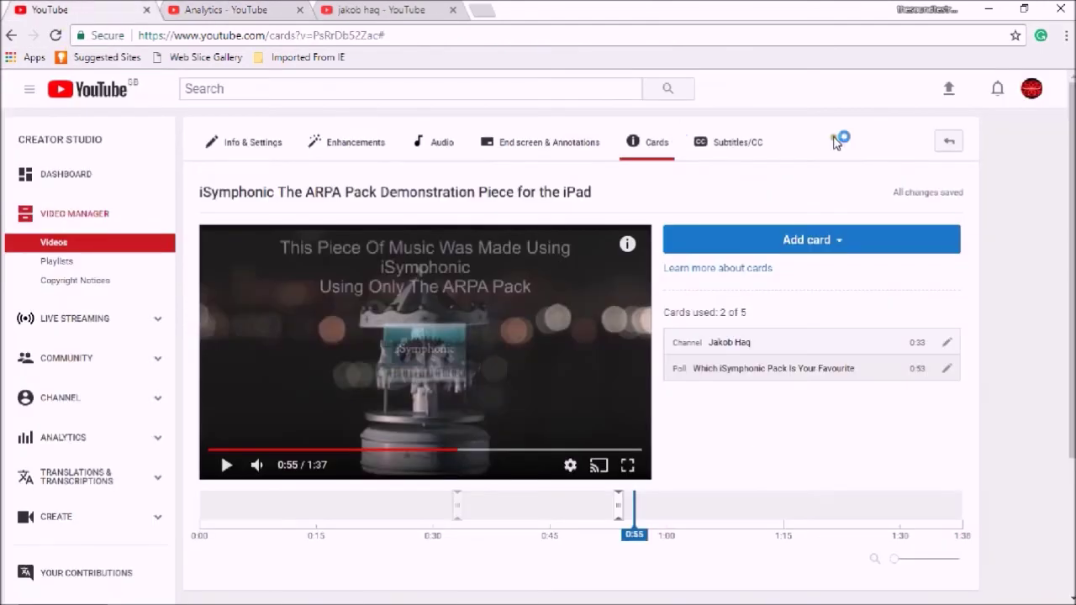
# Return to the iSymphonic video's Info & Settings page and review its Basic info section.
pyautogui.scroll(-3)
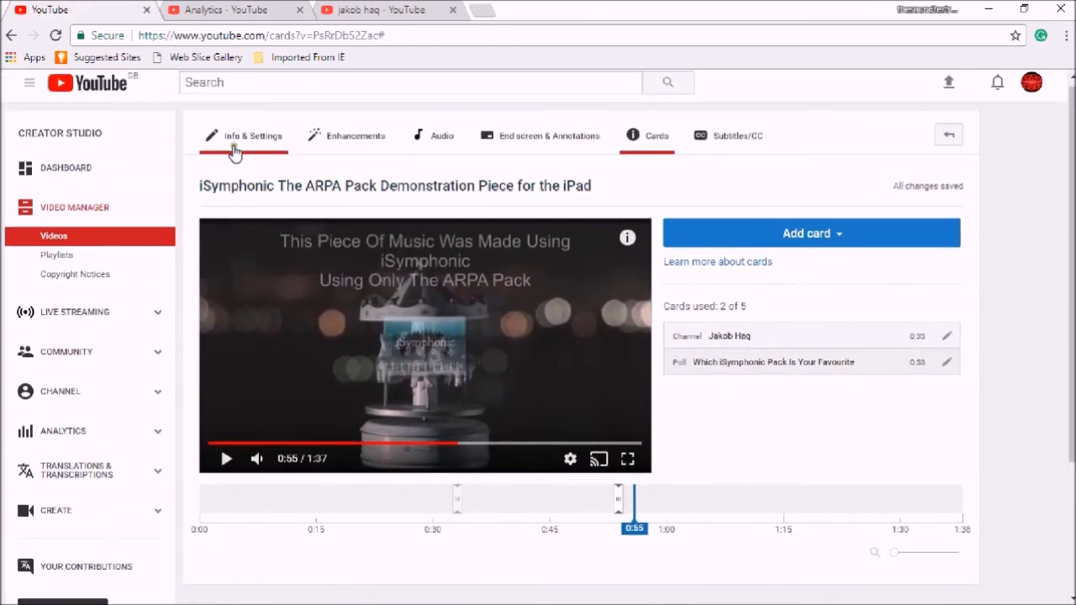
pyautogui.moveTo(247, 142)
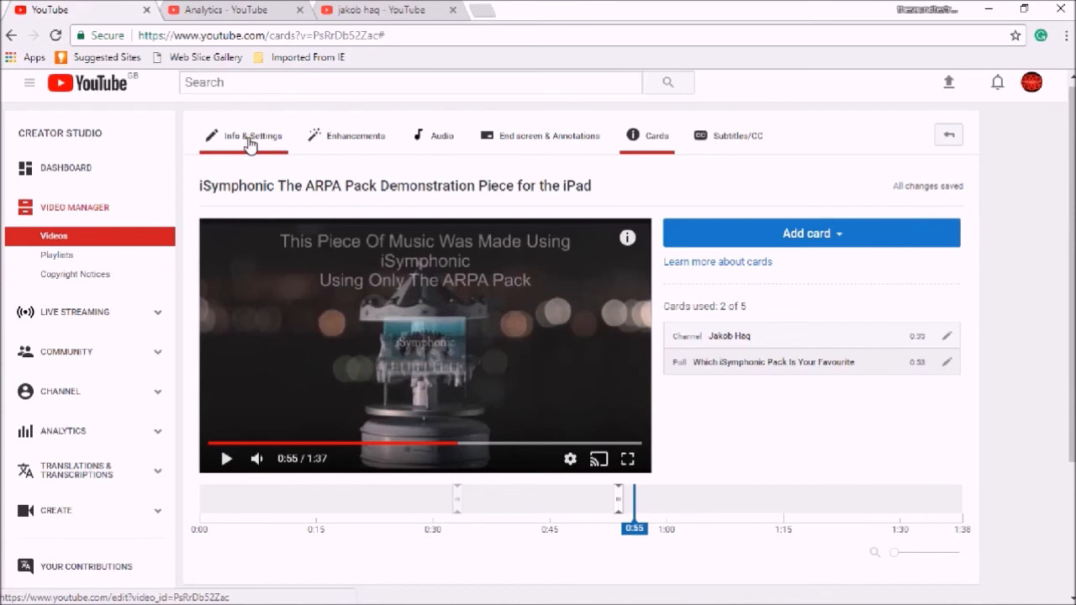
pyautogui.click(251, 140)
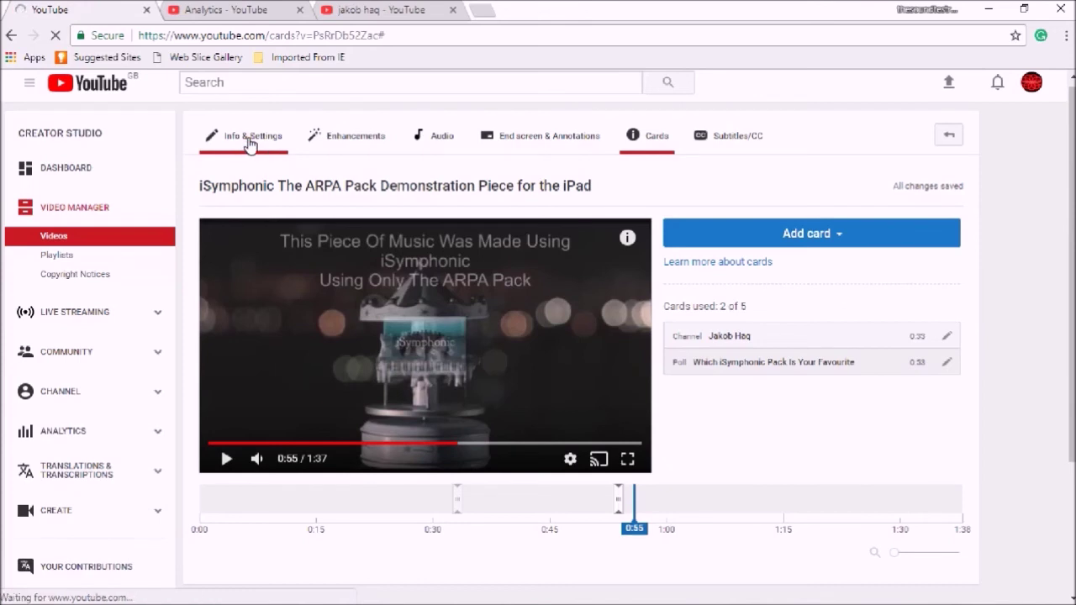
pyautogui.click(250, 140)
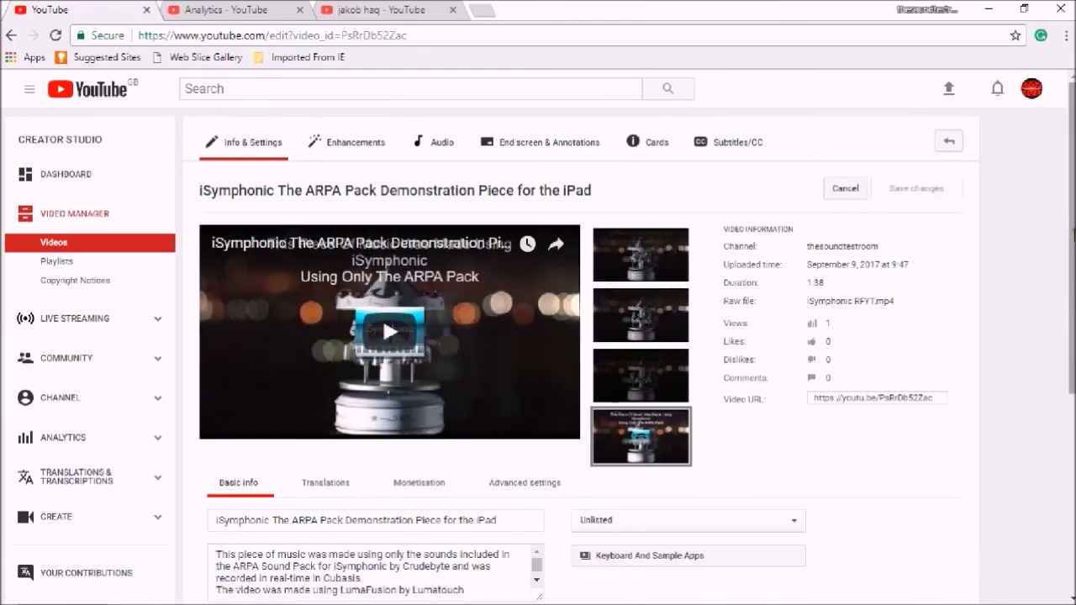
pyautogui.scroll(-3)
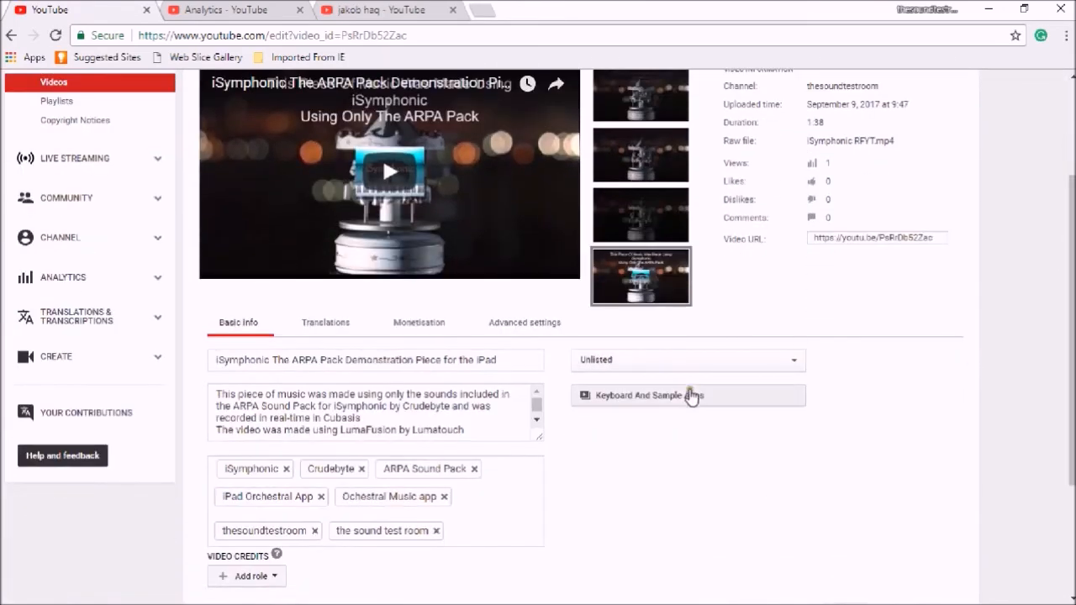
pyautogui.moveTo(664, 401)
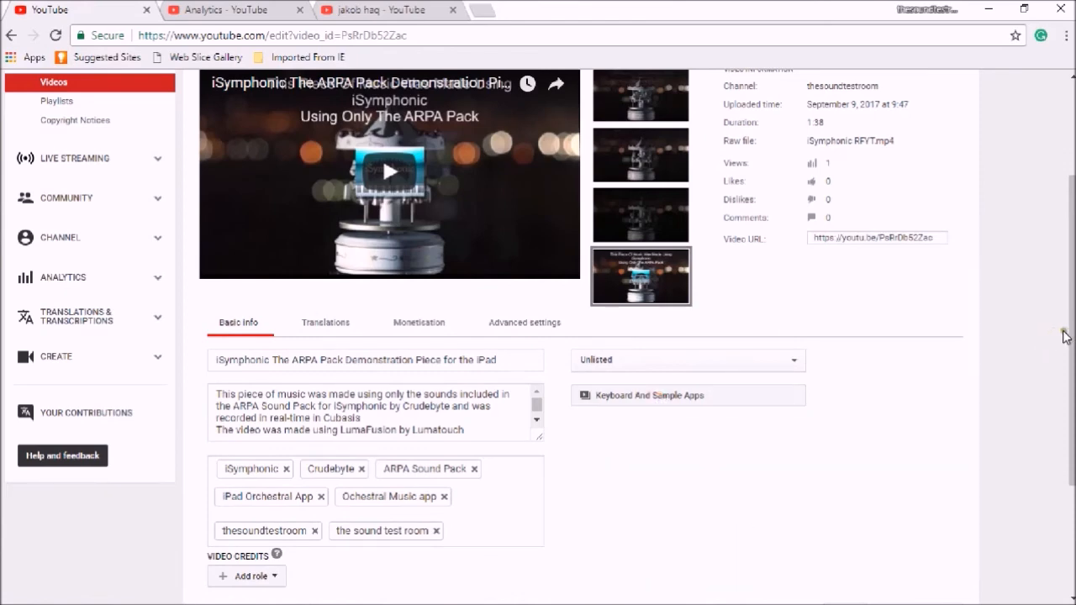
pyautogui.scroll(3)
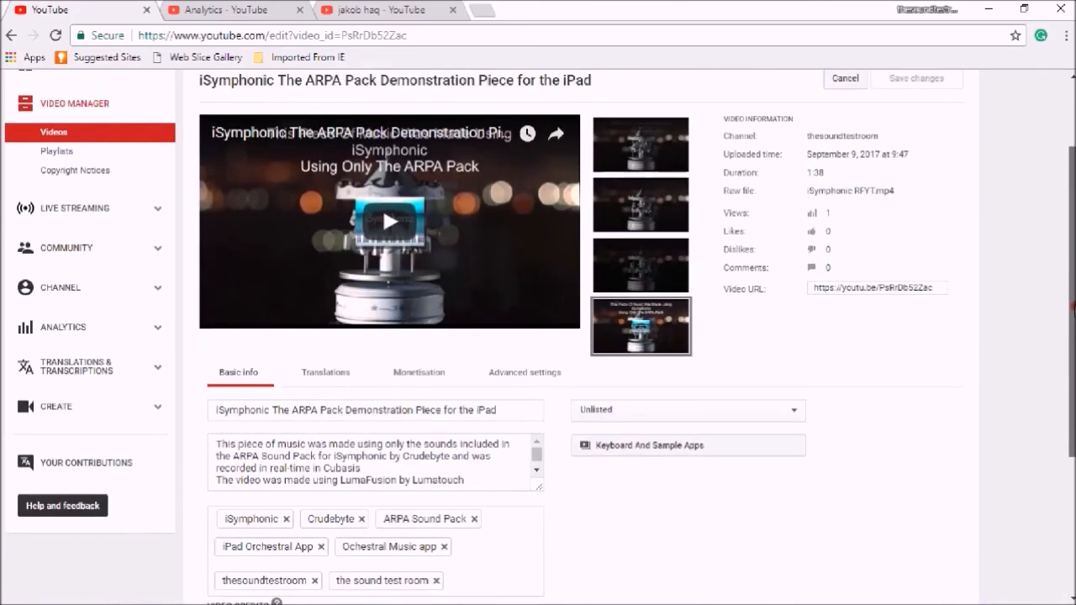
# Switch the iSymphonic ARPA Pack video from Unlisted to Public and publish it.
pyautogui.click(688, 411)
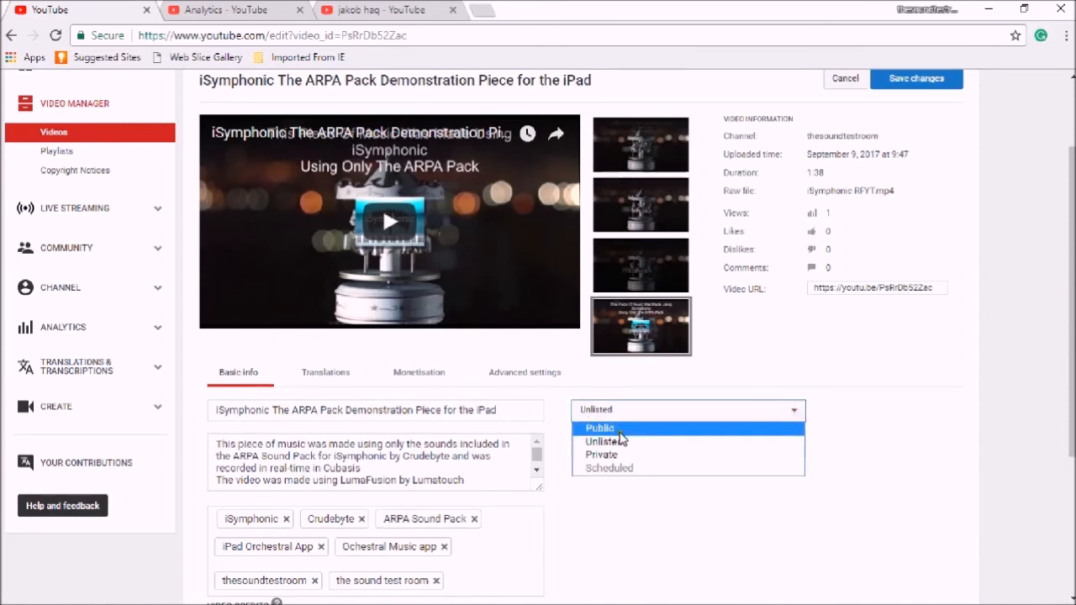
pyautogui.click(596, 429)
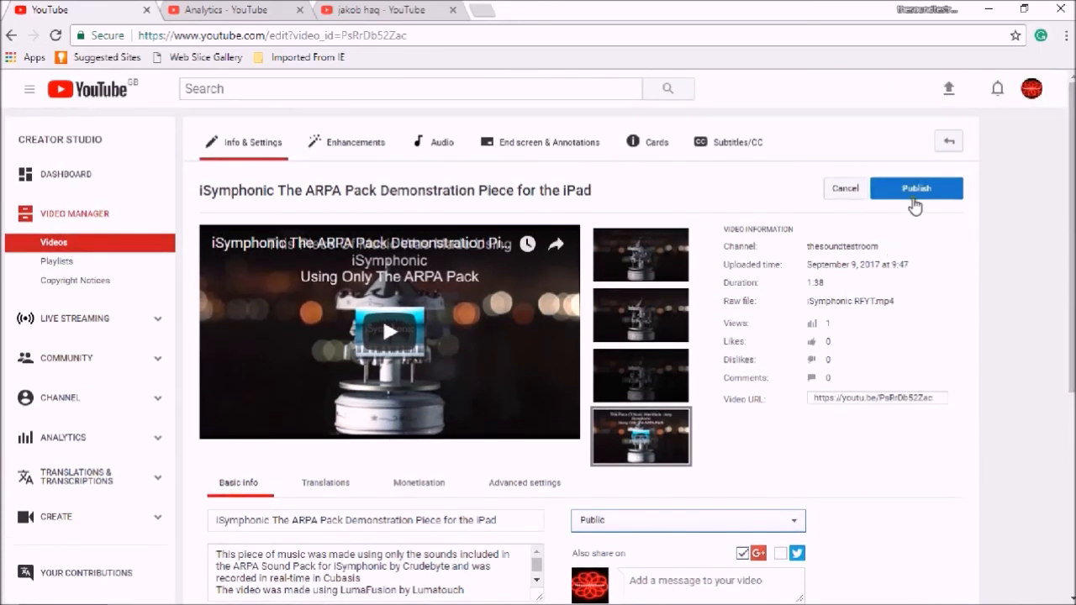
pyautogui.click(916, 187)
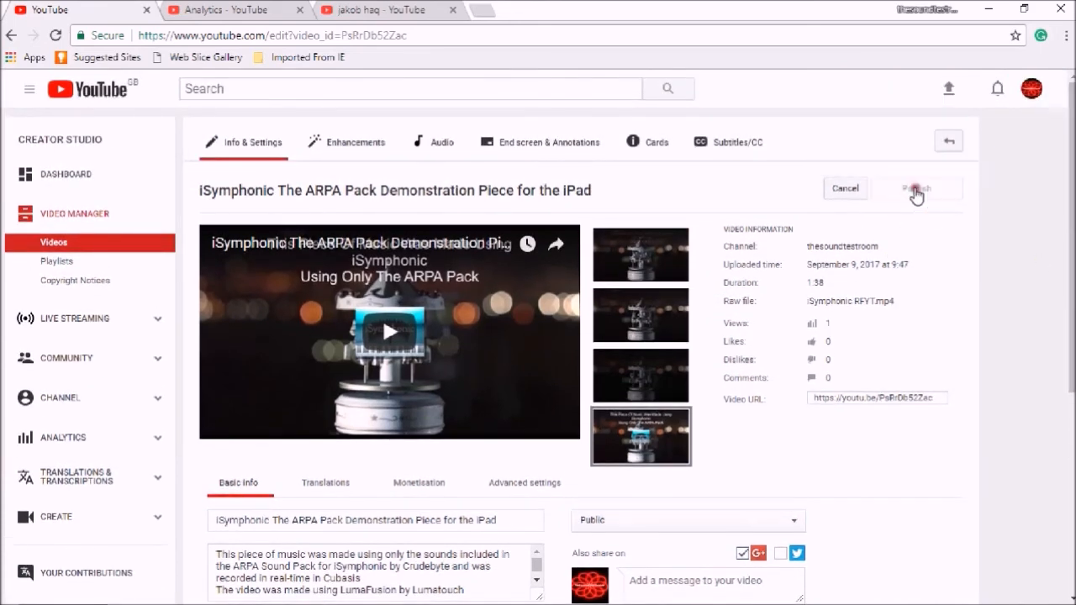
pyautogui.click(917, 188)
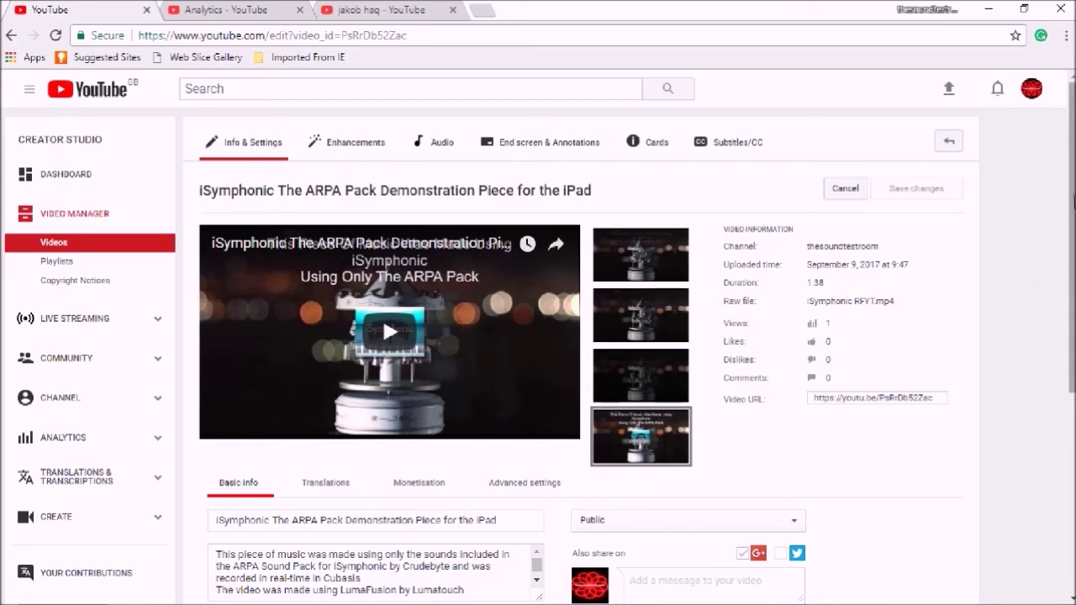
pyautogui.moveTo(379, 195)
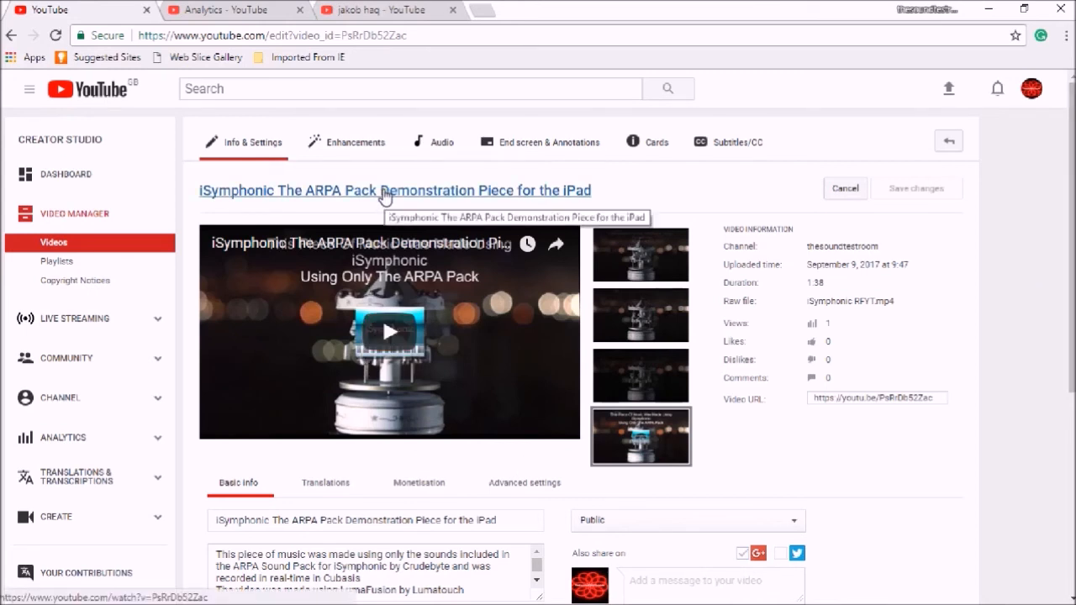
# Open the published iSymphonic video's watch page, skip the ad, and watch to the end.
pyautogui.click(386, 191)
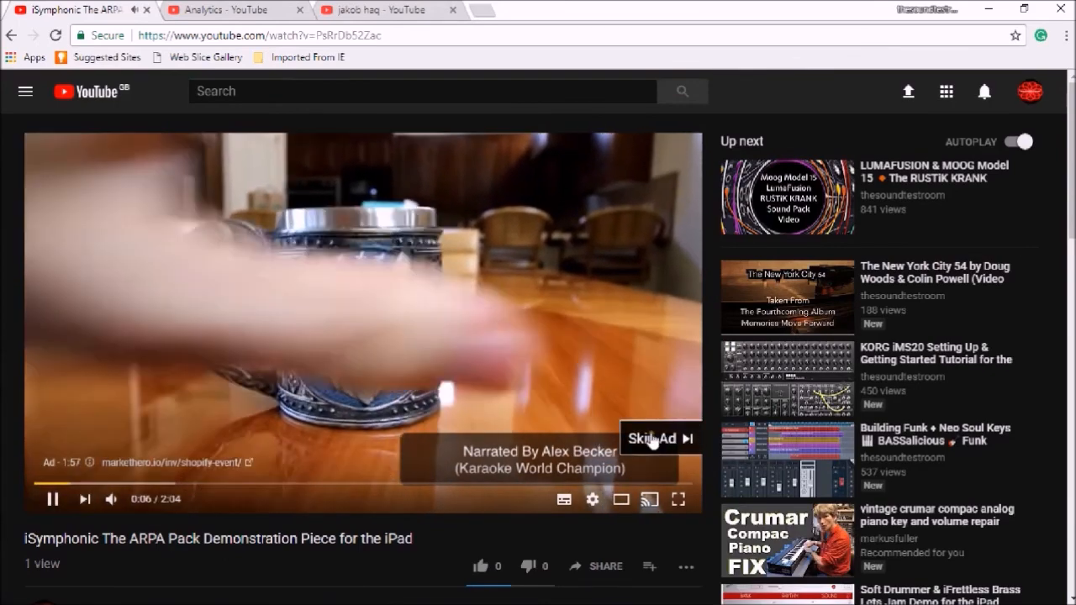
pyautogui.click(654, 442)
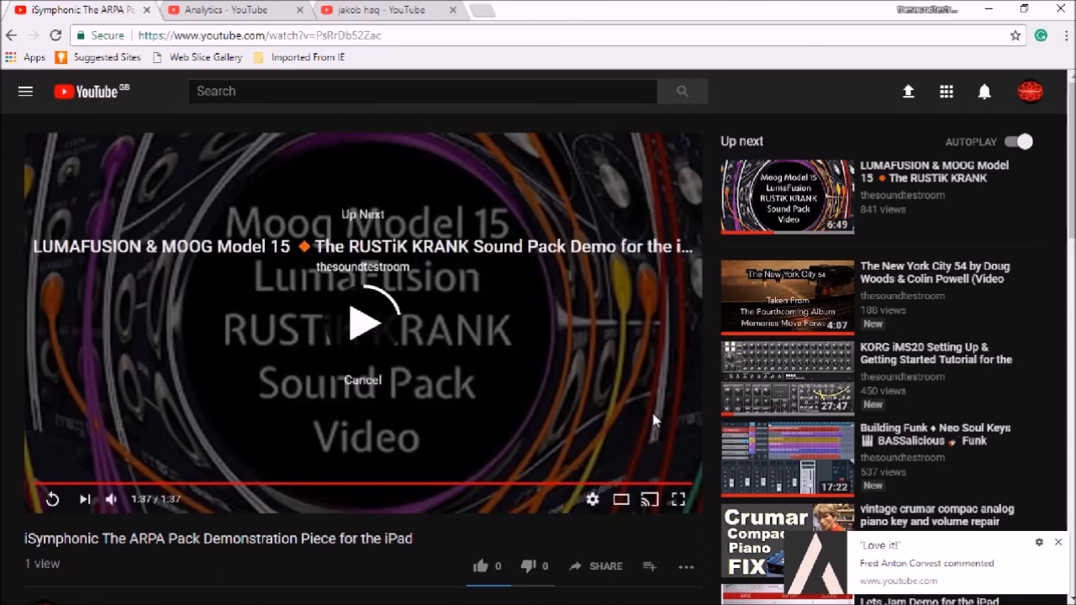
pyautogui.moveTo(364, 387)
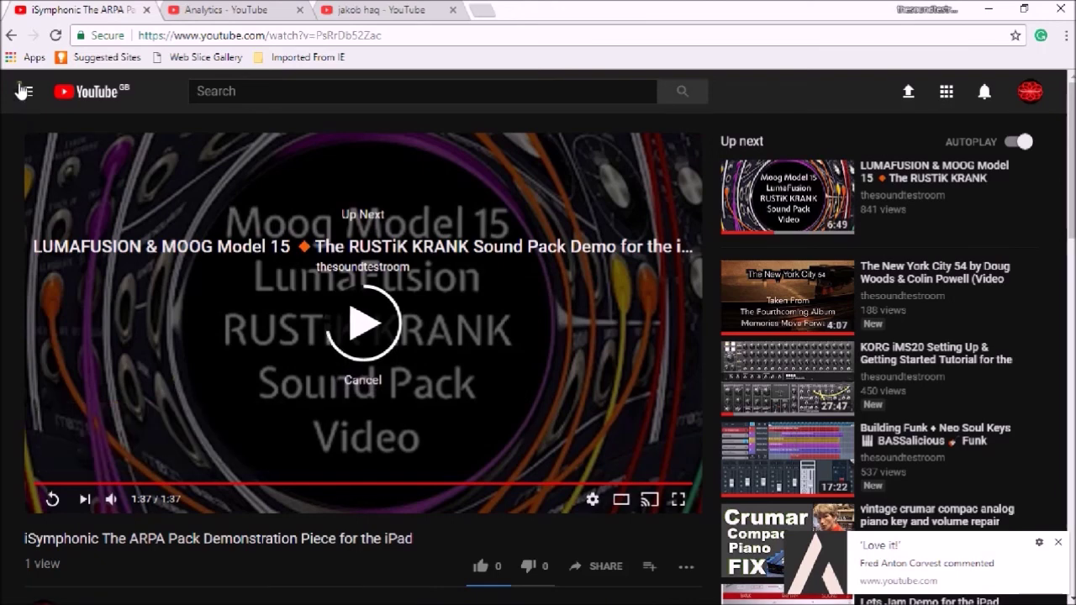
pyautogui.moveTo(202, 290)
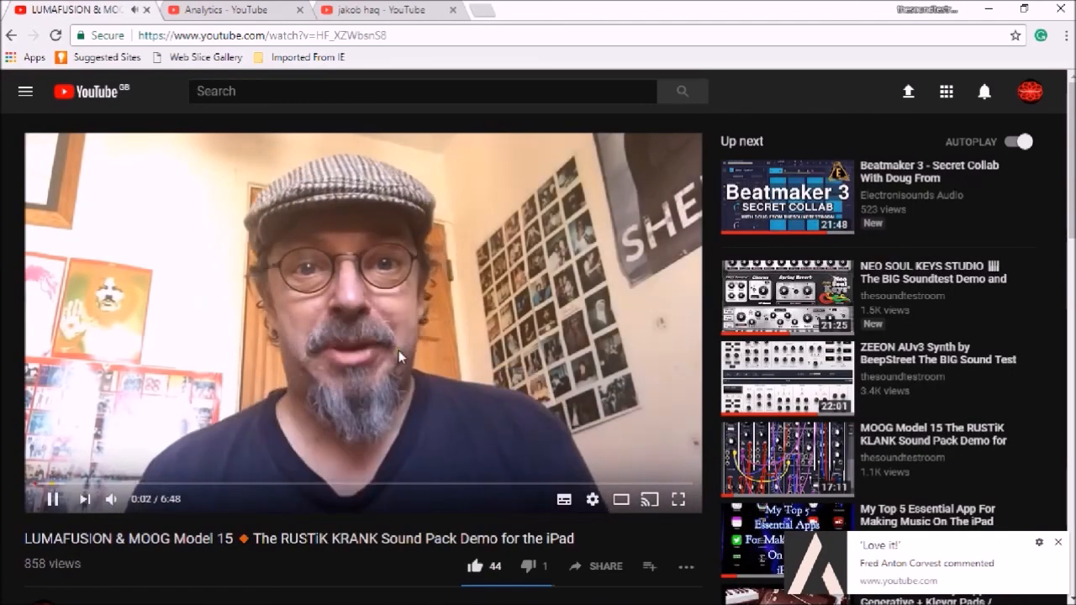
pyautogui.moveTo(22, 404)
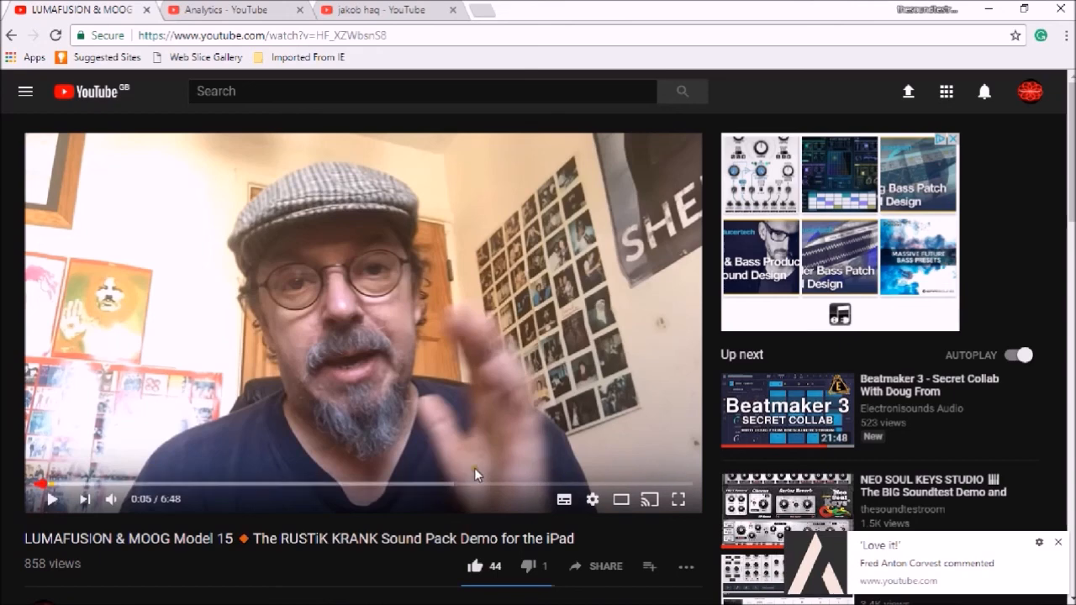
pyautogui.moveTo(200, 357)
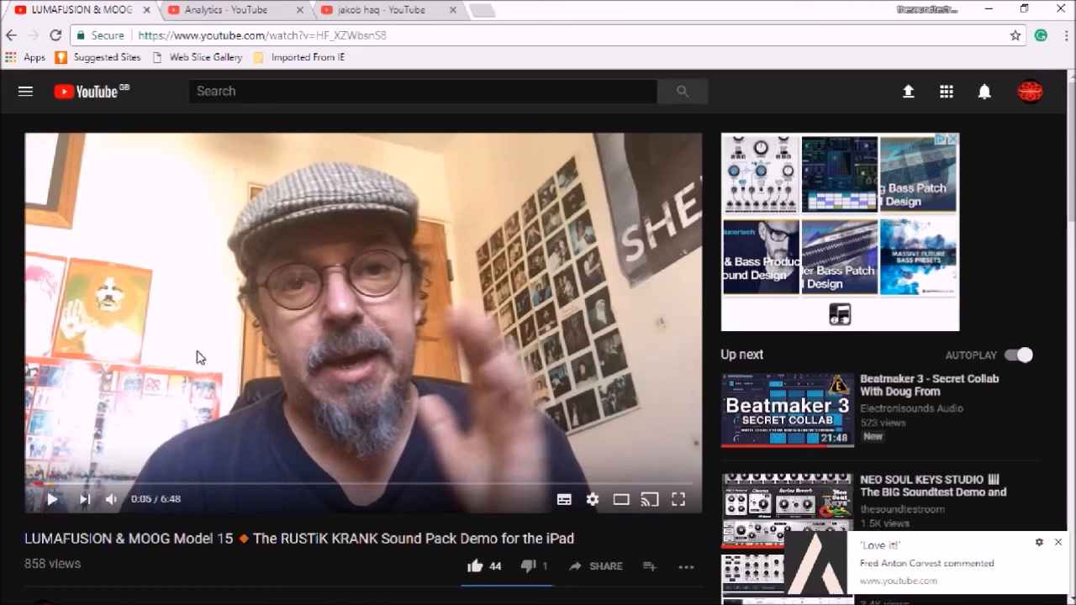
pyautogui.moveTo(206, 356)
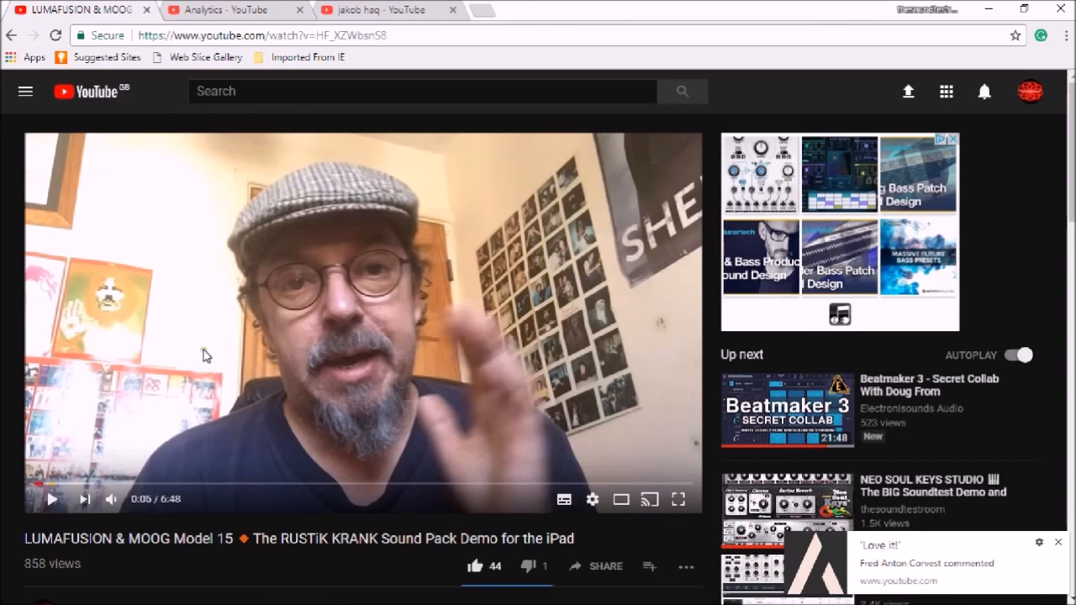
pyautogui.moveTo(925, 560)
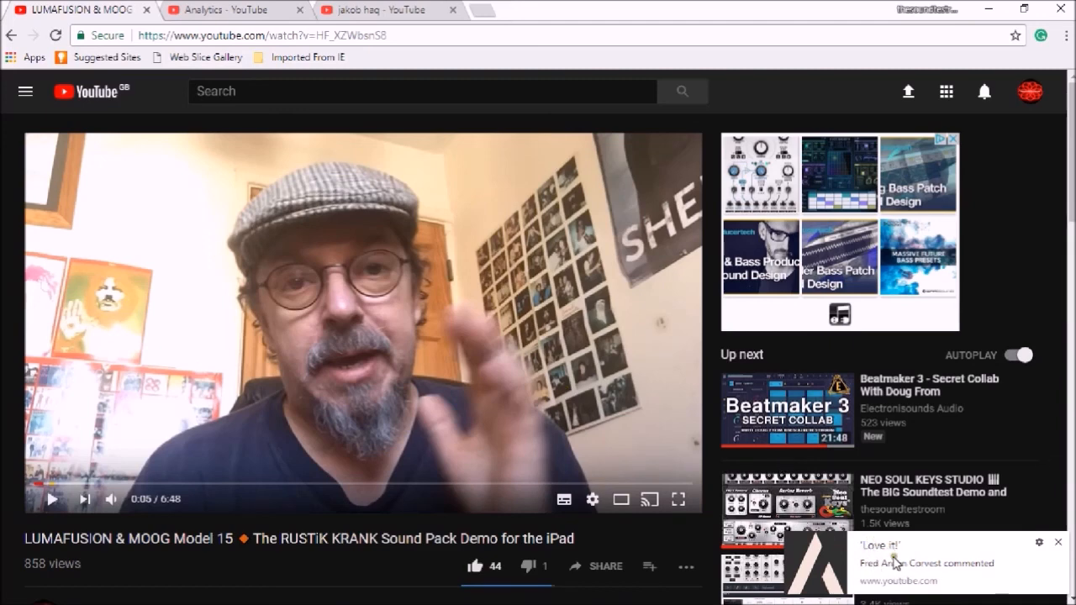
pyautogui.moveTo(925, 491)
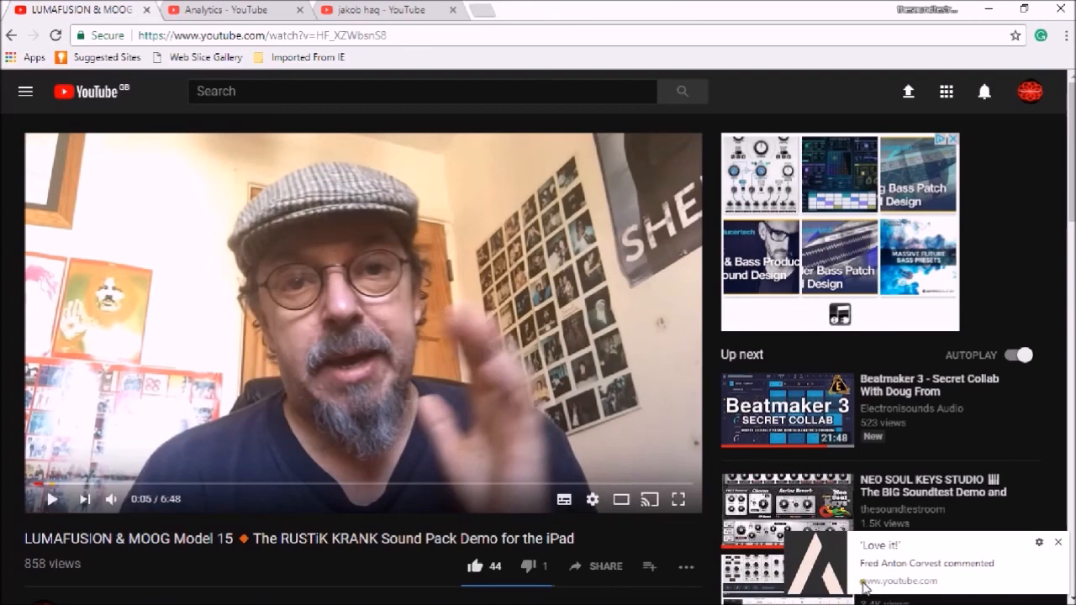
pyautogui.moveTo(913, 551)
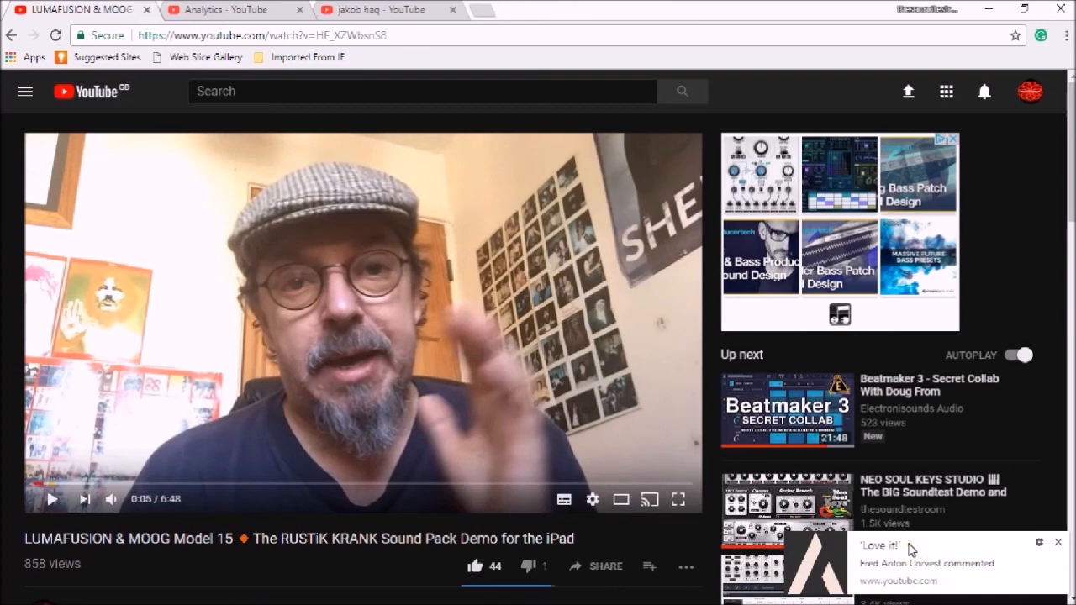